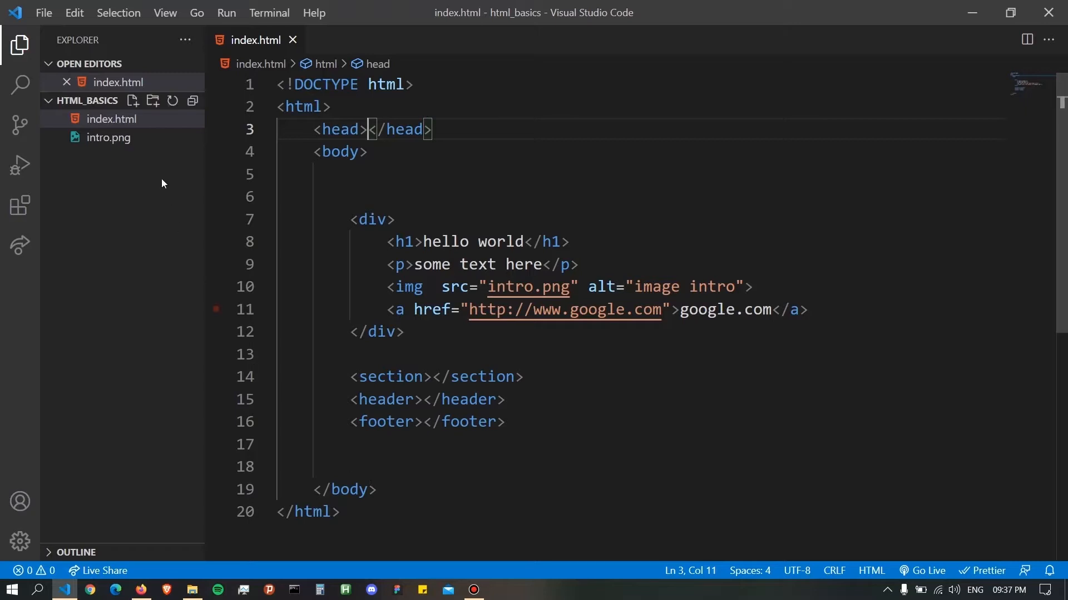
mouse_move(133, 101)
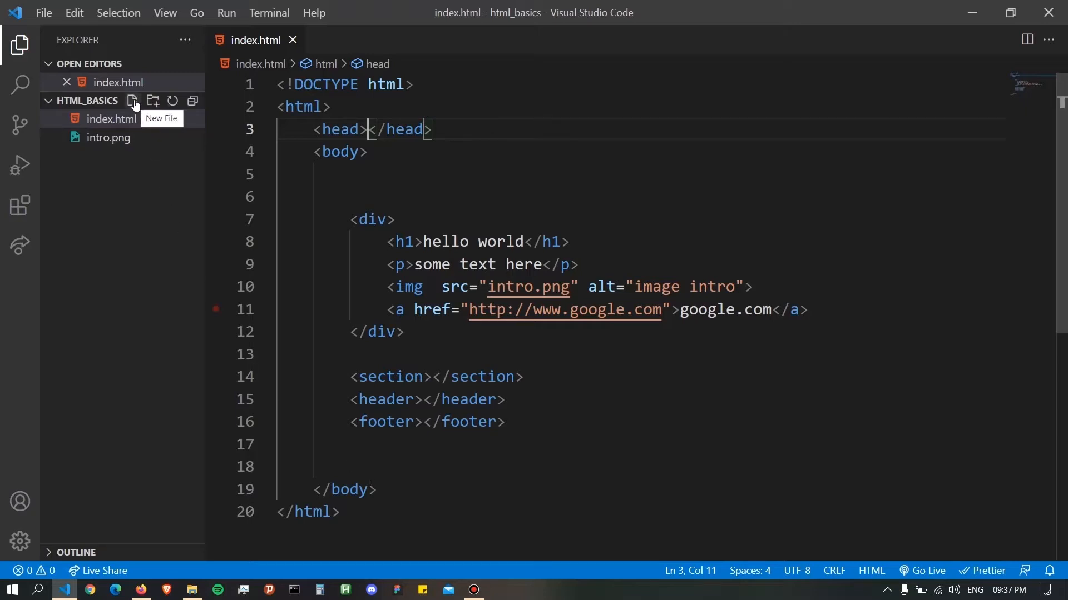
- Create a new file named index.css in the html_basics Explorer and open it for editing
click(133, 100)
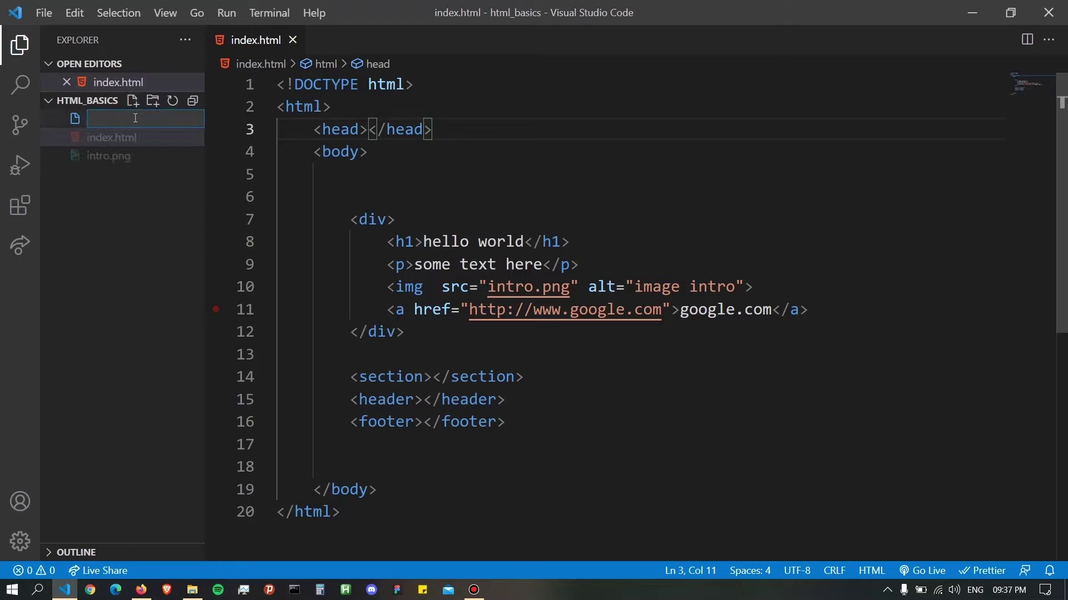
text(index.css)
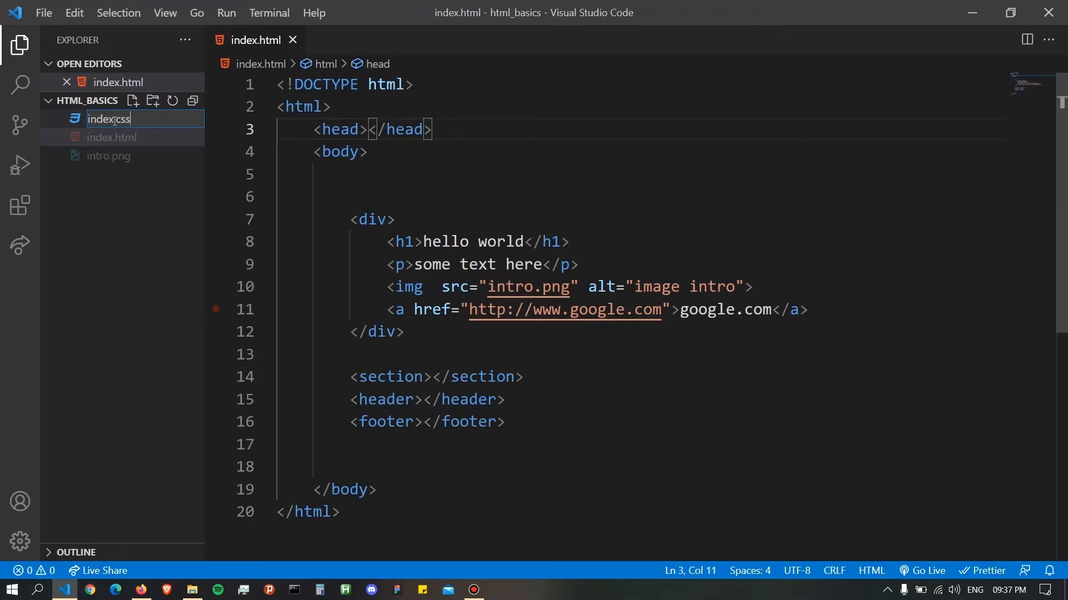
key(Enter)
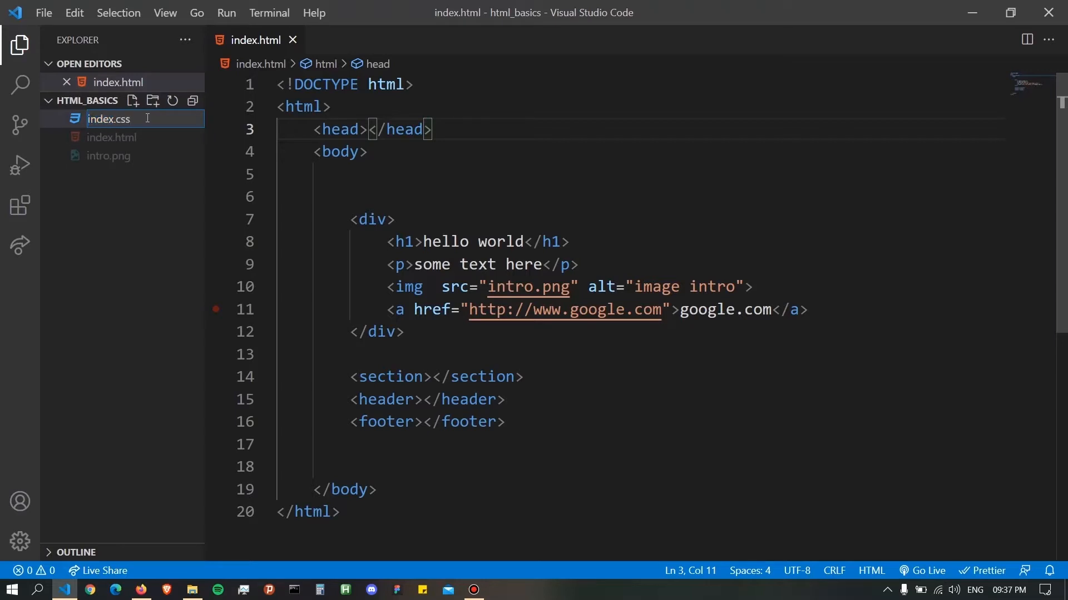
double_click(108, 118)
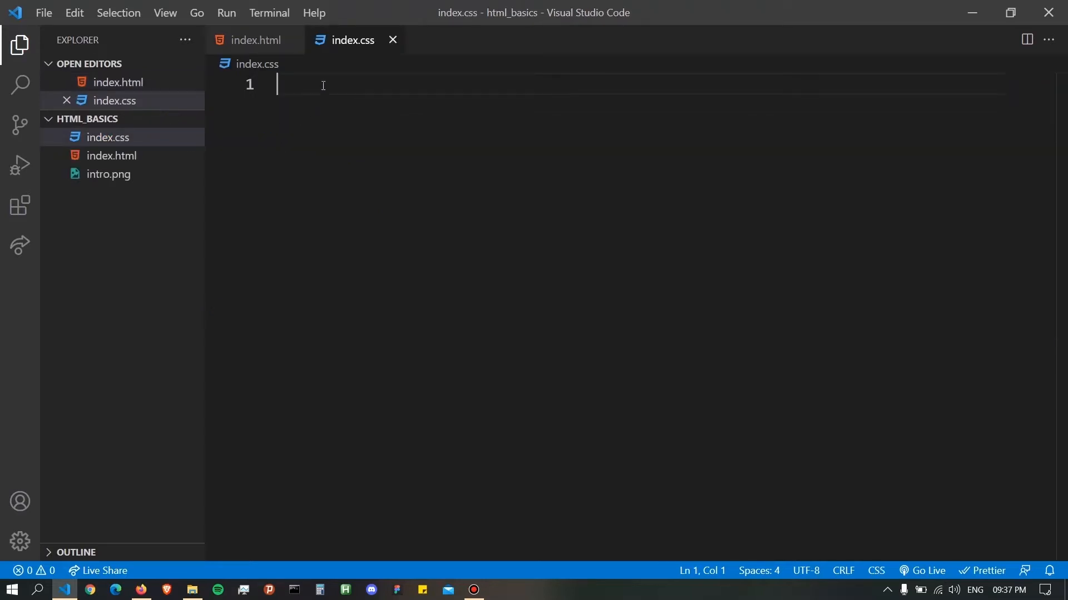
mouse_move(386, 123)
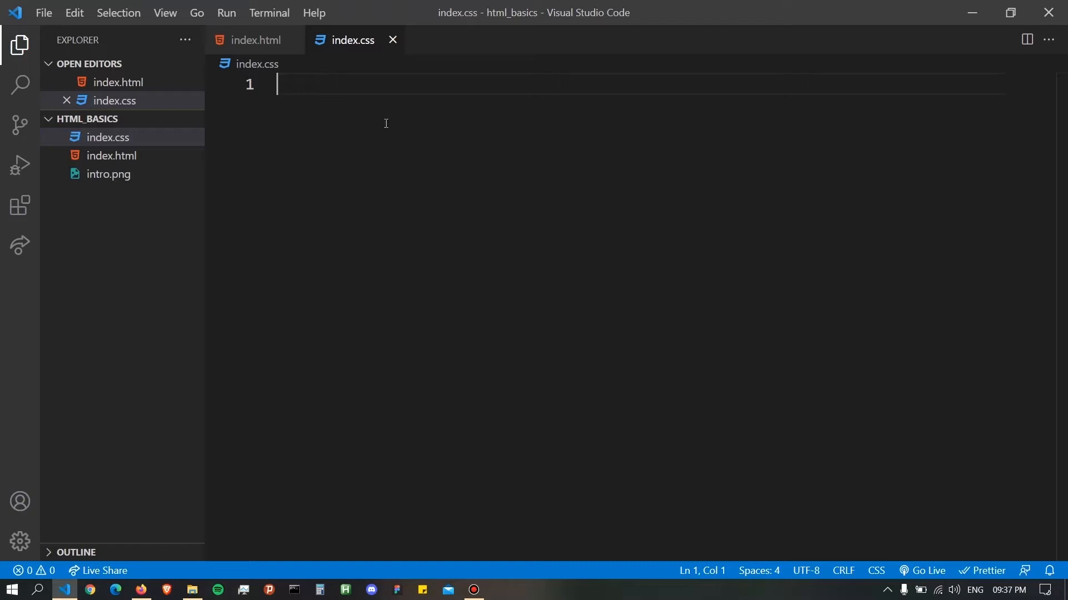
mouse_move(245, 144)
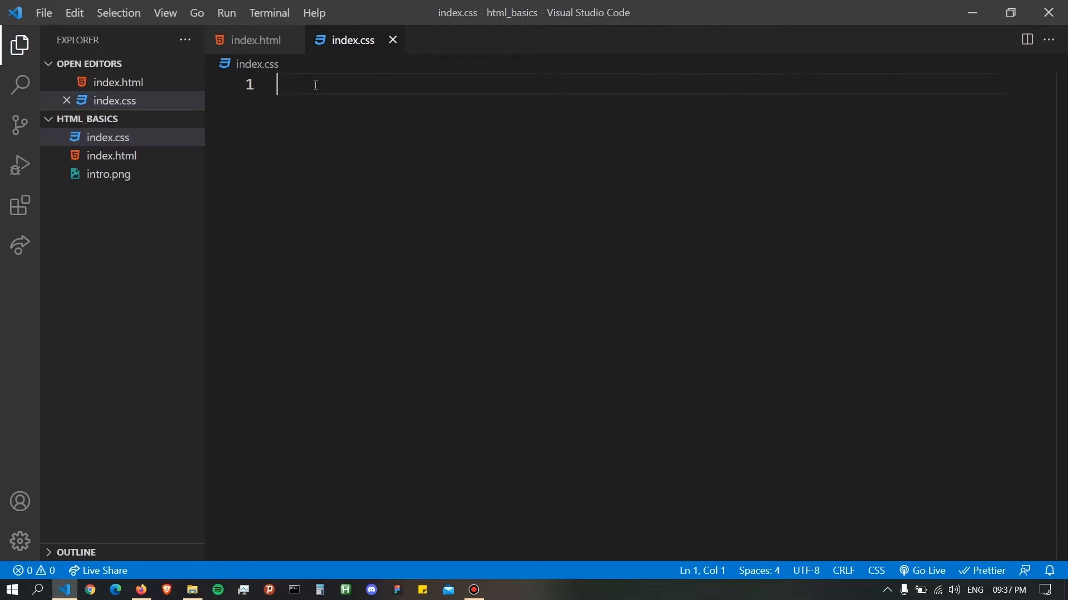
mouse_move(262, 46)
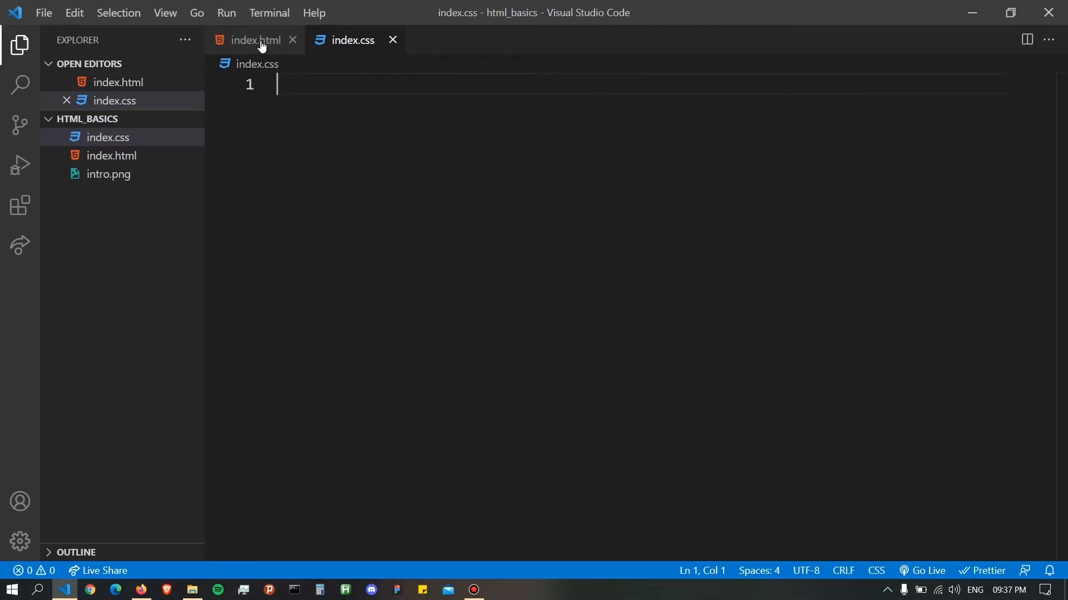
- In index.html's head, add <link rel="stylesheet" href="index.css"> using the autocomplete suggestion
click(255, 40)
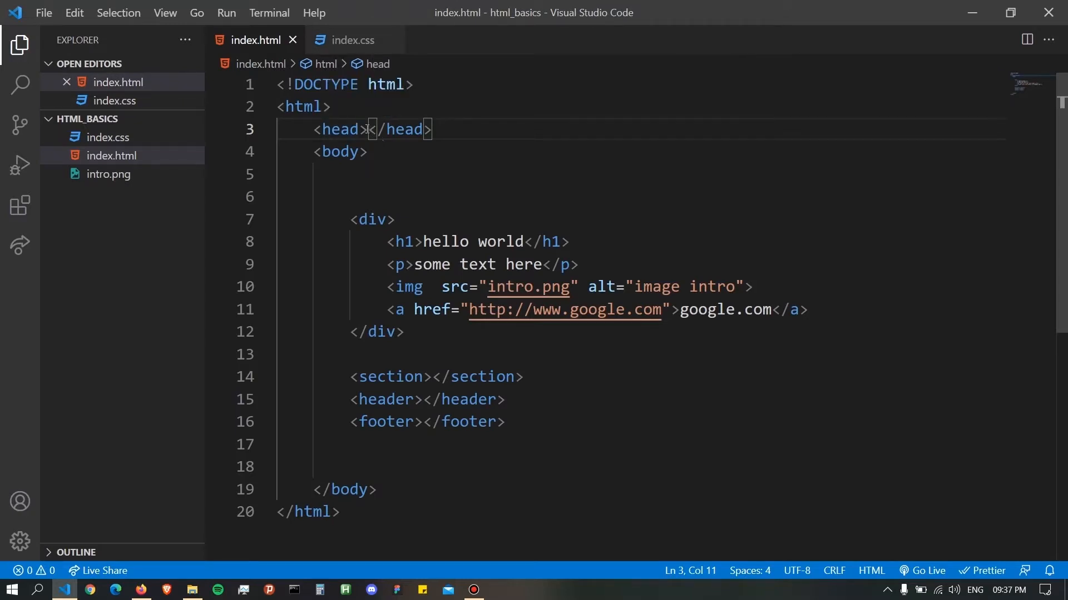
text(link rel="stylesheet" href="">)
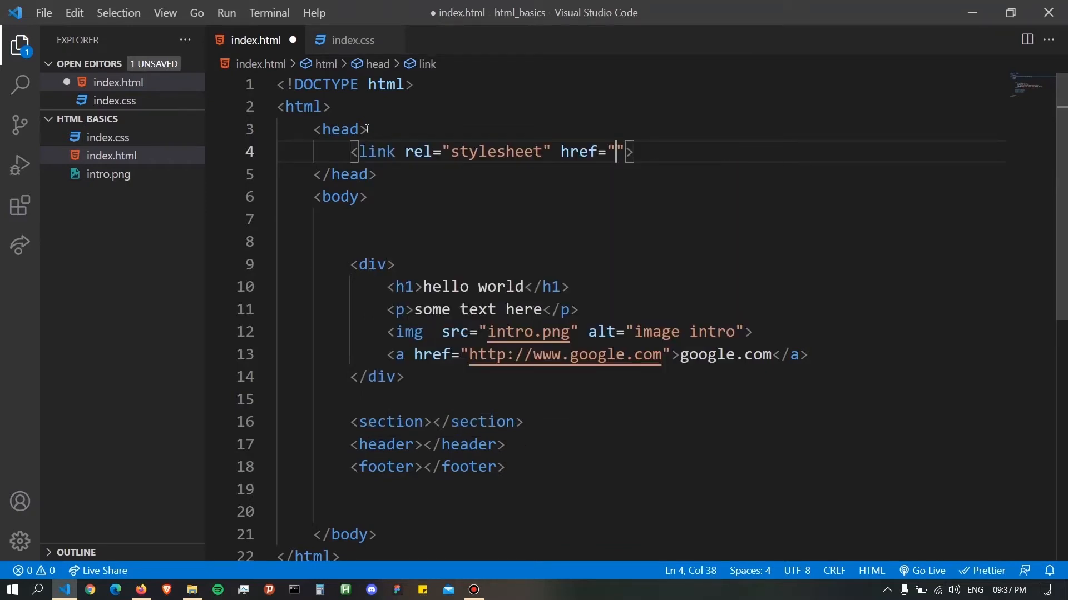
mouse_move(558, 158)
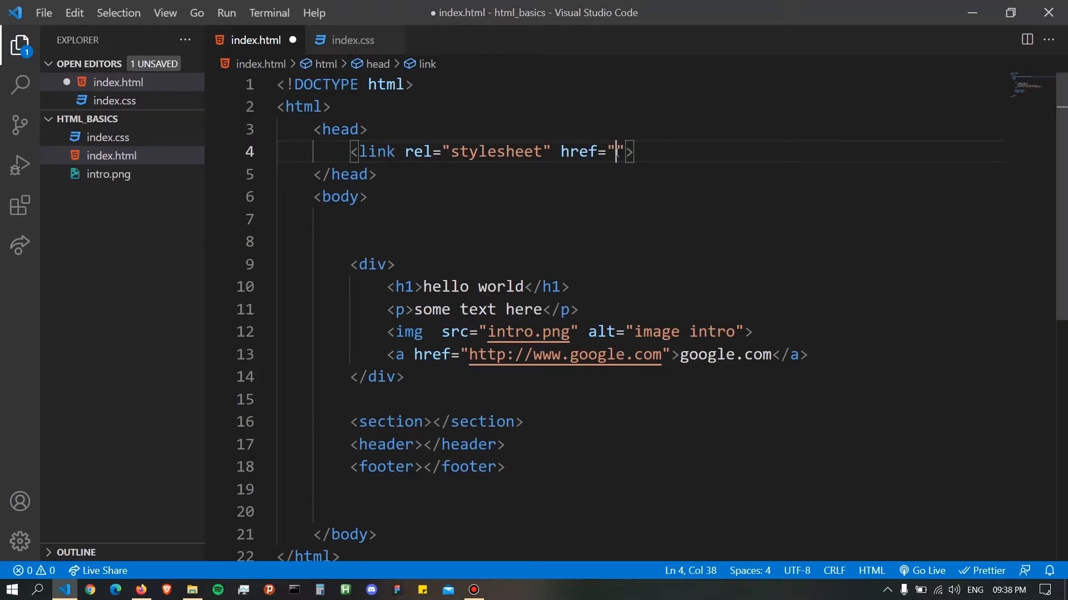
mouse_move(661, 230)
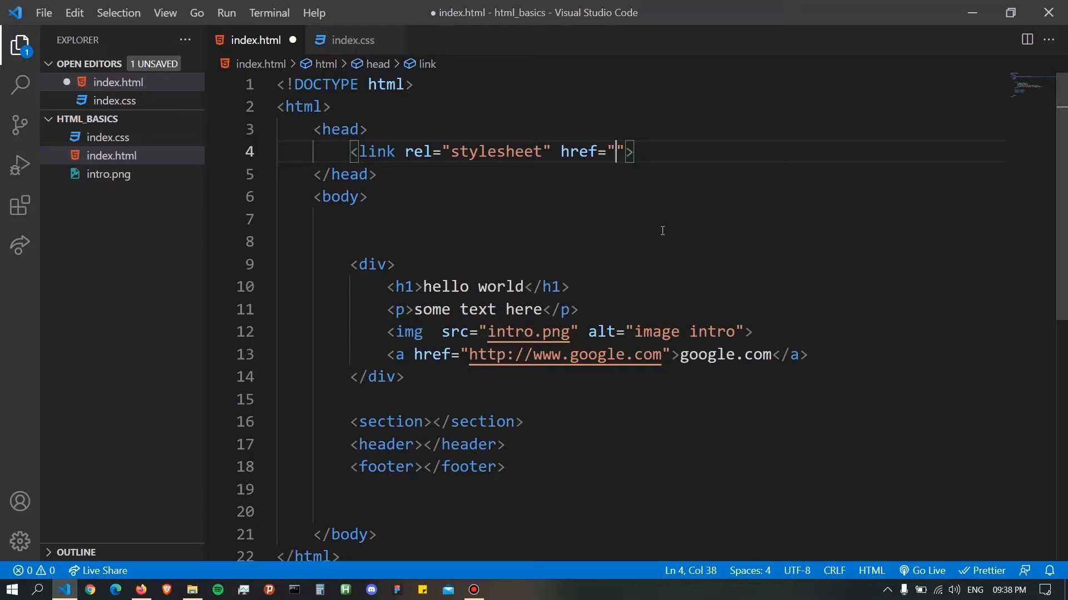
mouse_move(109, 146)
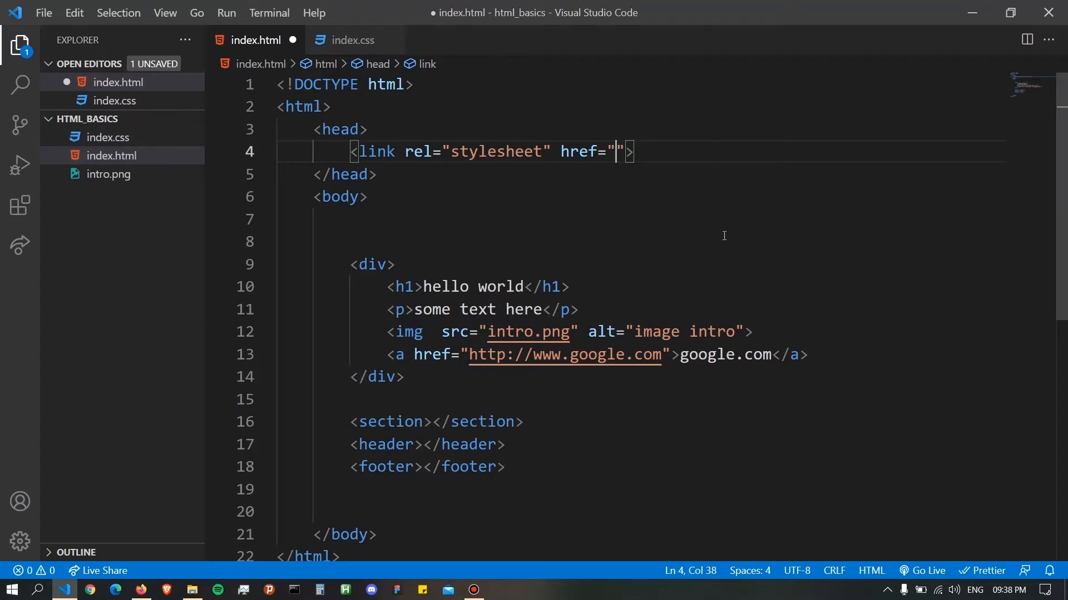
text(in)
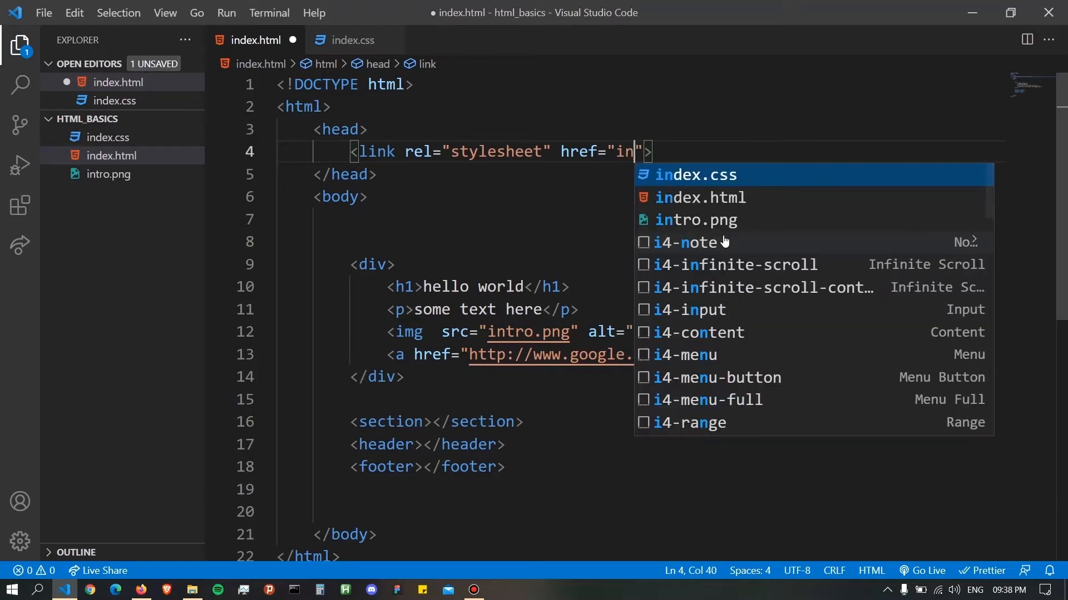
text(dex)
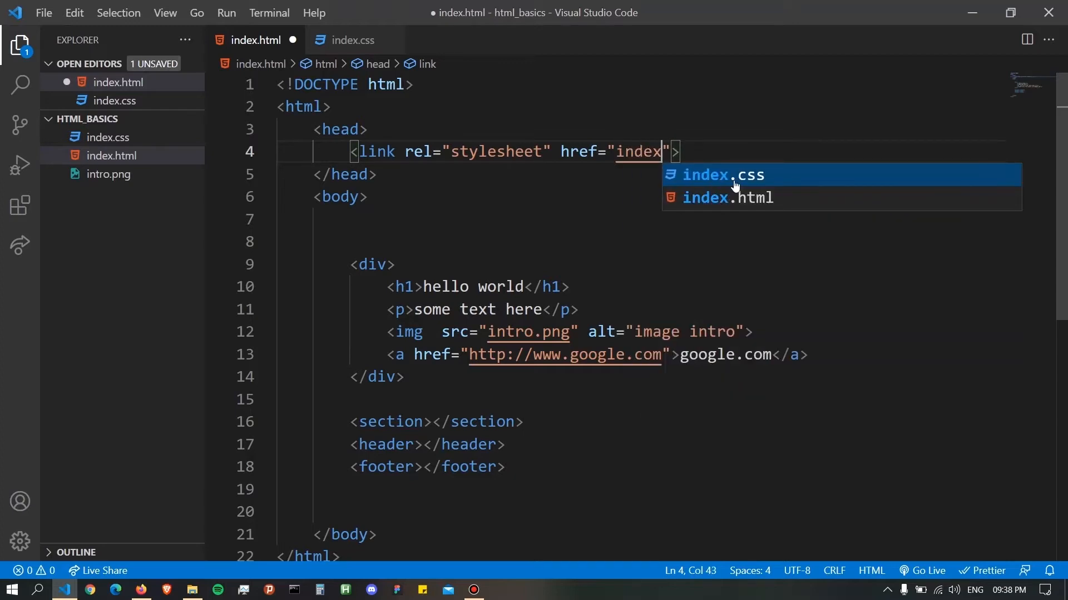
mouse_move(727, 182)
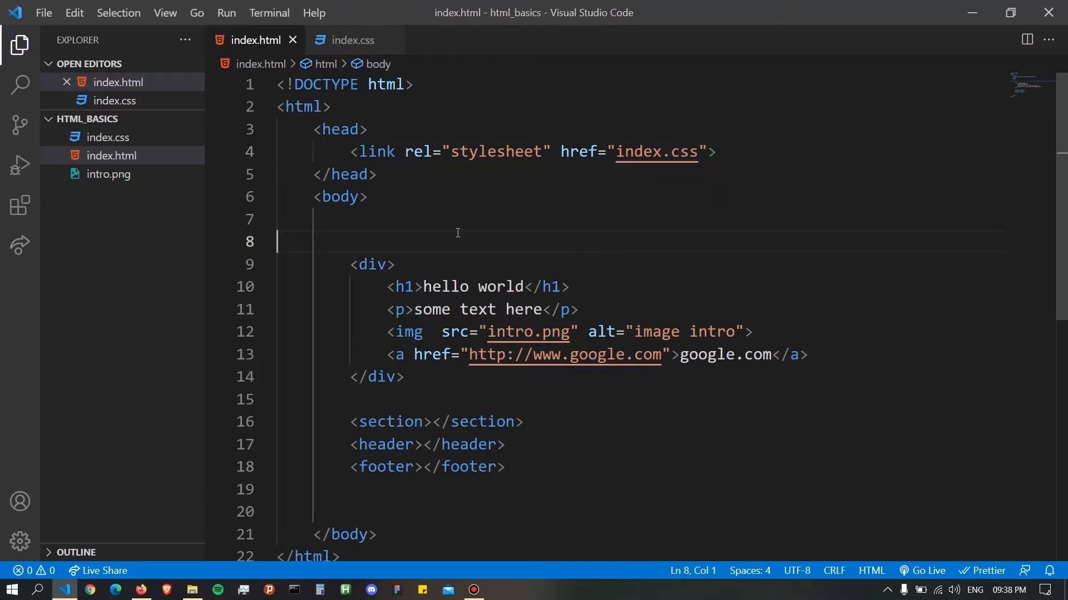
mouse_move(340, 152)
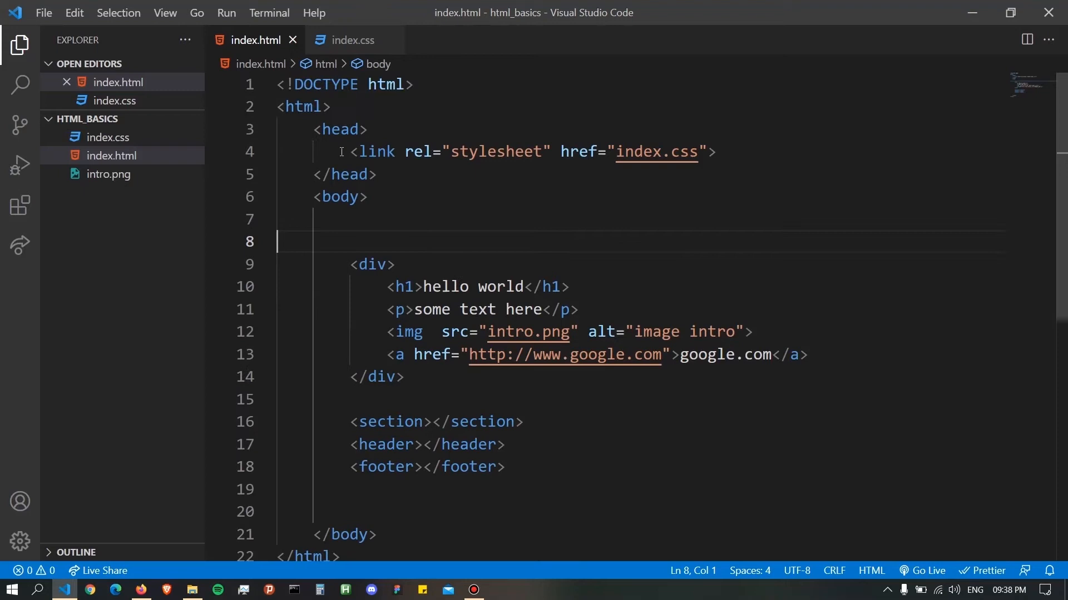
click(350, 152)
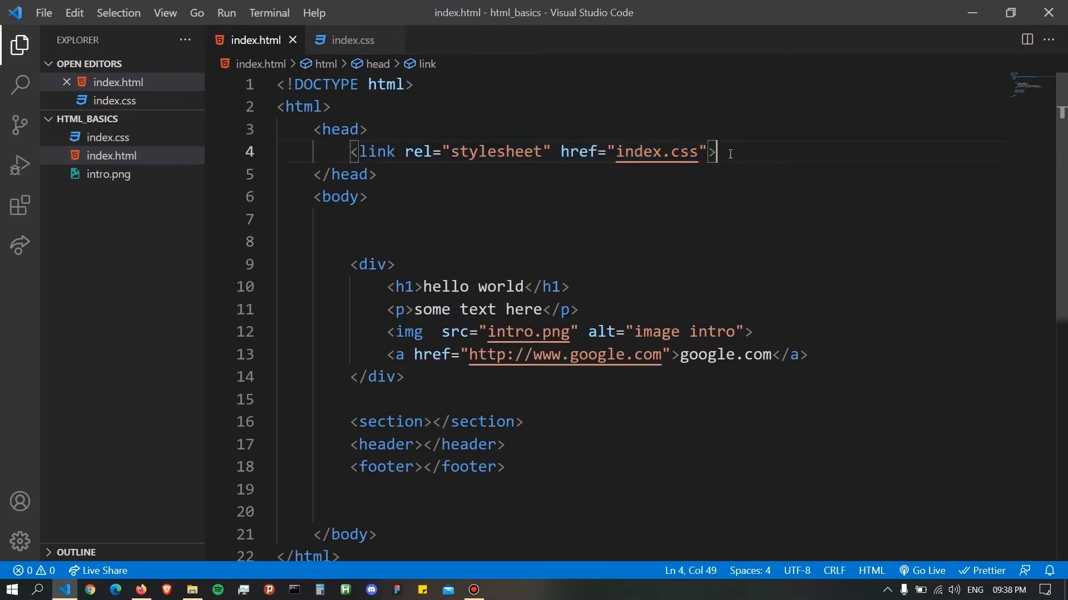
- Review the body's heading and paragraph lines by selecting and deselecting them
scroll(down, 3)
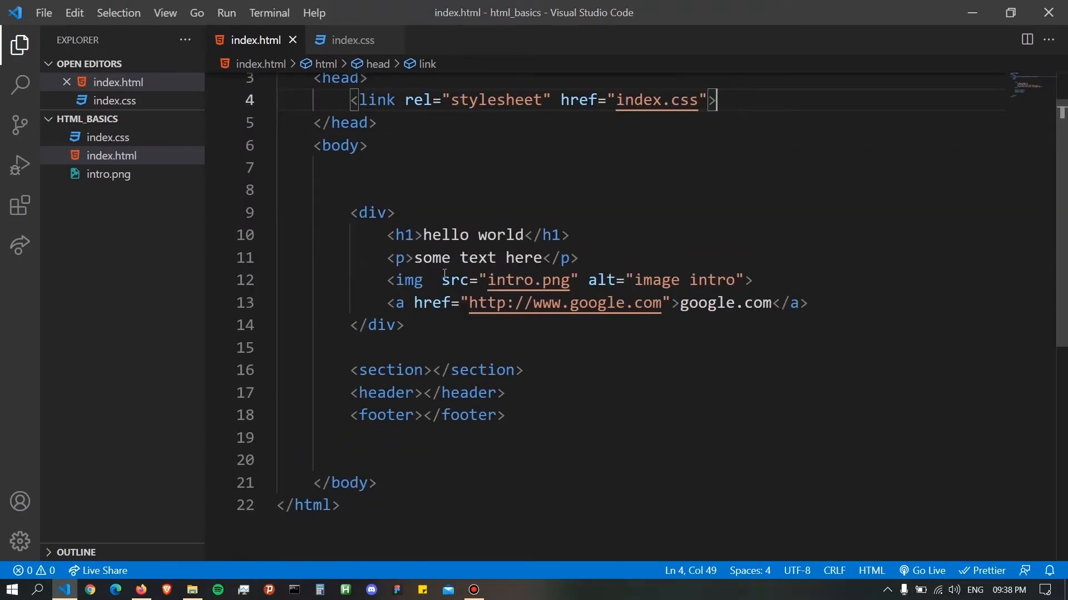
mouse_move(362, 250)
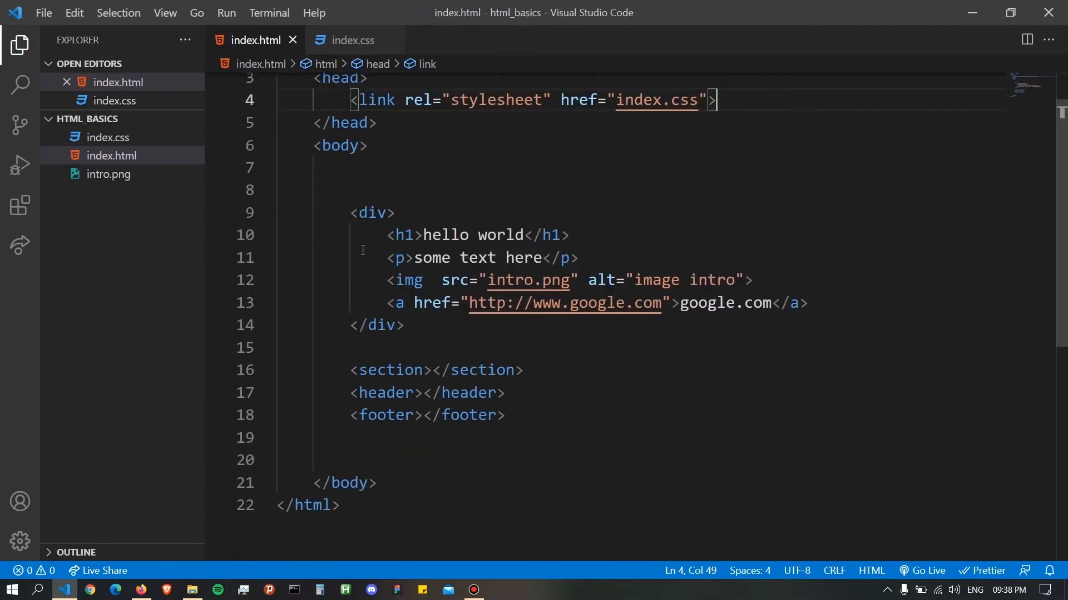
drag(386, 235, 579, 257)
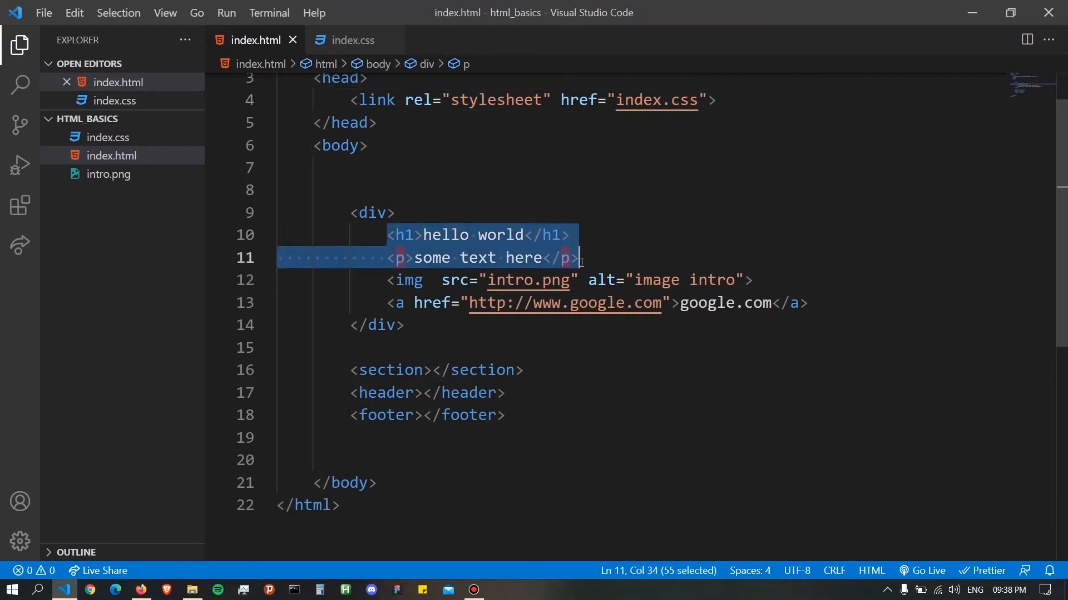
click(527, 235)
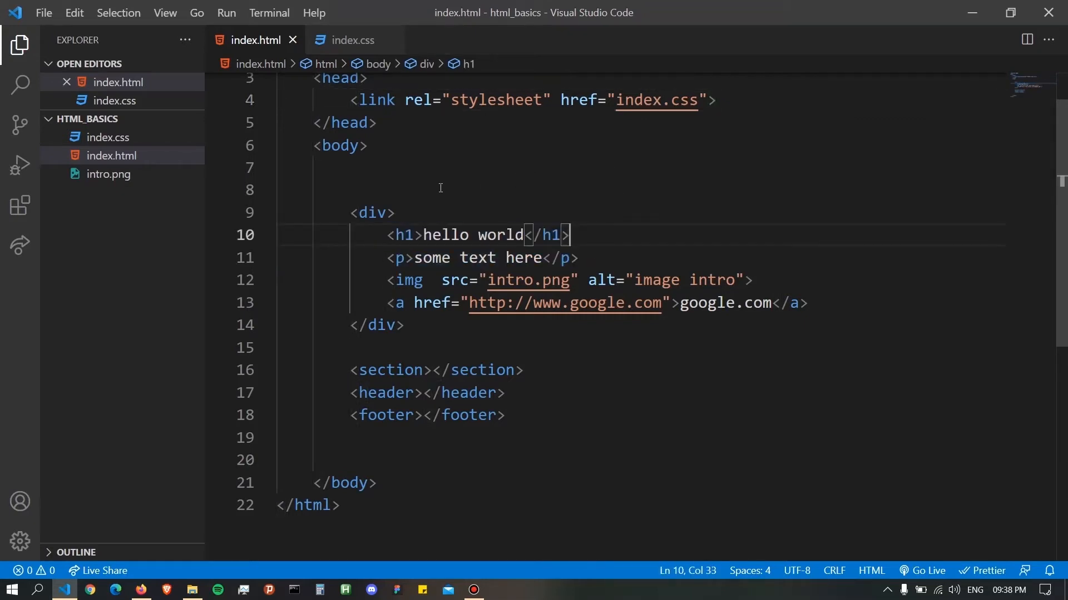
mouse_move(437, 177)
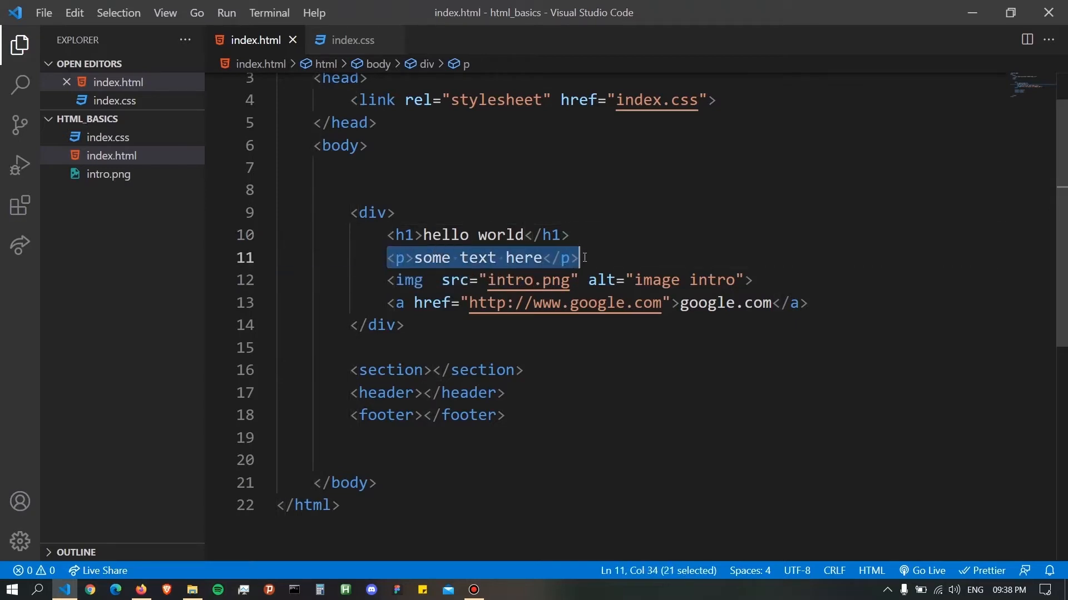
click(578, 258)
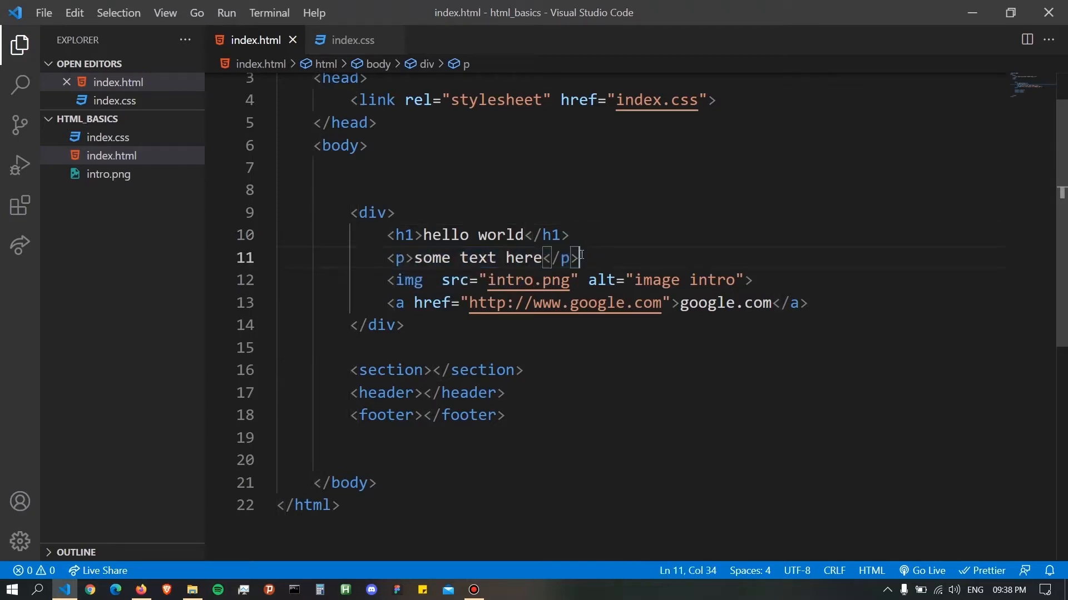
- In index.css write a p rule with color: red and font-size: x-large, then save
click(350, 40)
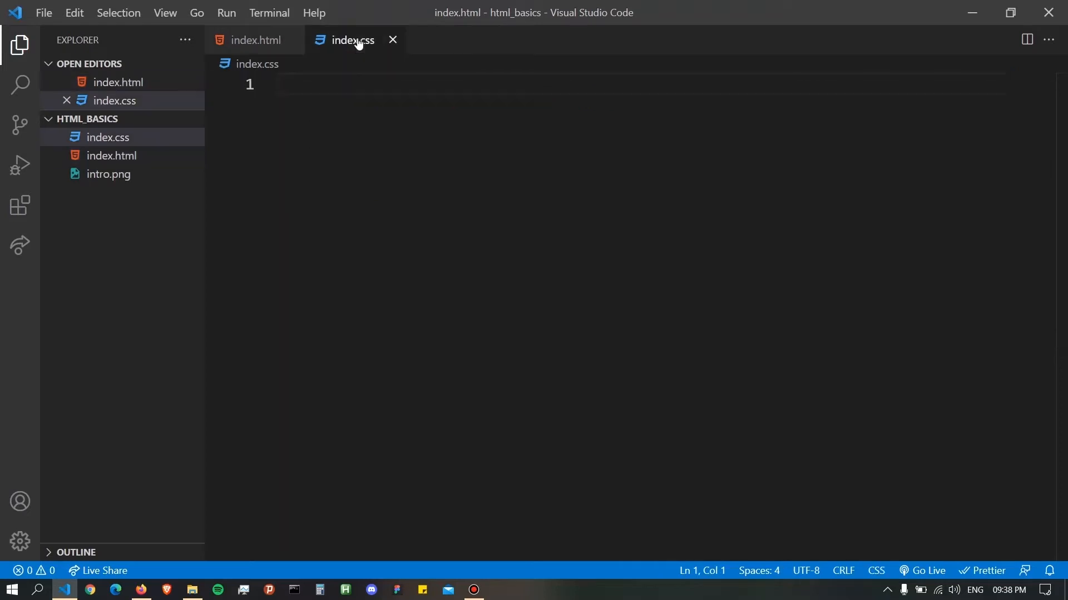
text(p{)
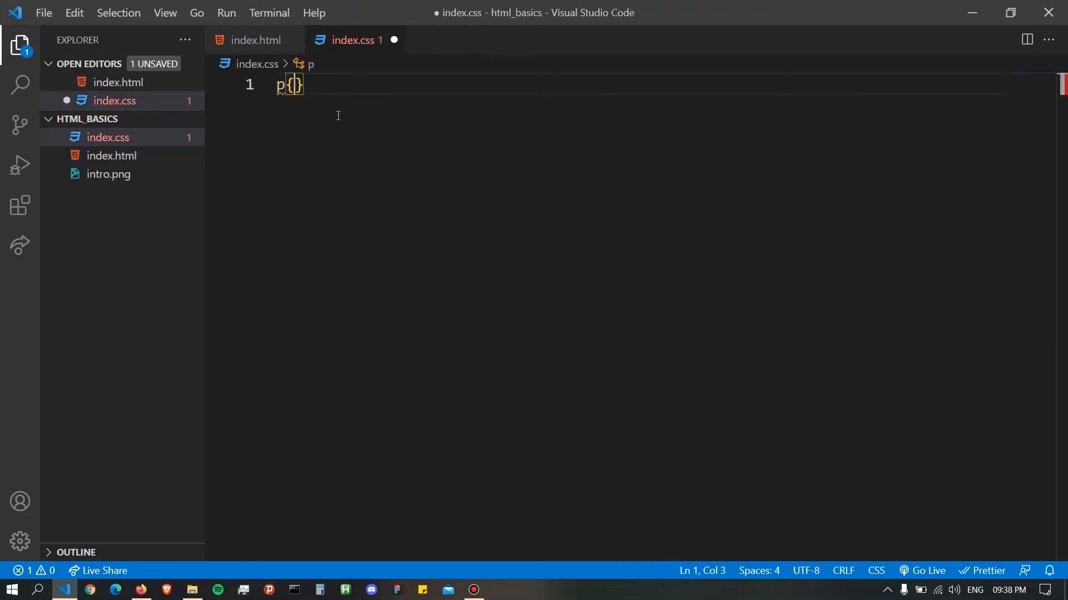
text(fo)
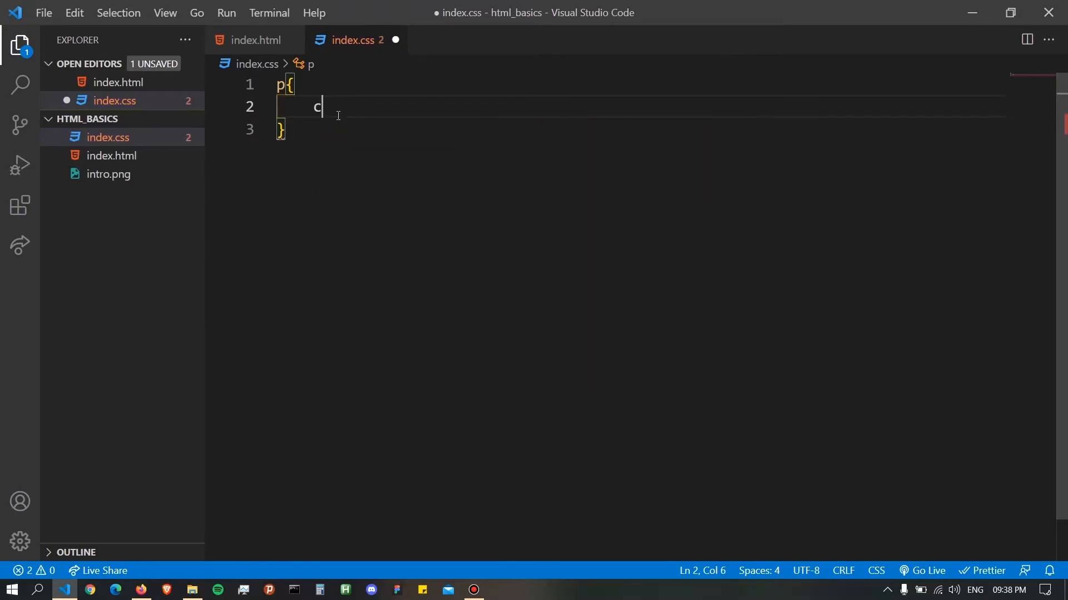
text(olor: ;)
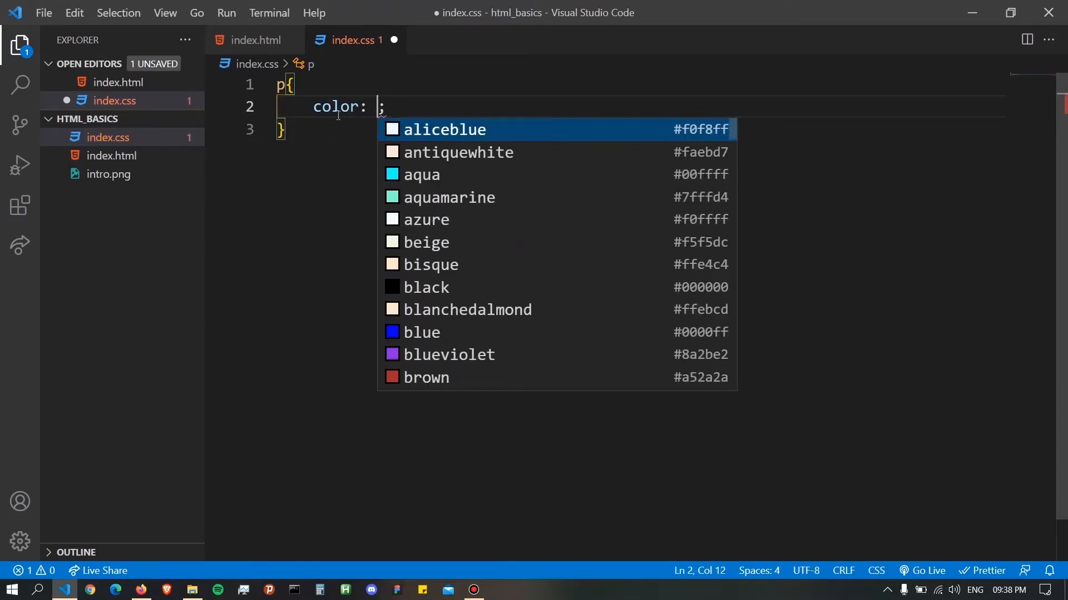
text(red)
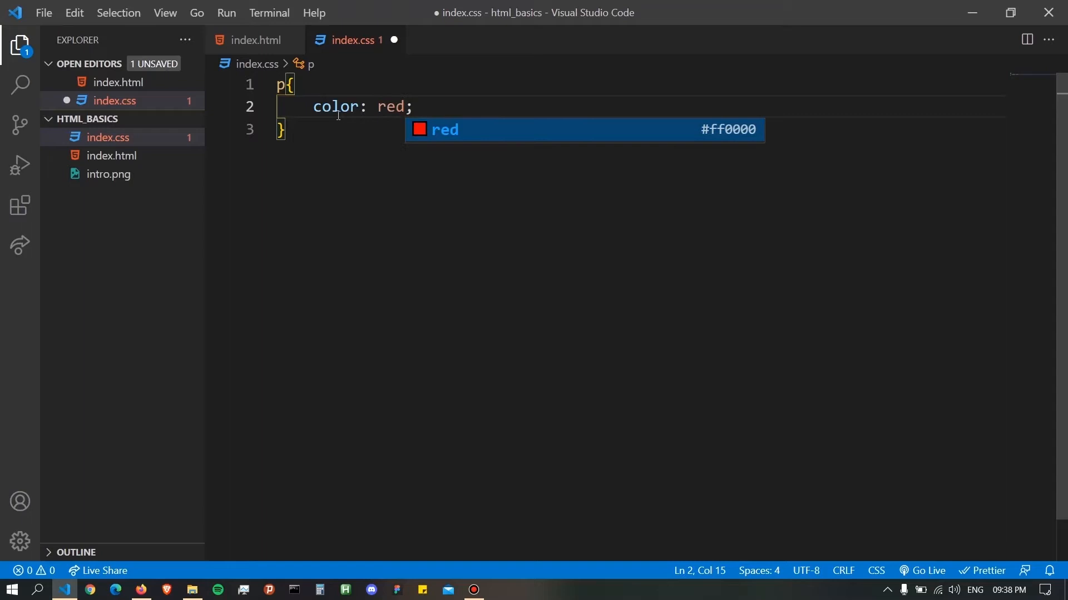
text(font-size: ;)
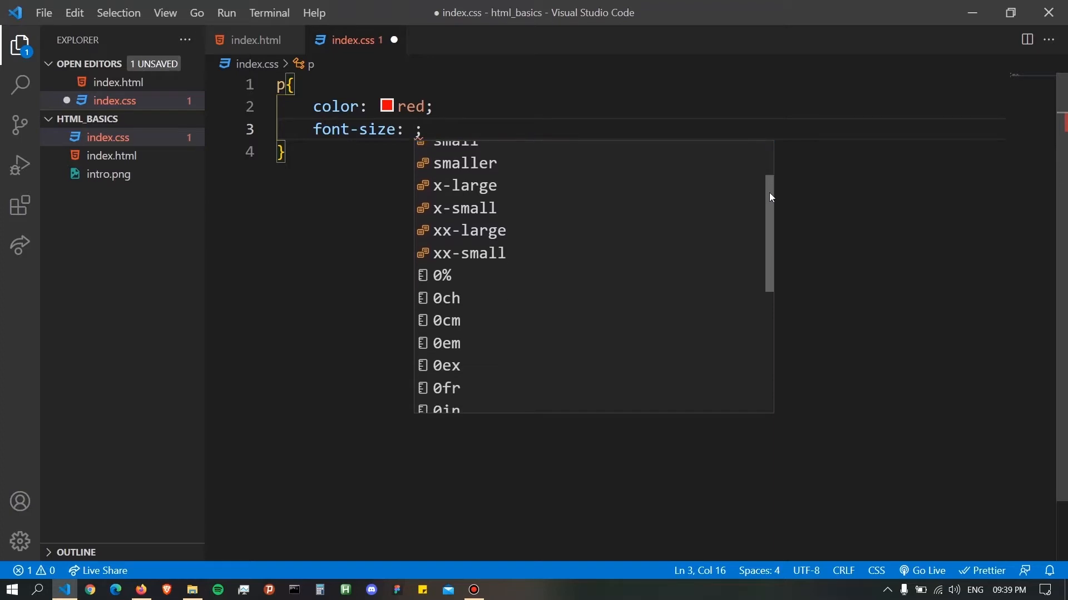
scroll(down, 3)
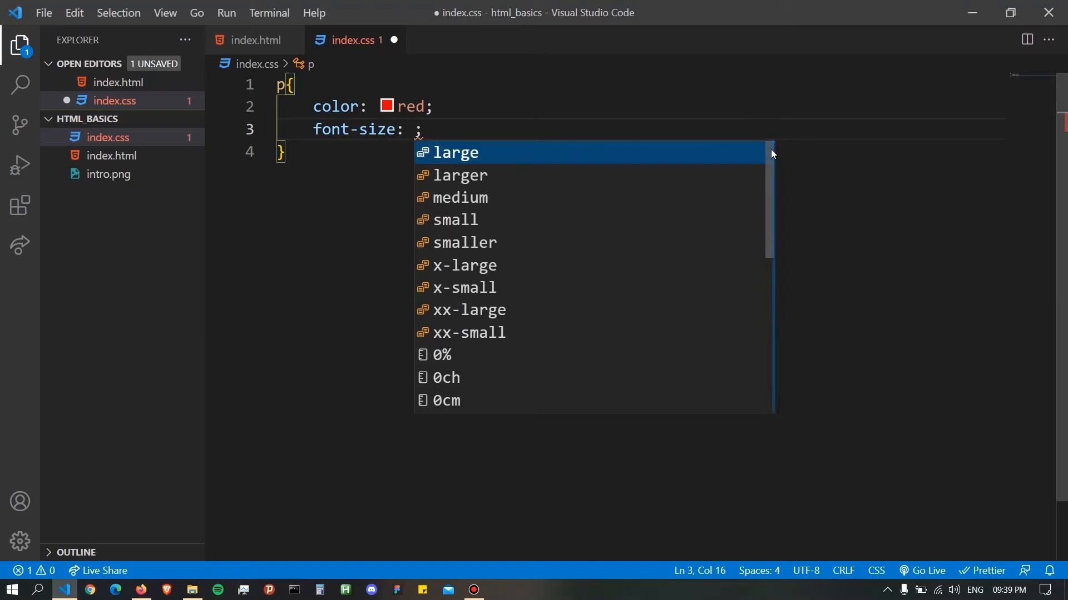
mouse_move(772, 175)
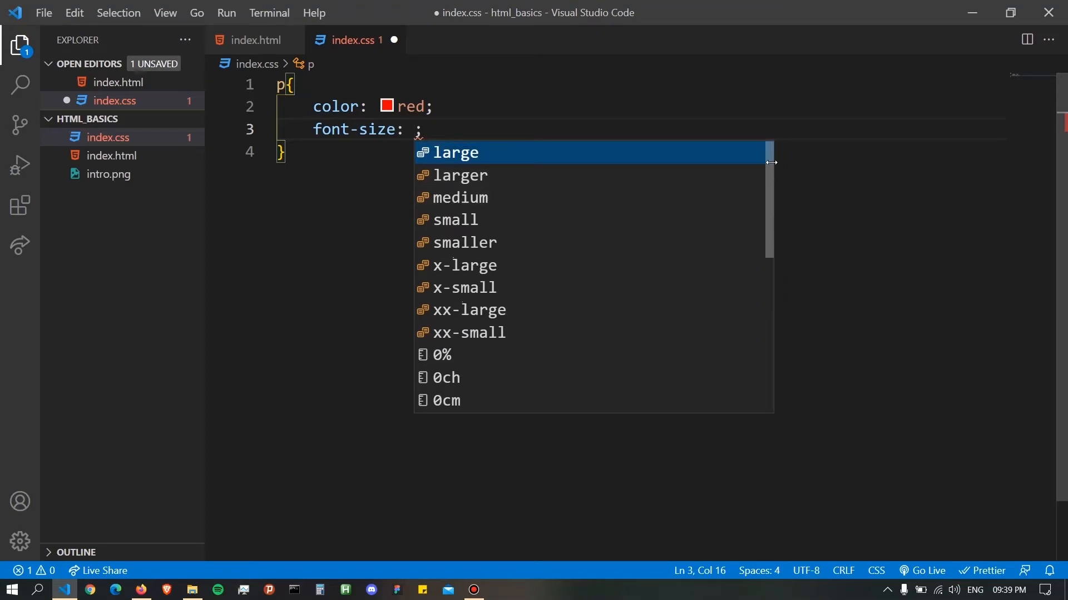
mouse_move(520, 227)
text(x-large)
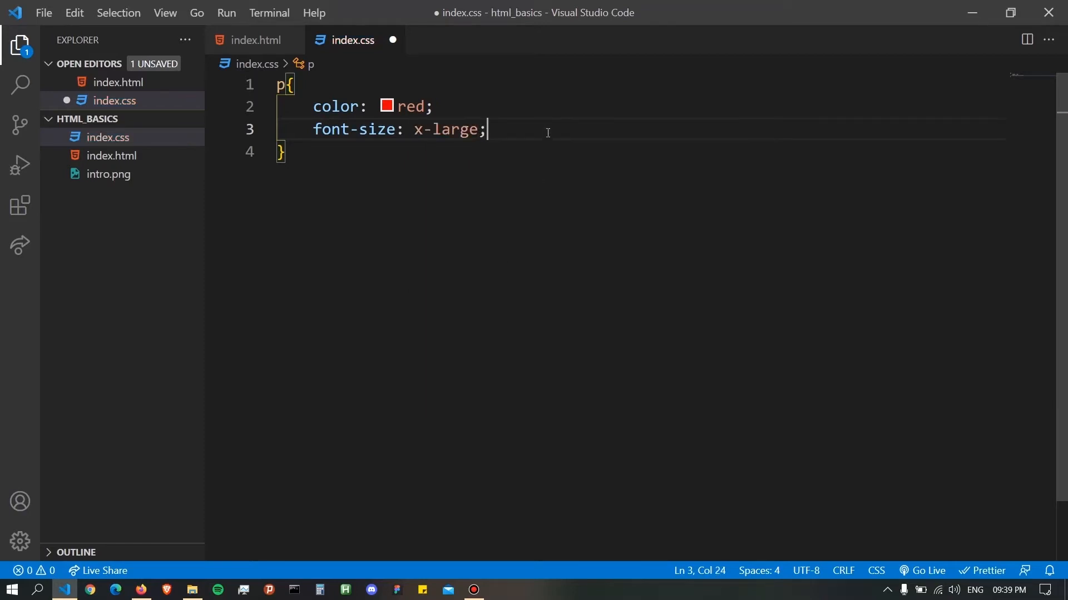
key(ctrl+s)
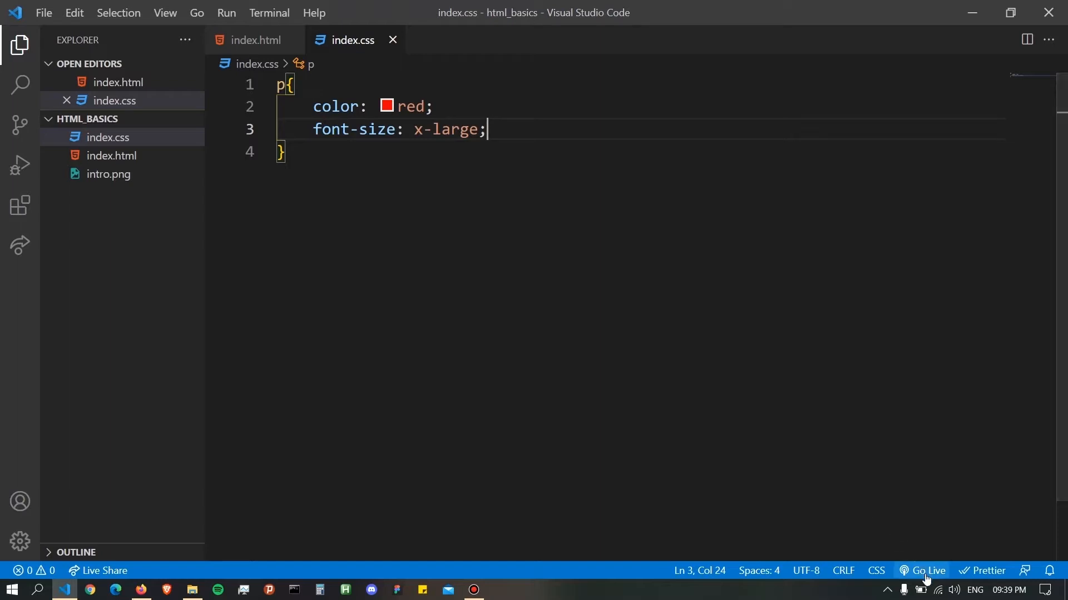
- Start Go Live to preview the page at 127.0.0.1:5500 and inspect the red paragraph
click(929, 570)
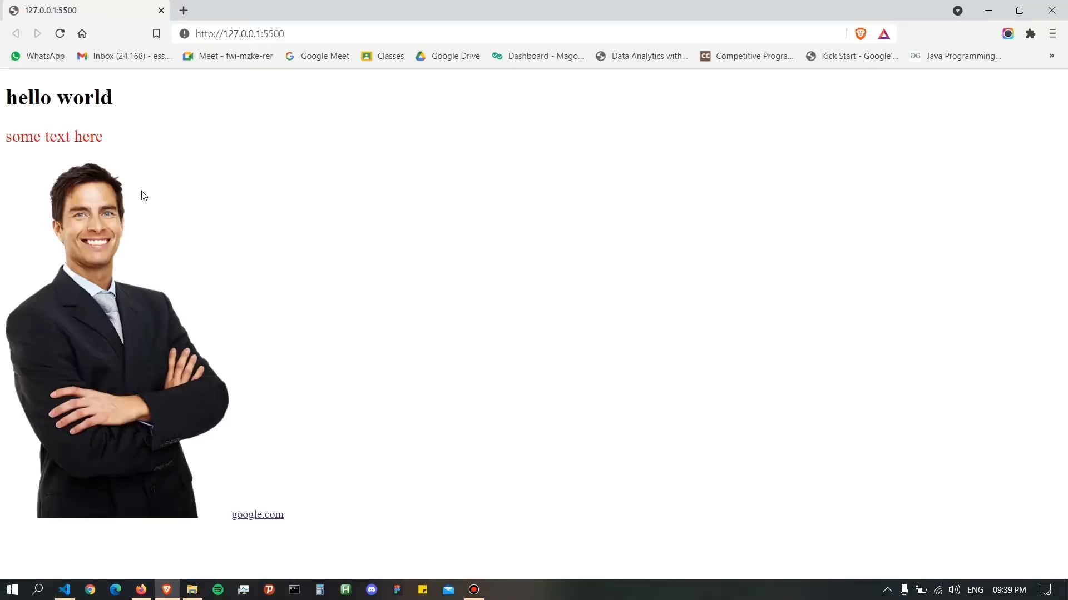
mouse_move(101, 137)
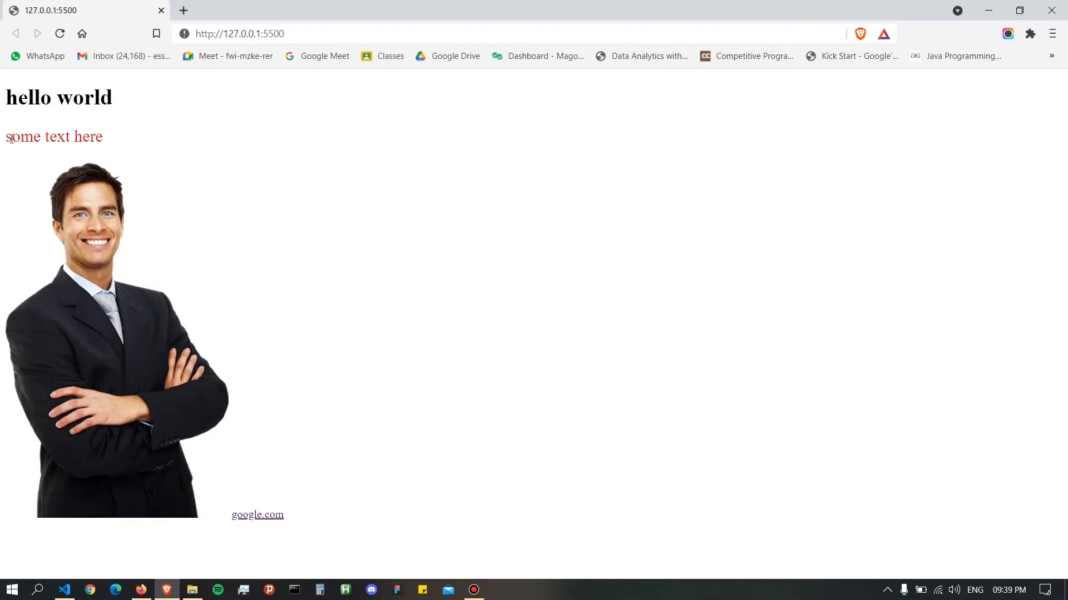
drag(6, 136, 57, 138)
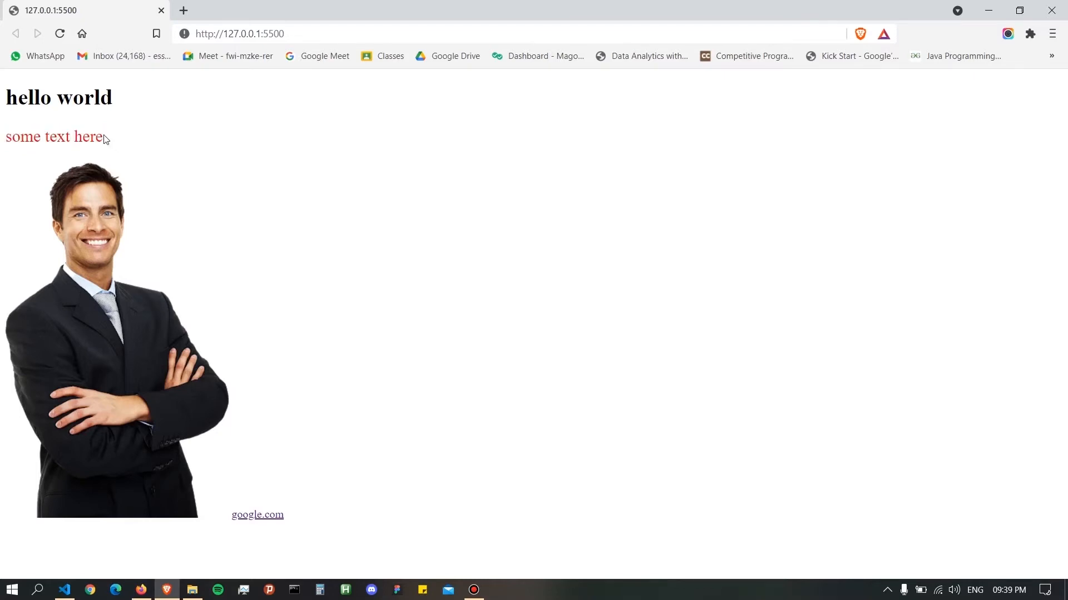
mouse_move(117, 145)
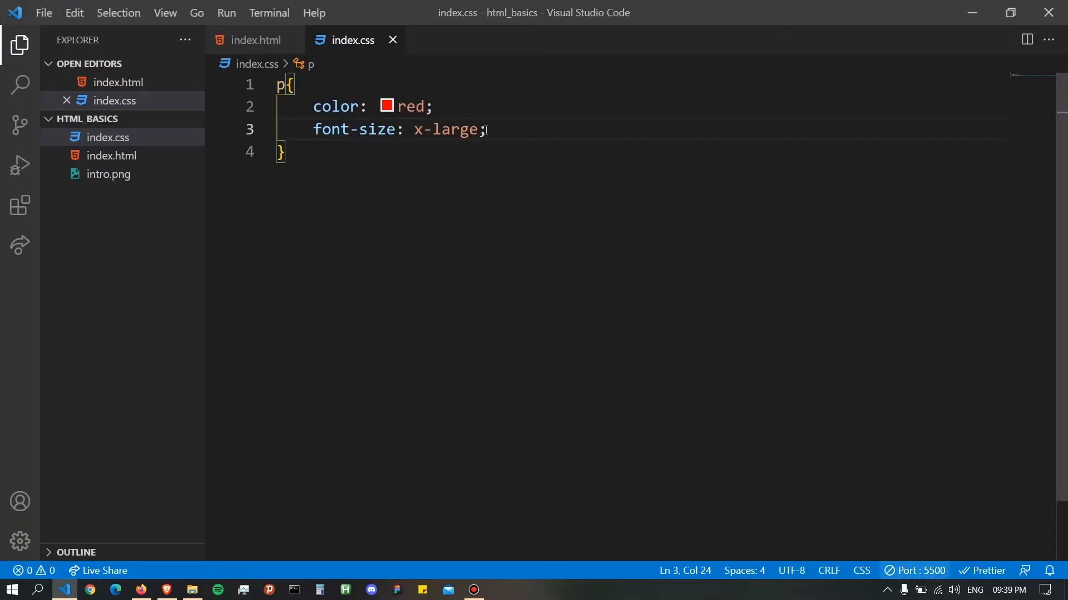
- Replace the paragraph's x-large font size with 10px, then return to index.html
double_click(444, 129)
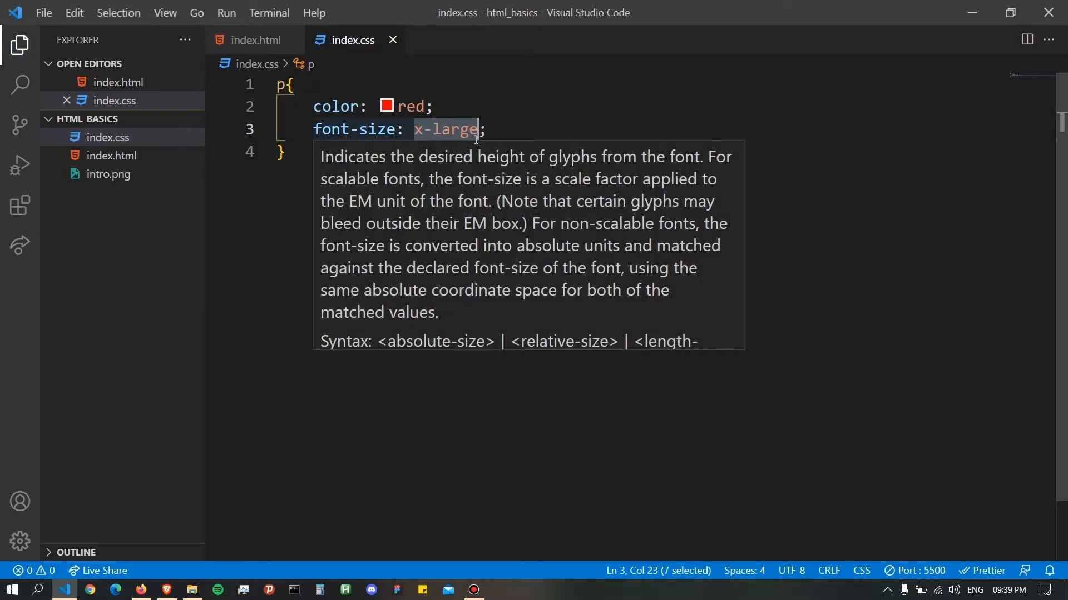
text(10px)
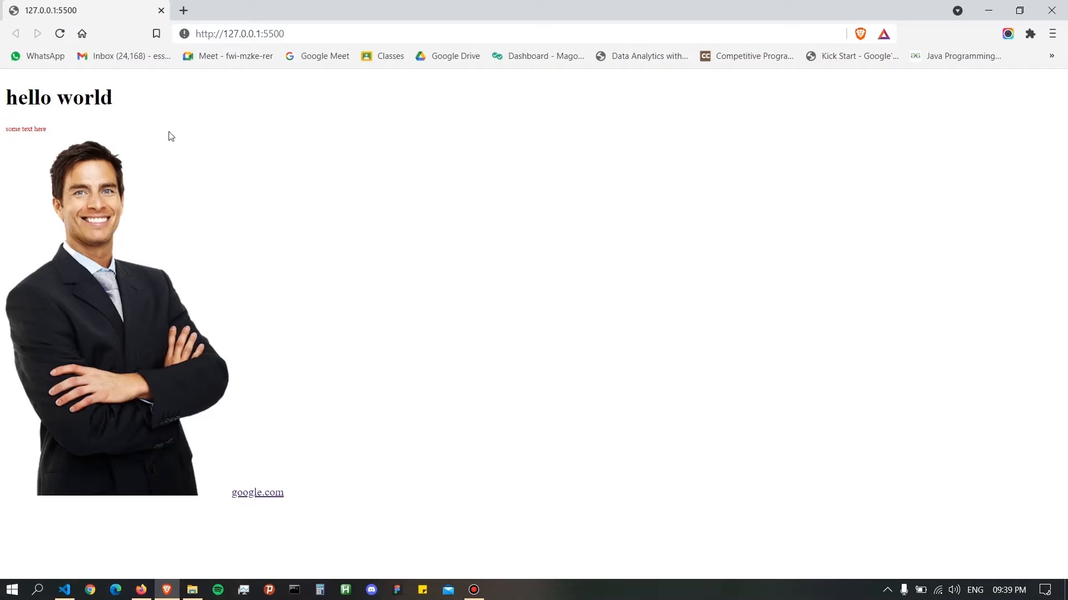
mouse_move(315, 316)
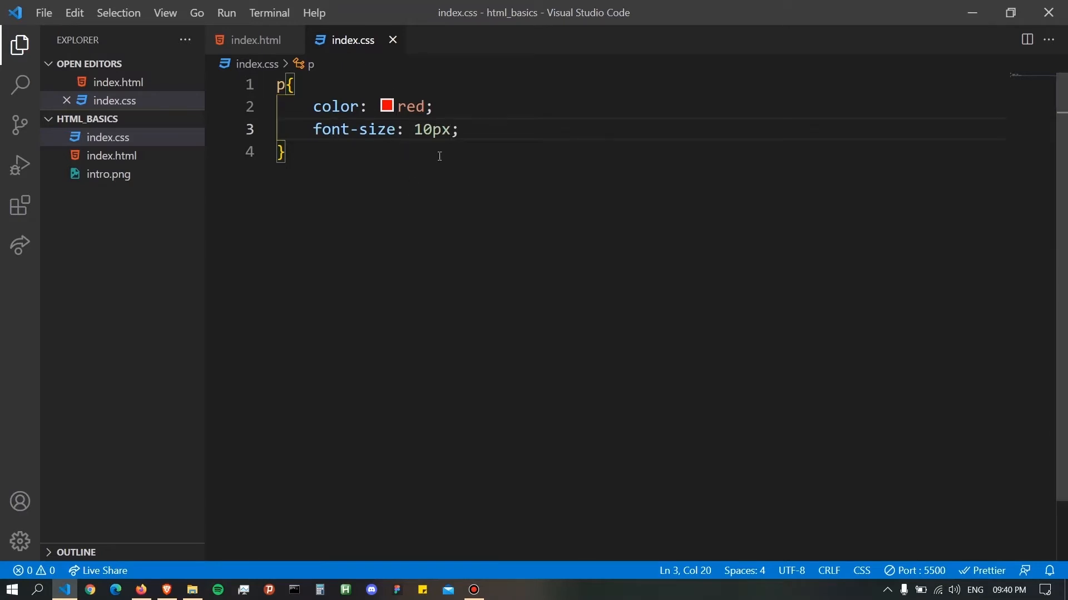
click(254, 39)
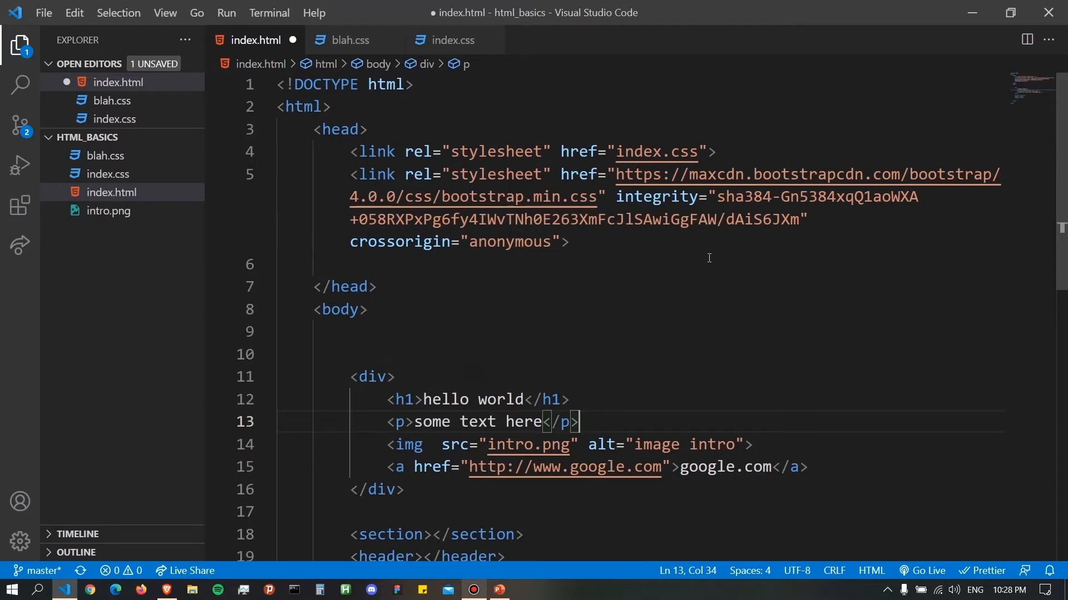
mouse_move(642, 298)
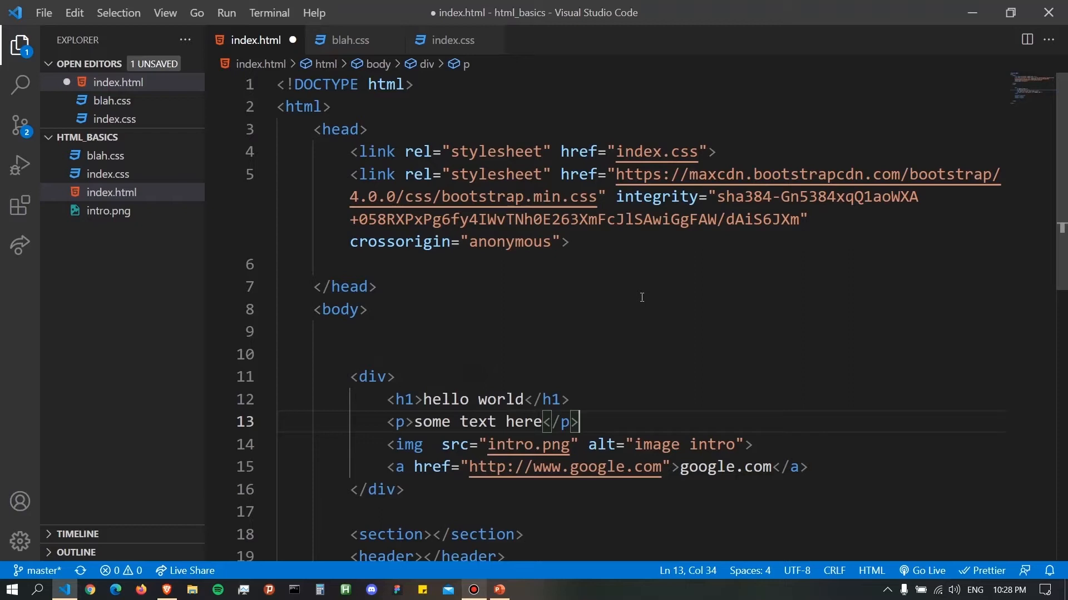
mouse_move(639, 299)
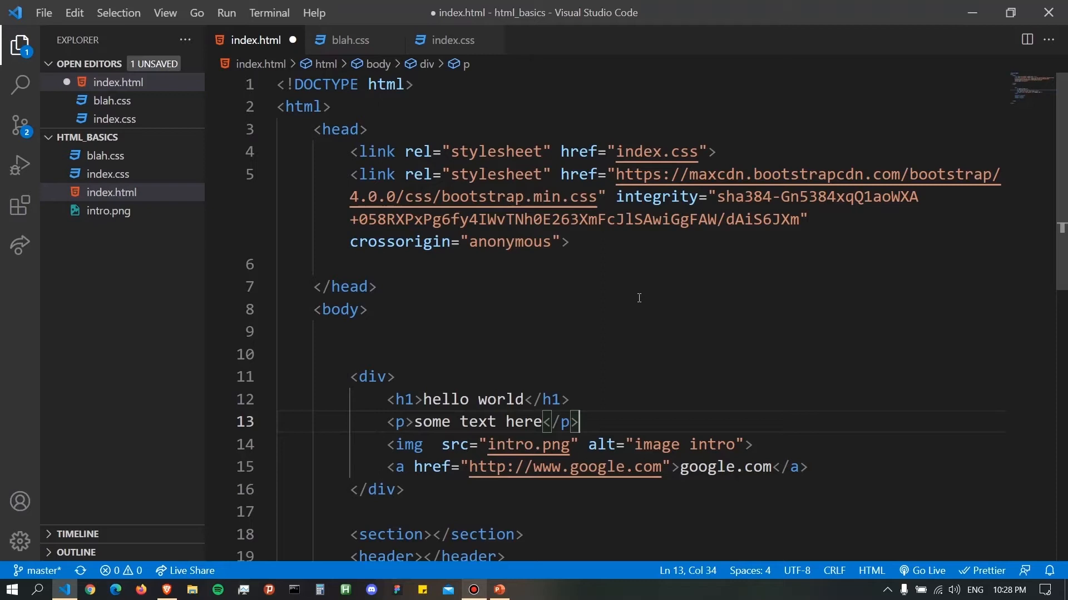
mouse_move(625, 358)
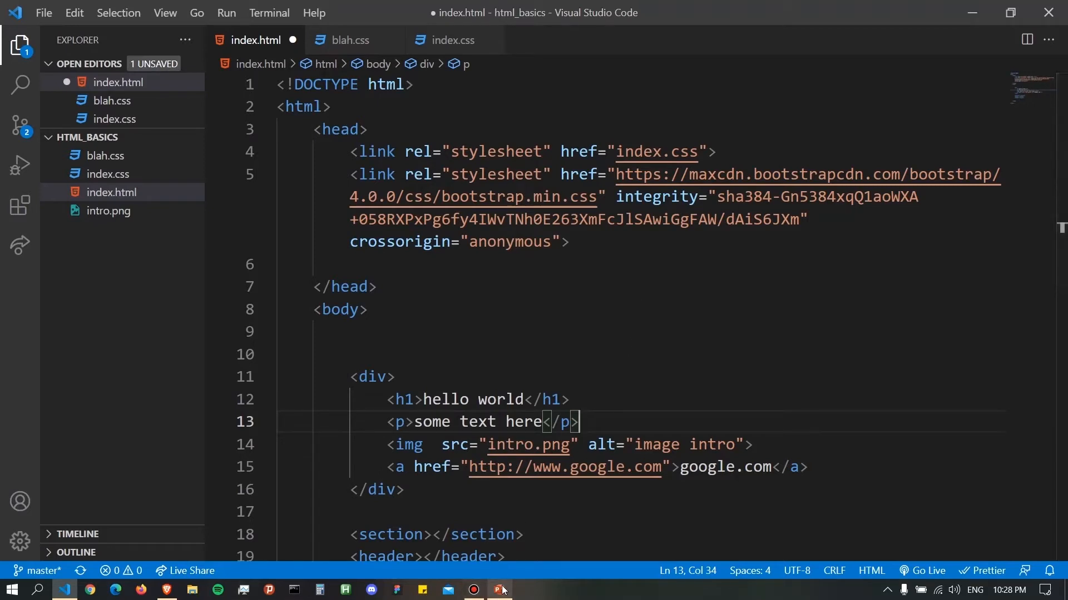
- Switch to PowerPoint and present the website layout mockup slide full-screen
click(499, 590)
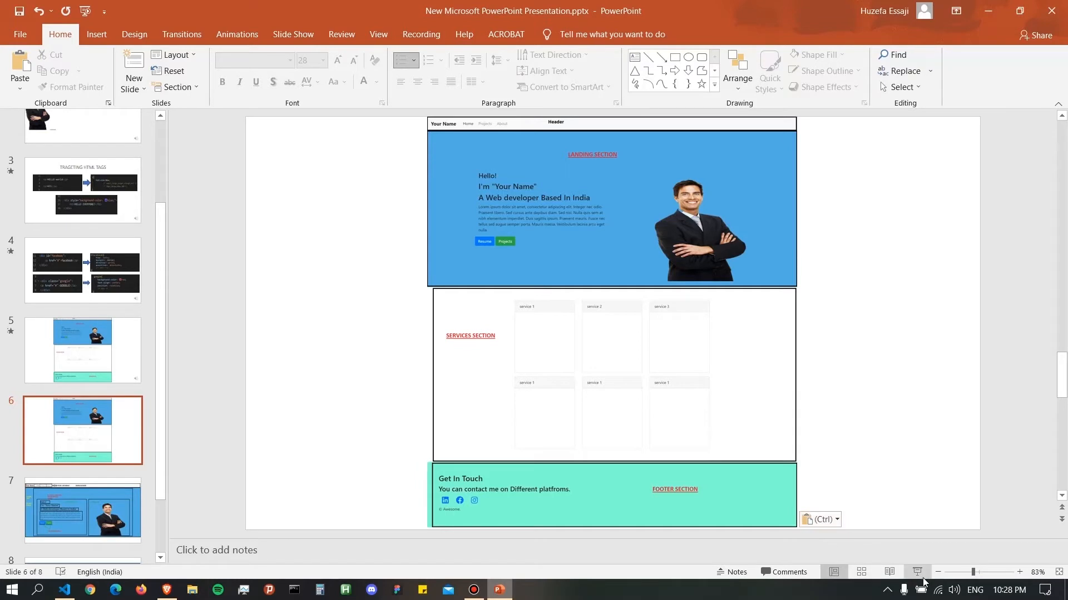
click(917, 572)
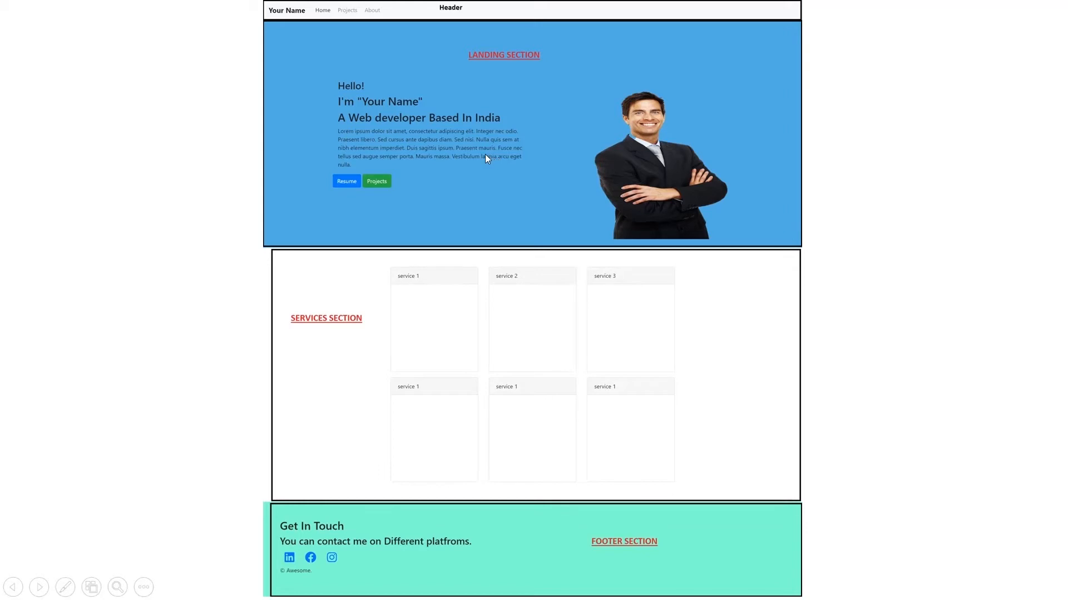
mouse_move(265, 6)
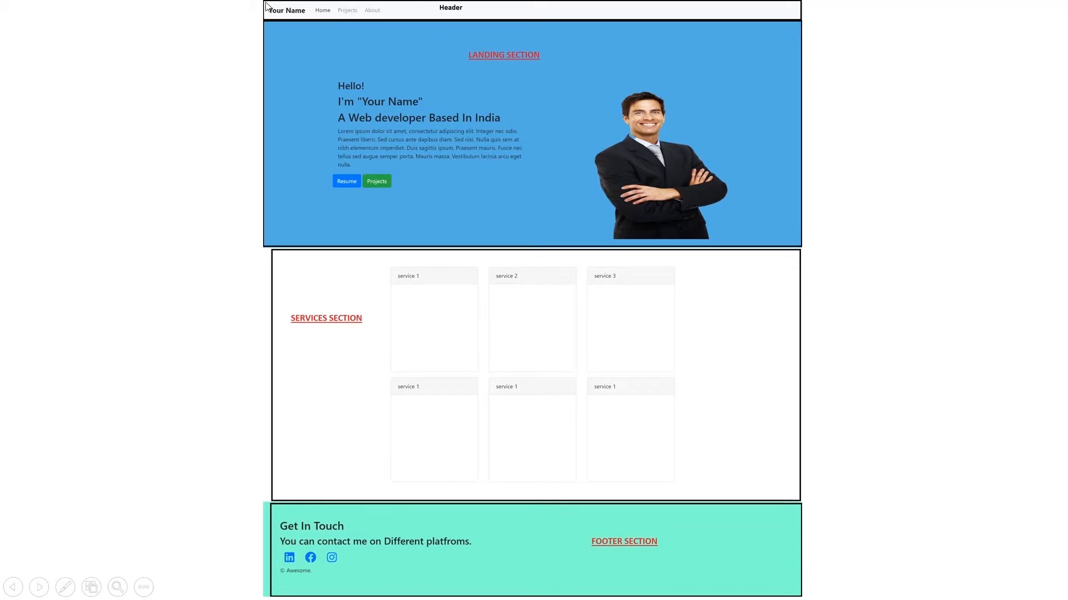
mouse_move(475, 102)
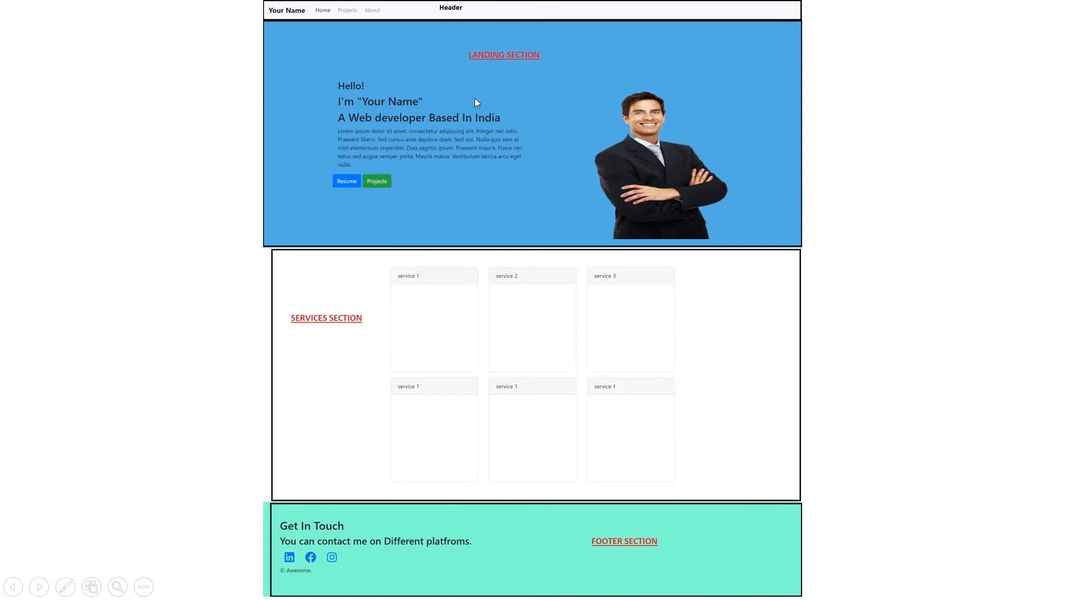
mouse_move(769, 206)
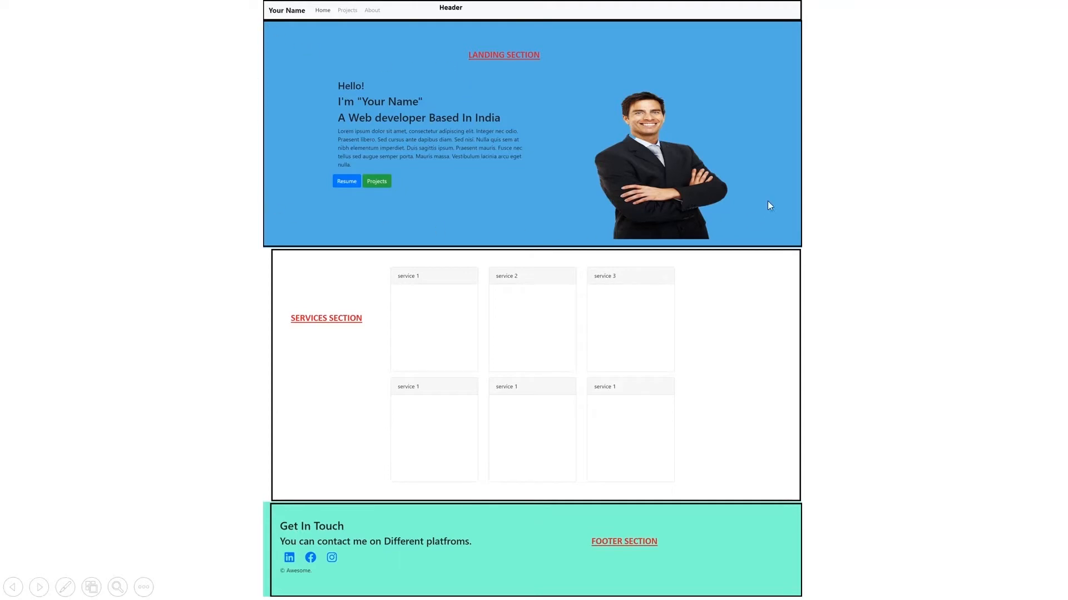
mouse_move(457, 191)
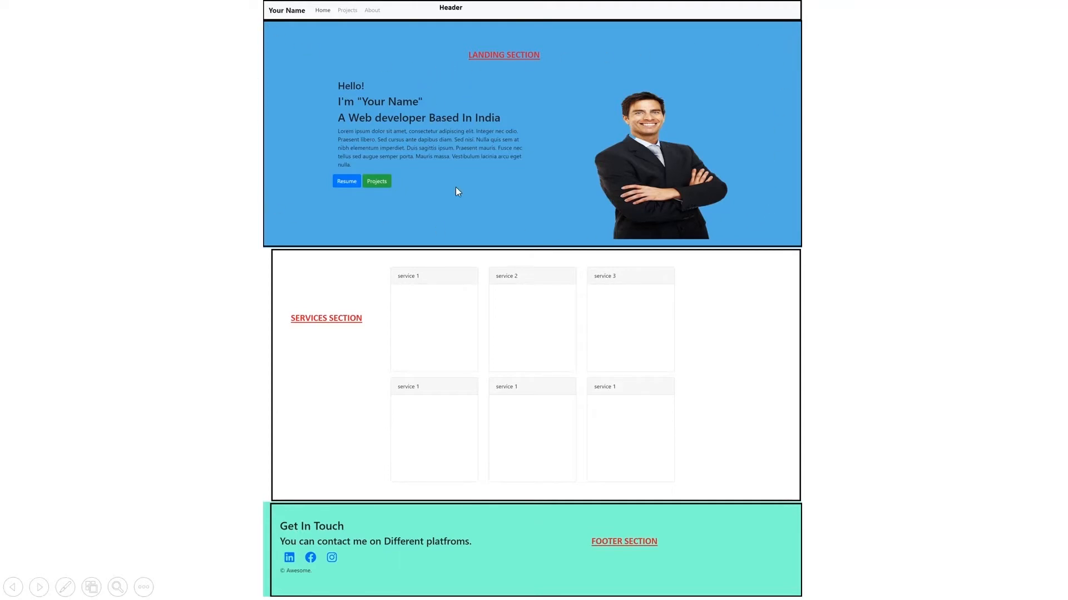
mouse_move(275, 316)
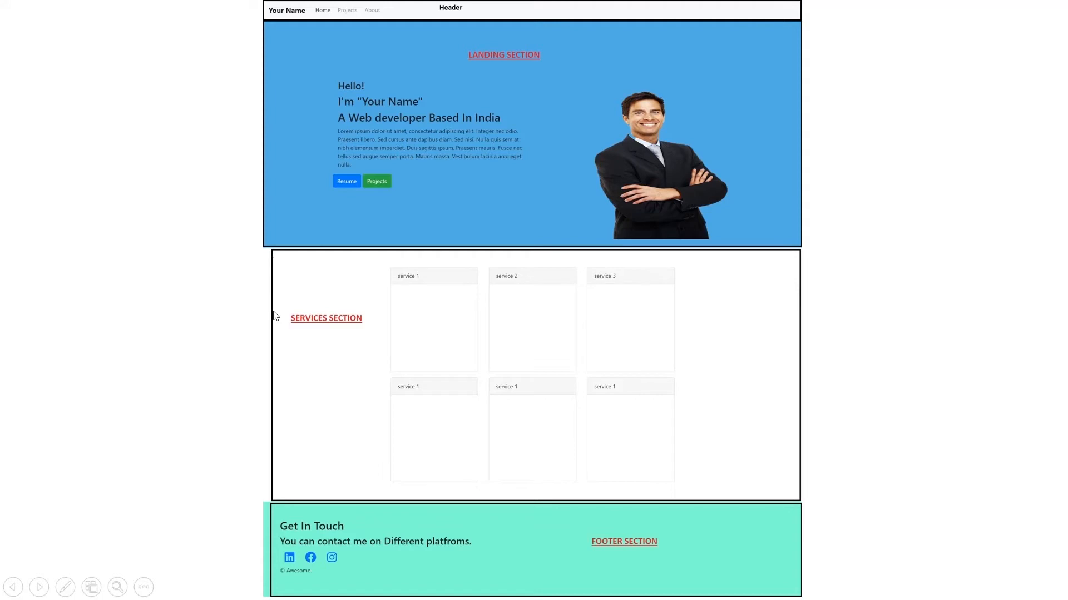
mouse_move(751, 483)
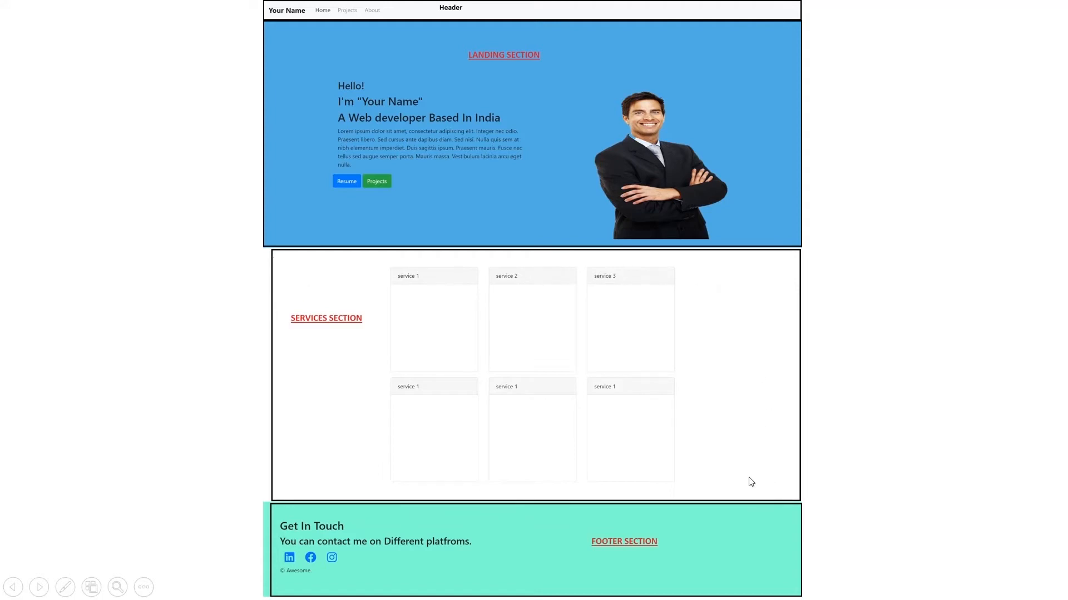
mouse_move(624, 574)
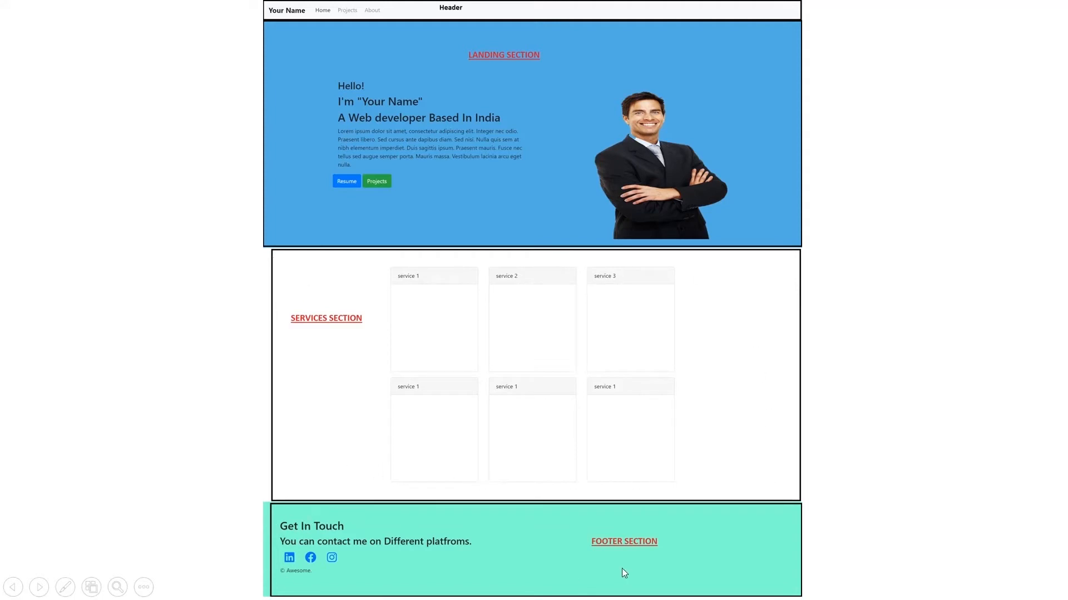
mouse_move(381, 293)
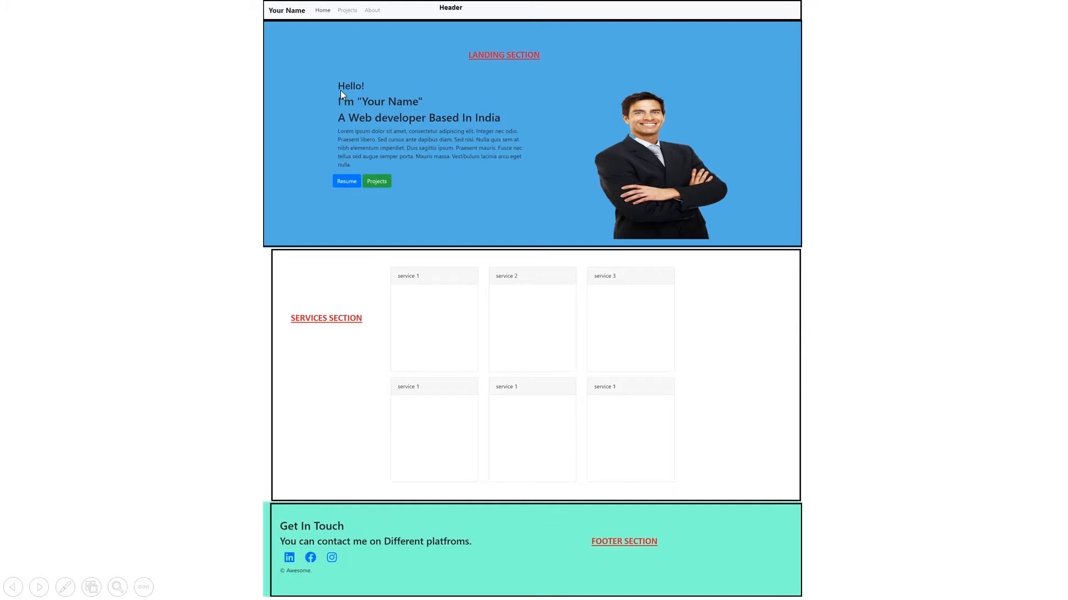
mouse_move(355, 175)
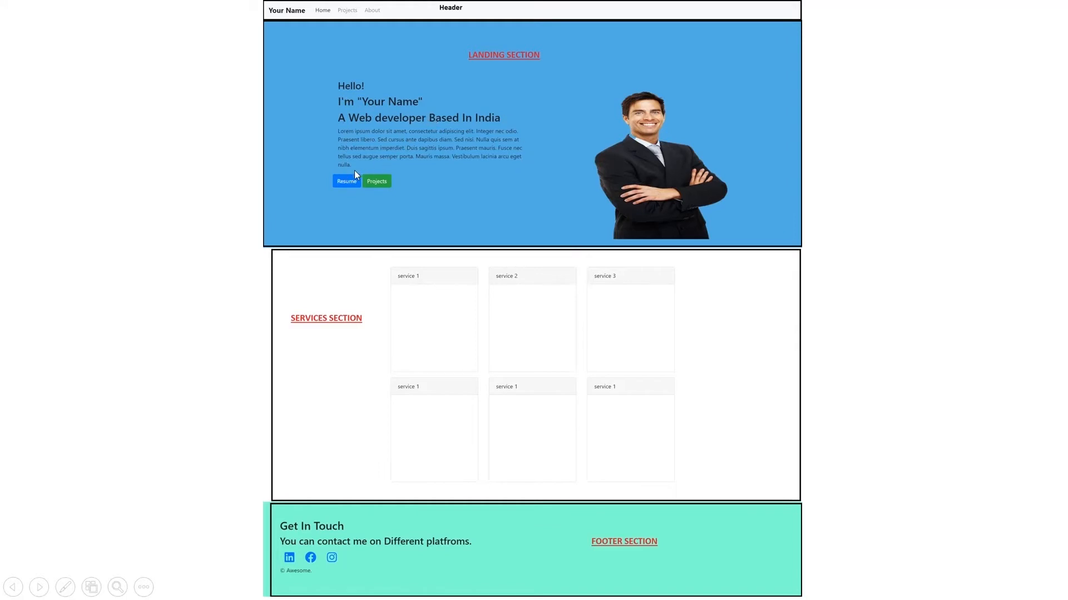
mouse_move(621, 116)
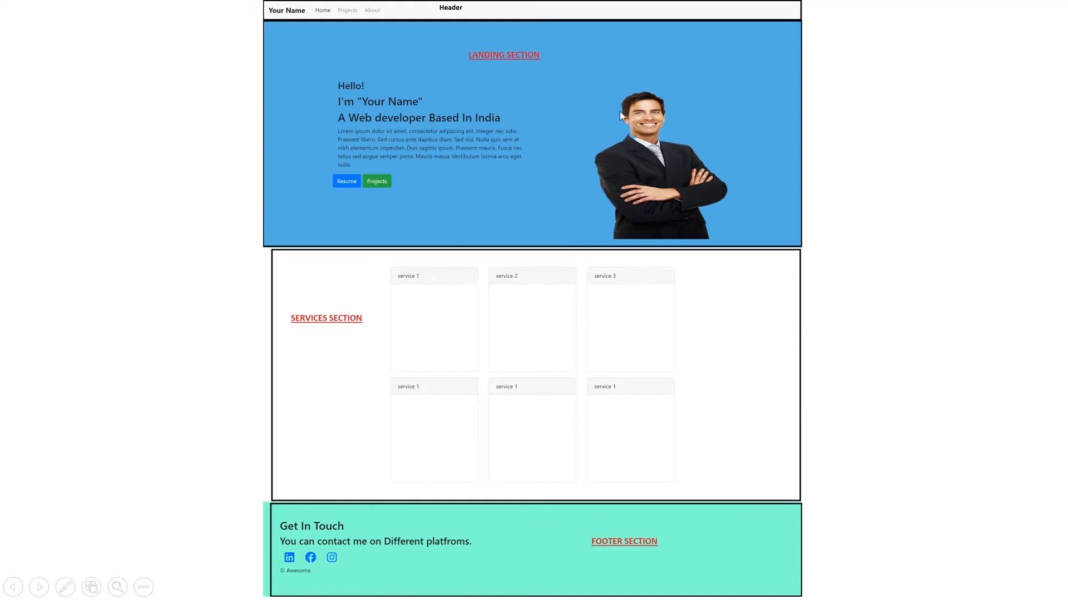
mouse_move(609, 166)
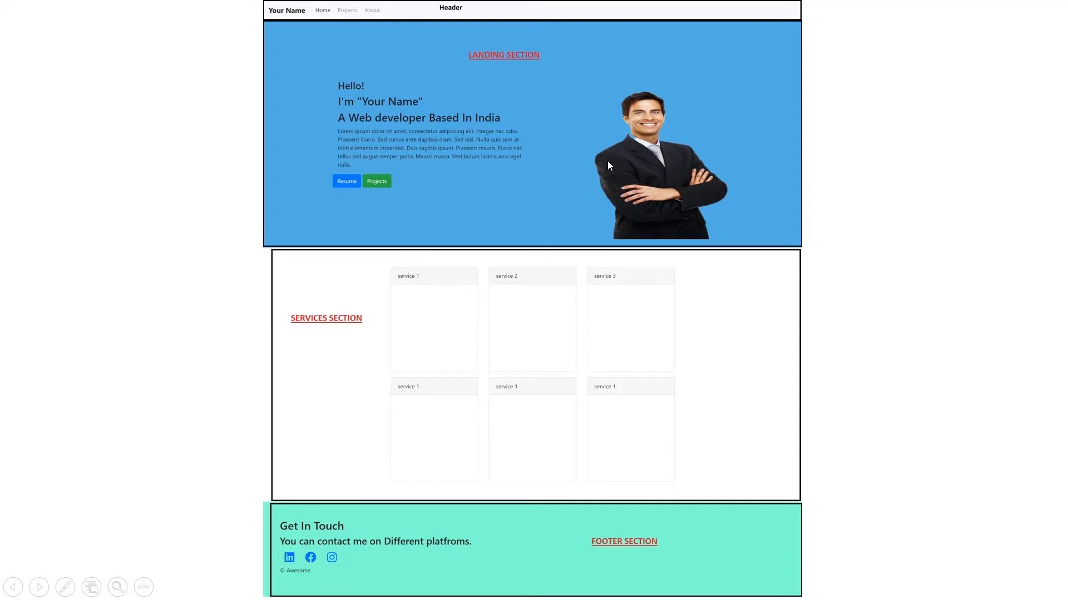
mouse_move(391, 280)
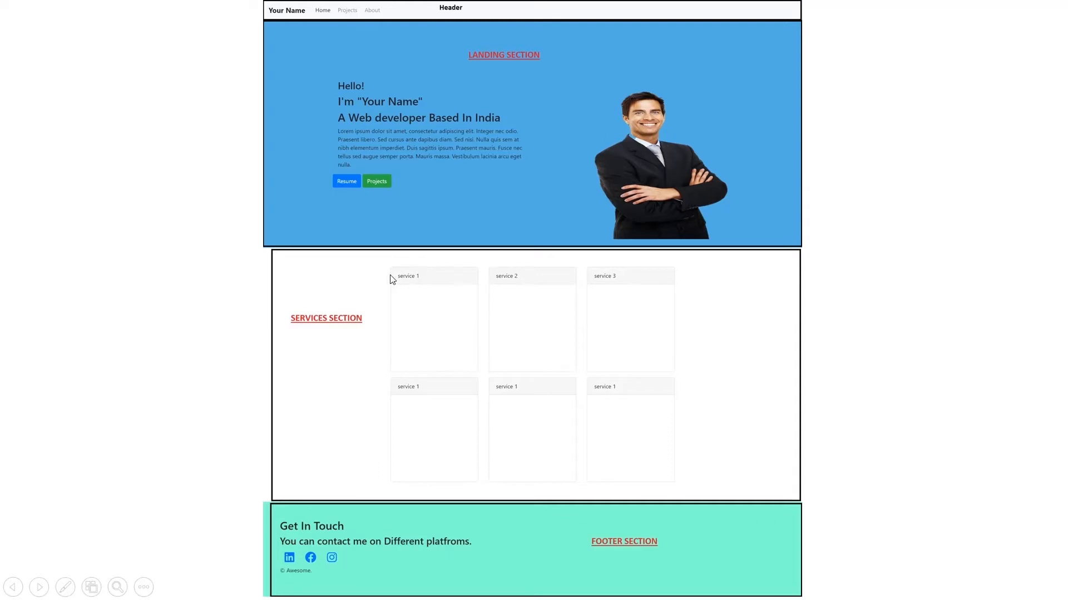
mouse_move(368, 337)
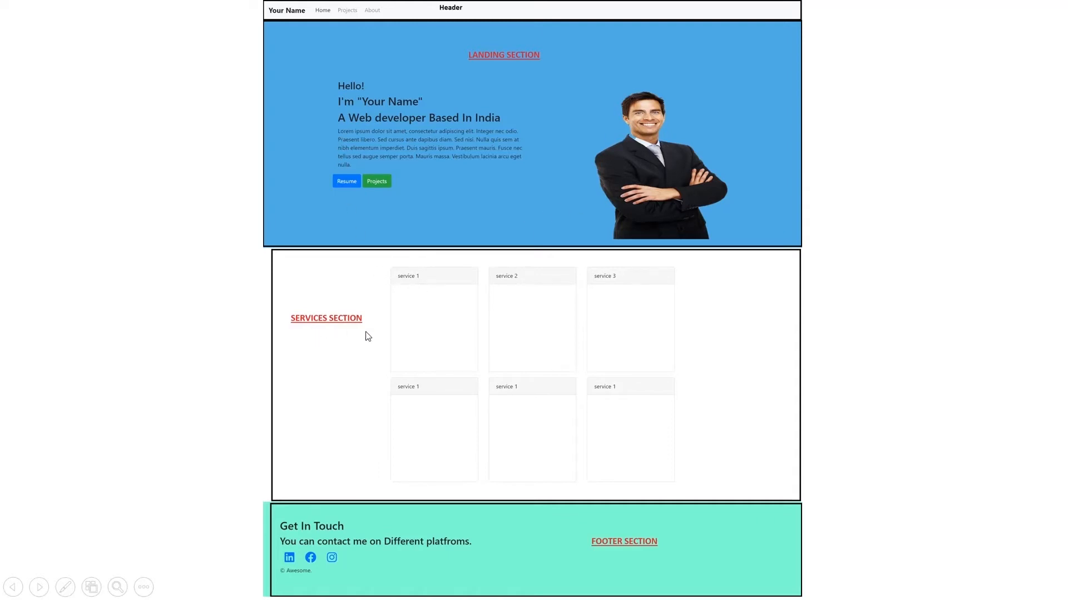
mouse_move(457, 434)
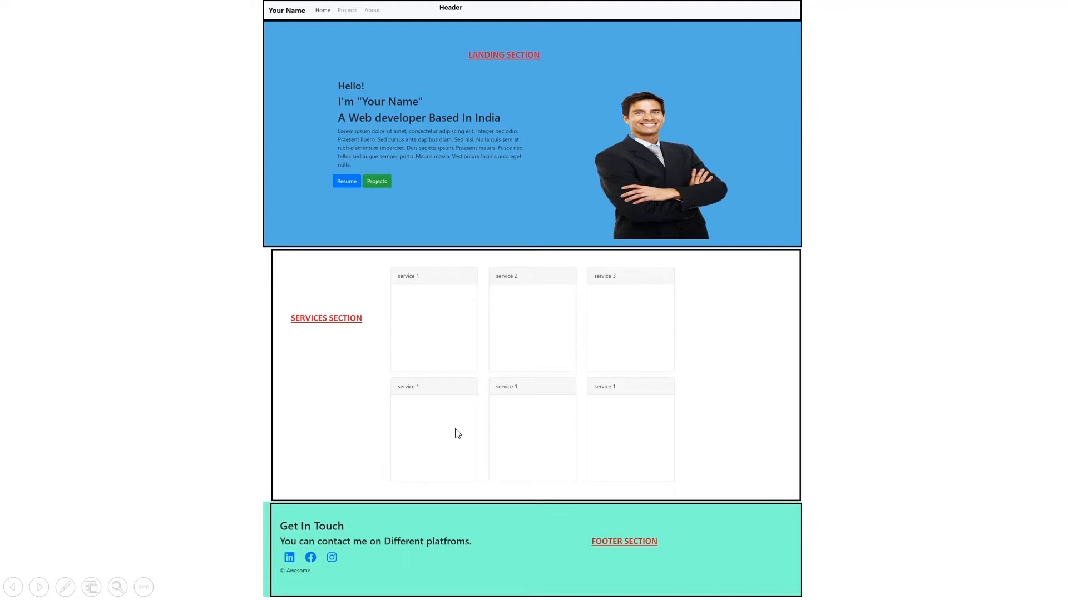
mouse_move(450, 402)
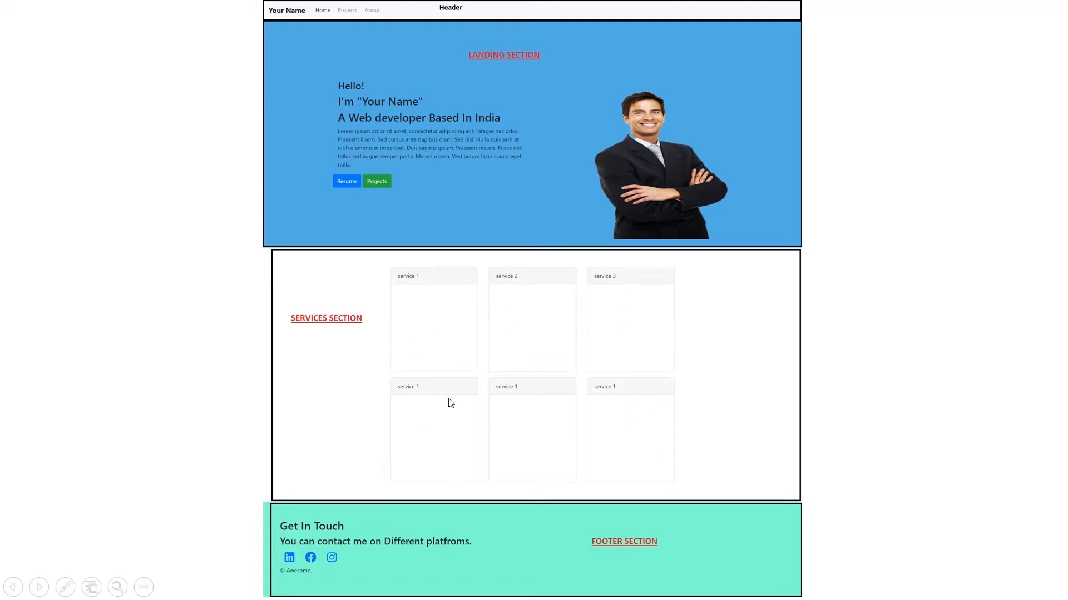
mouse_move(430, 340)
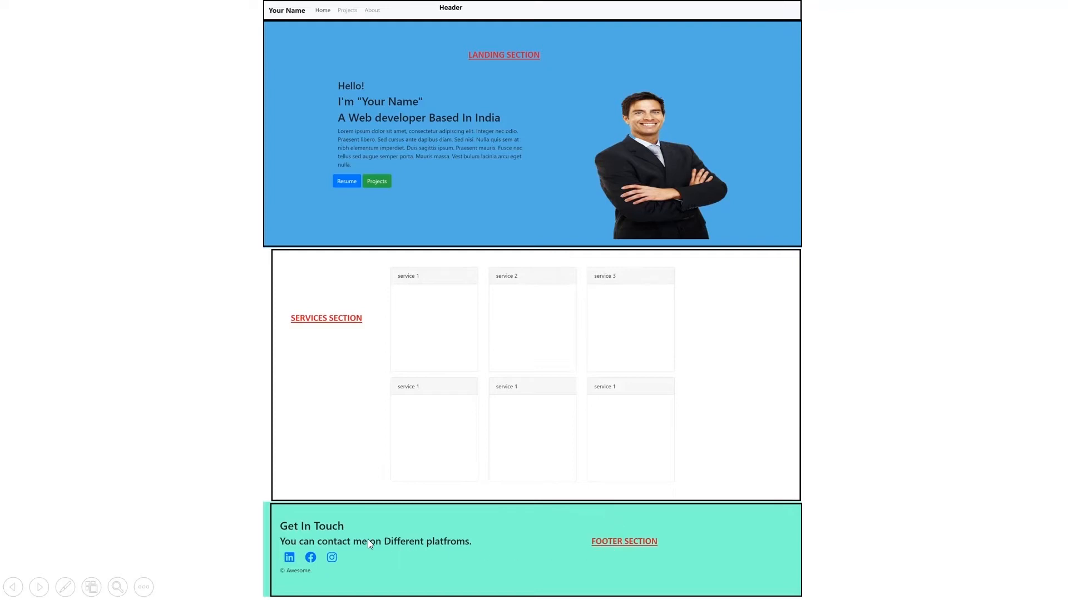
mouse_move(477, 550)
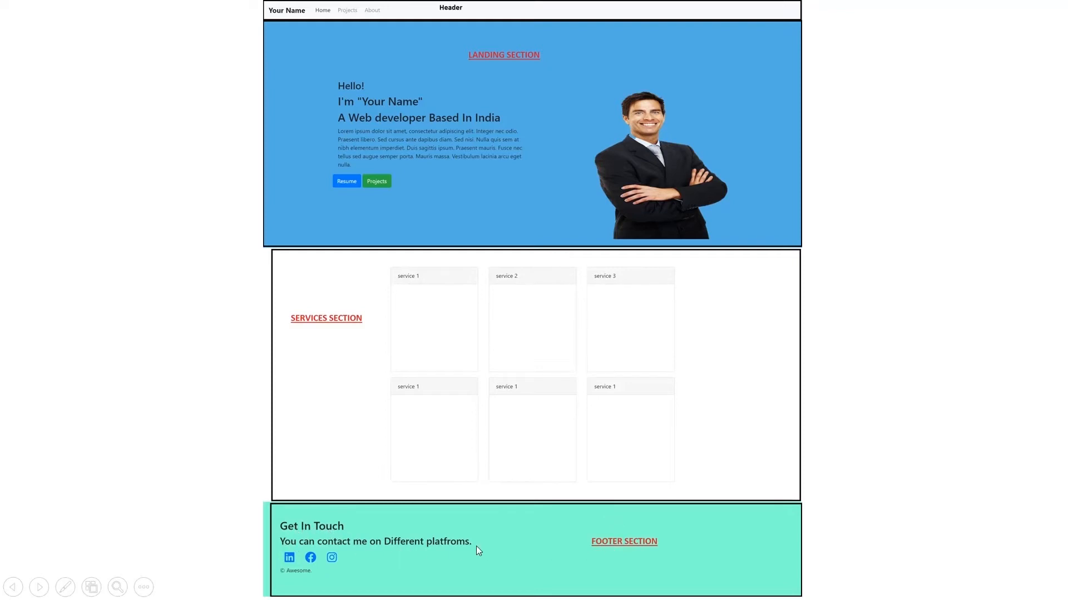
mouse_move(340, 564)
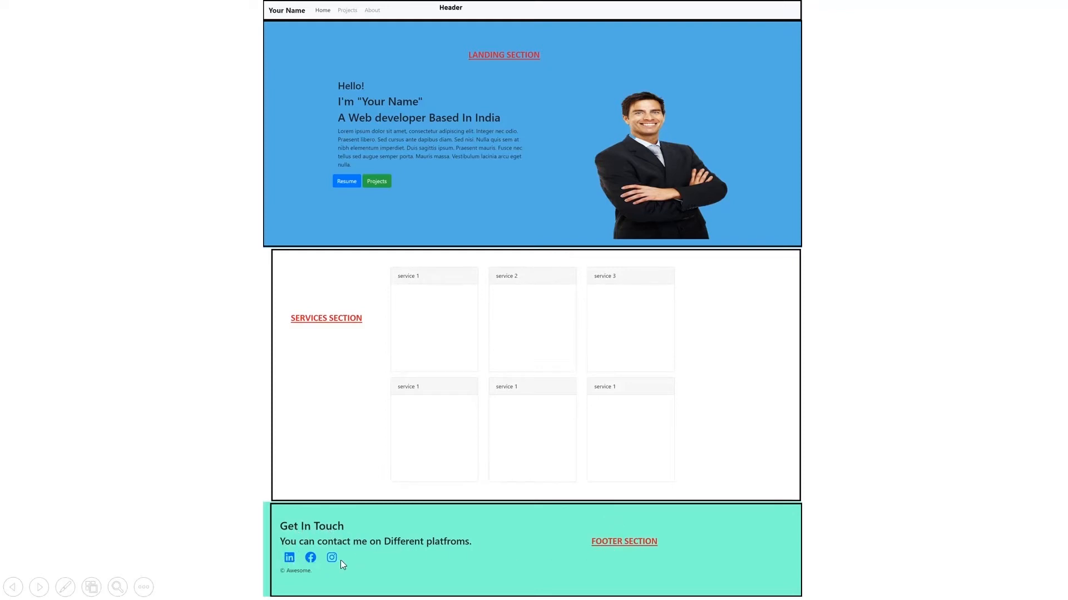
mouse_move(287, 573)
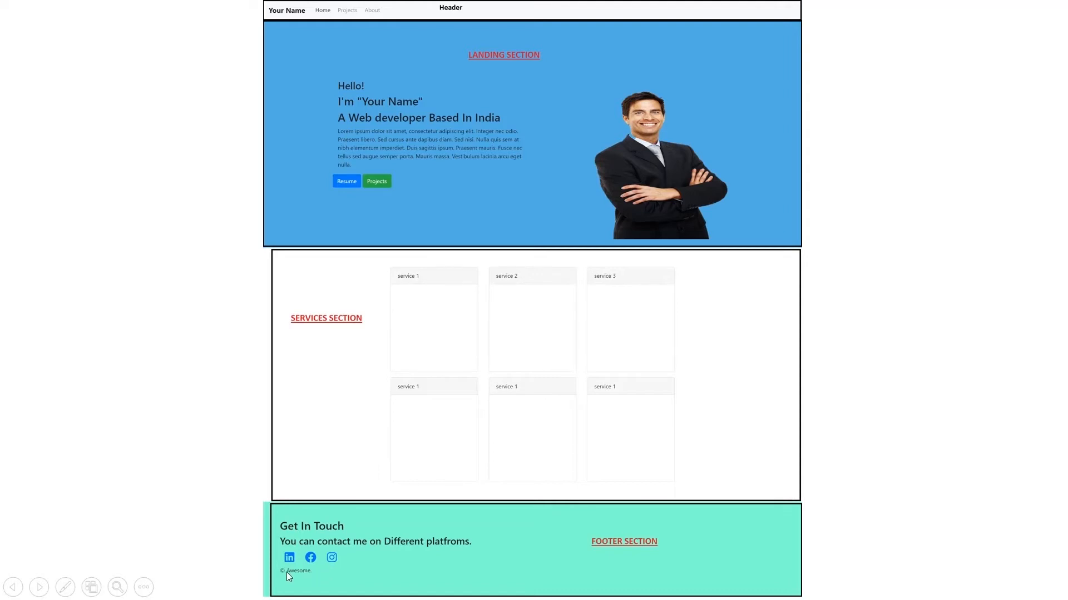
mouse_move(473, 562)
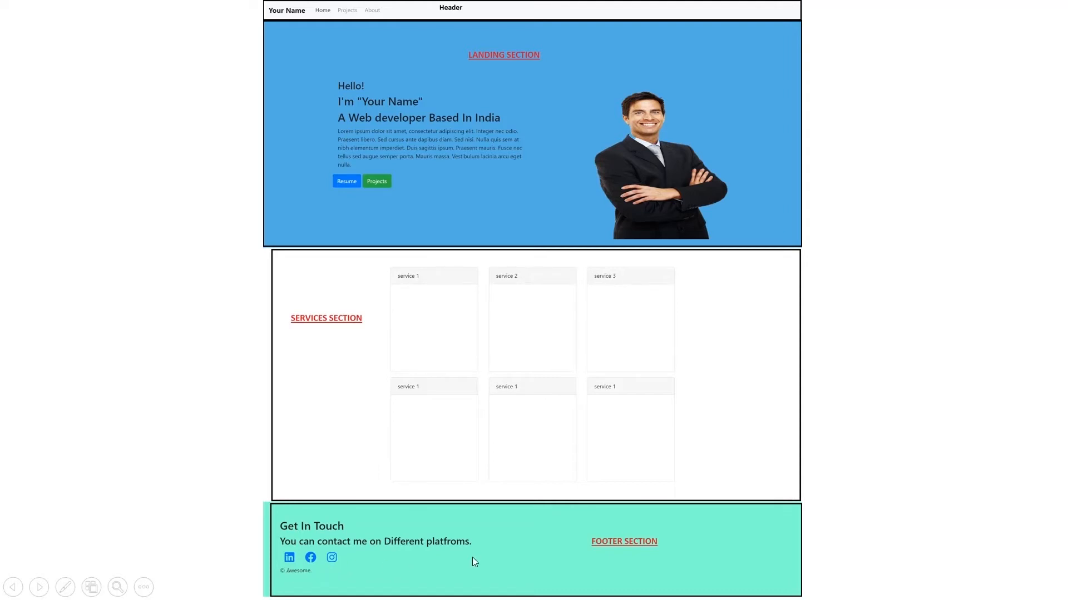
mouse_move(608, 494)
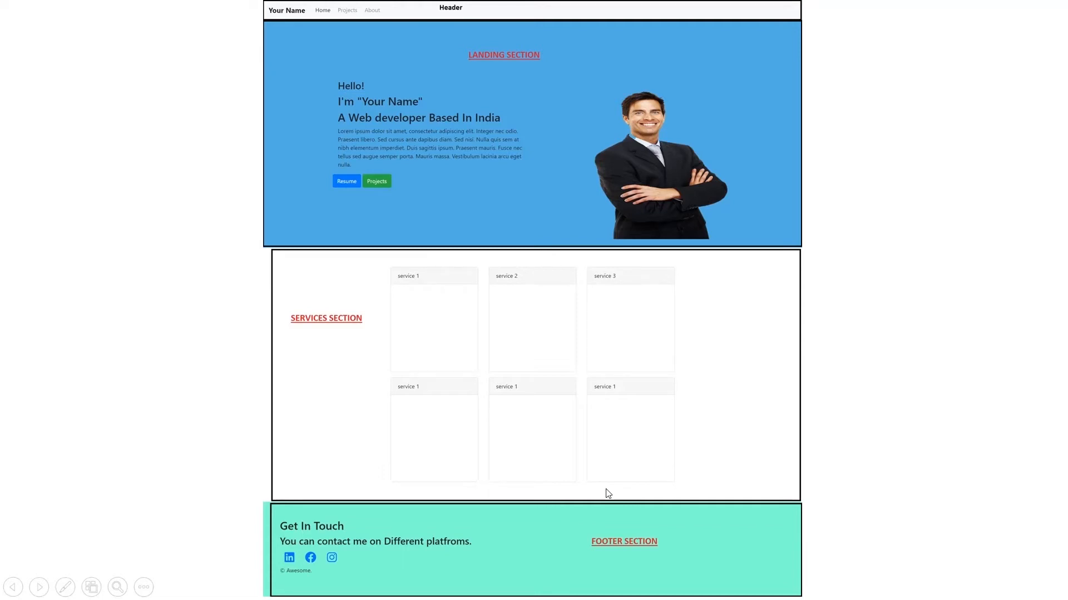
mouse_move(275, 21)
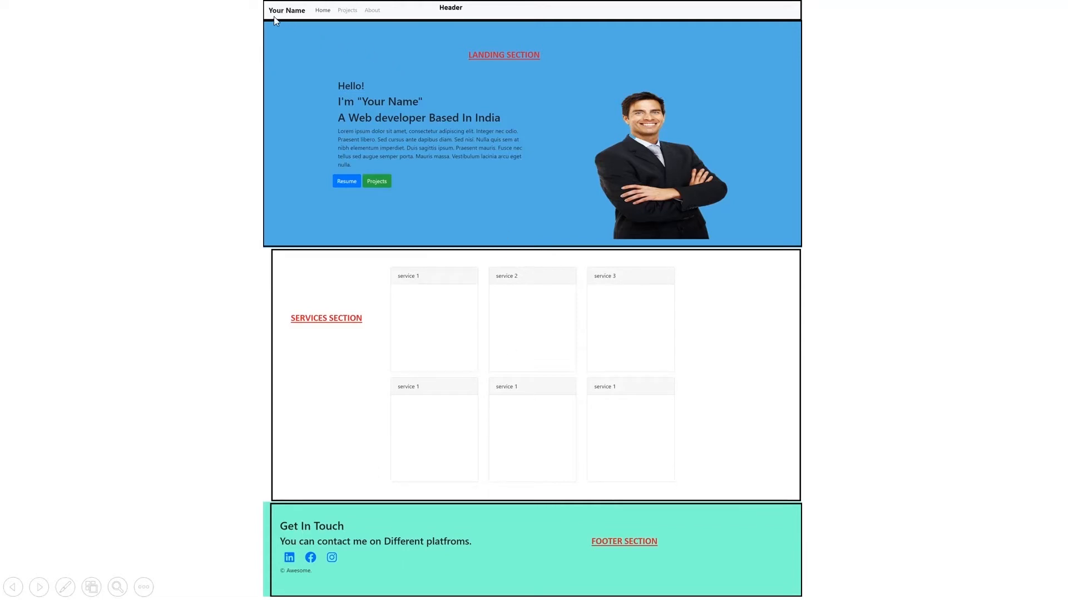
mouse_move(266, 10)
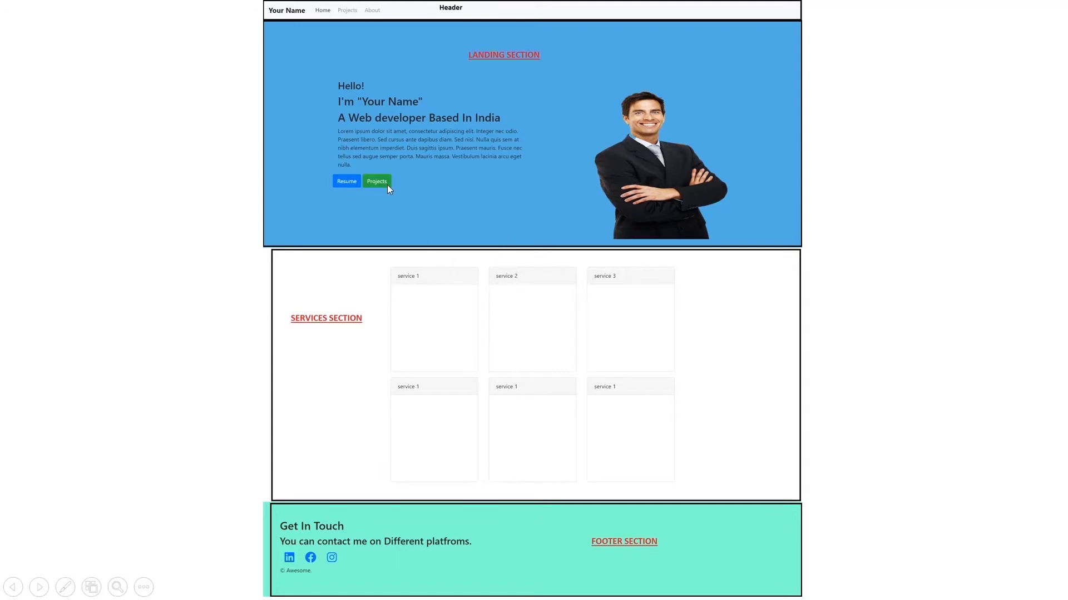
mouse_move(448, 158)
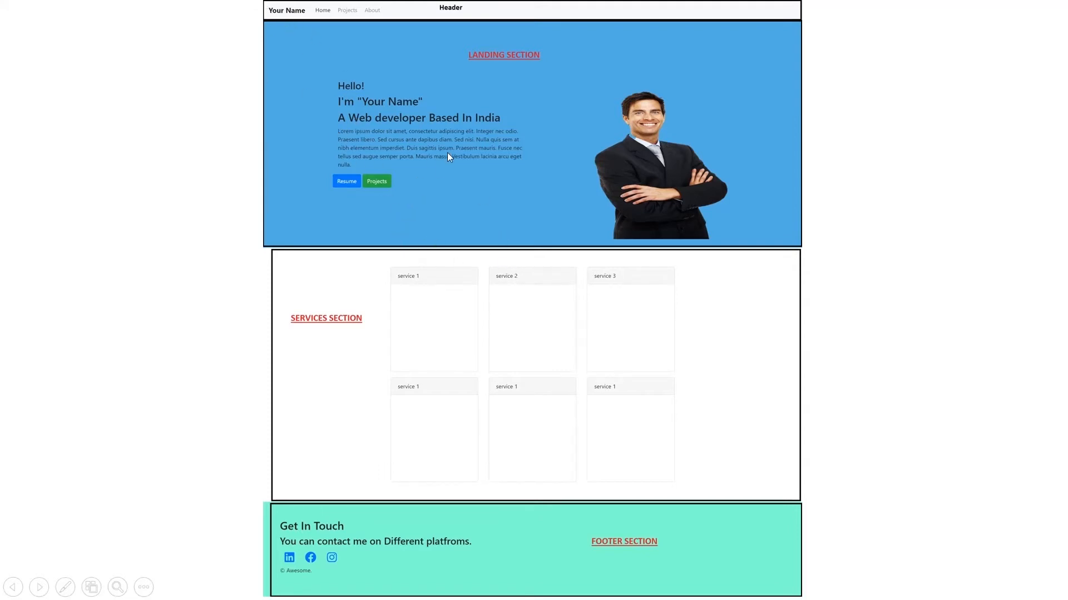
mouse_move(746, 84)
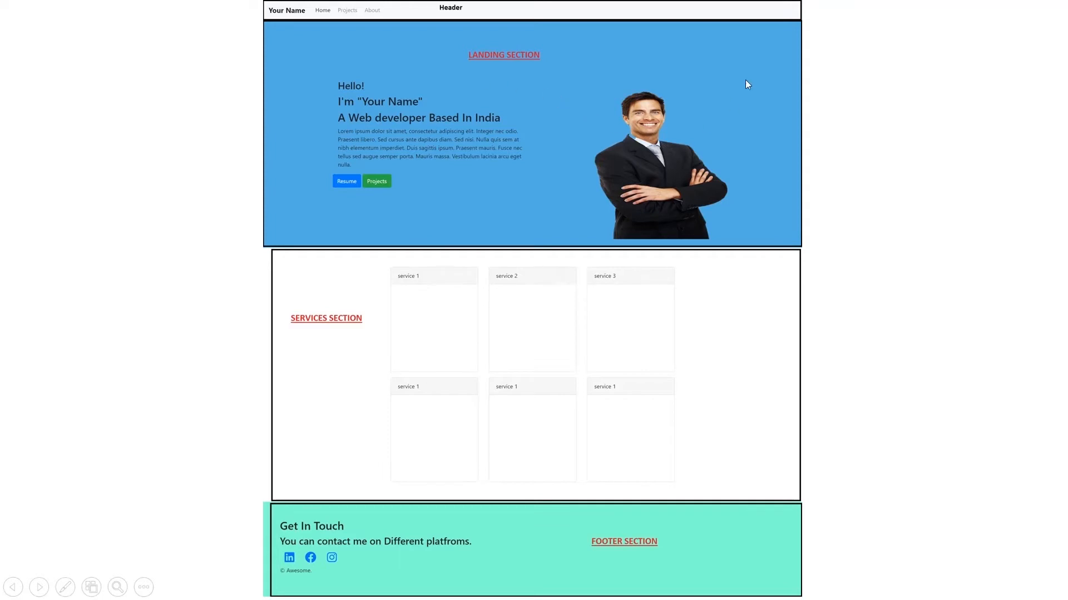
mouse_move(514, 286)
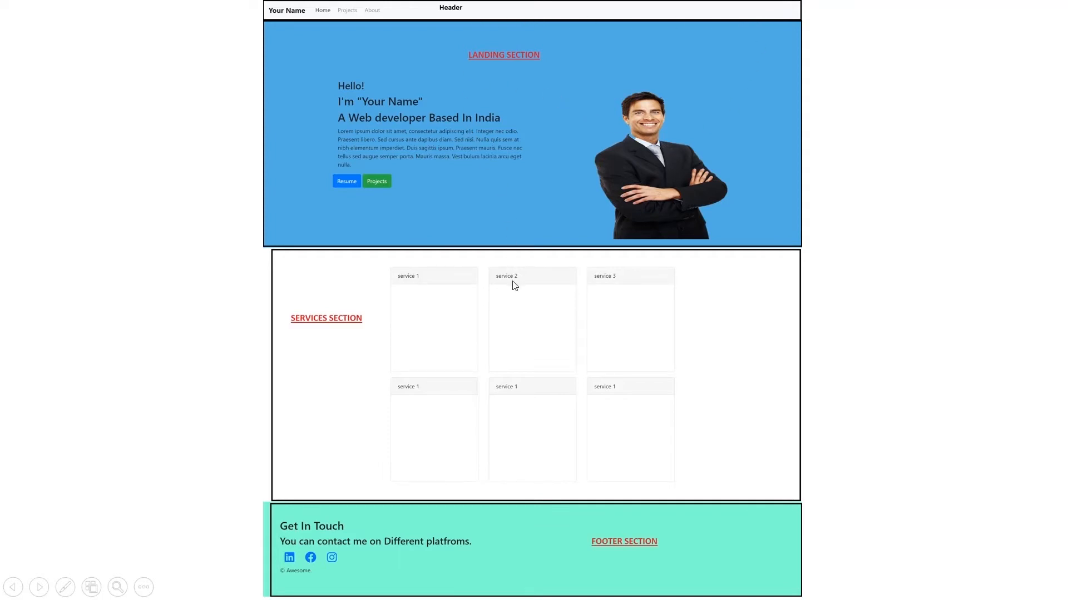
mouse_move(597, 269)
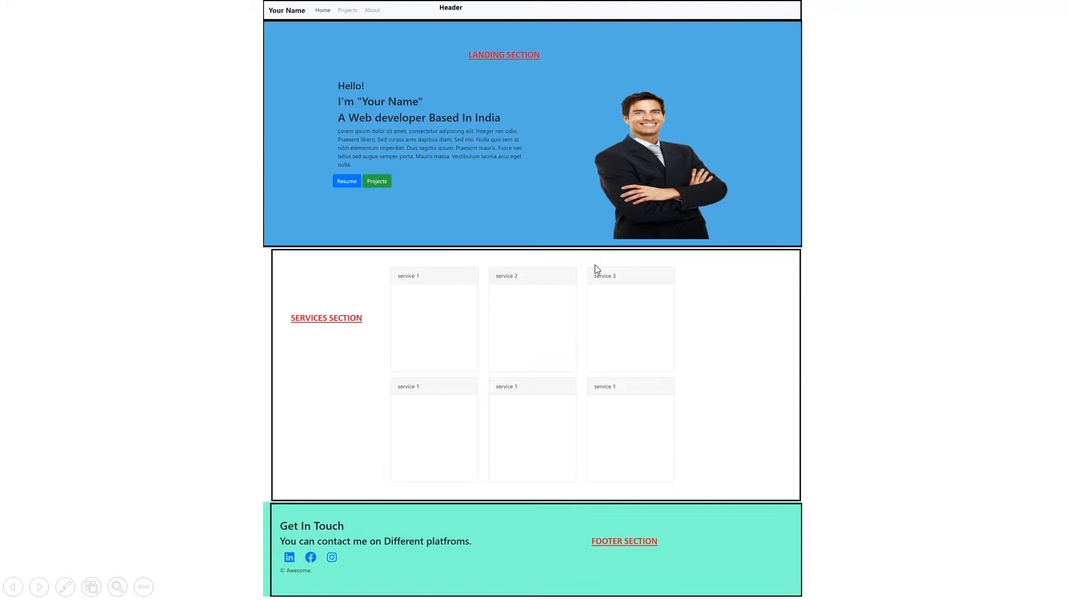
mouse_move(650, 202)
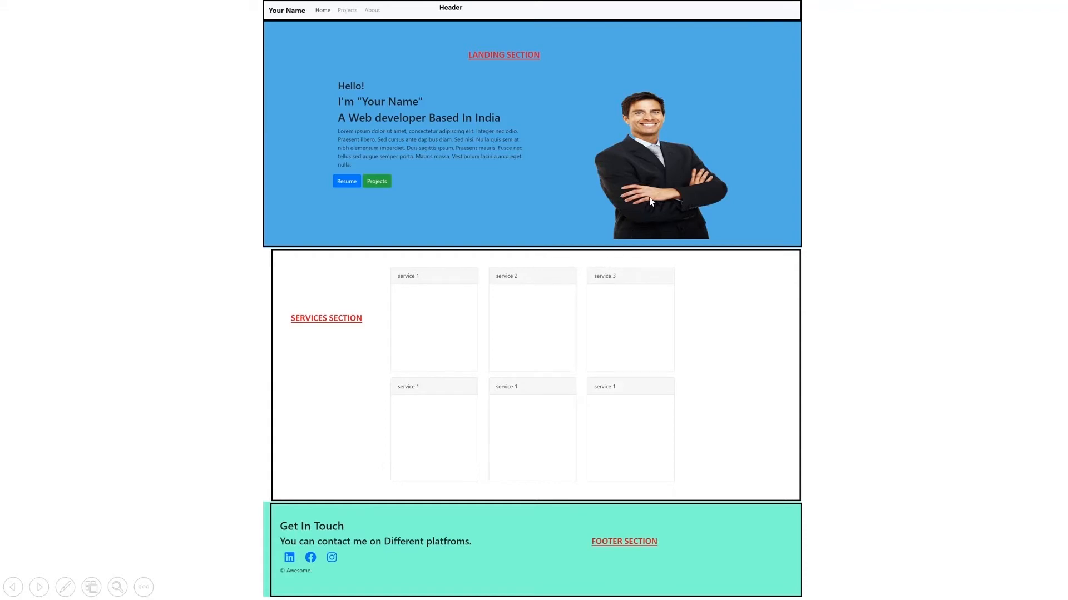
mouse_move(429, 79)
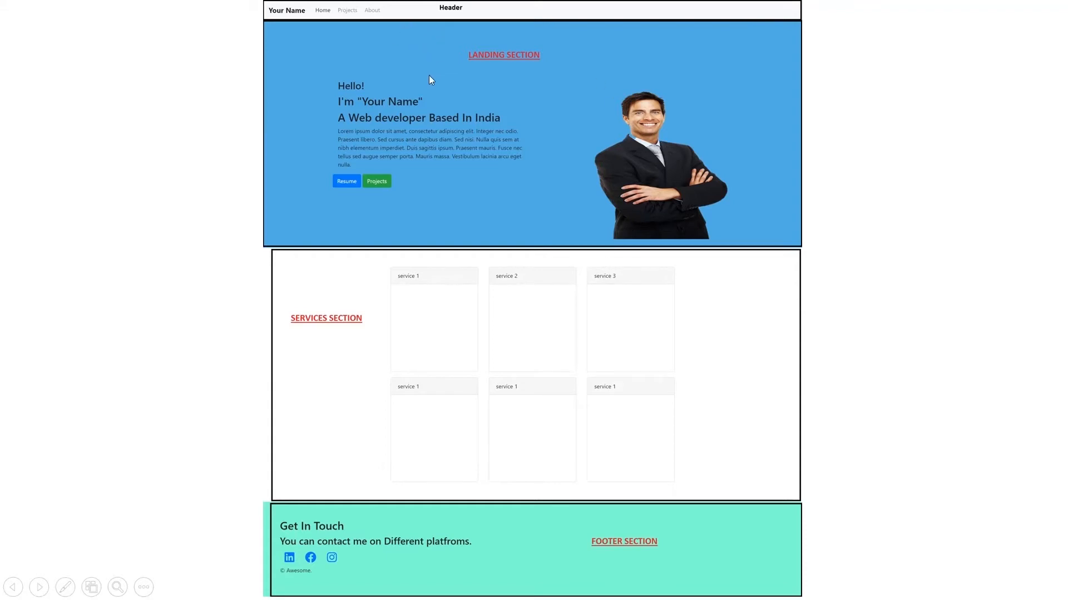
mouse_move(334, 27)
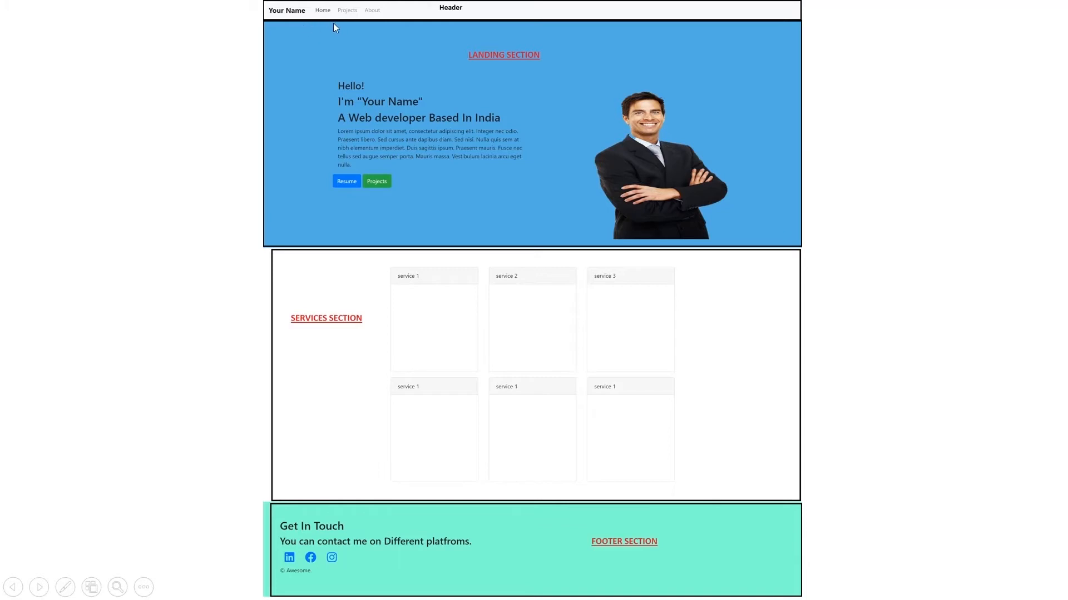
mouse_move(374, 391)
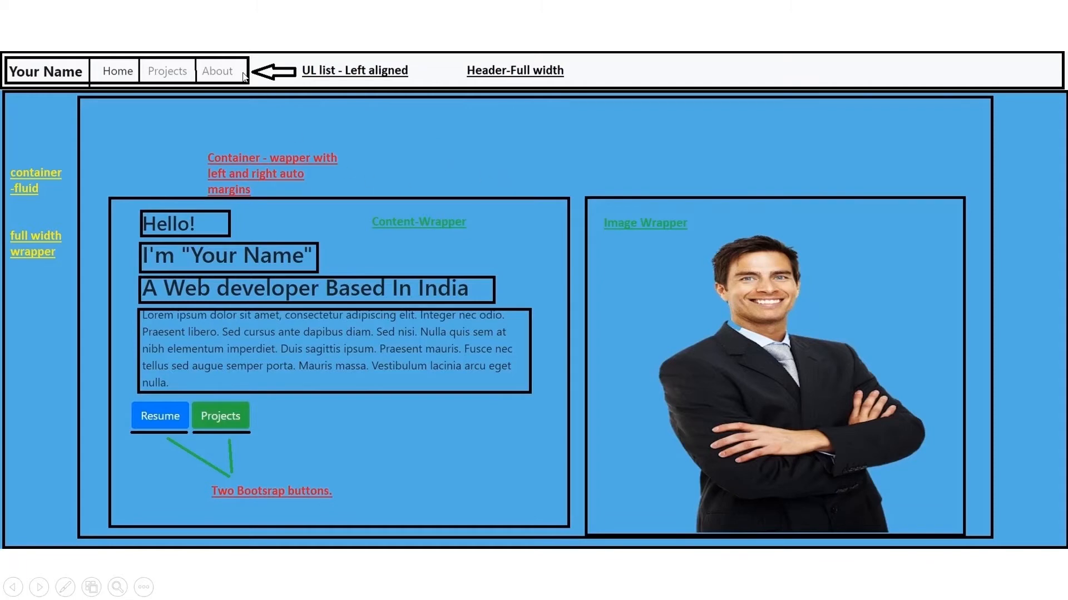
mouse_move(942, 68)
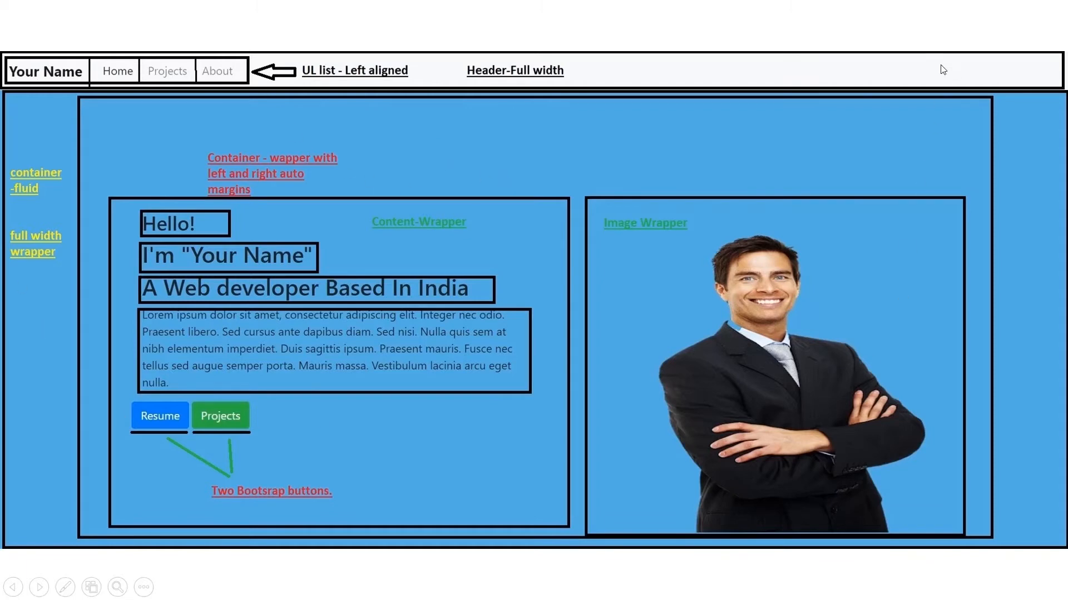
mouse_move(126, 409)
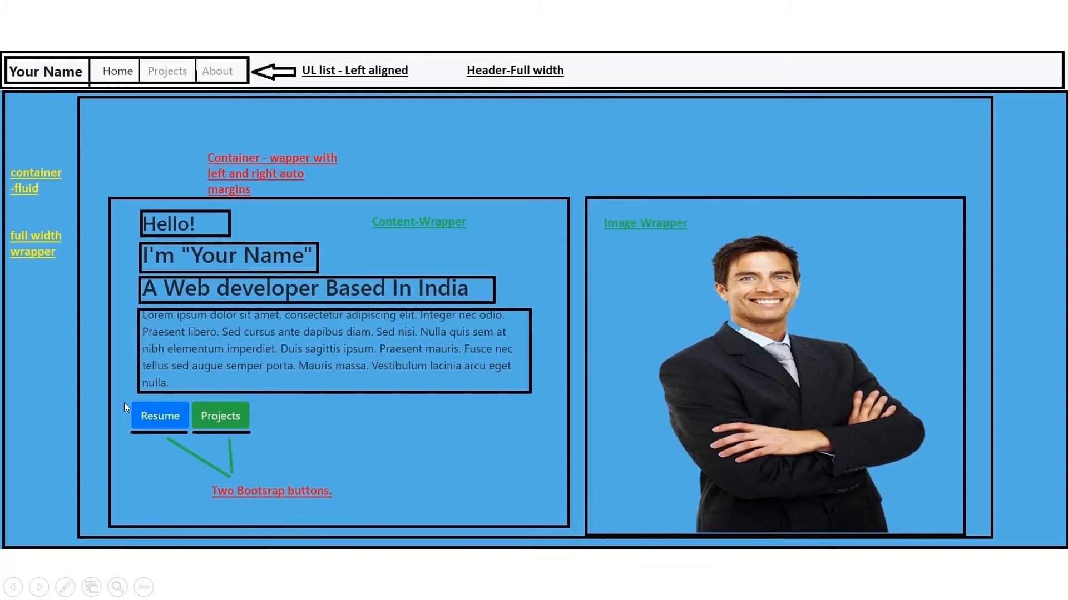
mouse_move(234, 83)
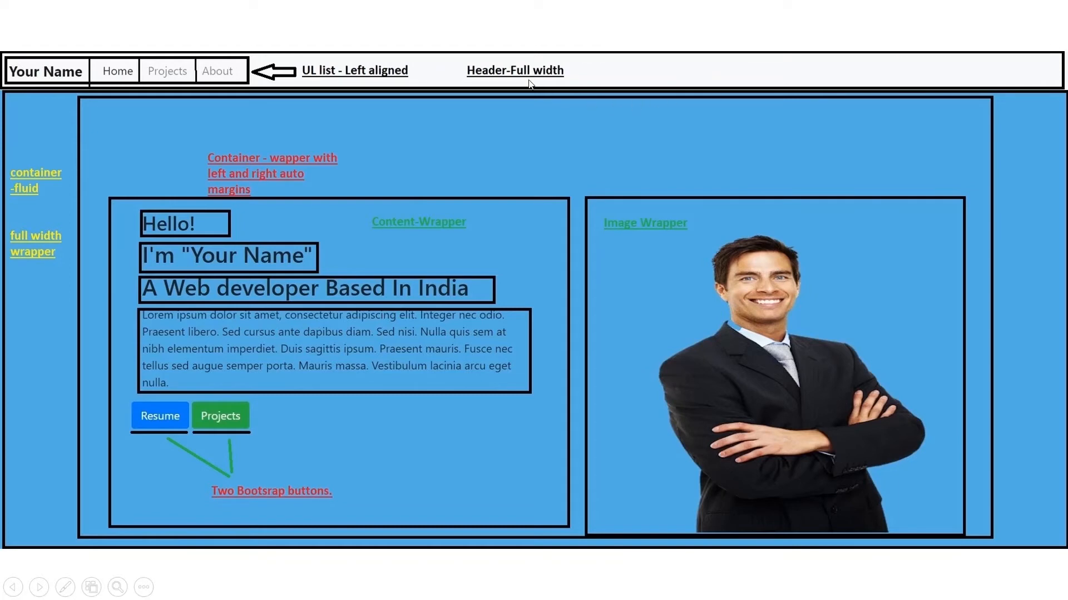
mouse_move(997, 73)
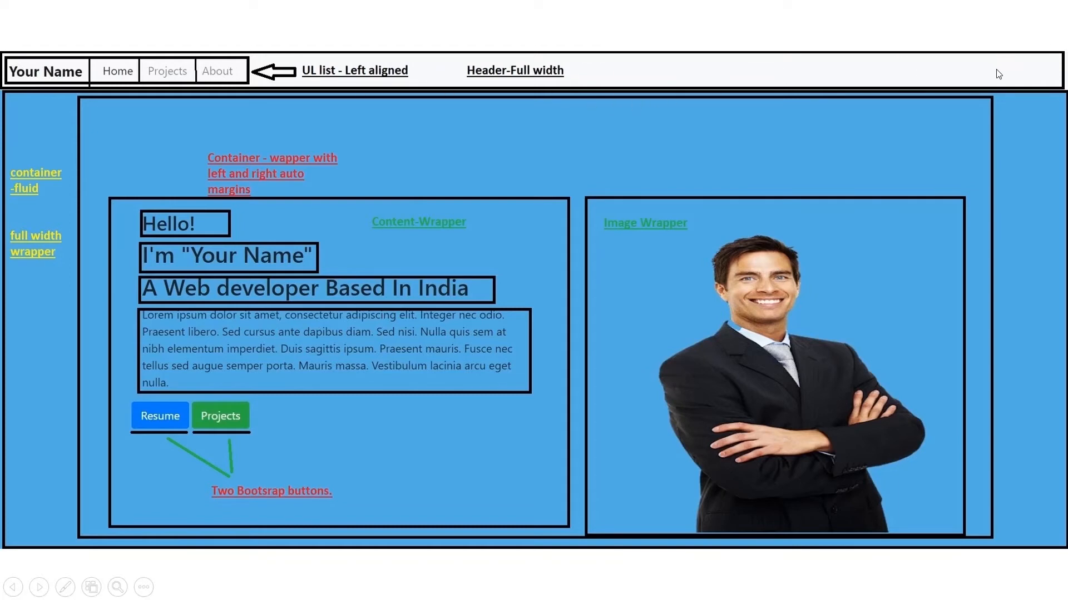
mouse_move(754, 415)
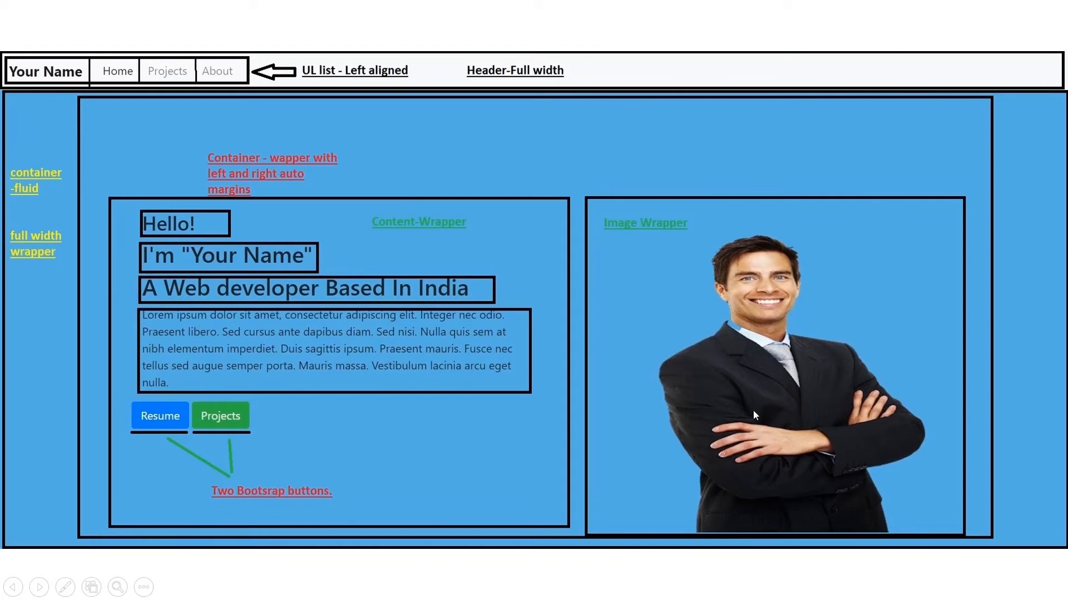
mouse_move(32, 131)
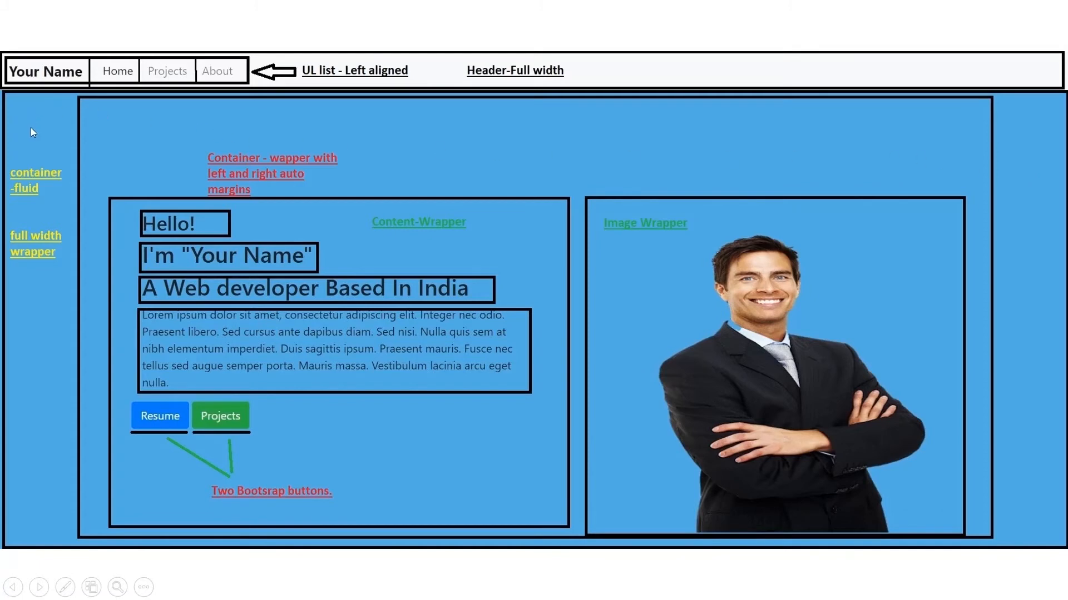
mouse_move(23, 149)
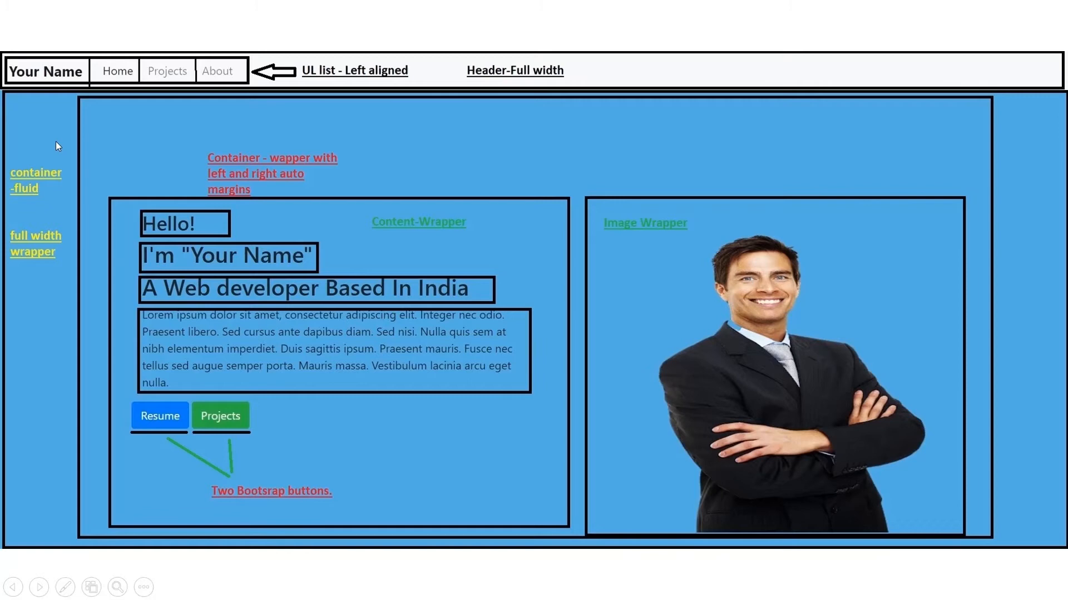
mouse_move(16, 105)
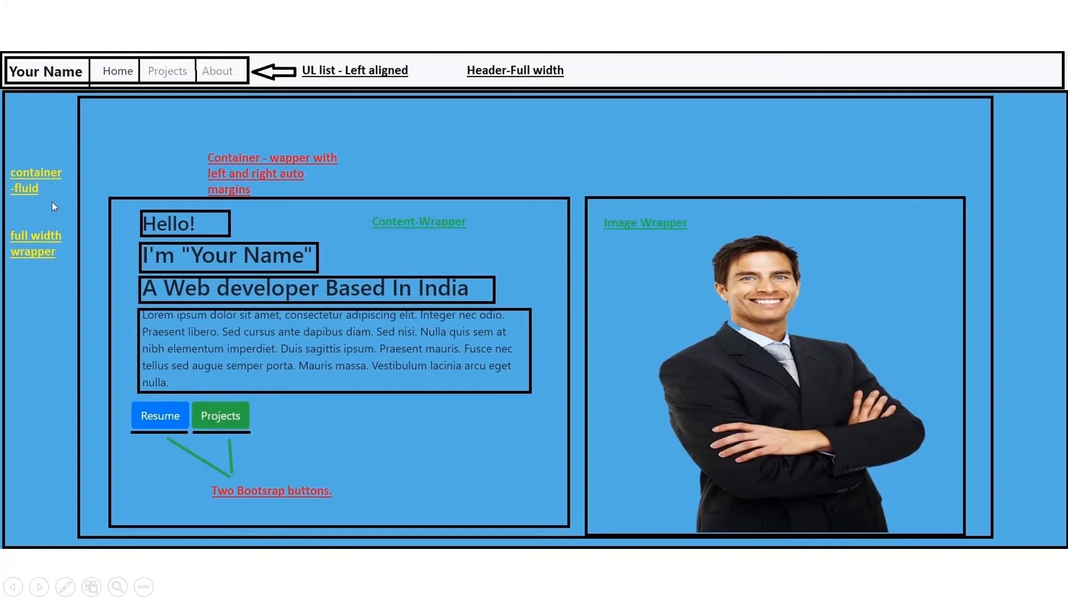
mouse_move(16, 245)
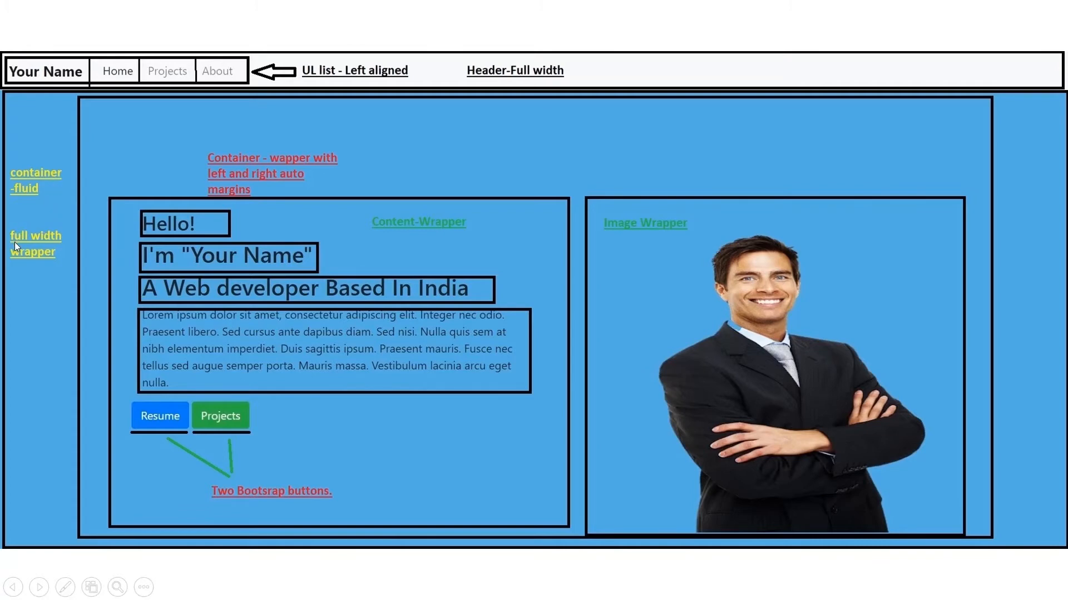
mouse_move(28, 159)
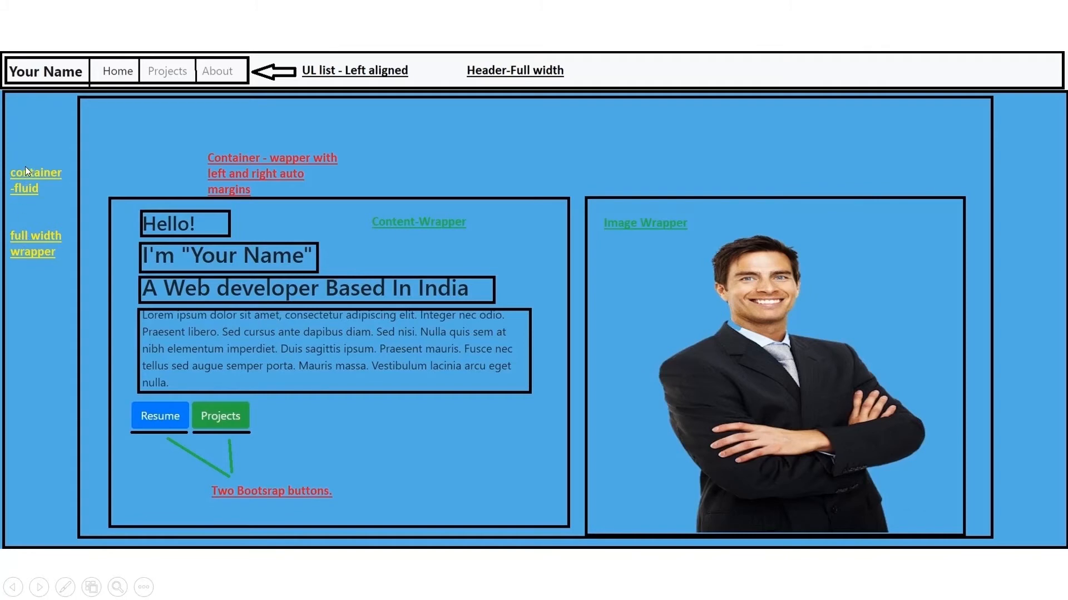
mouse_move(318, 126)
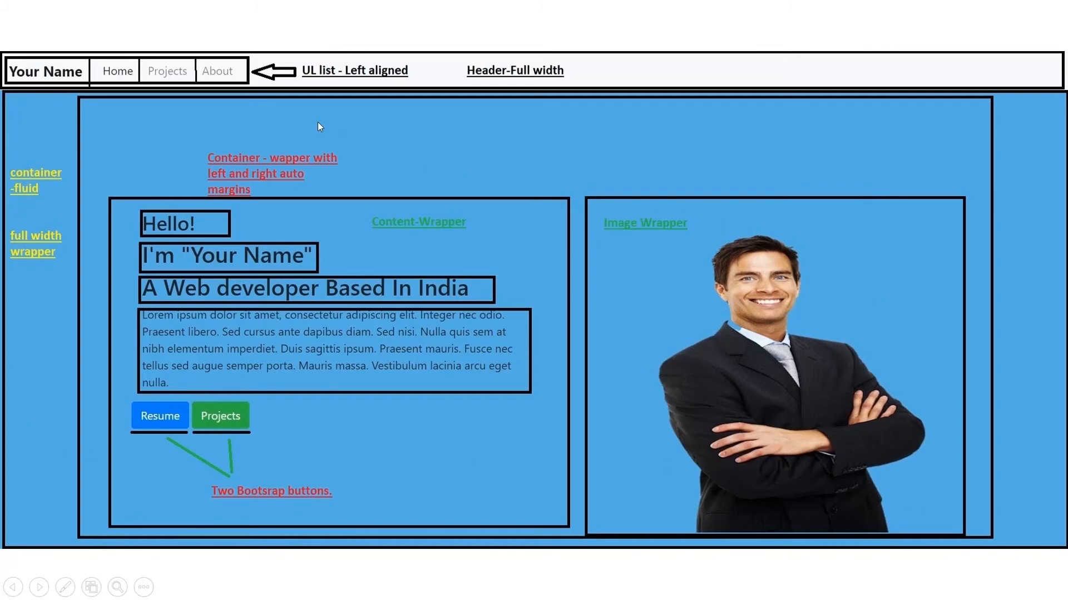
mouse_move(87, 136)
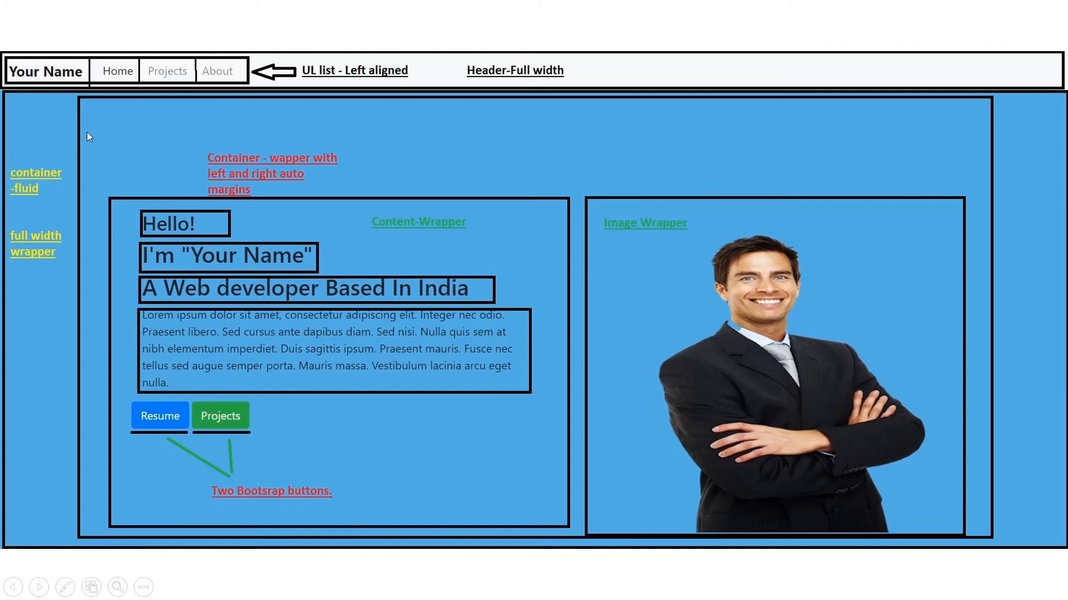
mouse_move(260, 169)
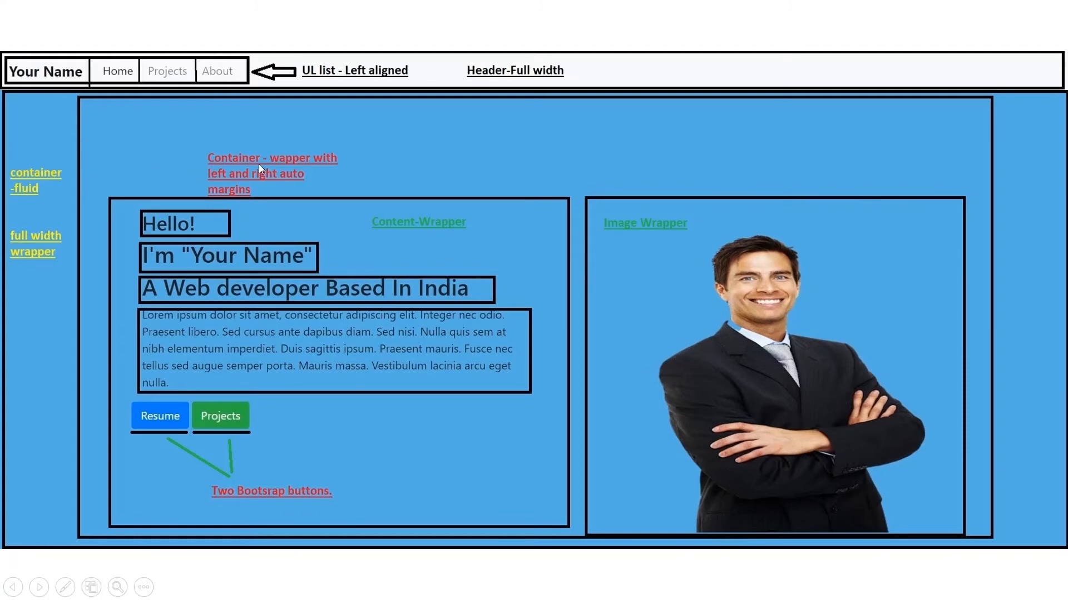
mouse_move(72, 170)
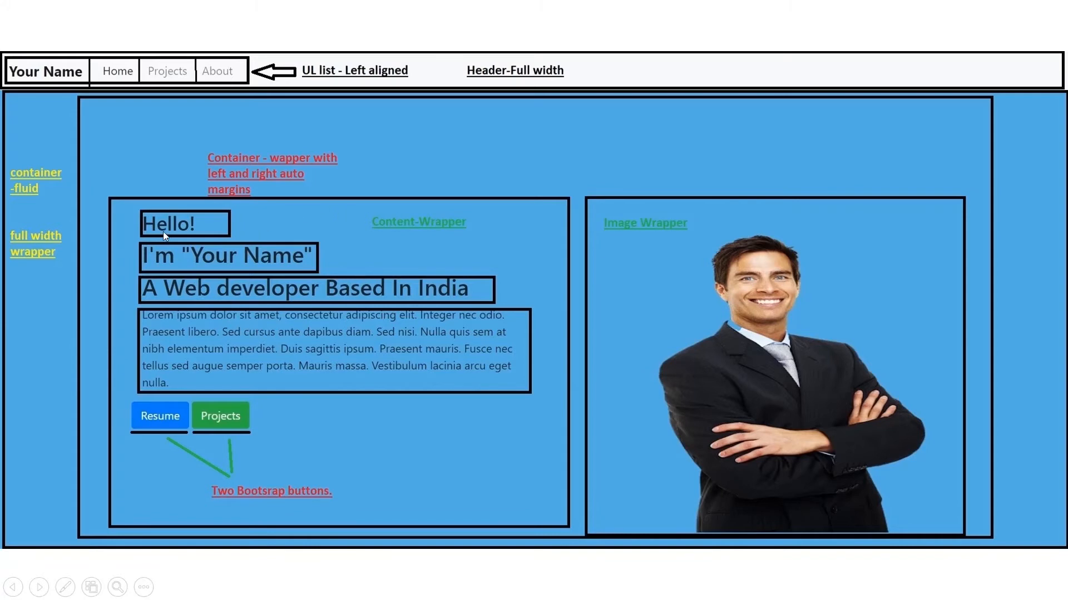
mouse_move(461, 493)
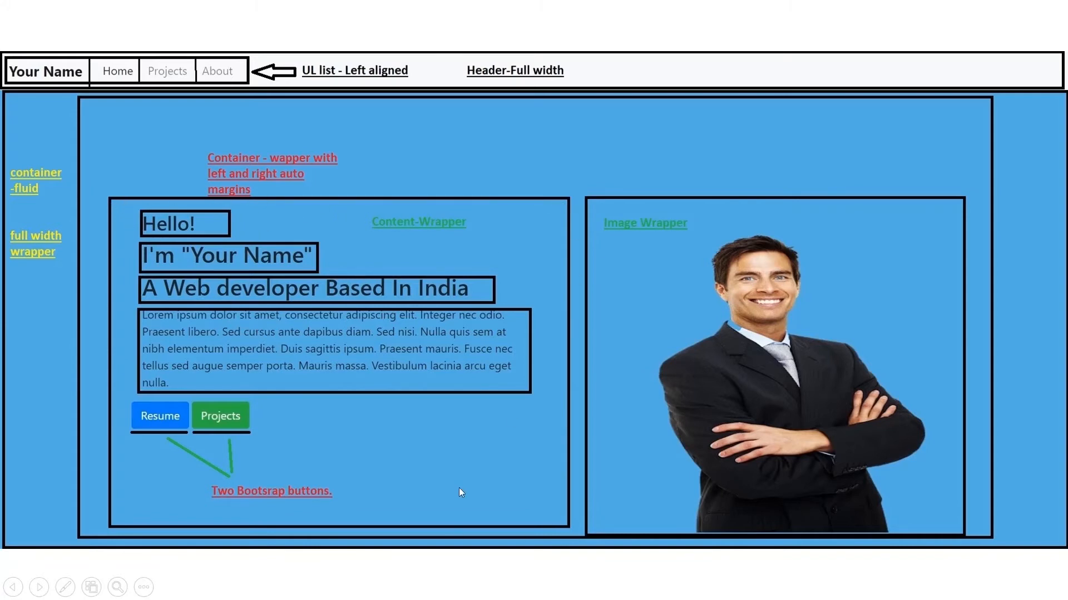
mouse_move(604, 514)
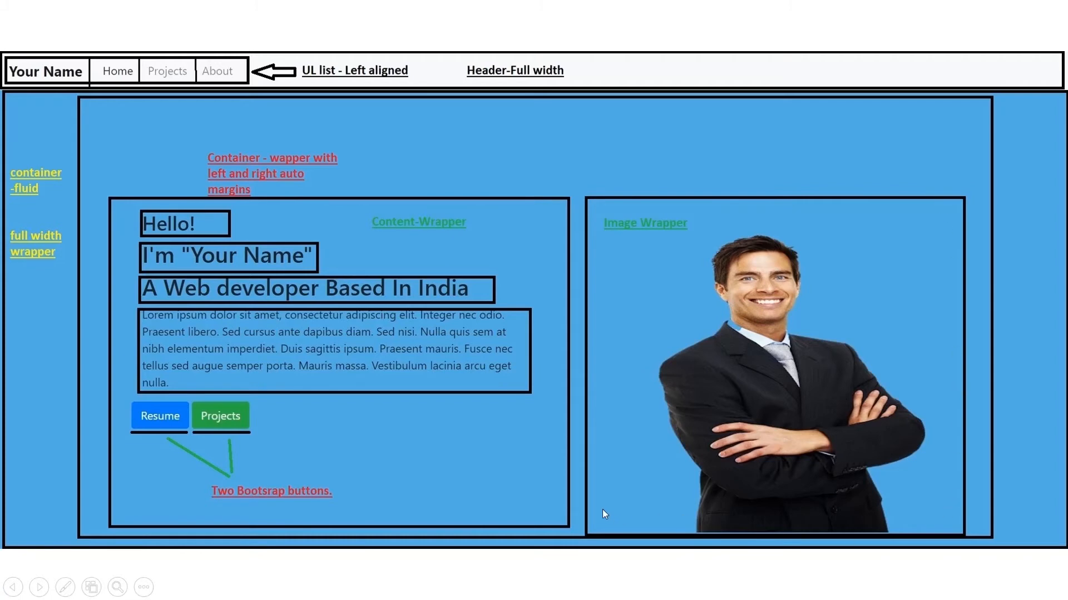
mouse_move(144, 229)
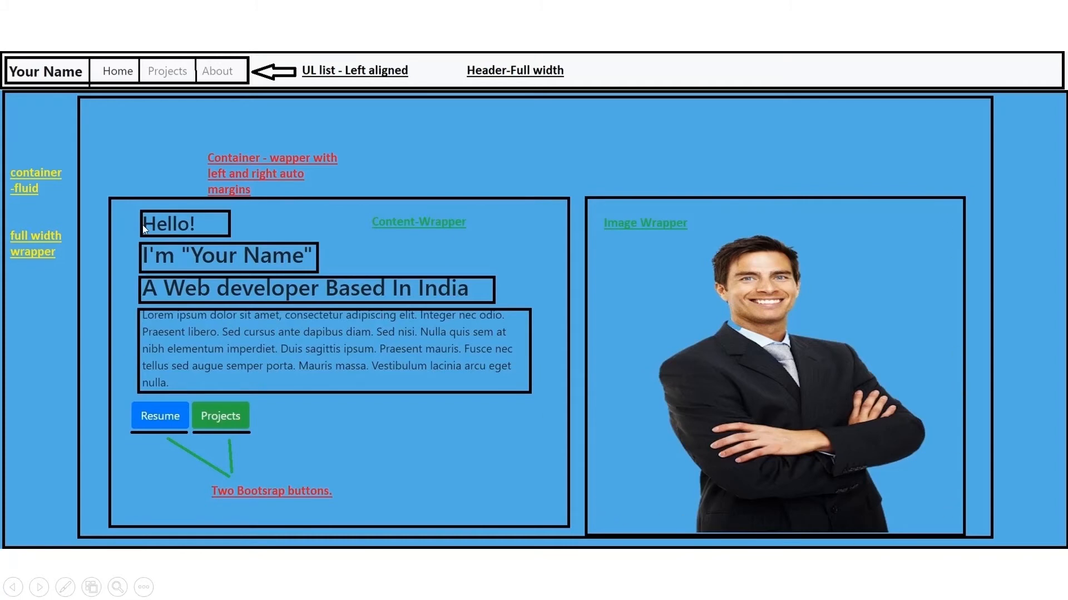
mouse_move(146, 263)
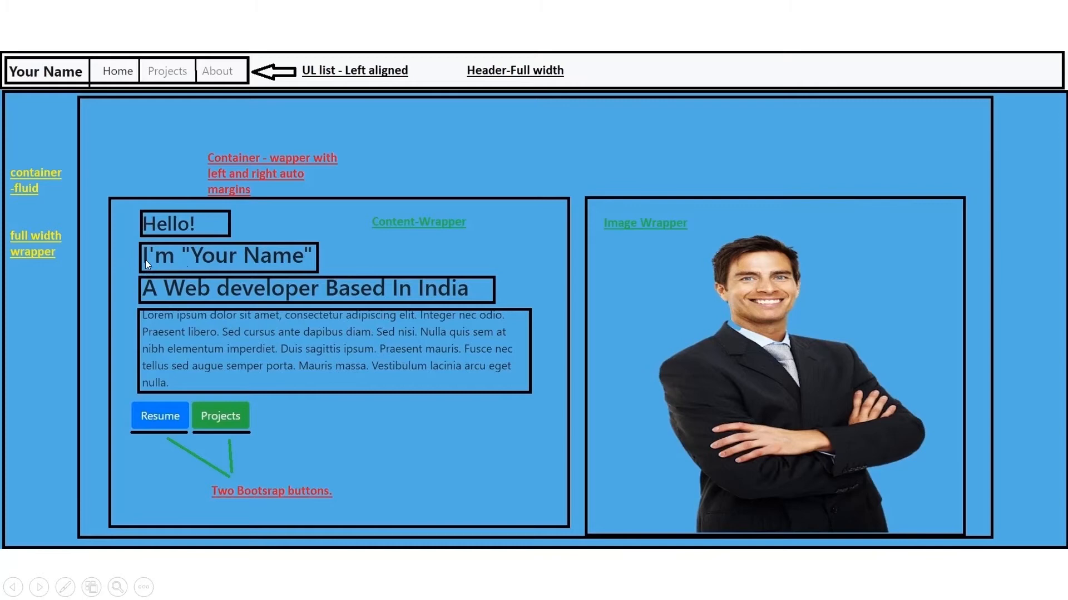
mouse_move(249, 263)
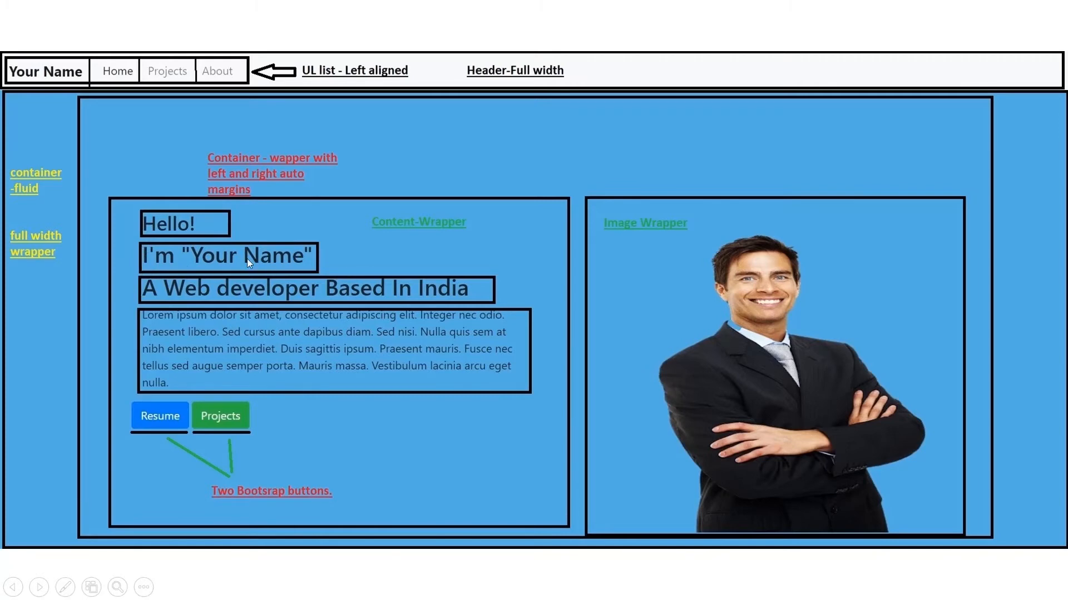
mouse_move(195, 286)
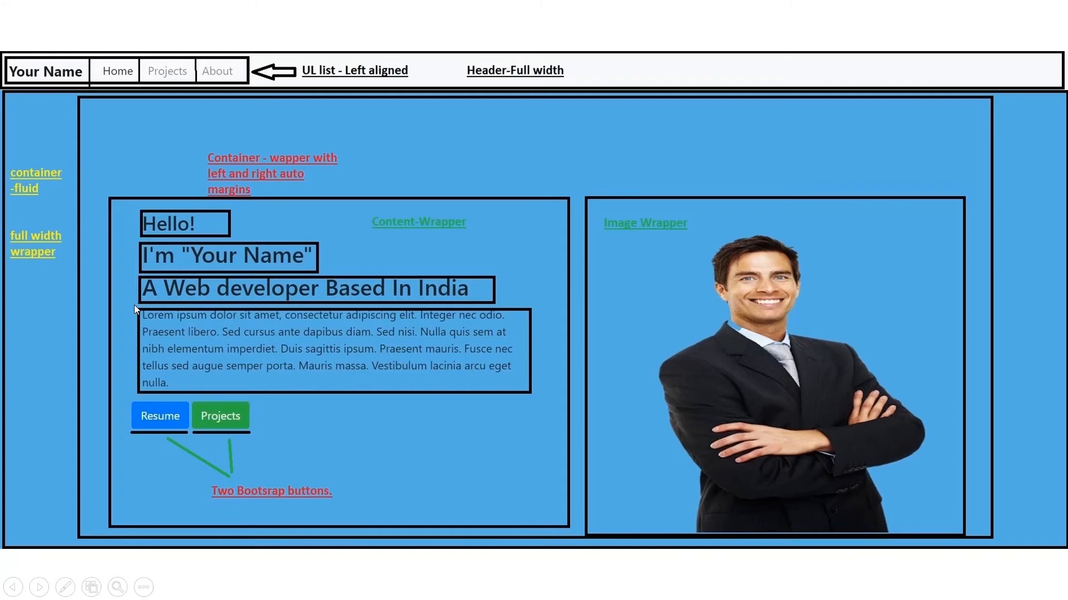
mouse_move(289, 338)
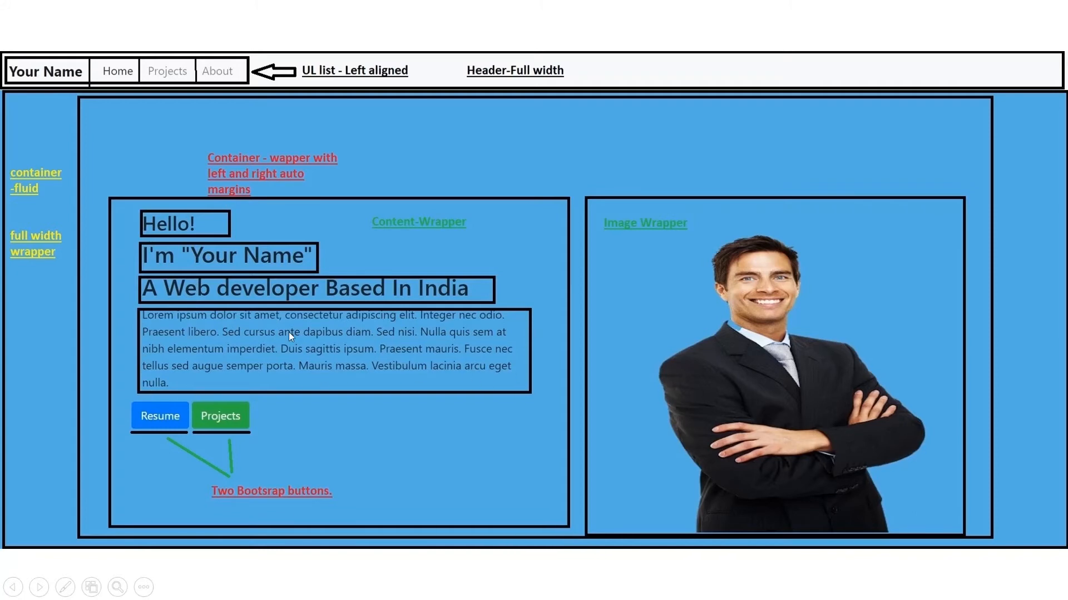
mouse_move(169, 432)
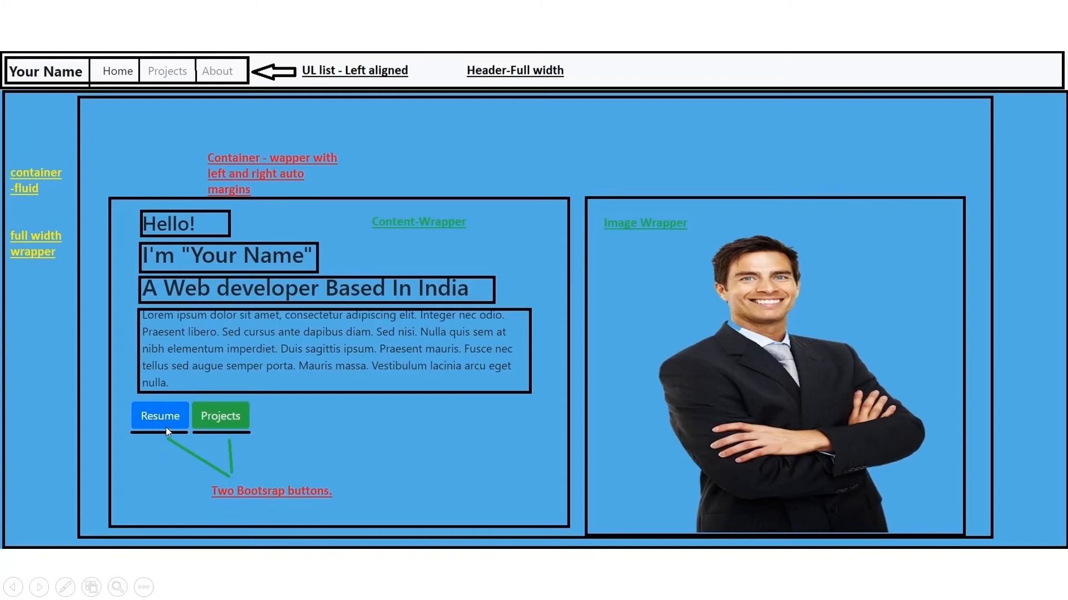
mouse_move(303, 504)
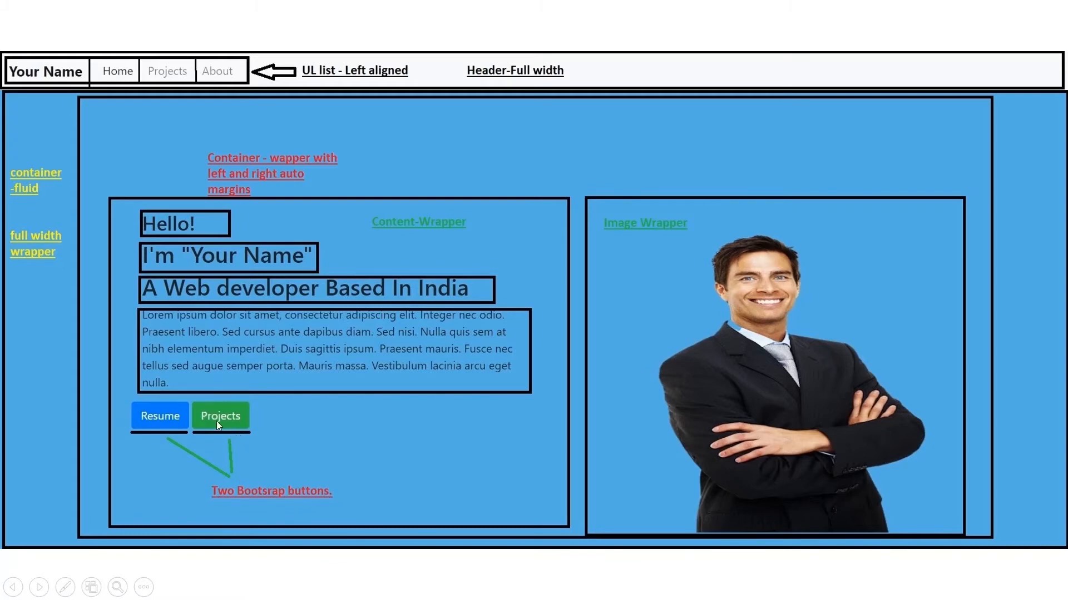
mouse_move(646, 254)
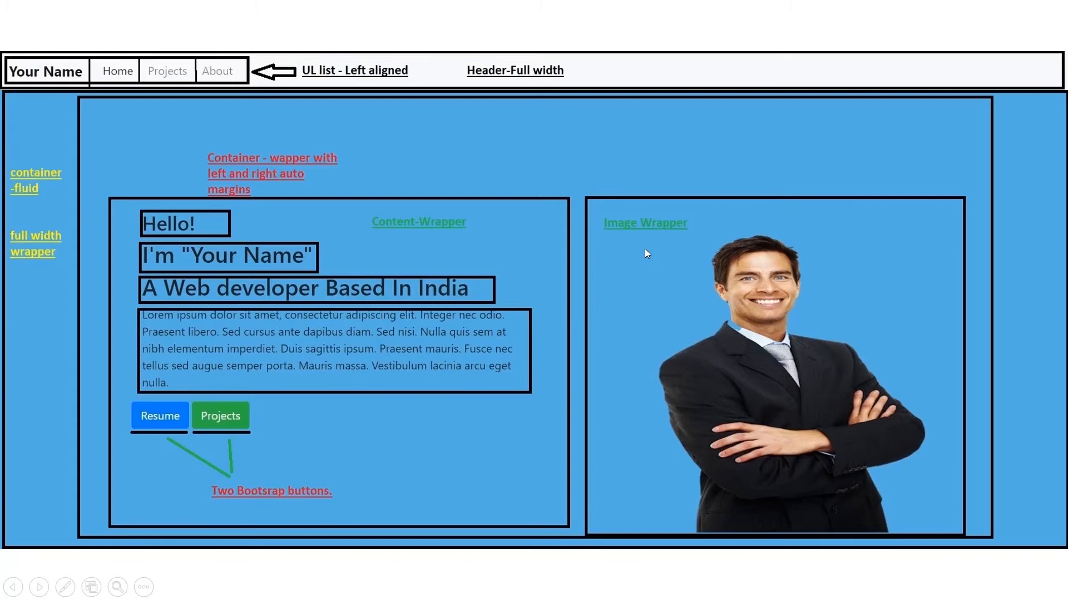
mouse_move(719, 498)
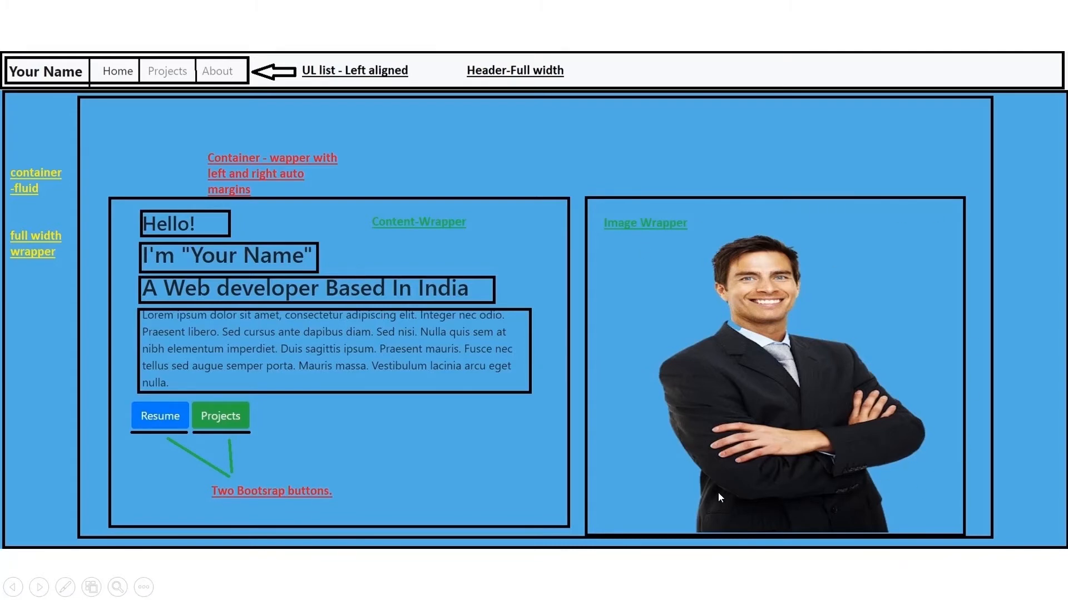
mouse_move(859, 401)
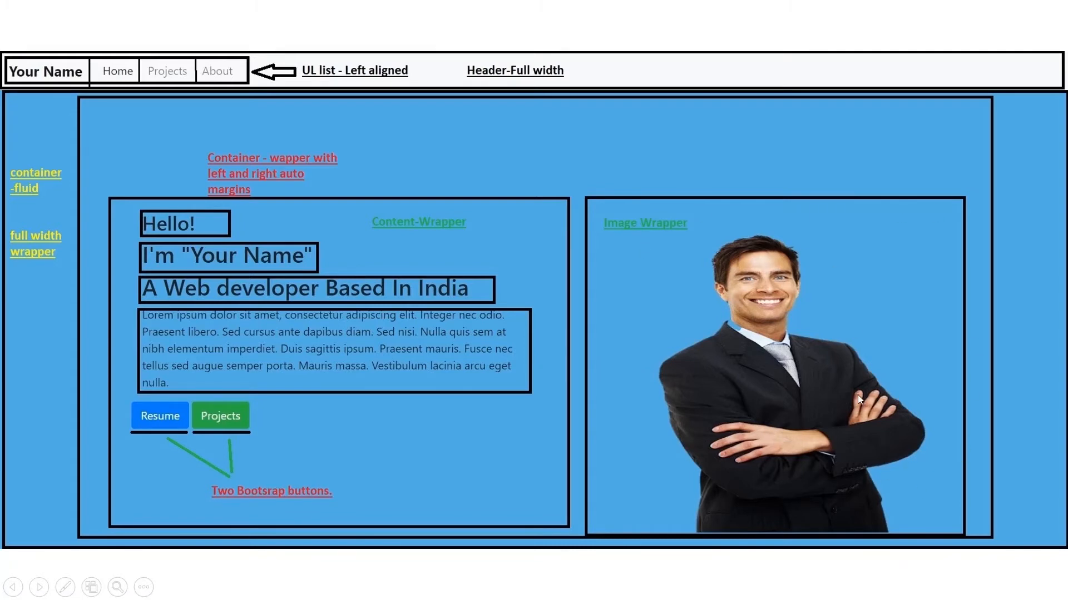
mouse_move(170, 125)
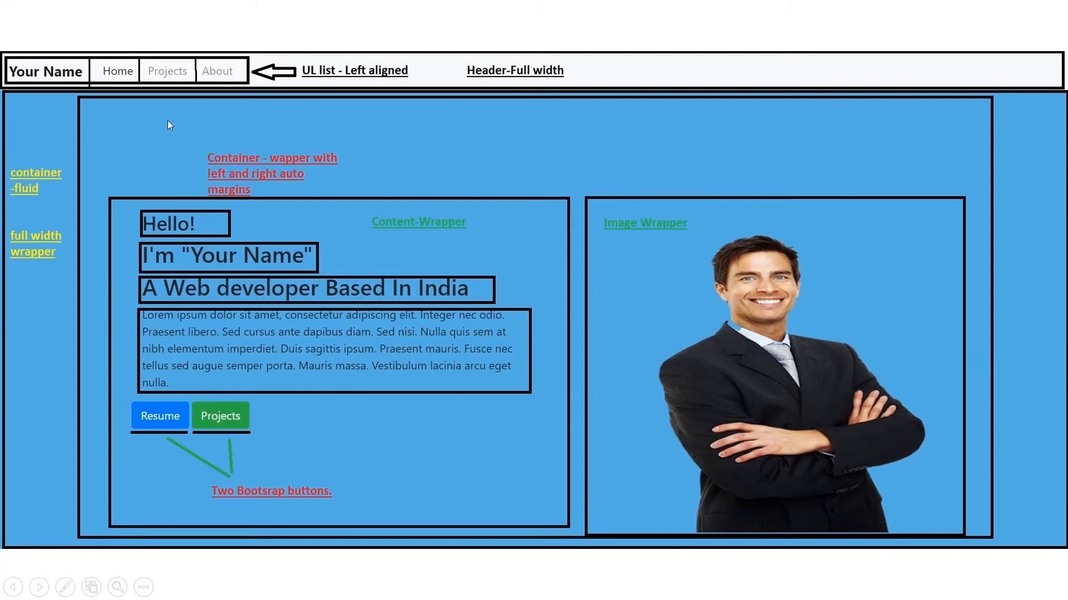
mouse_move(6, 102)
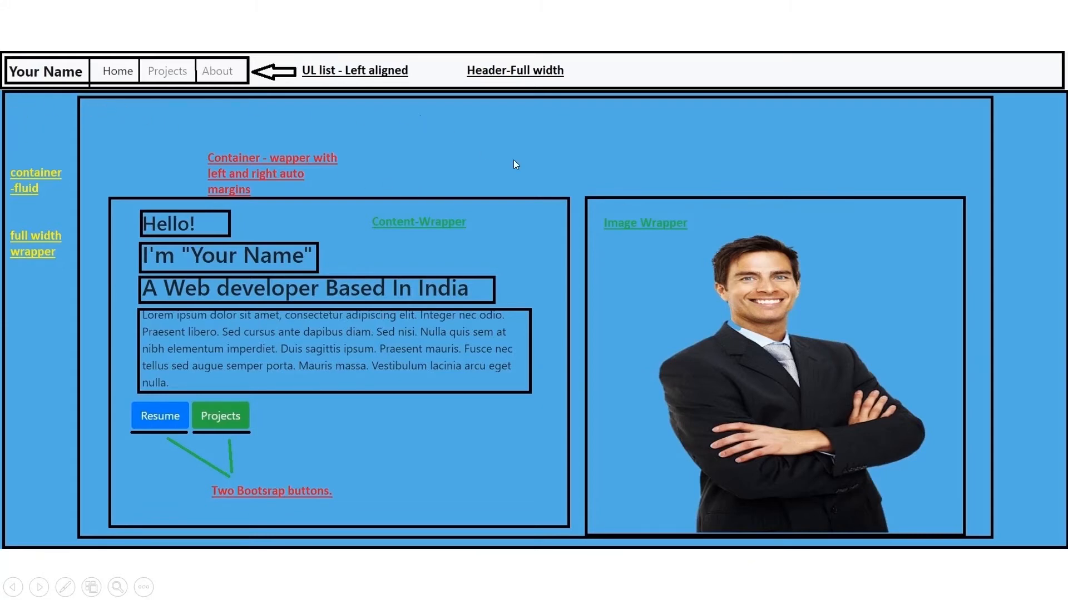
mouse_move(551, 245)
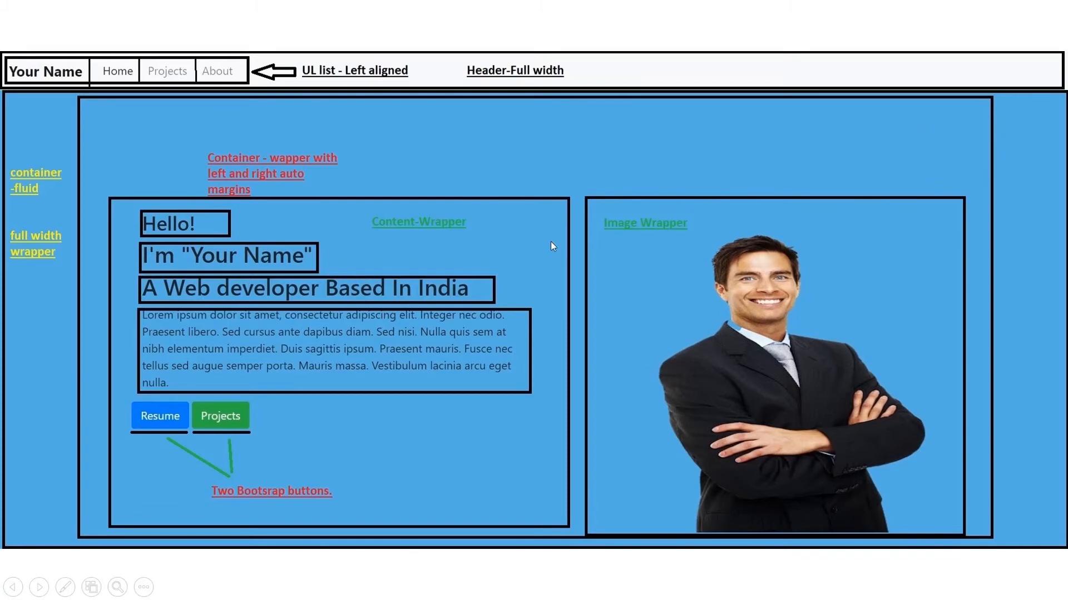
mouse_move(157, 336)
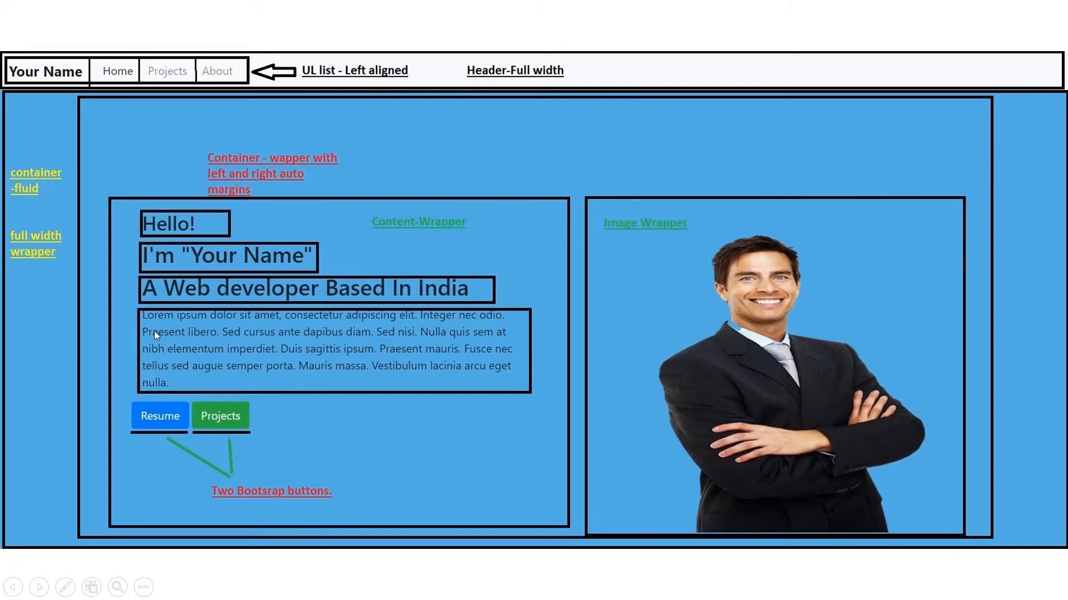
mouse_move(177, 232)
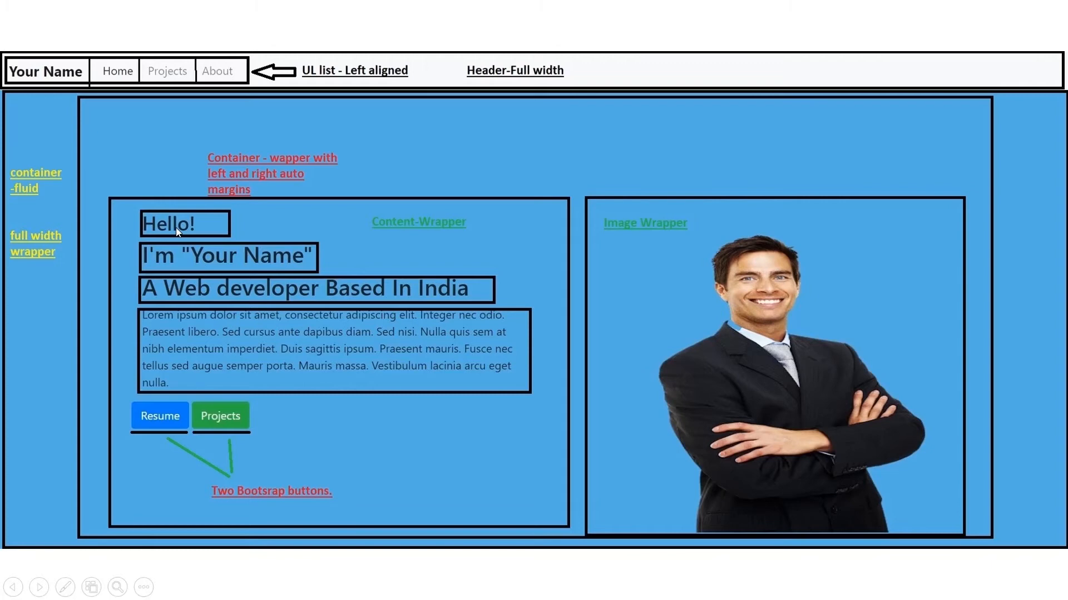
mouse_move(199, 220)
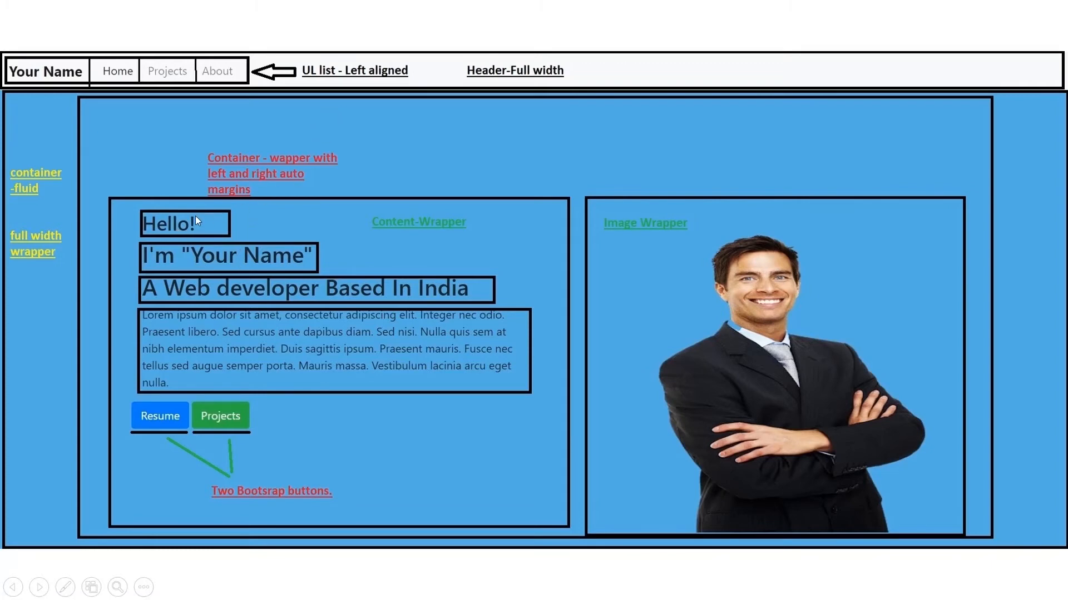
mouse_move(621, 223)
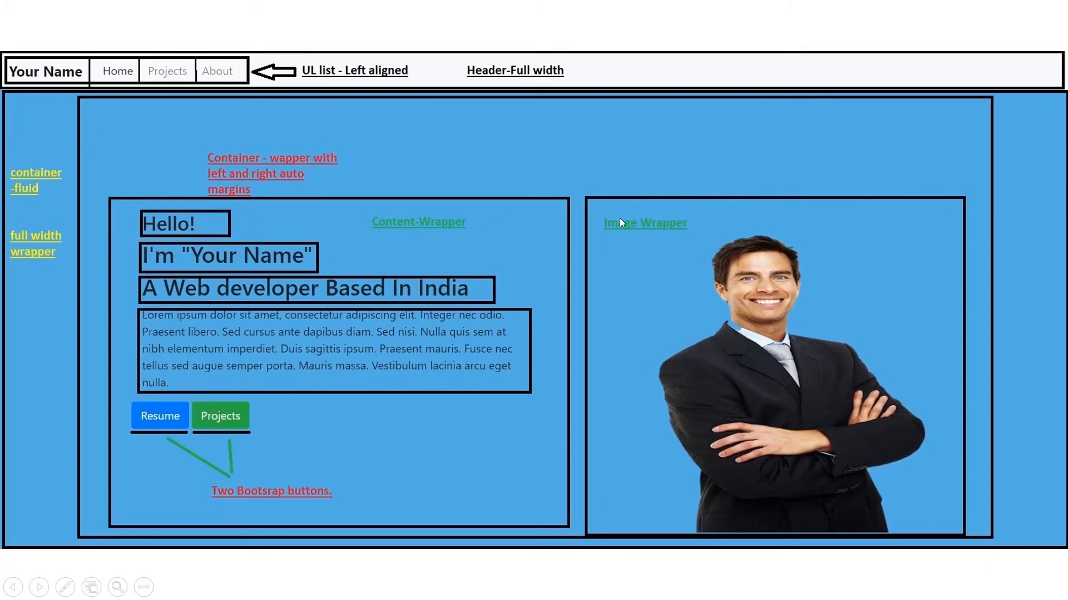
mouse_move(294, 93)
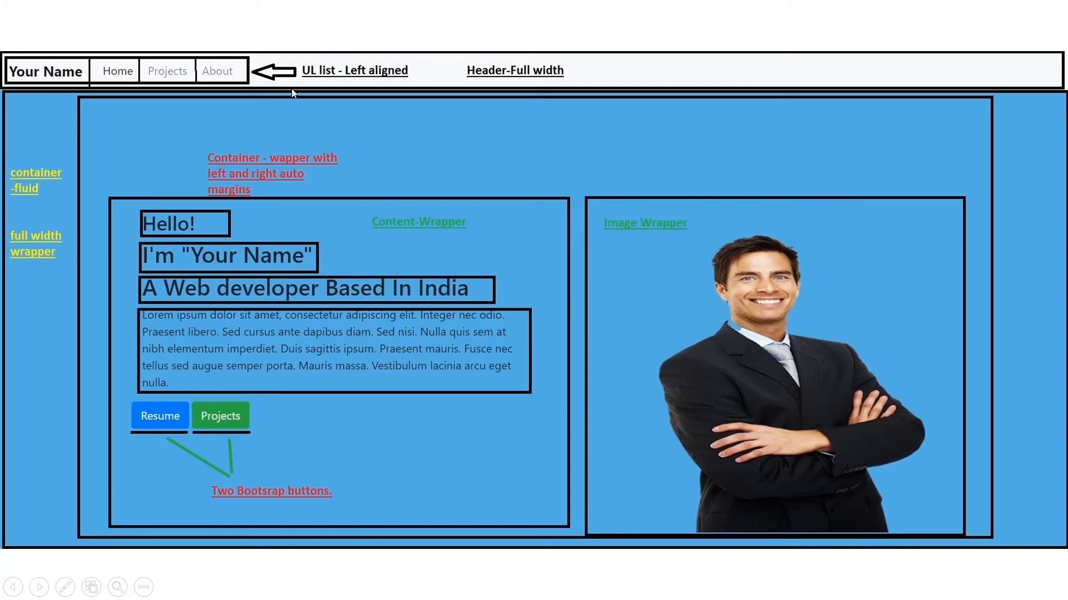
mouse_move(825, 440)
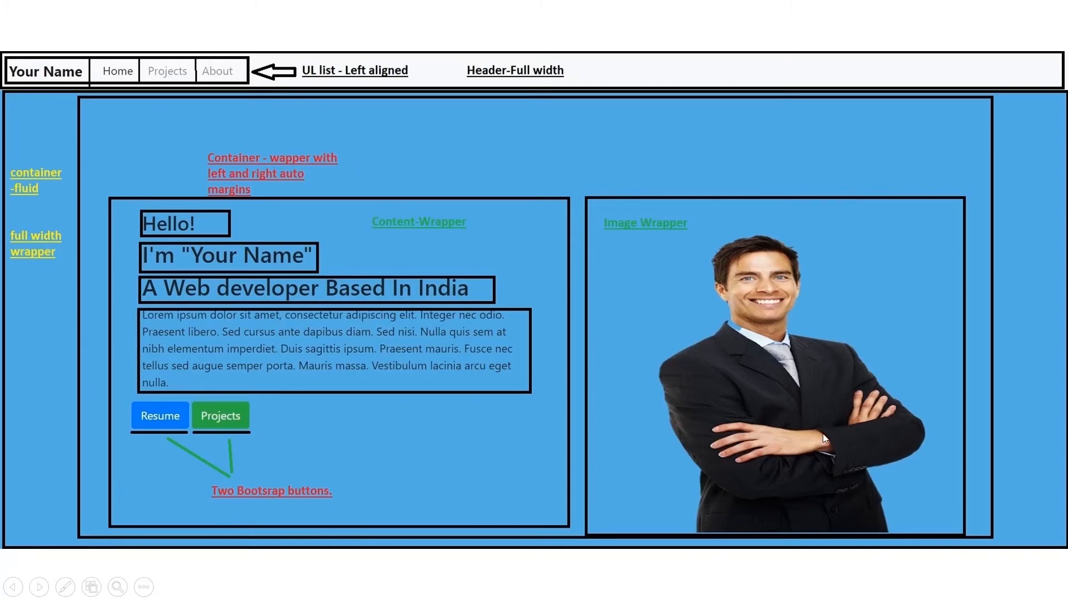
mouse_move(618, 143)
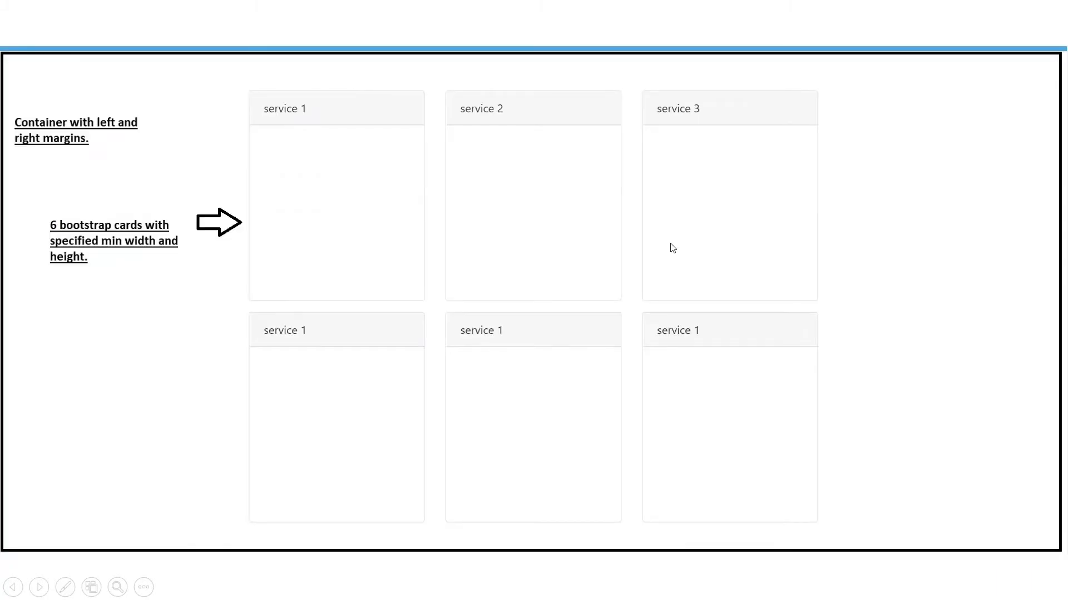
mouse_move(511, 342)
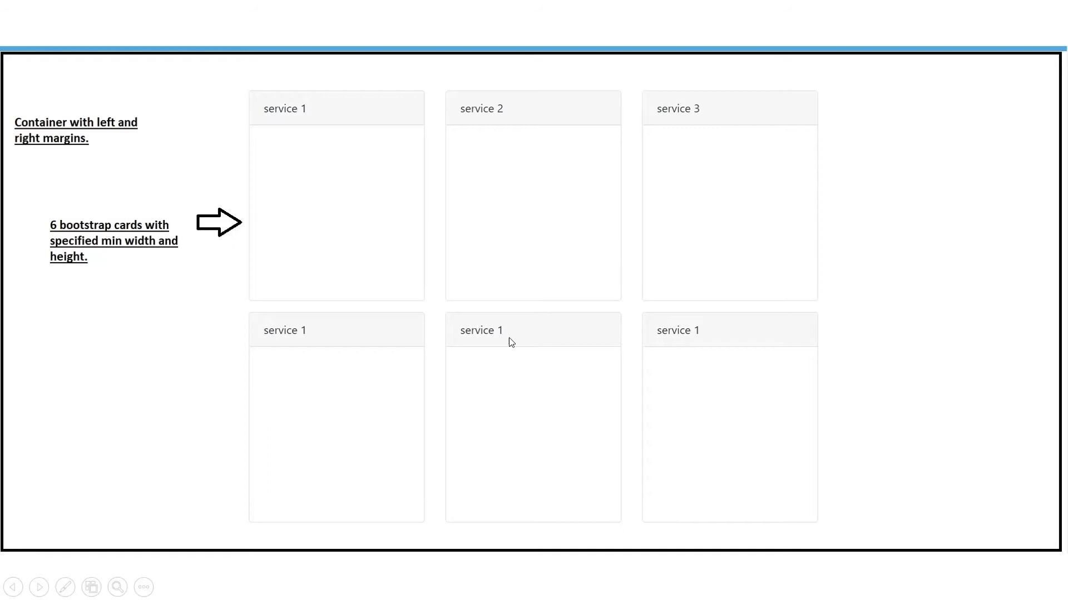
mouse_move(18, 127)
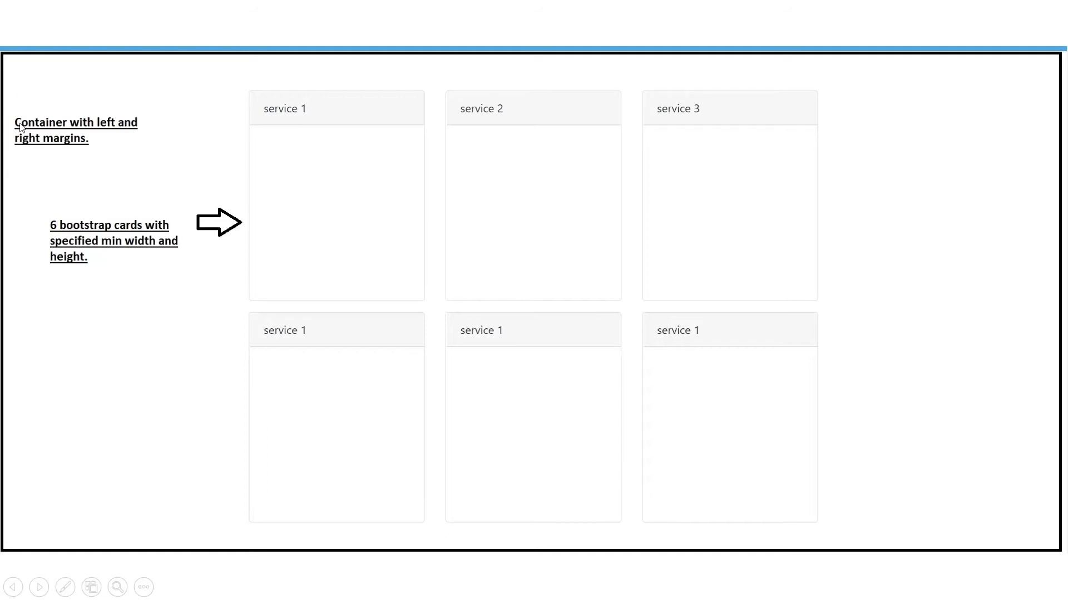
mouse_move(1034, 270)
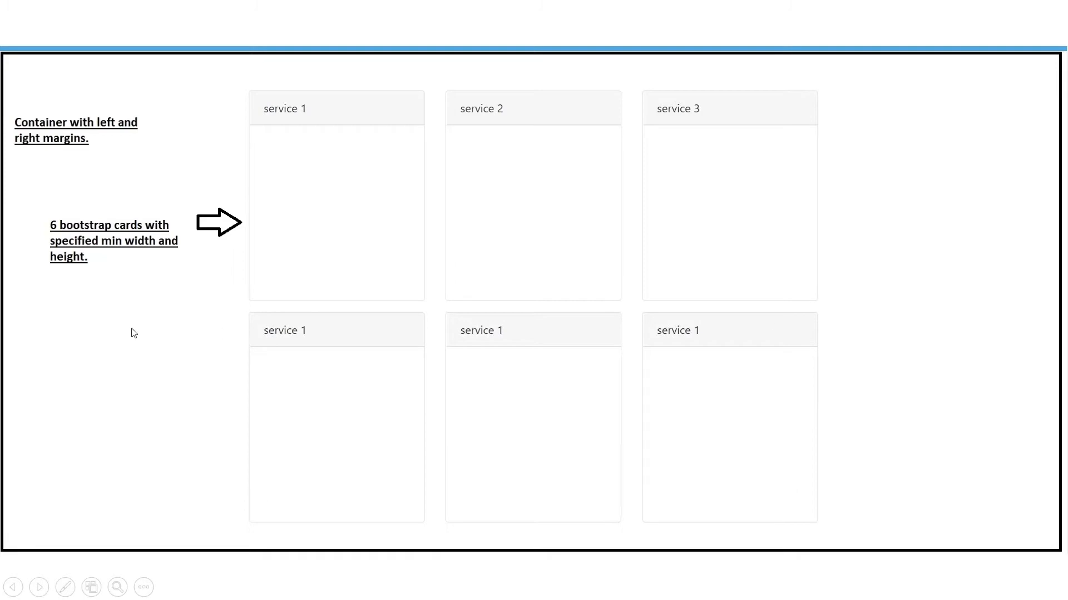
mouse_move(723, 114)
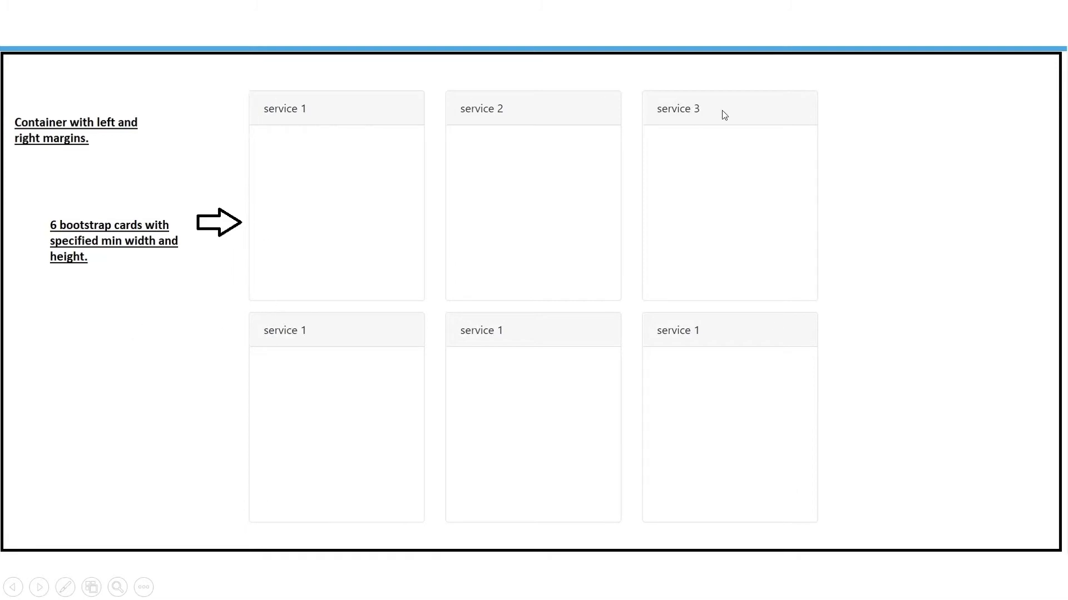
mouse_move(563, 444)
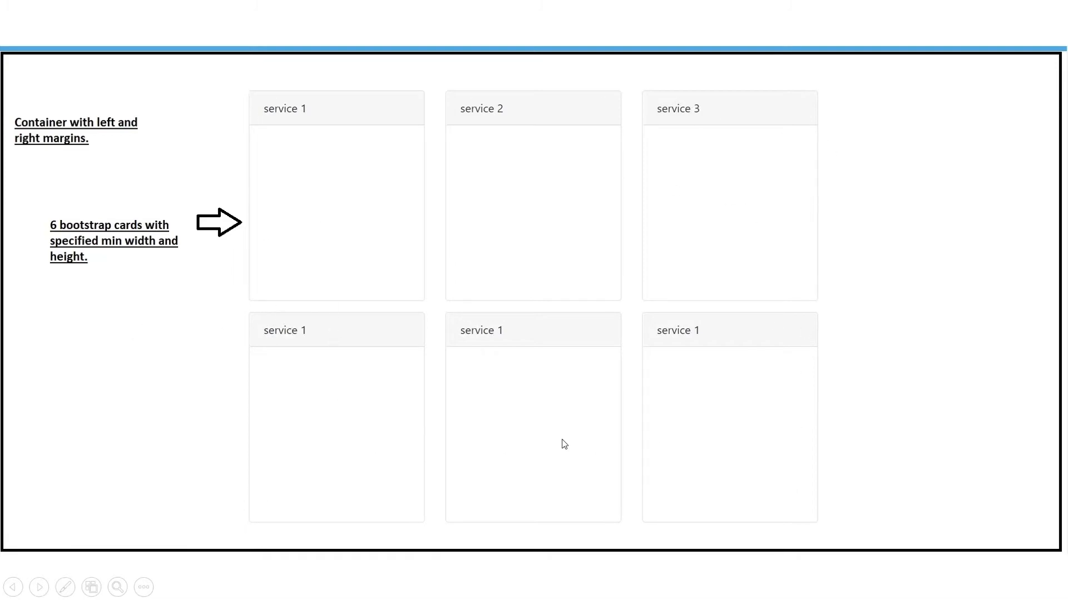
mouse_move(254, 103)
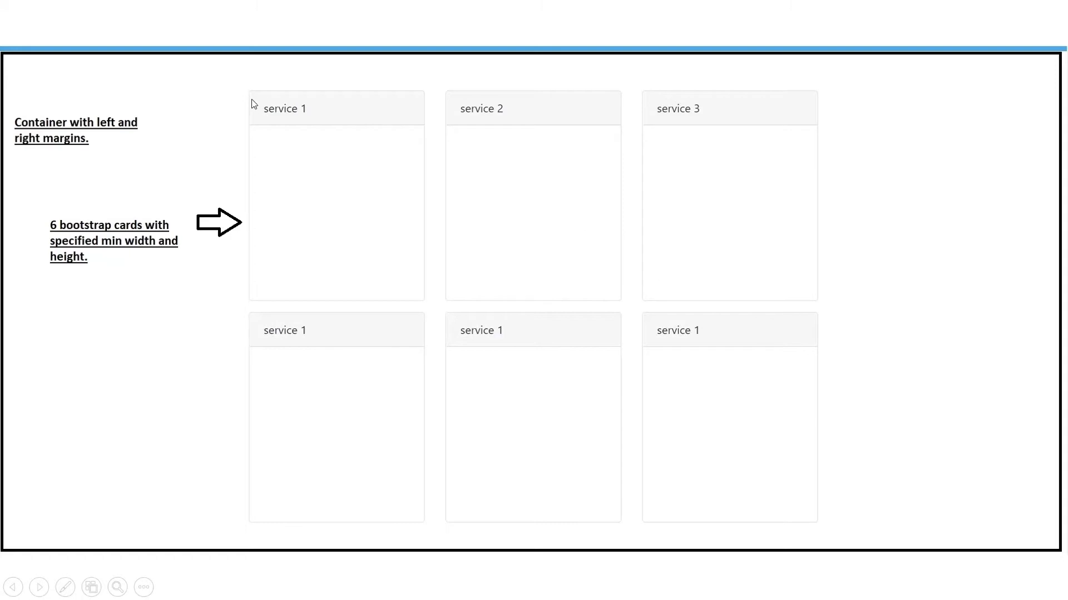
mouse_move(335, 284)
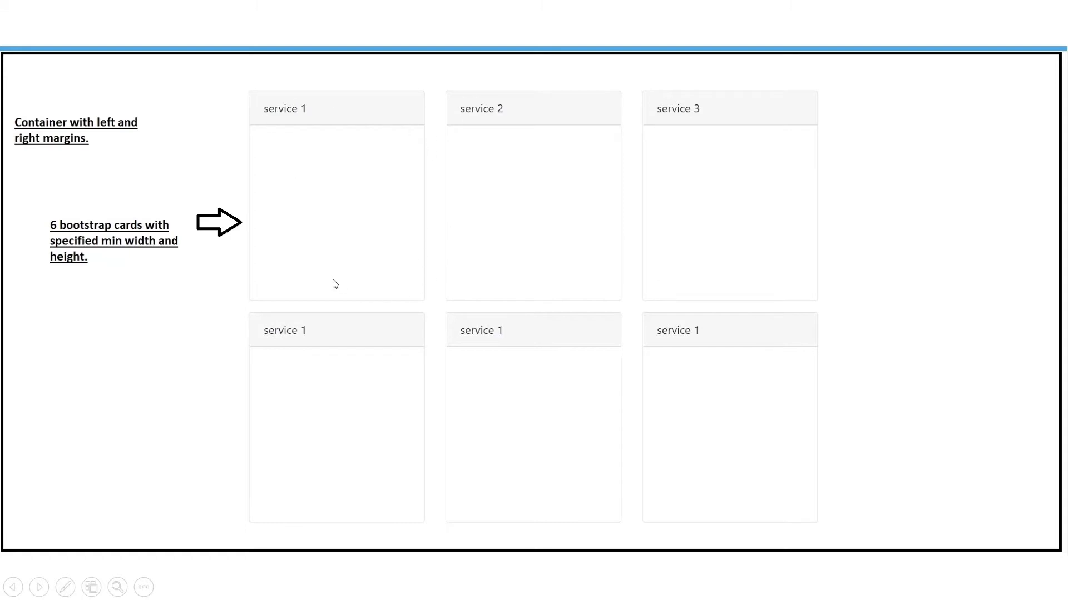
mouse_move(413, 168)
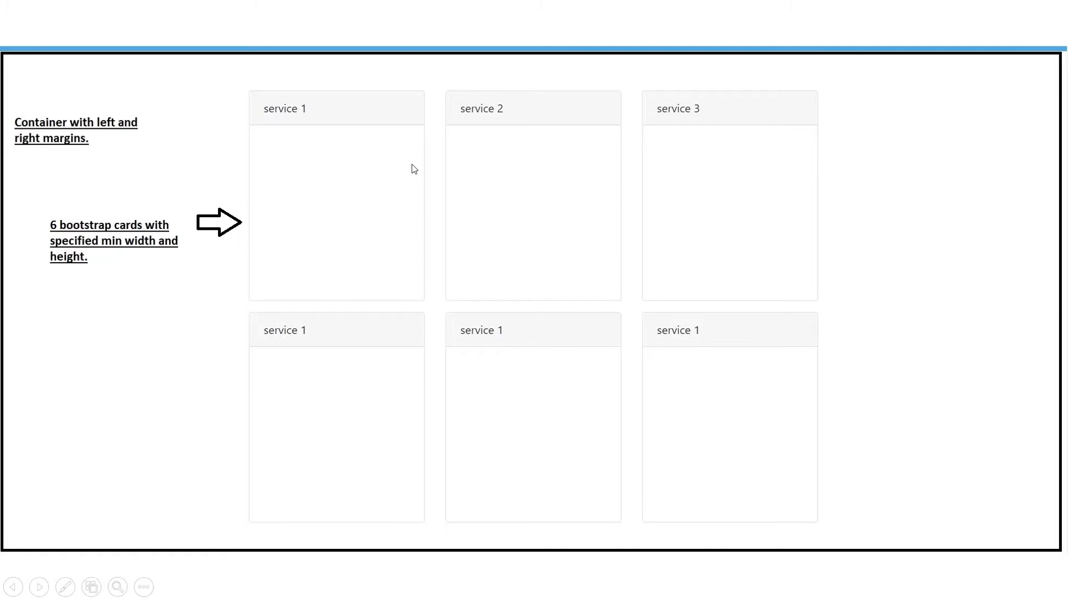
mouse_move(252, 97)
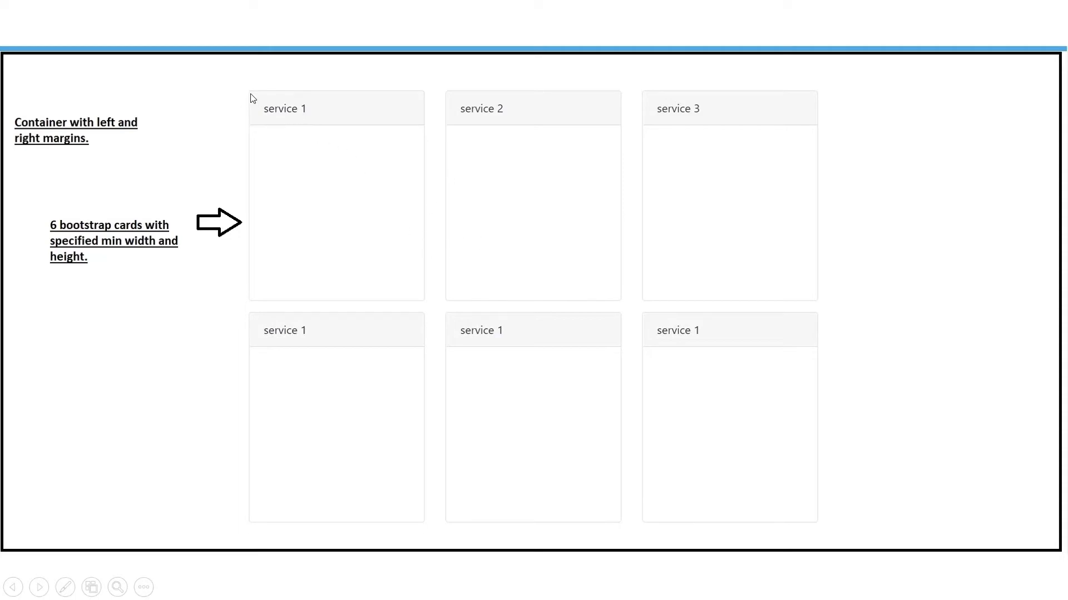
mouse_move(359, 113)
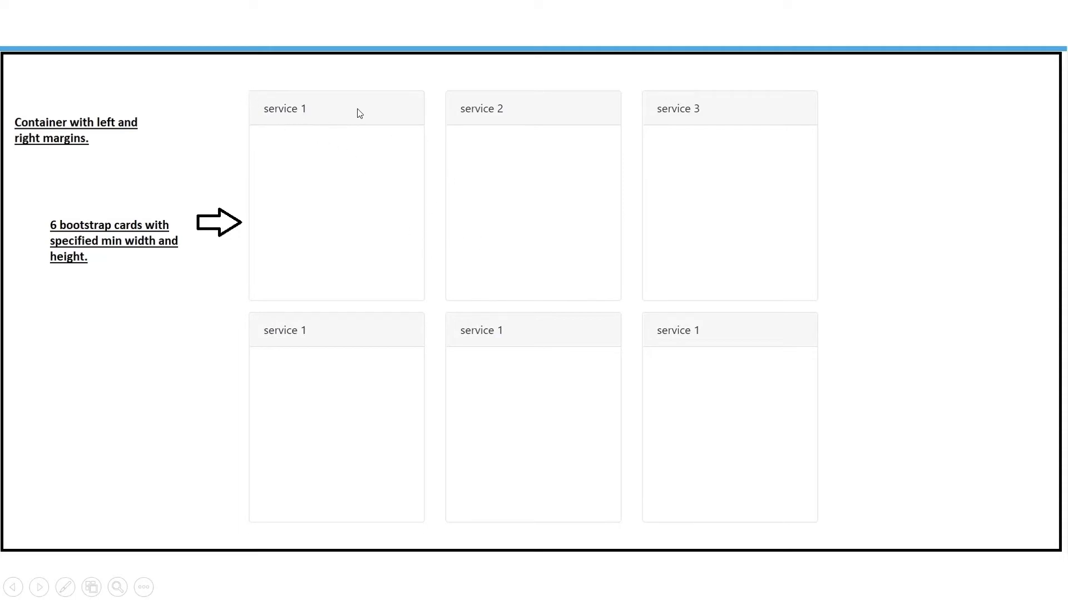
mouse_move(326, 198)
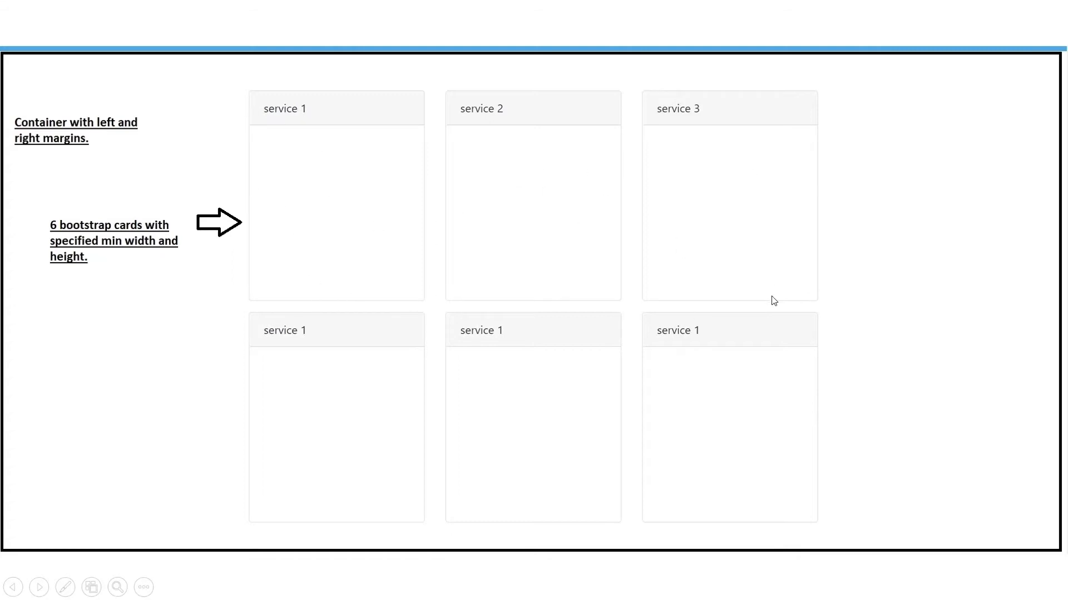
mouse_move(739, 281)
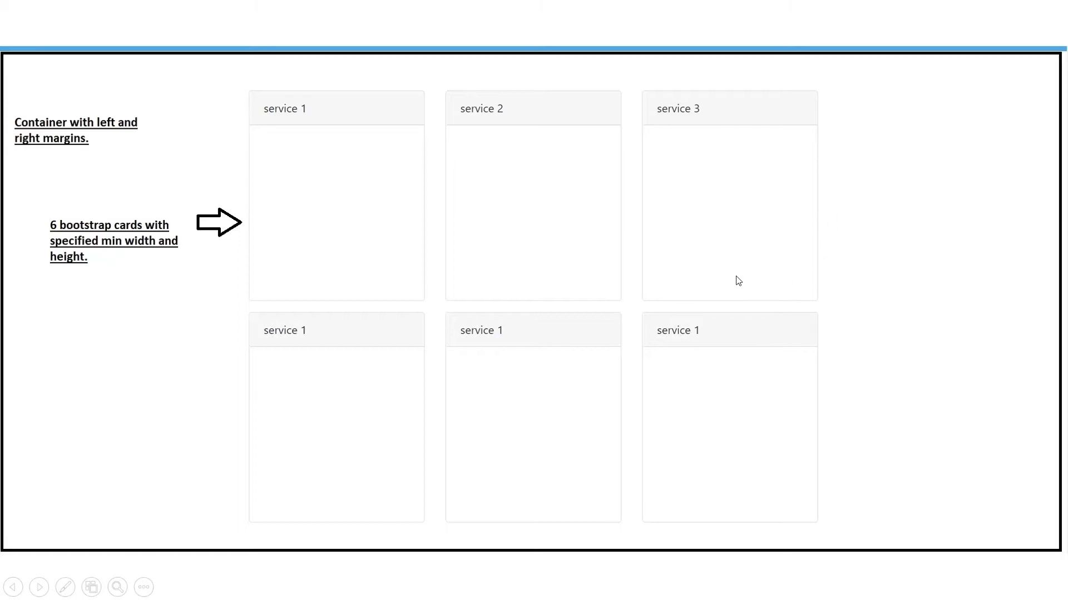
mouse_move(291, 163)
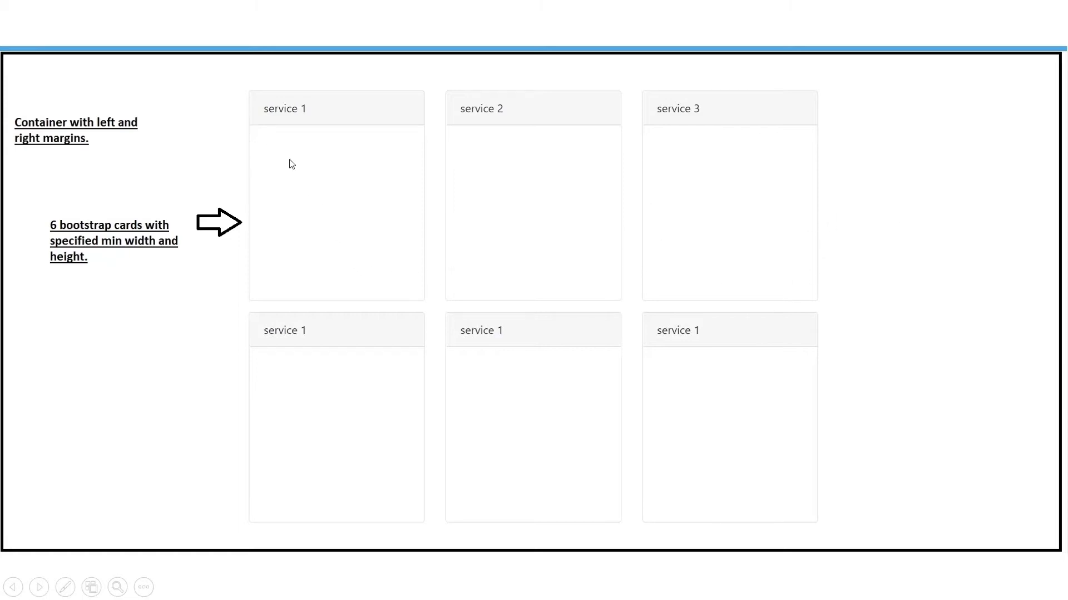
mouse_move(672, 316)
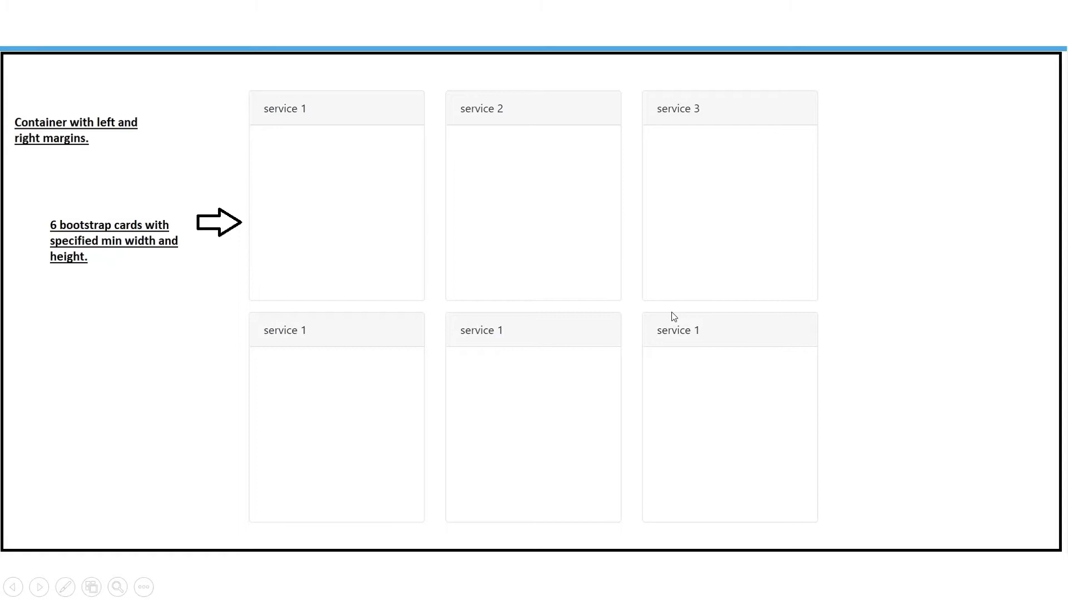
mouse_move(358, 366)
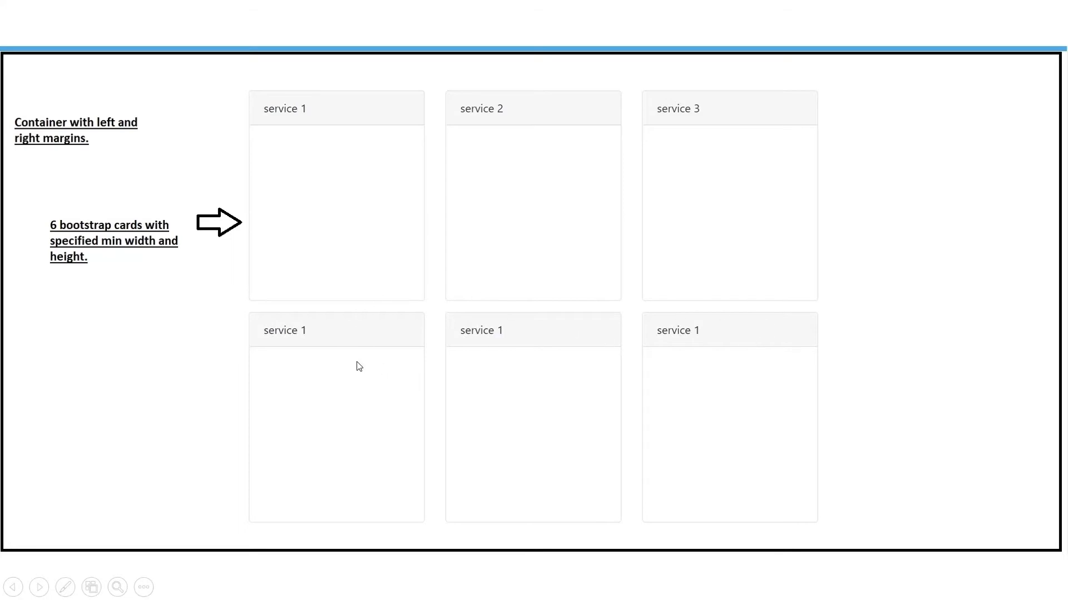
mouse_move(909, 363)
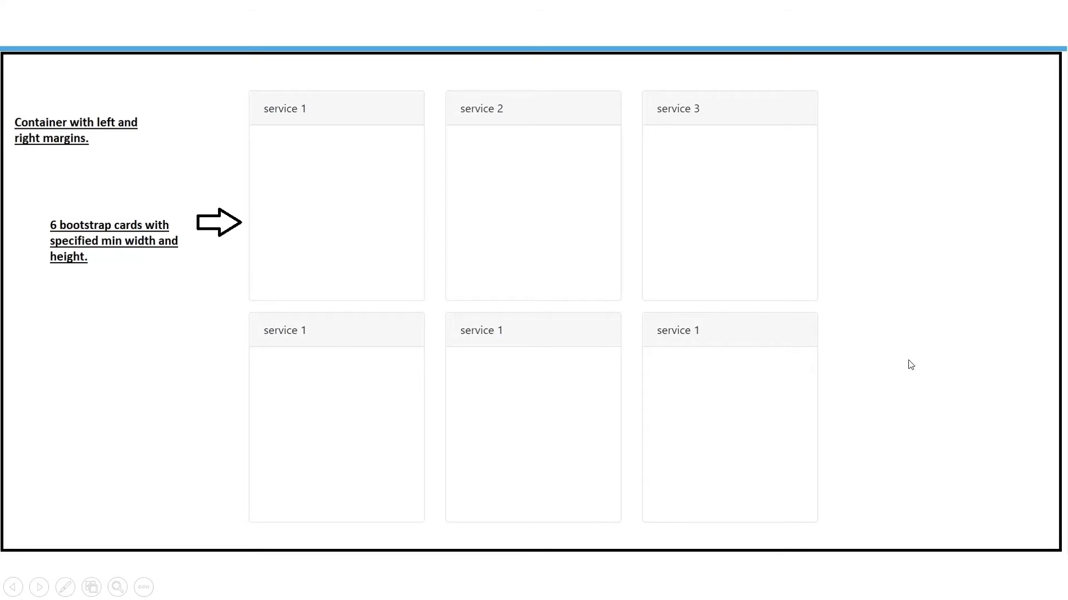
mouse_move(833, 253)
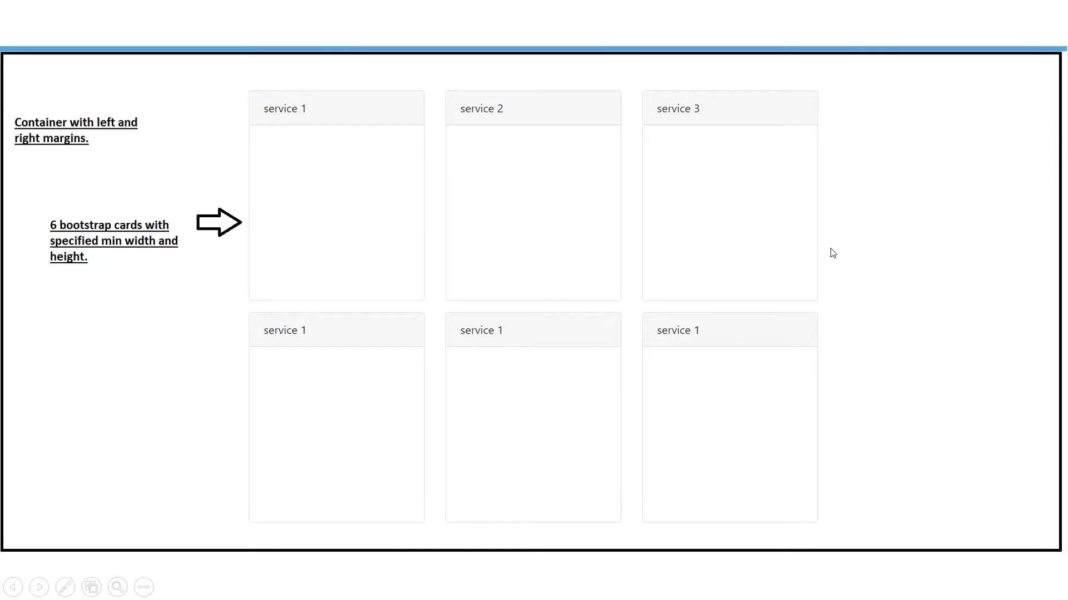
mouse_move(4, 105)
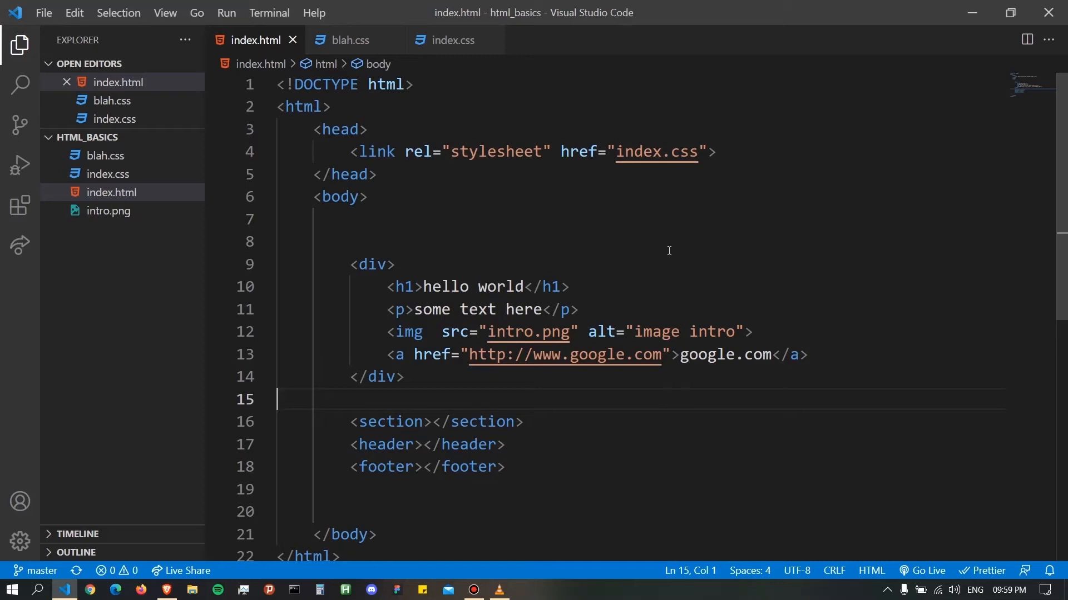
mouse_move(626, 237)
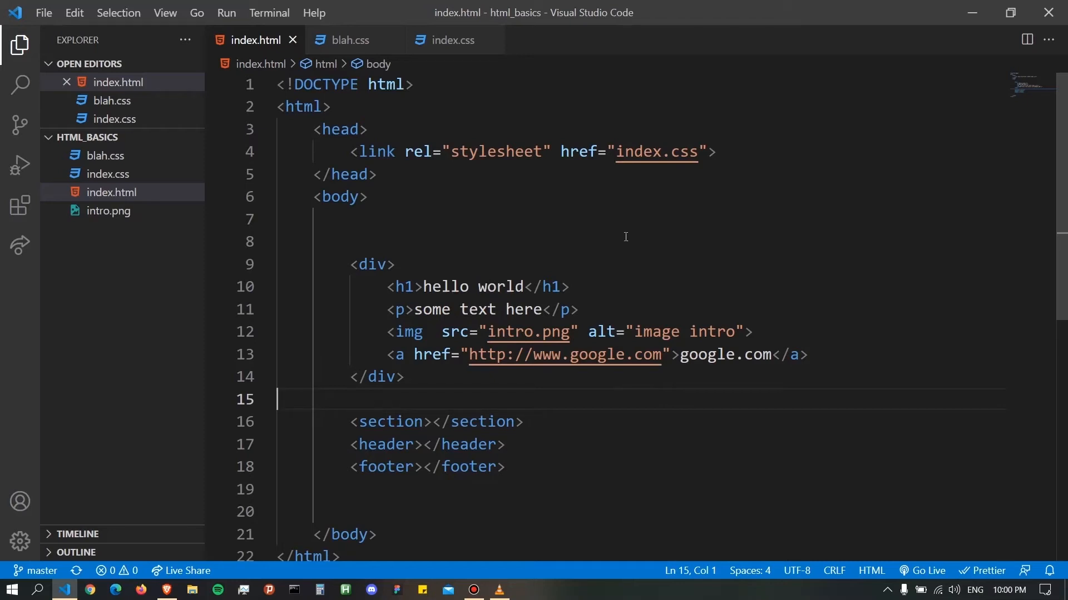
mouse_move(369, 51)
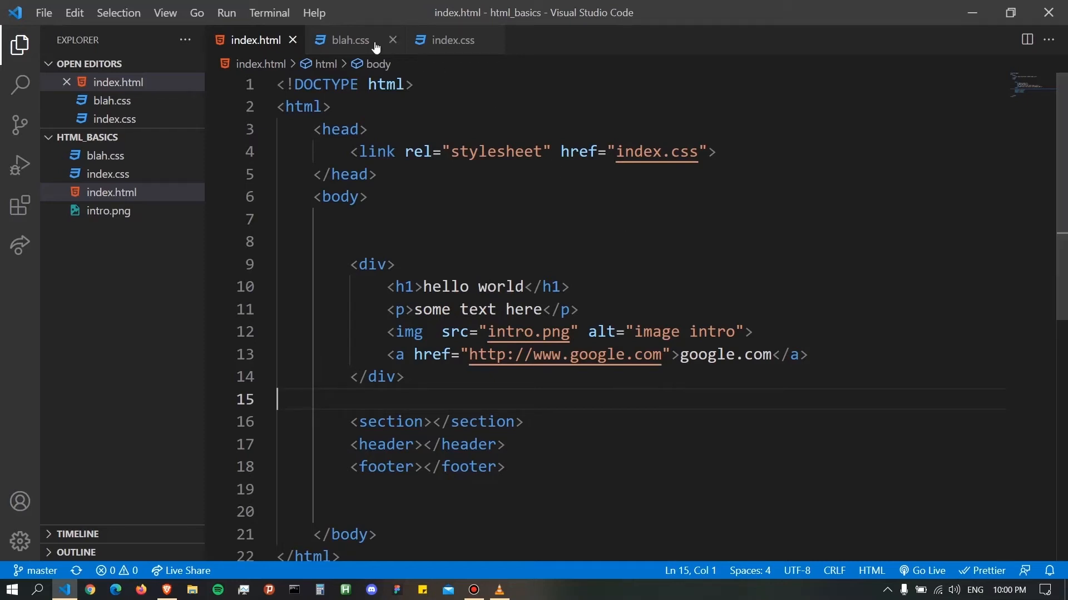
click(351, 40)
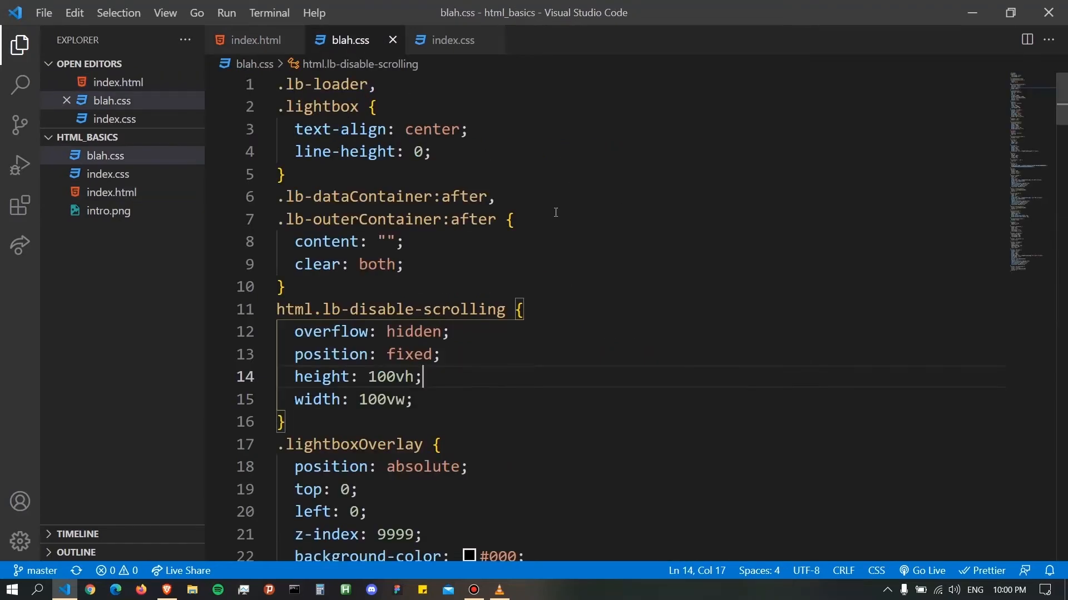
scroll(down, 3)
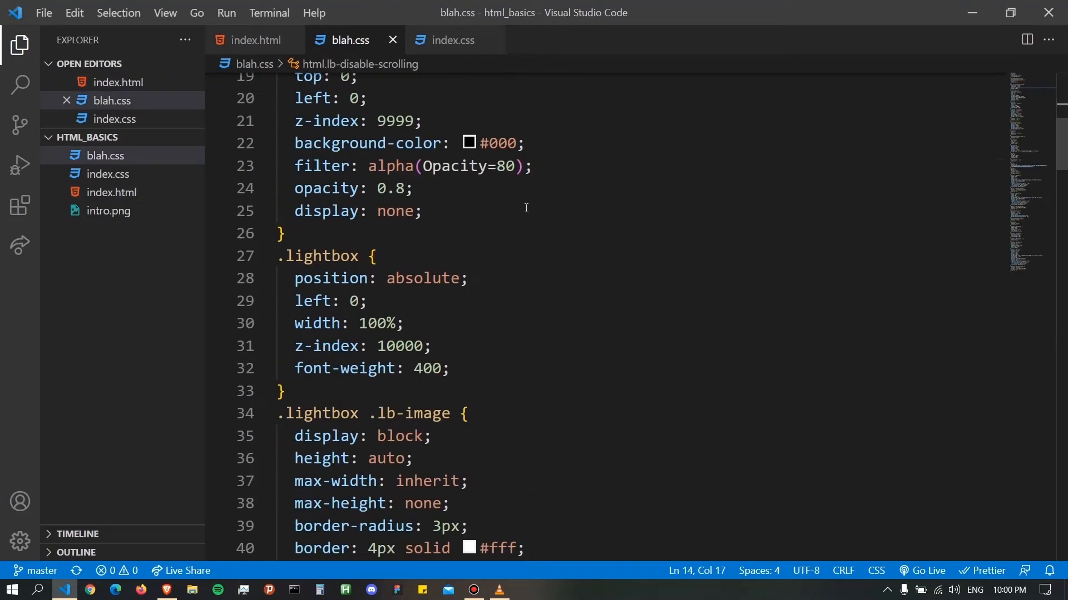
scroll(down, 3)
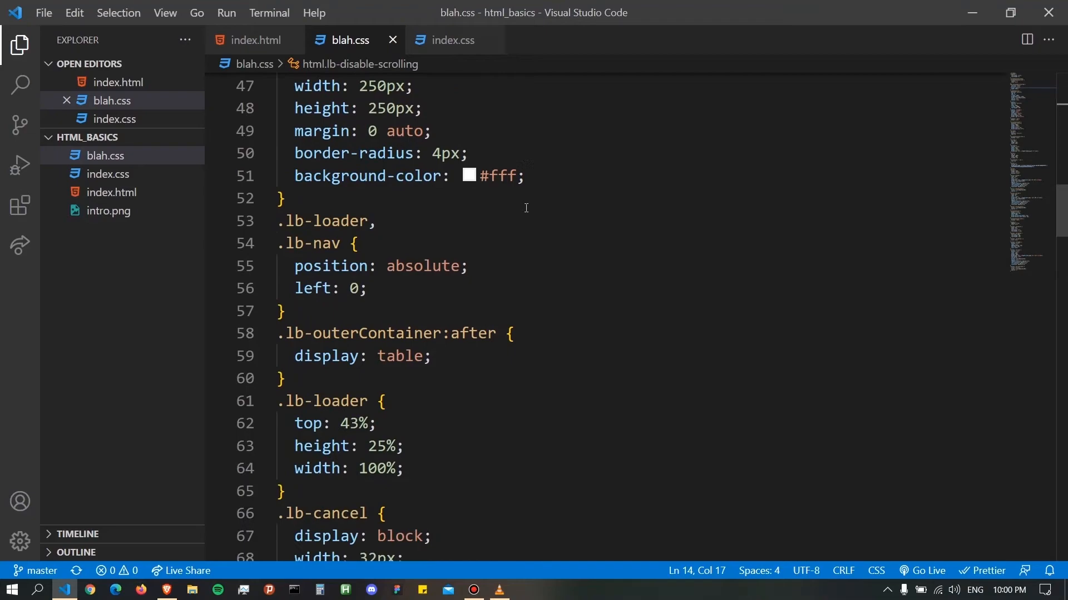
scroll(down, 3)
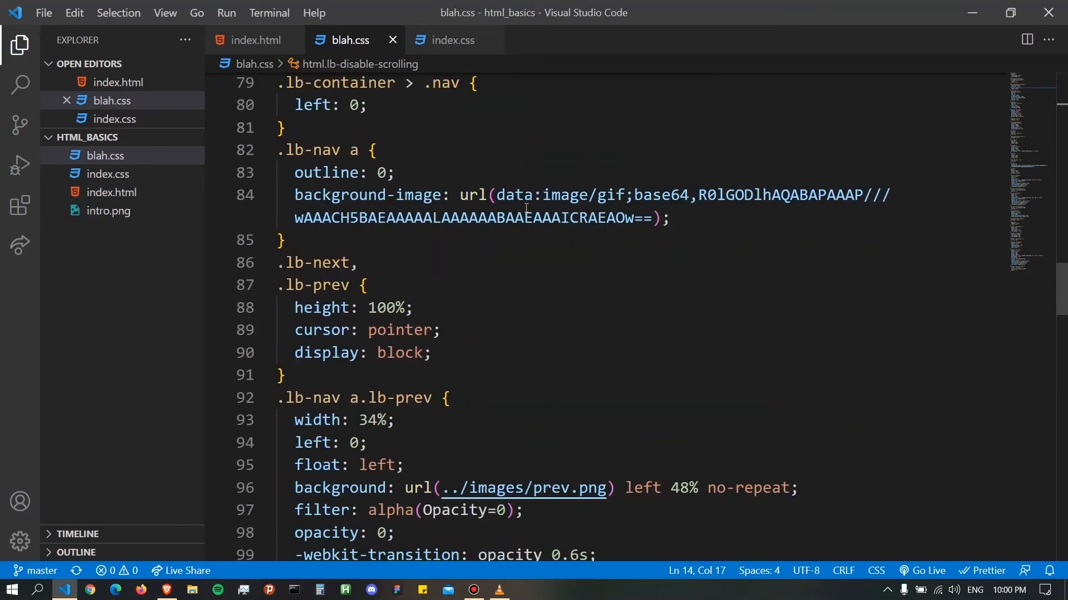
scroll(down, 3)
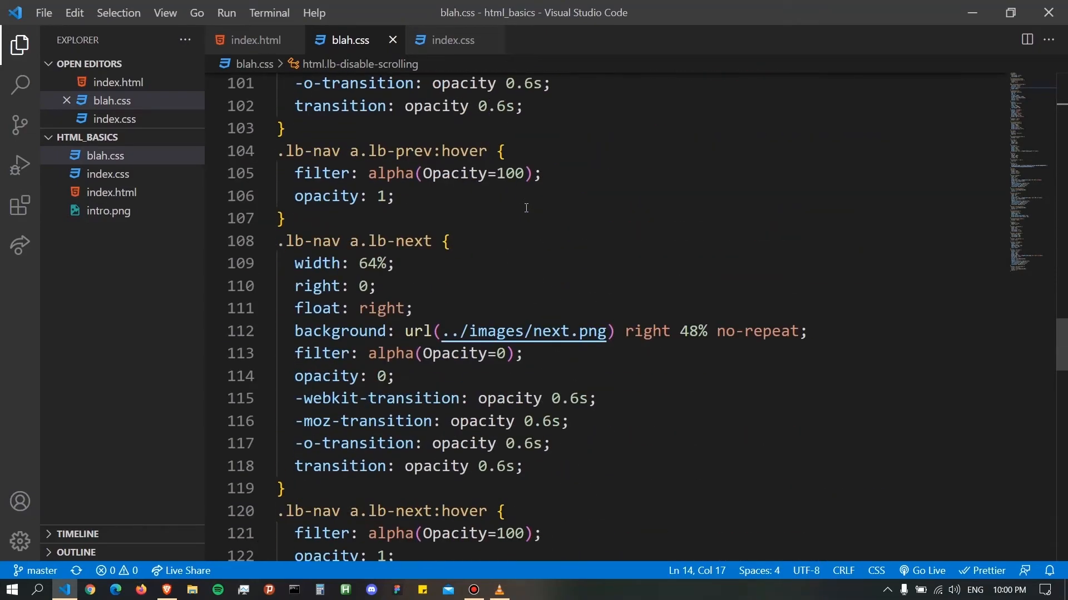
scroll(down, 3)
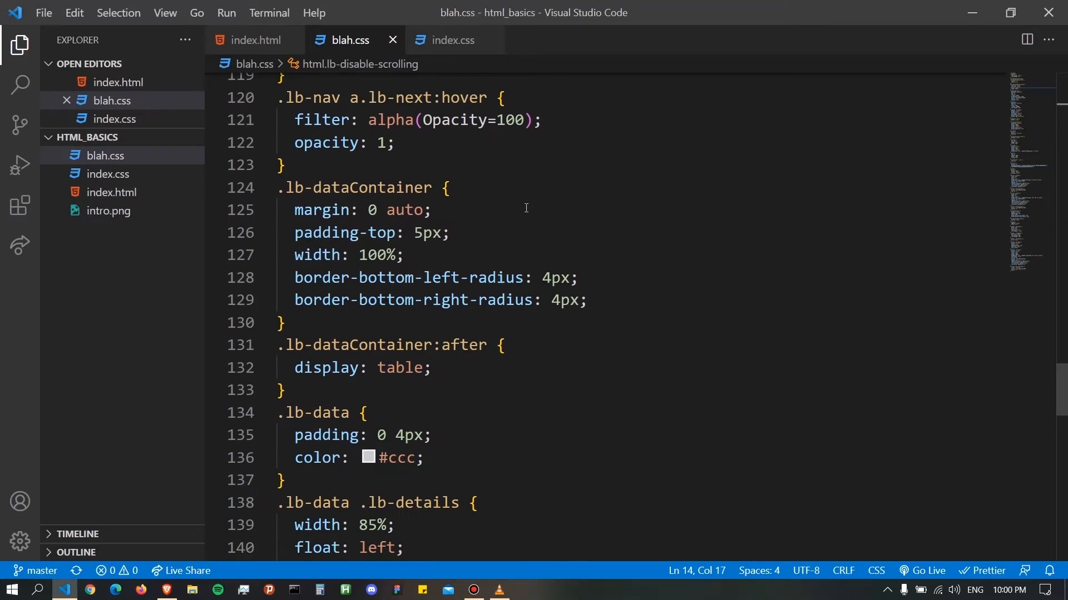
scroll(down, 3)
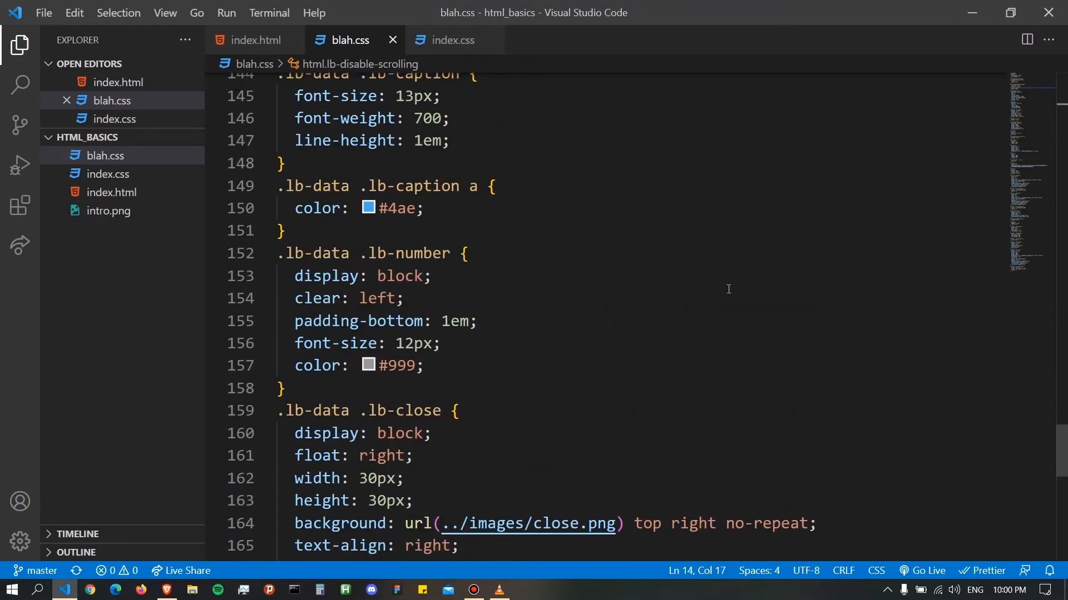
scroll(up, 3)
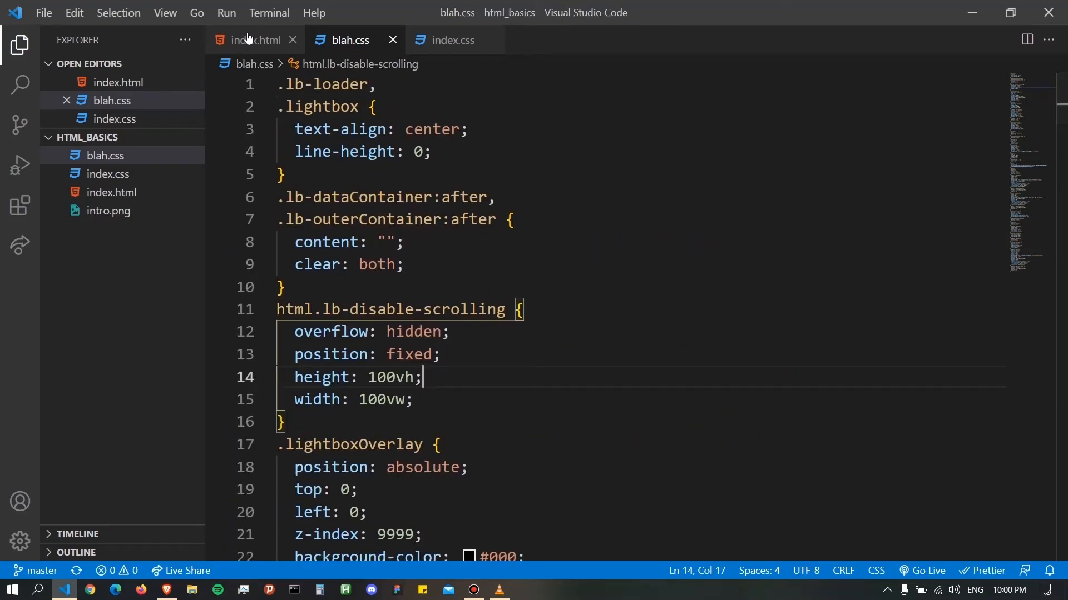
click(253, 40)
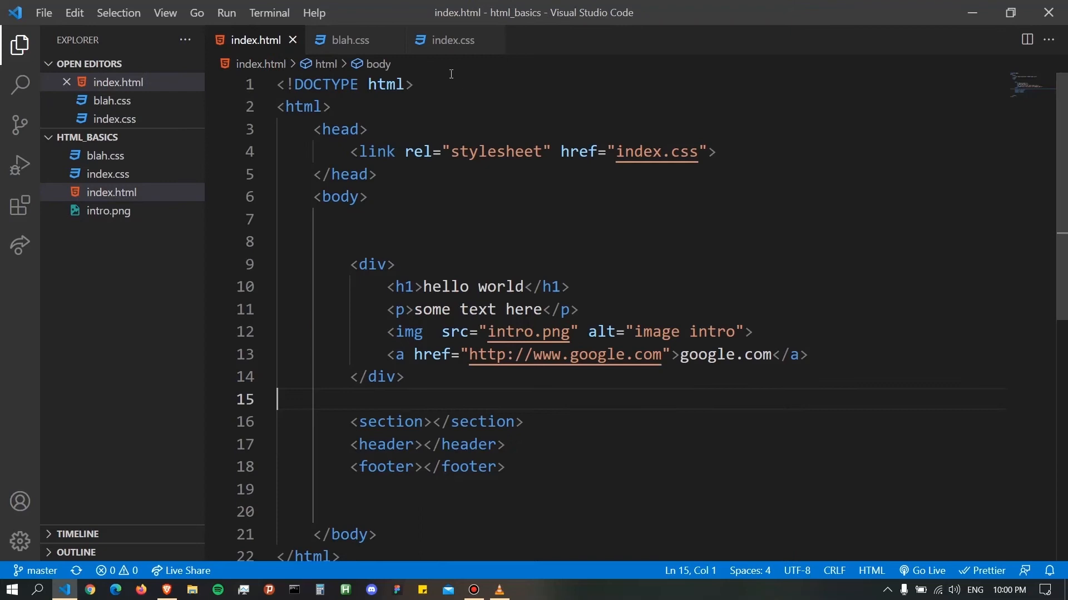
mouse_move(467, 109)
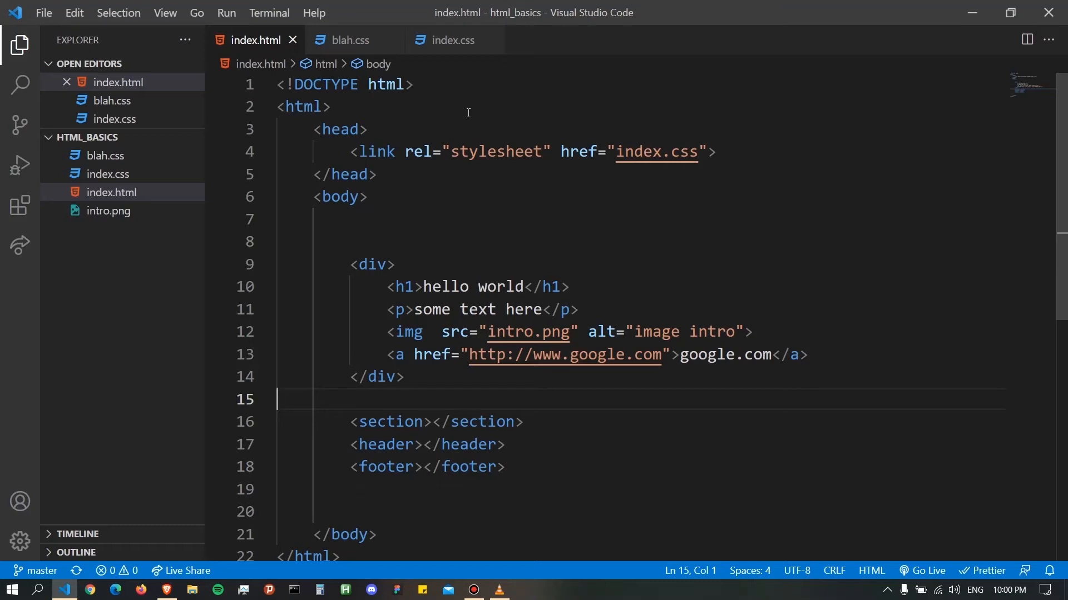
mouse_move(497, 224)
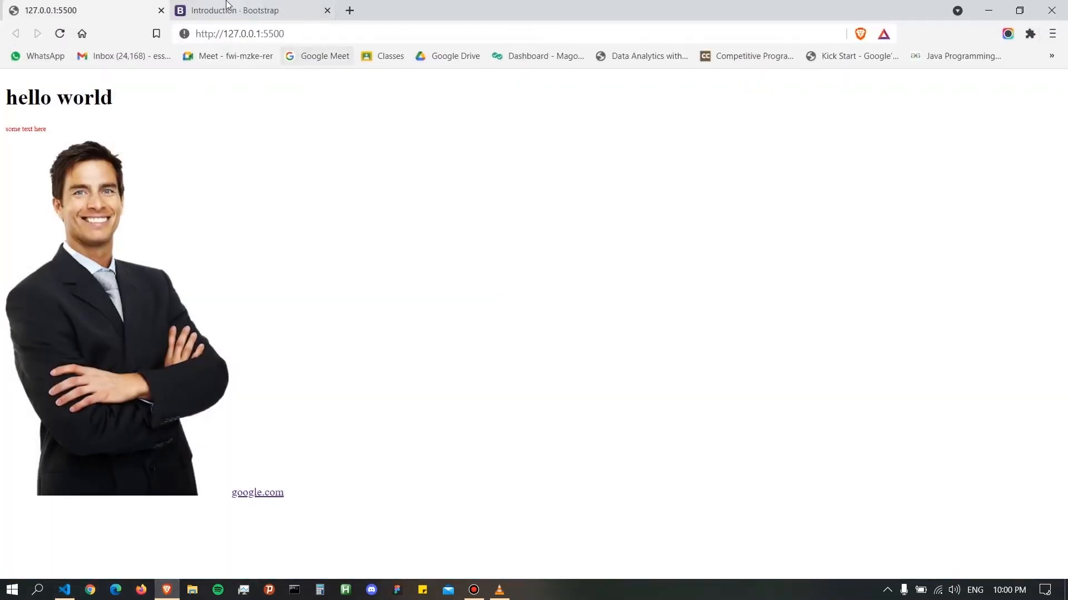
- View Bootstrap's Introduction Quick start snippets in Brave, then return to the code editor
click(246, 10)
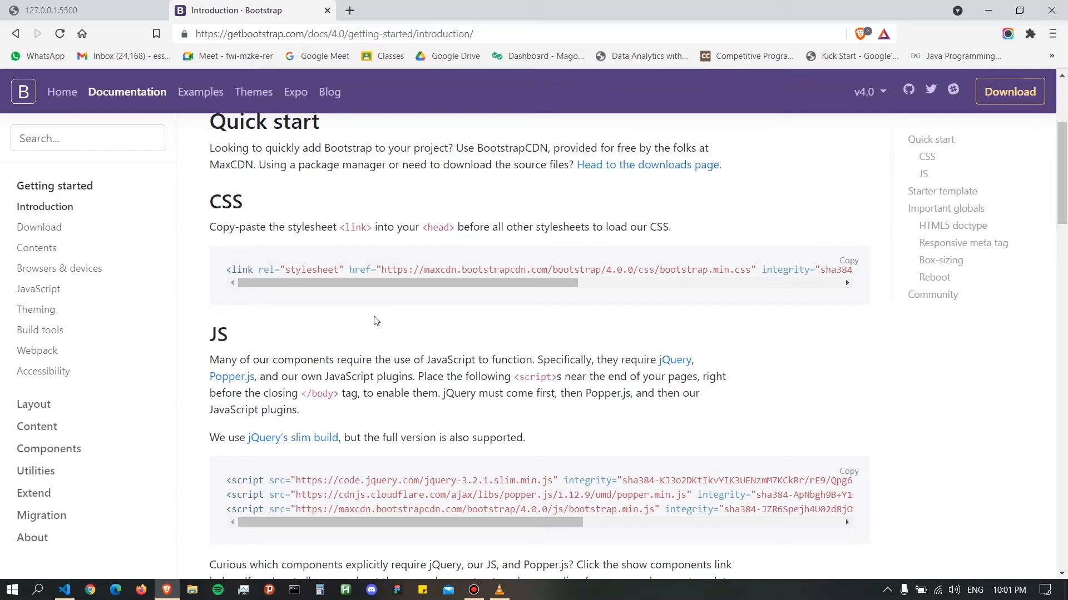
mouse_move(405, 298)
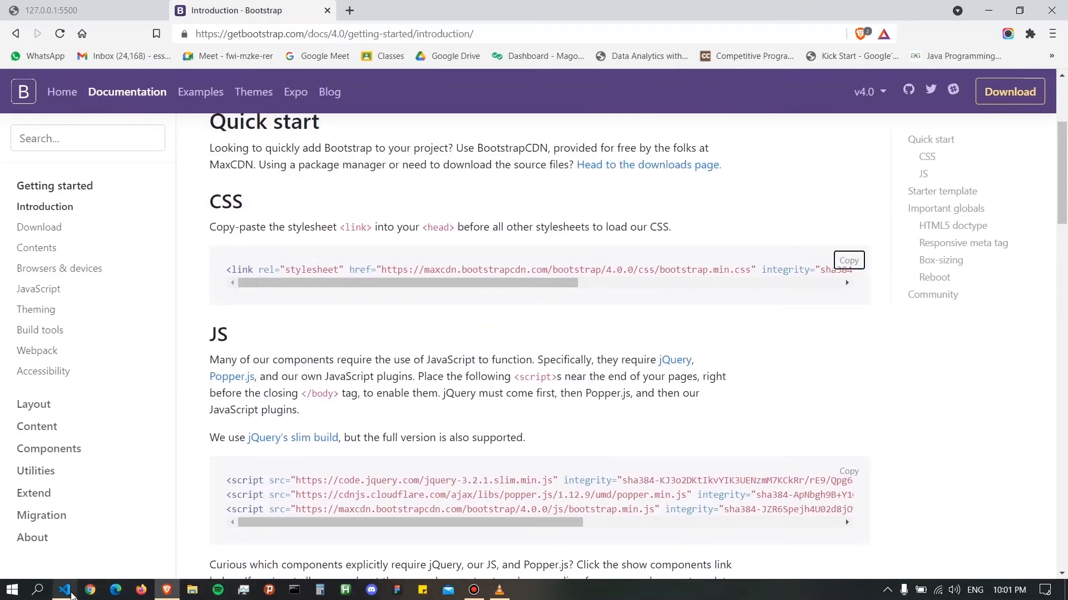
click(65, 589)
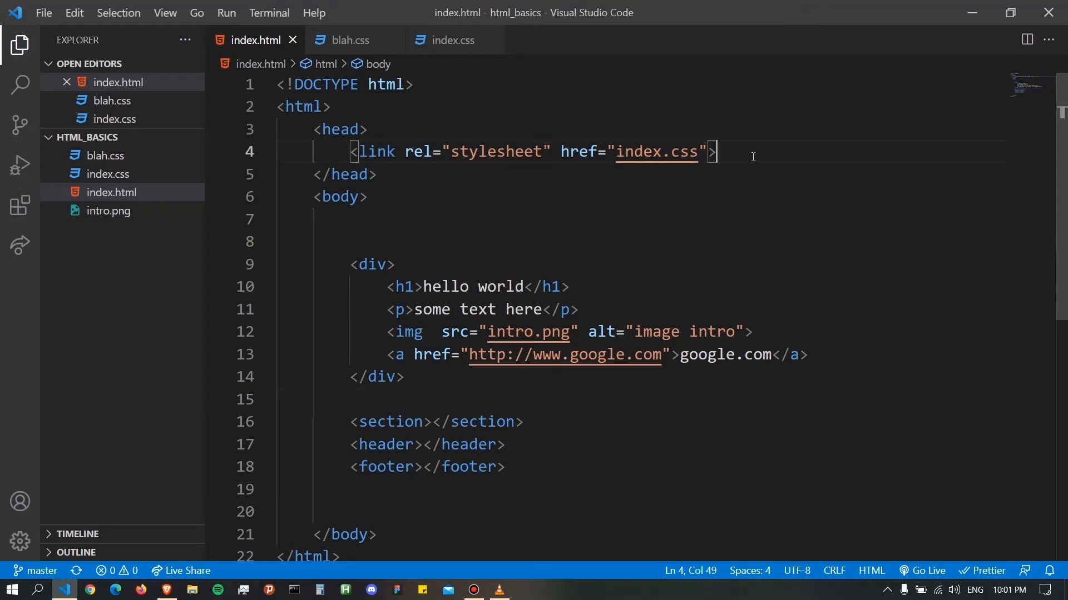
- Paste the Bootstrap 4.0.0 CDN stylesheet link into index.html's head after the index.css link
key(Enter)
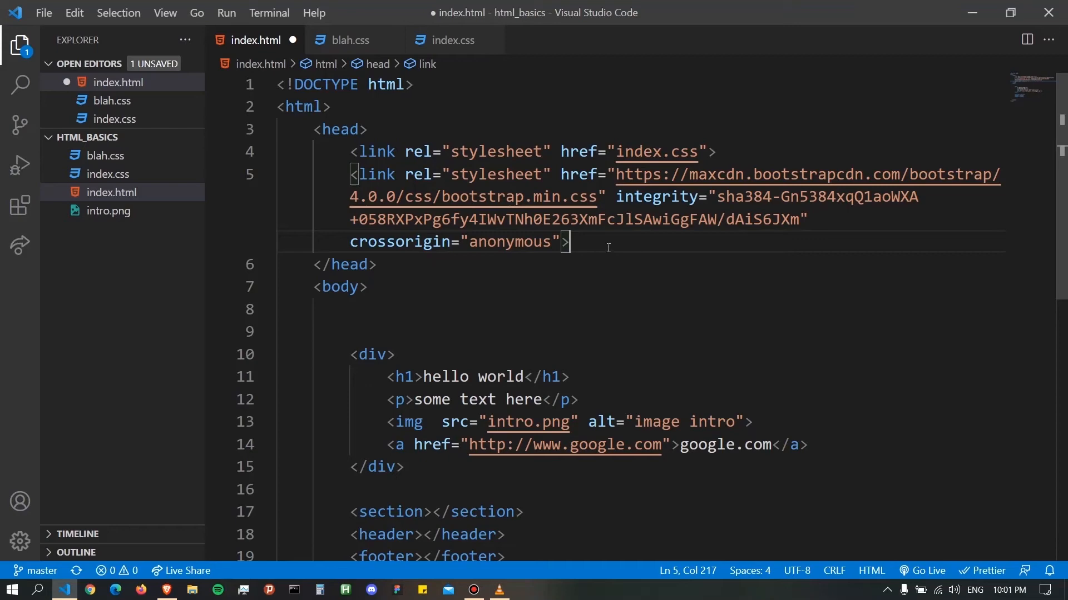
mouse_move(489, 224)
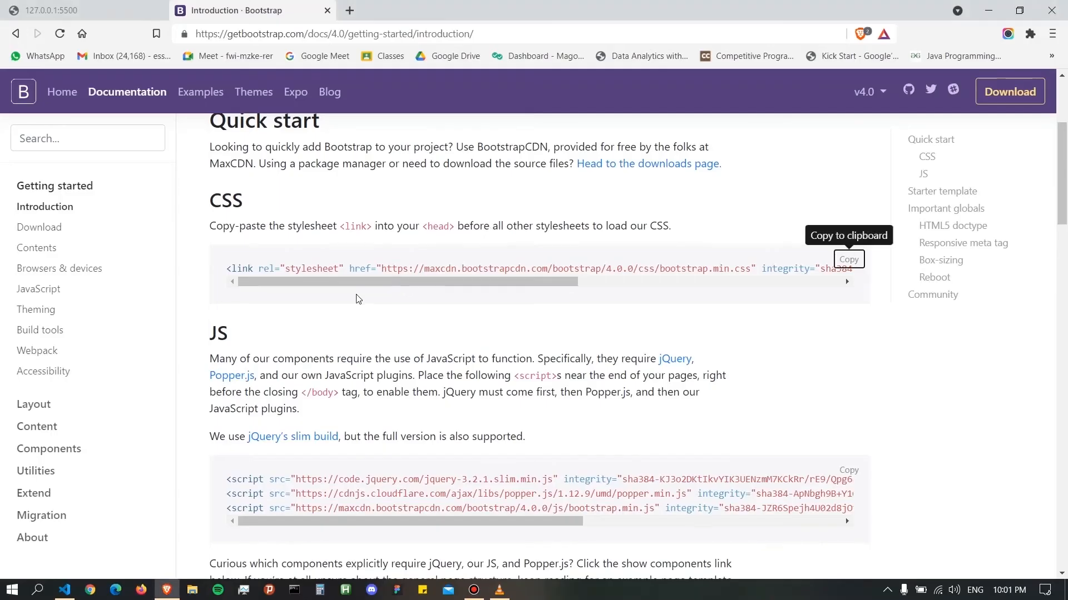
click(849, 263)
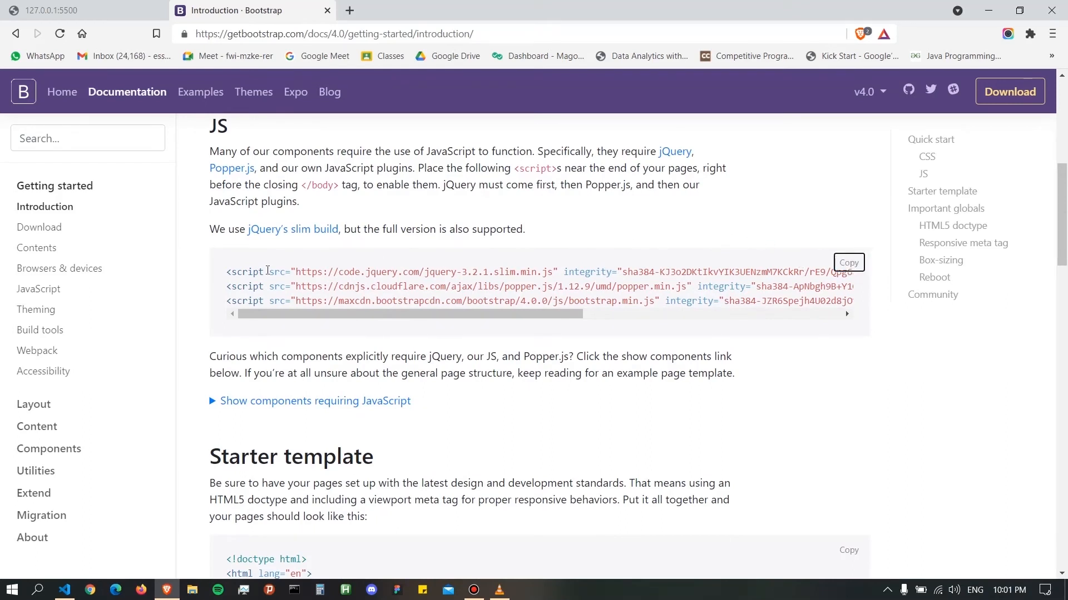
mouse_move(499, 319)
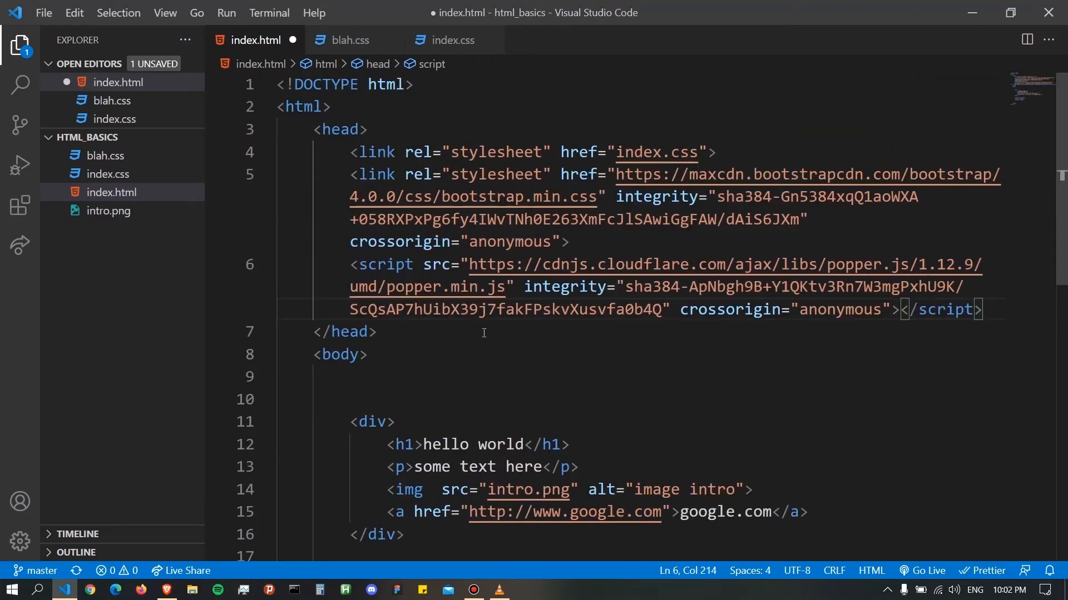
mouse_move(374, 265)
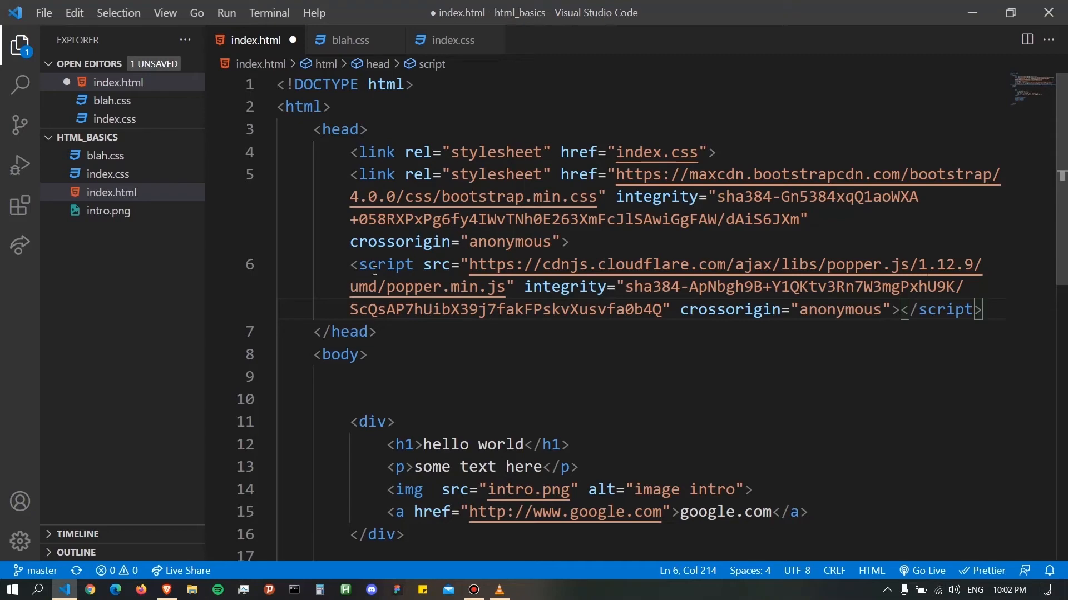
mouse_move(353, 265)
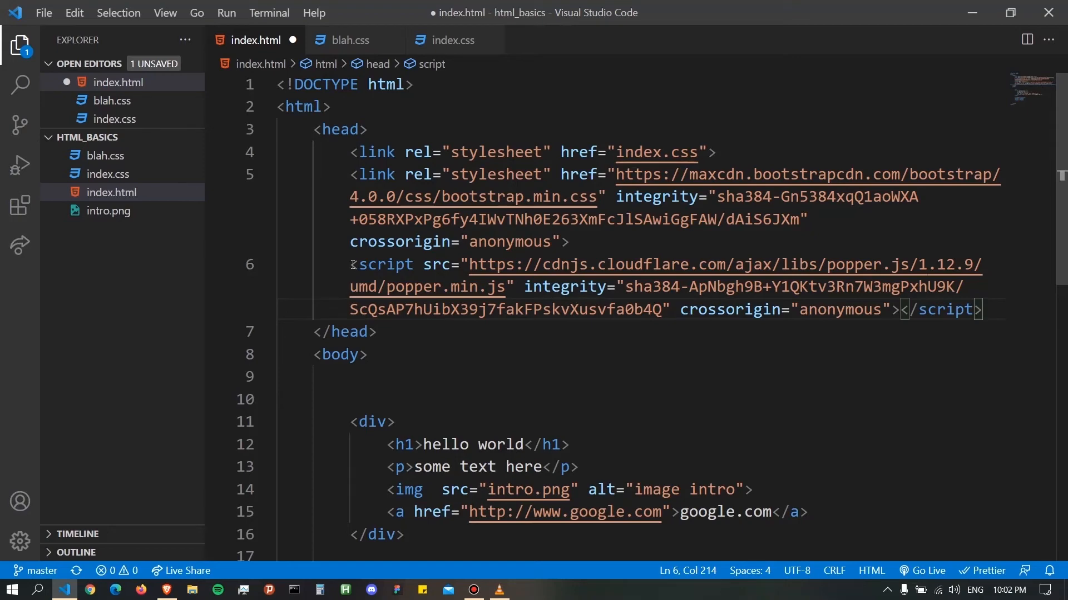
mouse_move(683, 334)
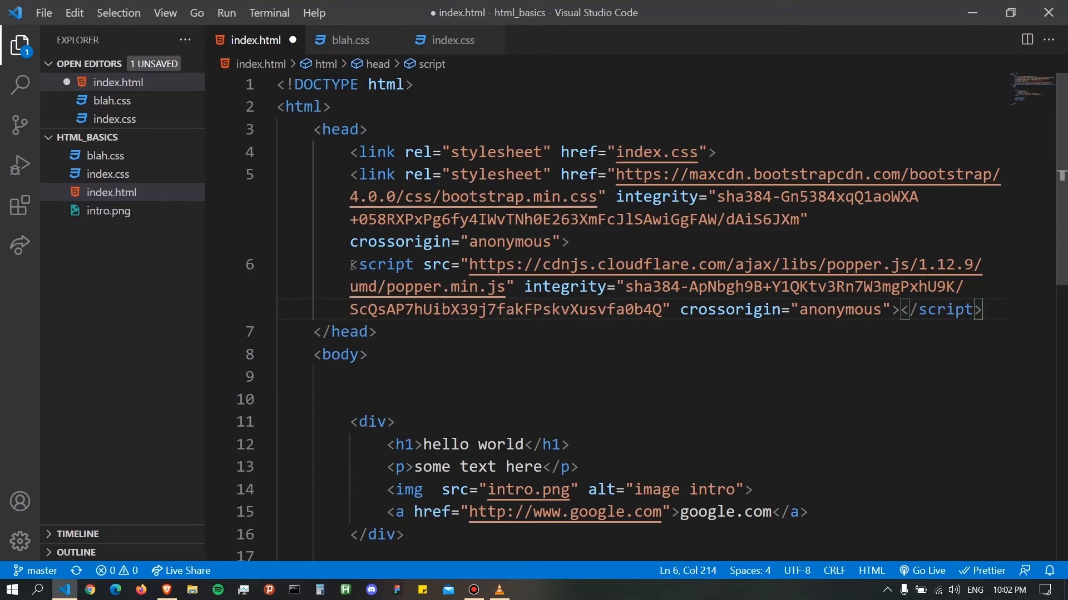
- Select the whole Popper.js 1.12.9 script tag in index.html's head
drag(351, 264, 916, 309)
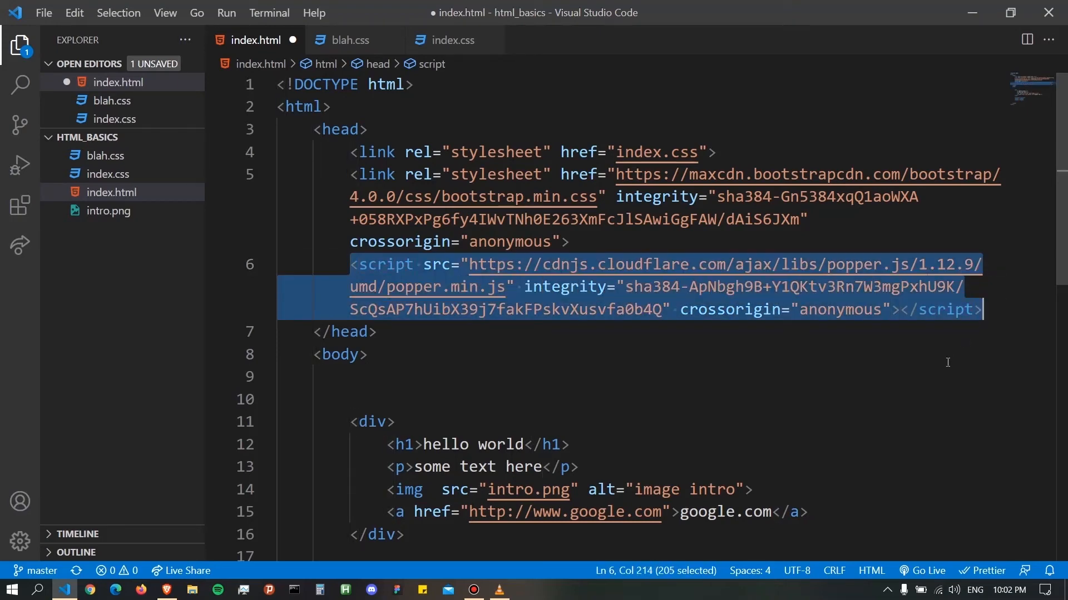
mouse_move(728, 365)
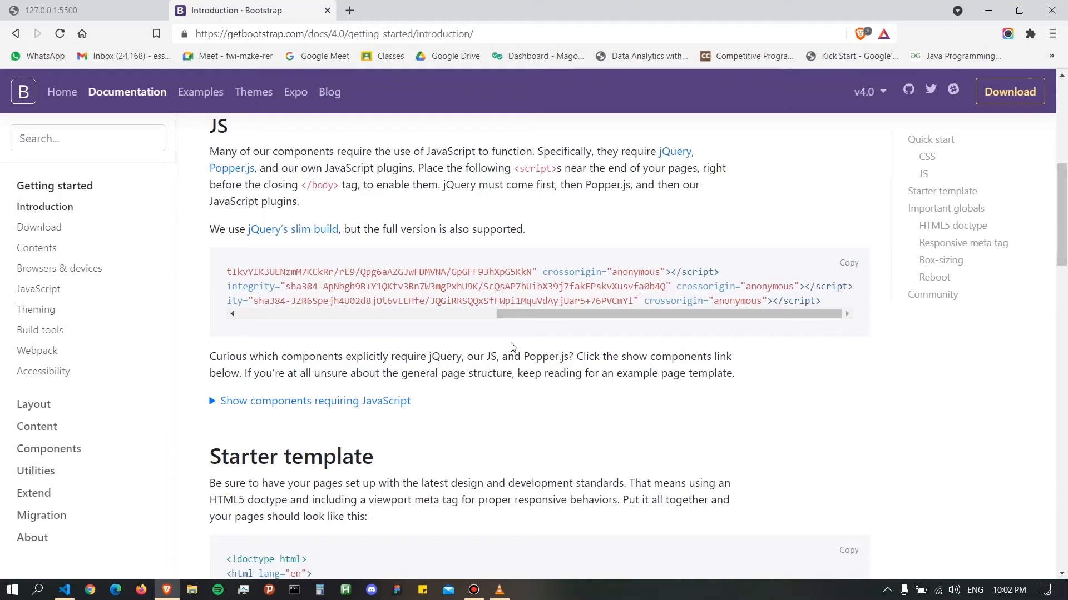
mouse_move(230, 286)
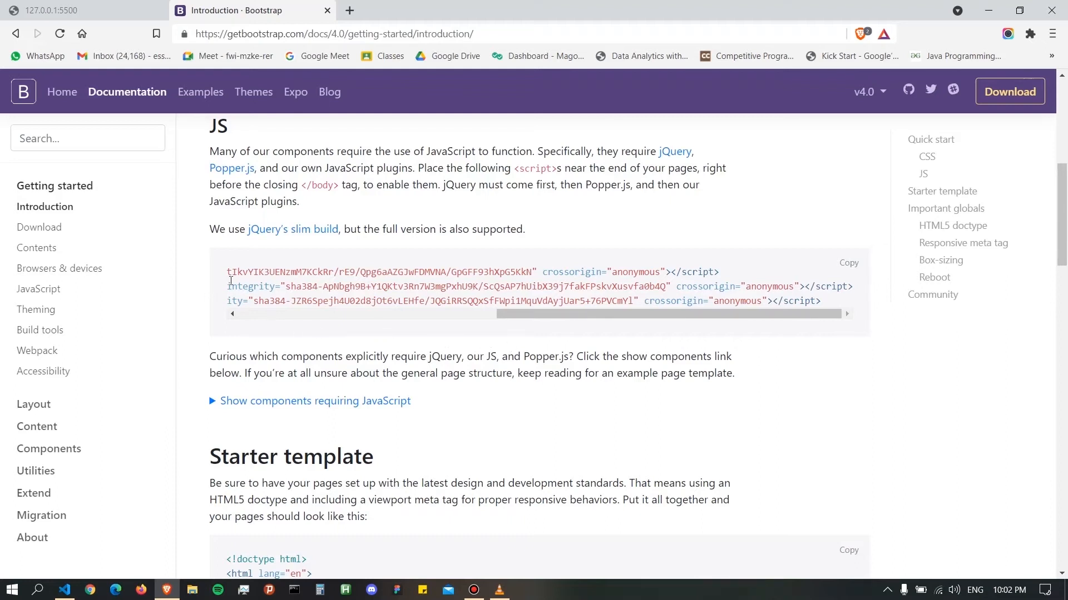
mouse_move(59, 402)
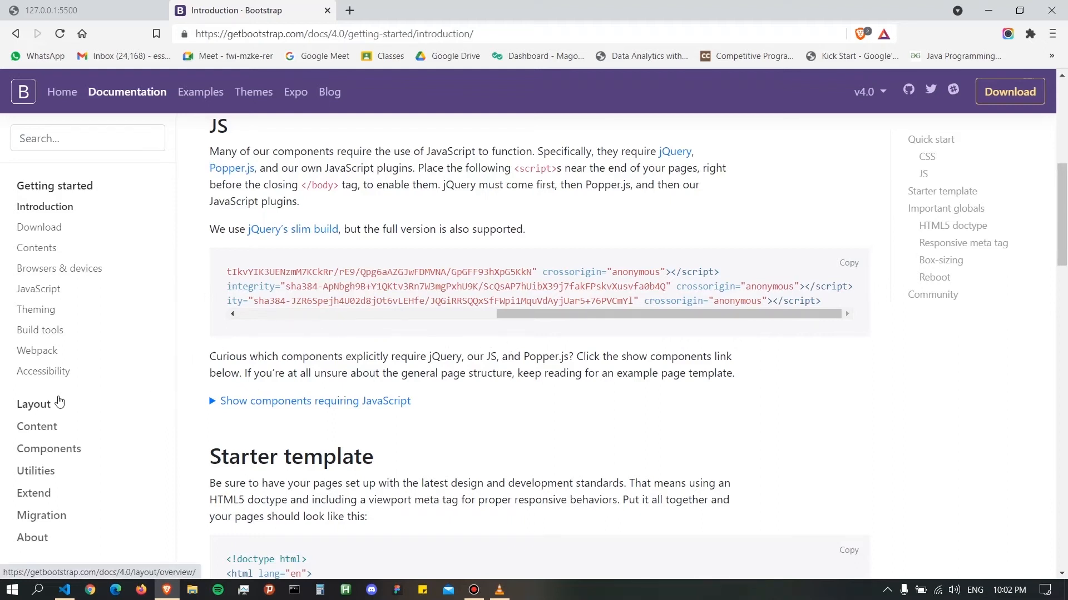
- Go to the Bootstrap docs Layout overview page and scroll down to the Containers section
click(34, 404)
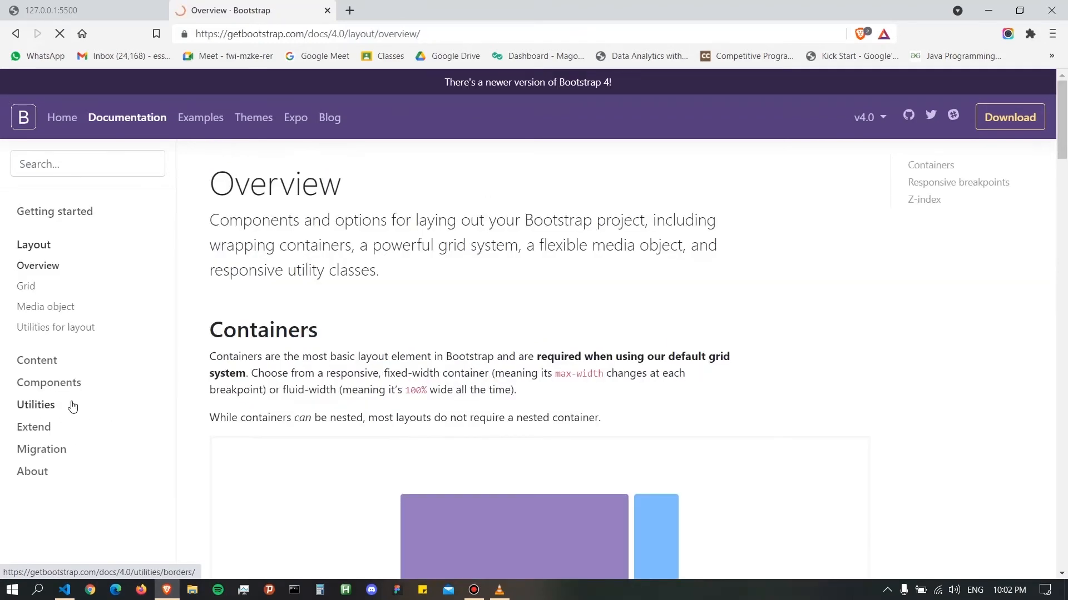
scroll(down, 3)
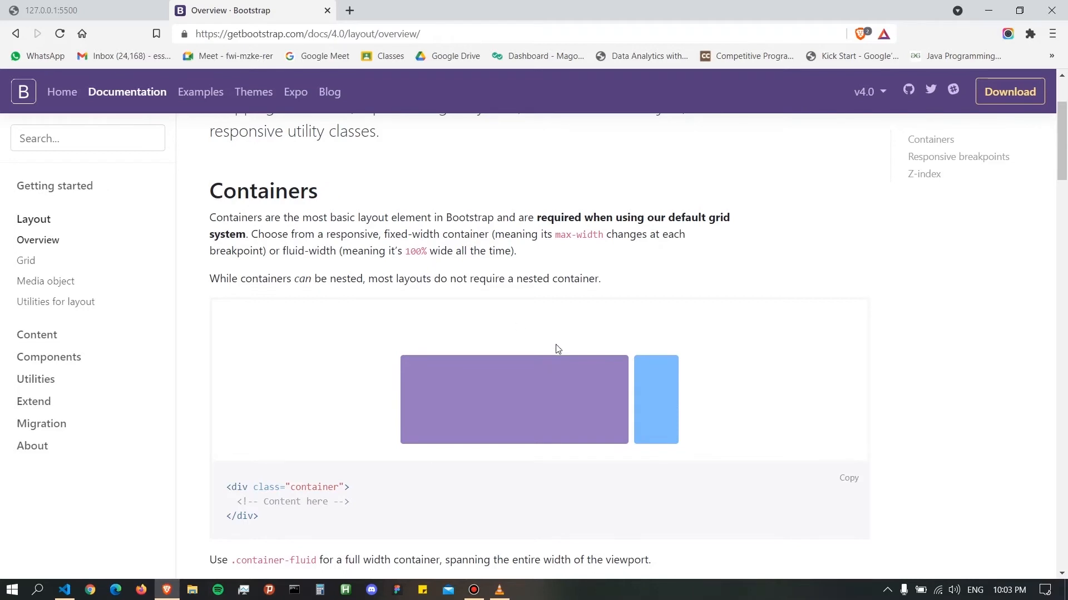
scroll(down, 3)
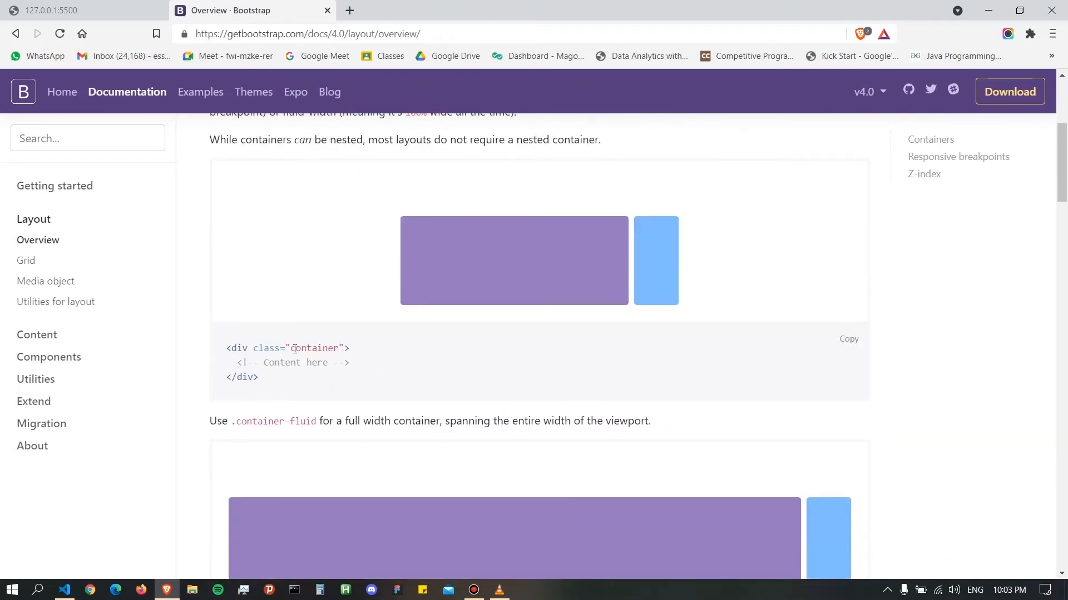
mouse_move(268, 353)
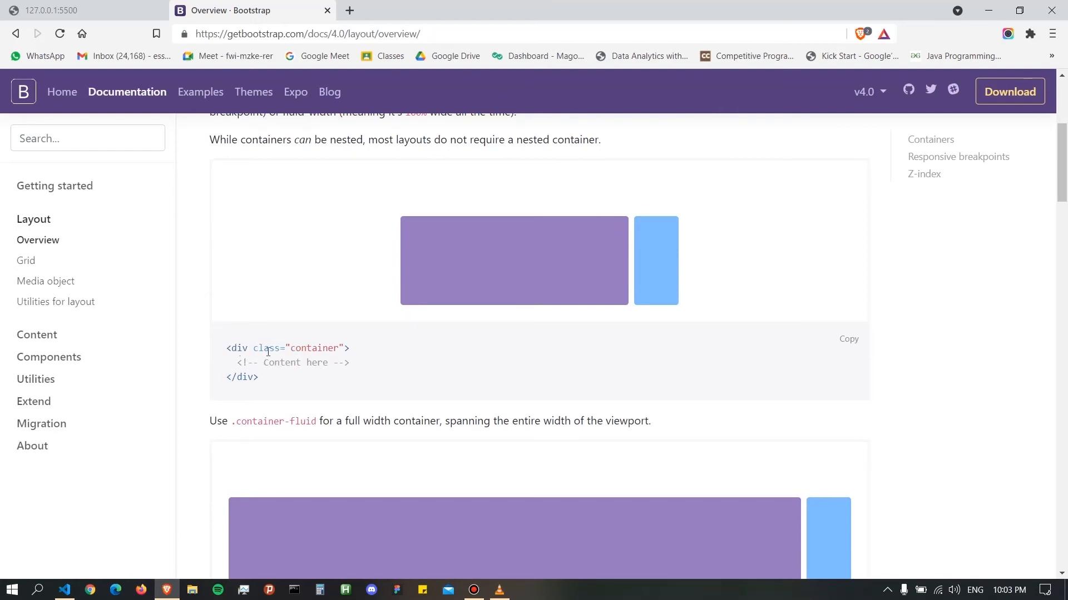
drag(252, 348, 344, 348)
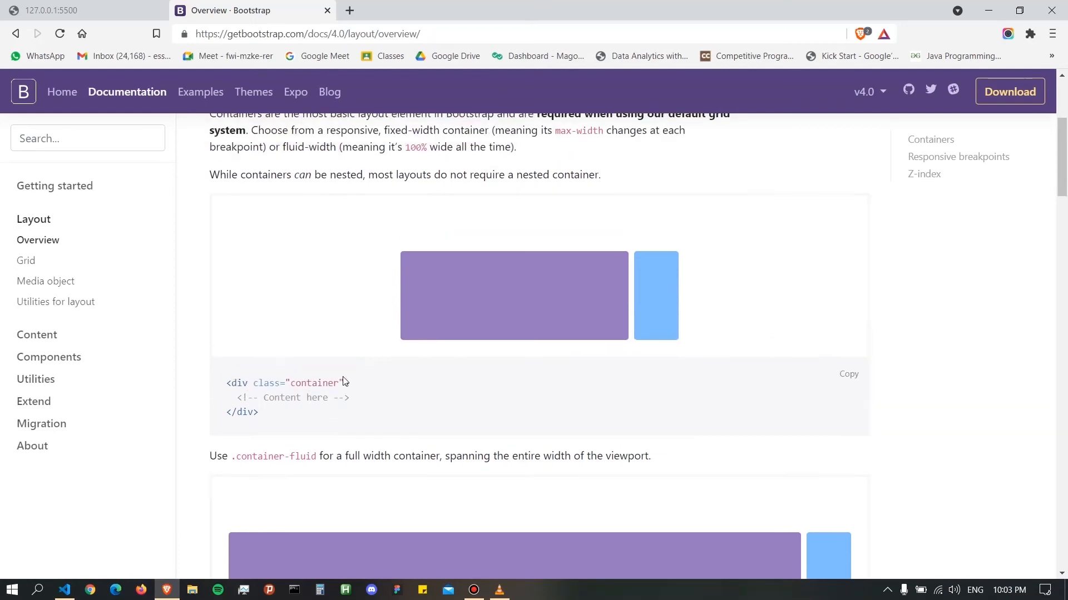
scroll(down, 3)
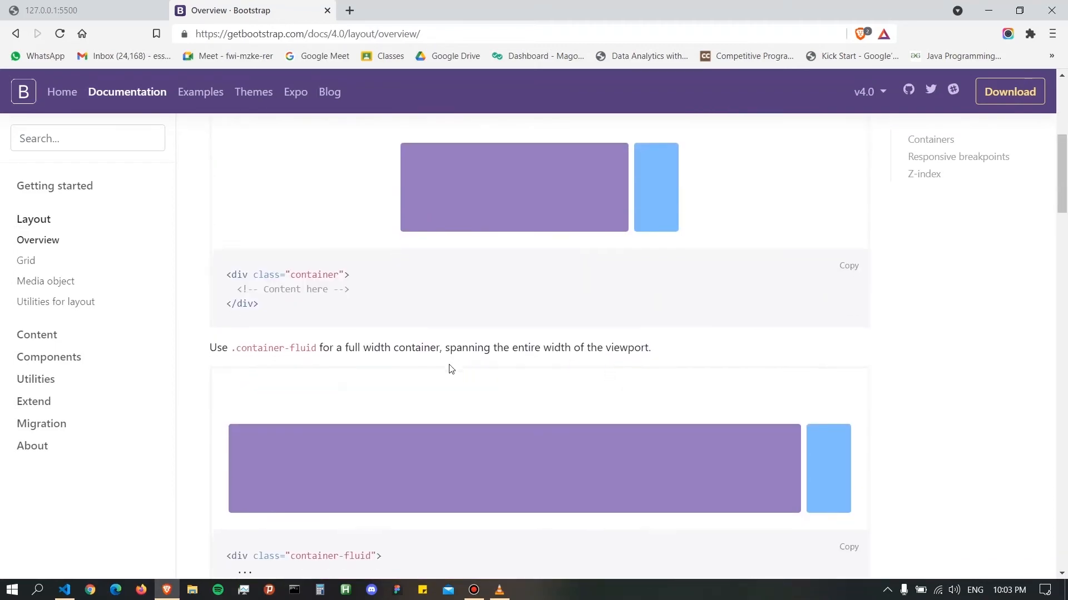
scroll(down, 3)
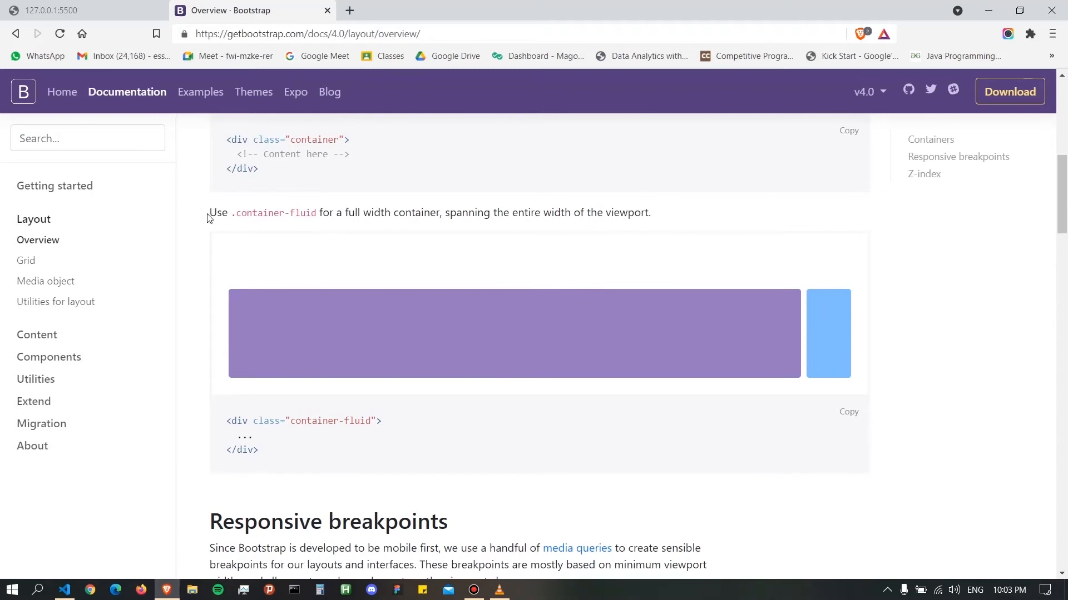
- Highlight the full-width container sentence and the container-fluid and container class names in the examples
drag(209, 213, 381, 212)
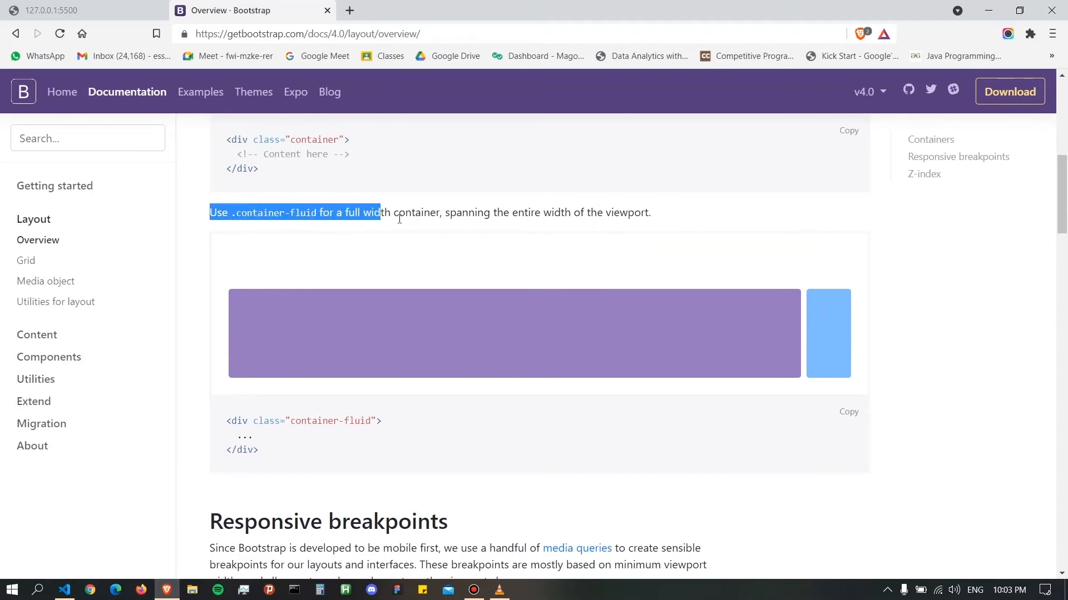
click(648, 214)
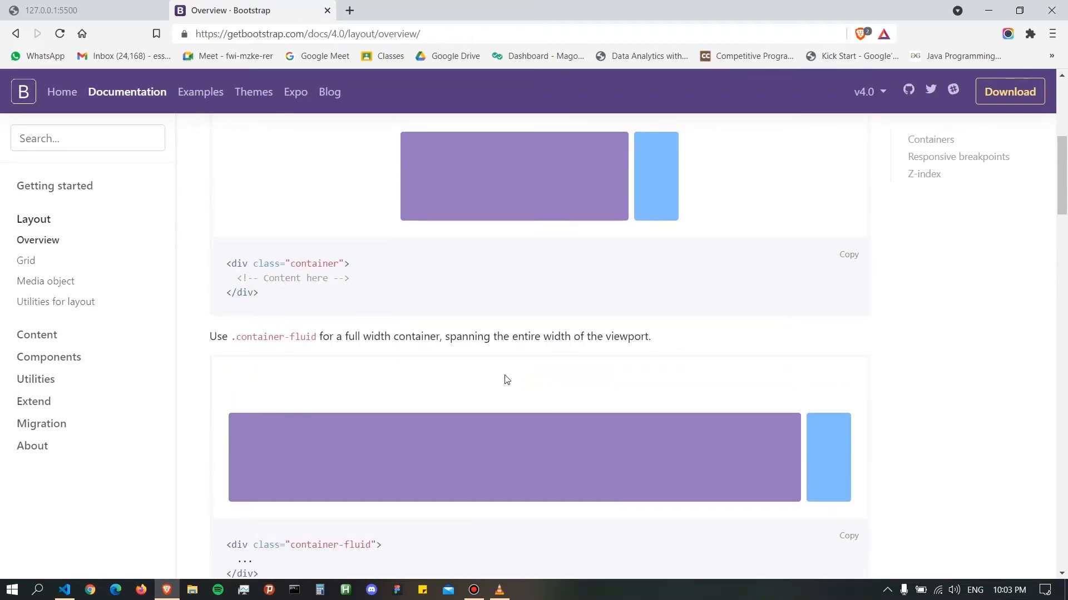
double_click(274, 352)
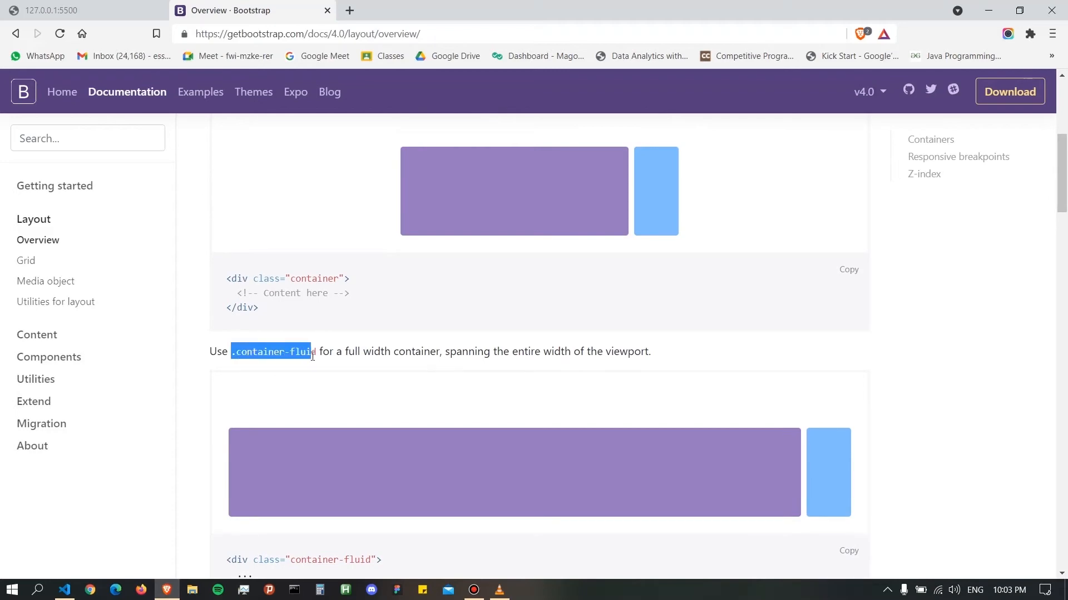
scroll(down, 3)
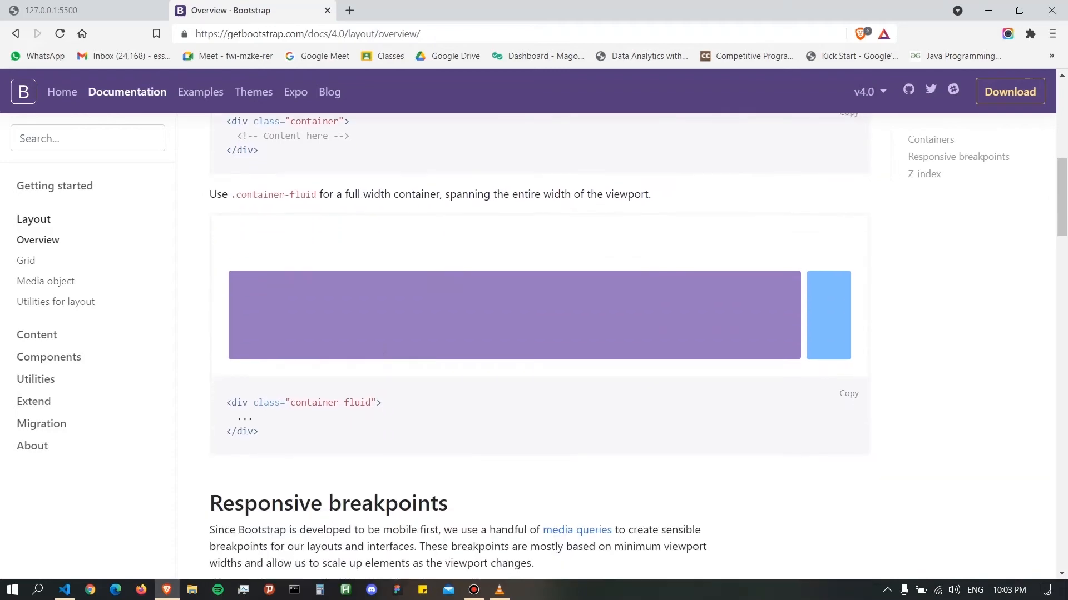
scroll(up, 3)
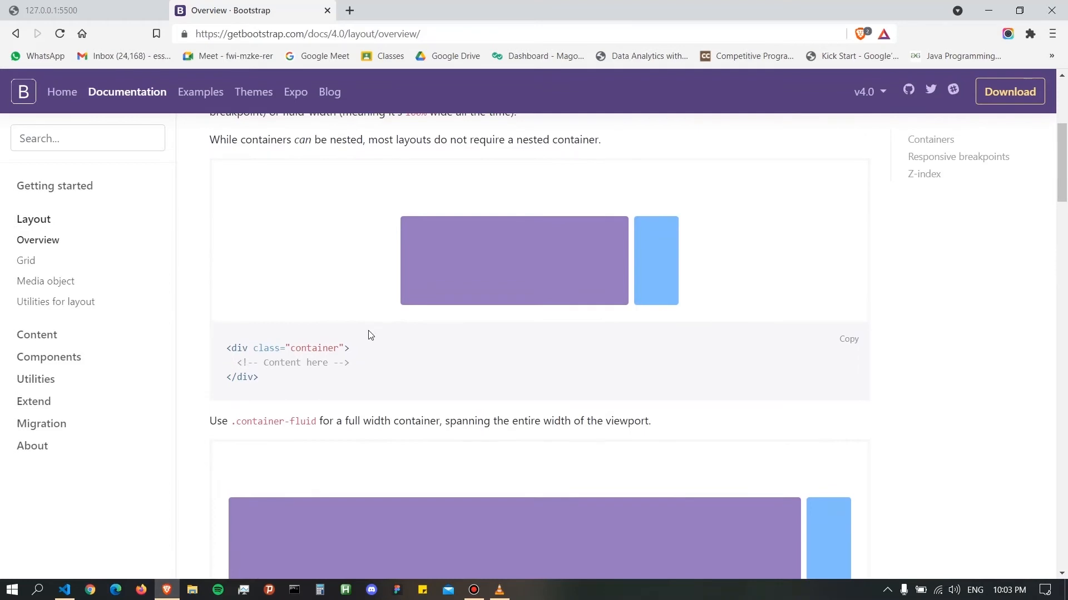
scroll(down, 3)
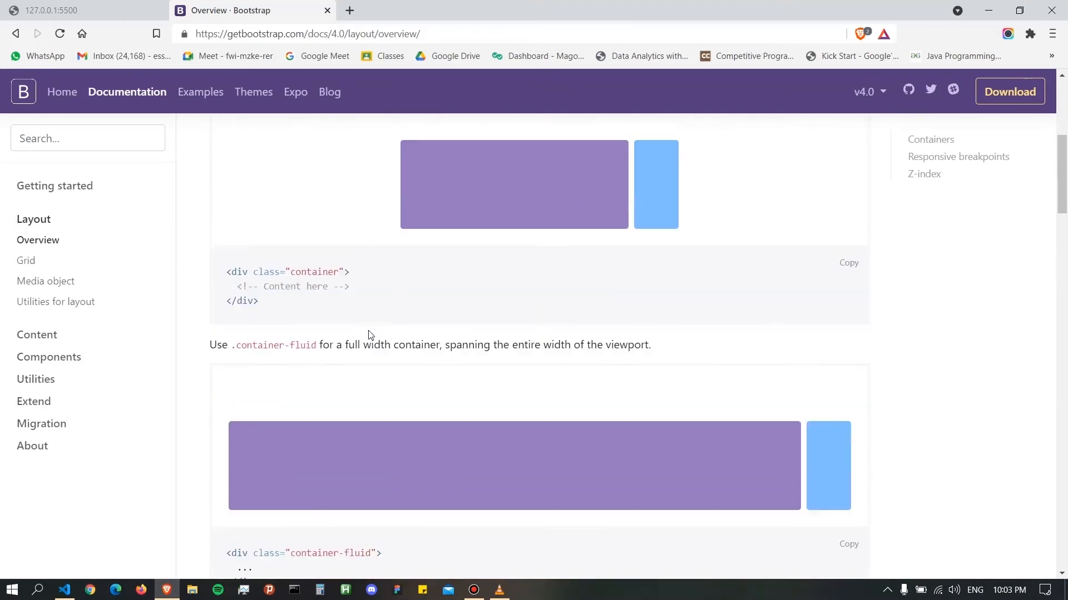
scroll(down, 3)
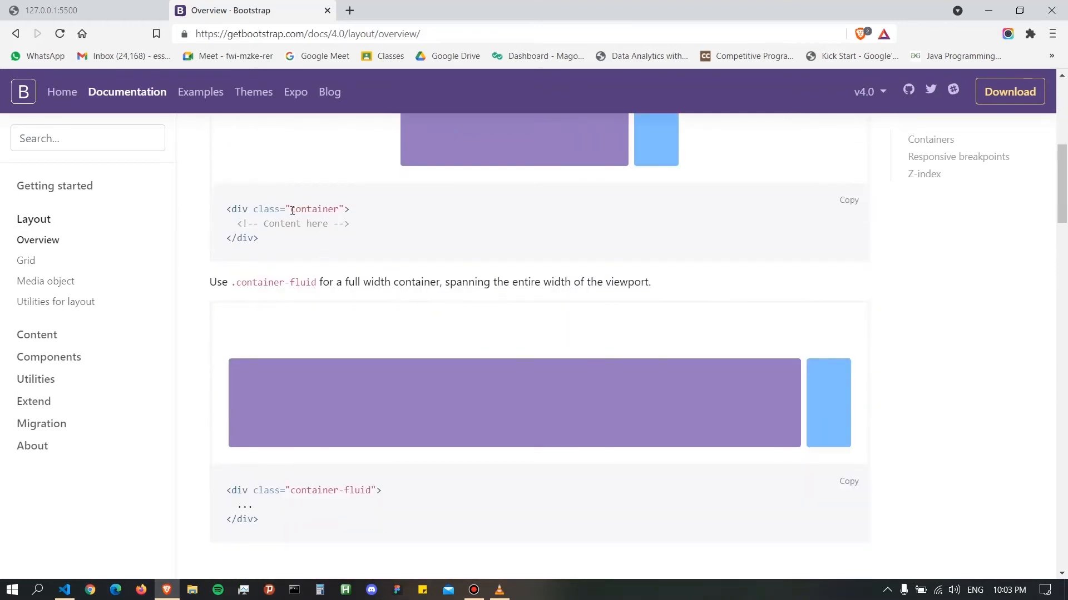
double_click(314, 209)
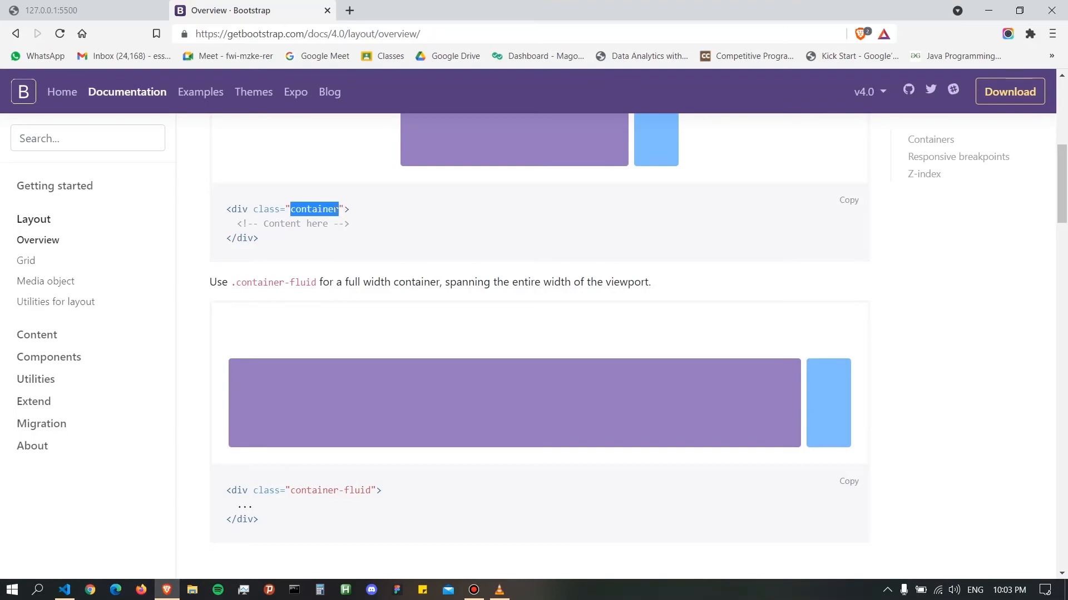
click(65, 590)
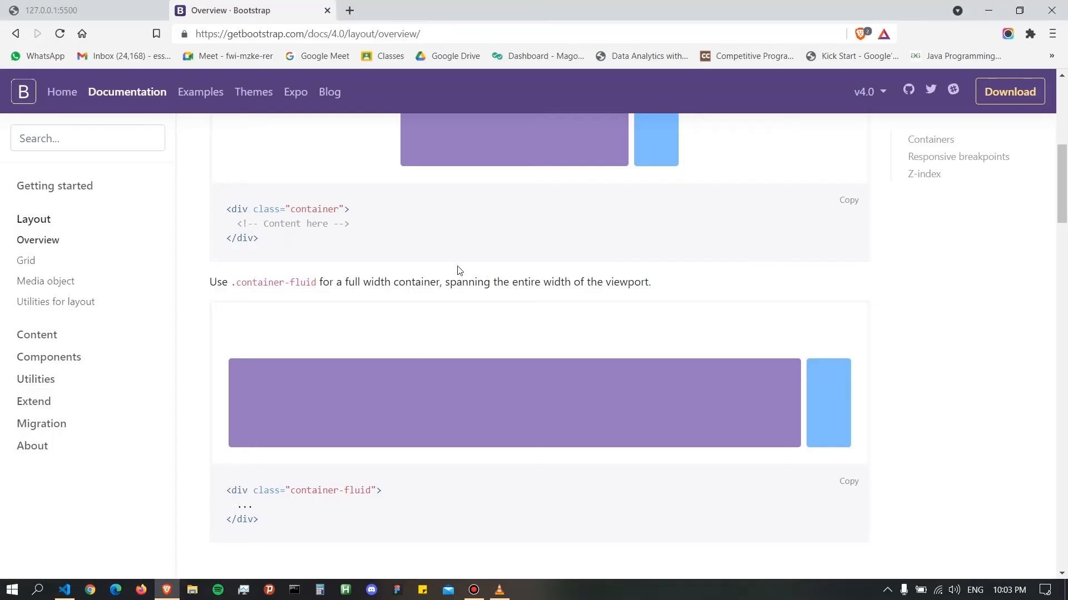
- Scroll back over the container and container-fluid example snippets to reread them
scroll(up, 3)
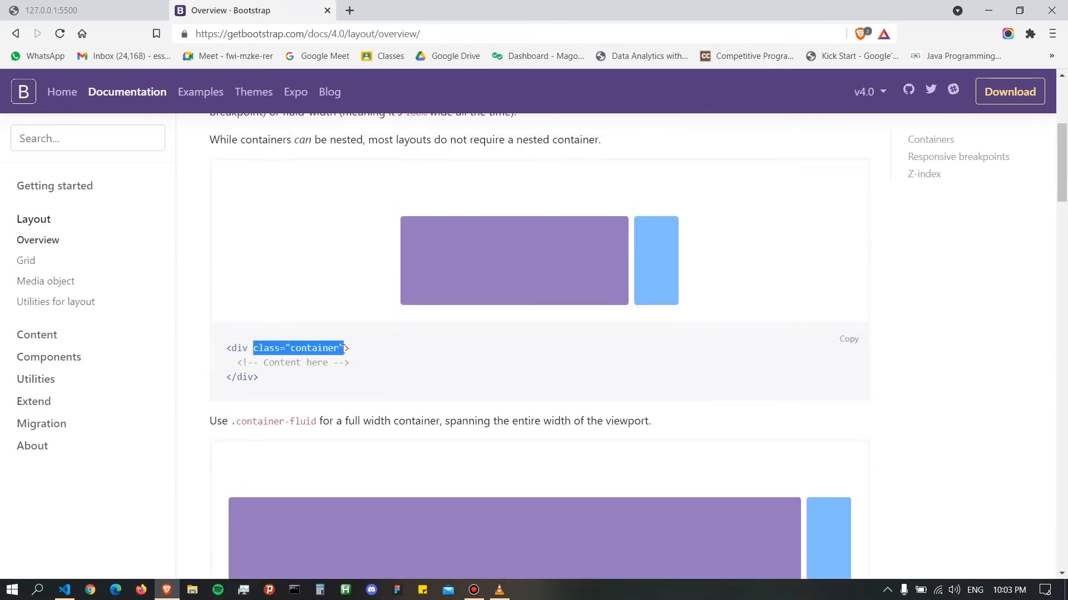
scroll(up, 3)
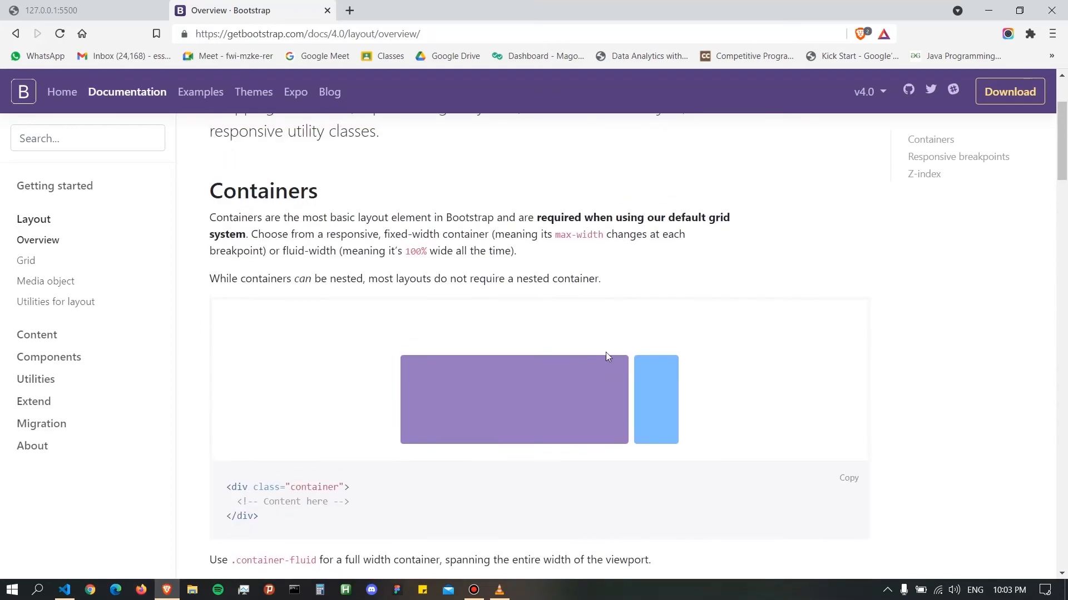
scroll(down, 3)
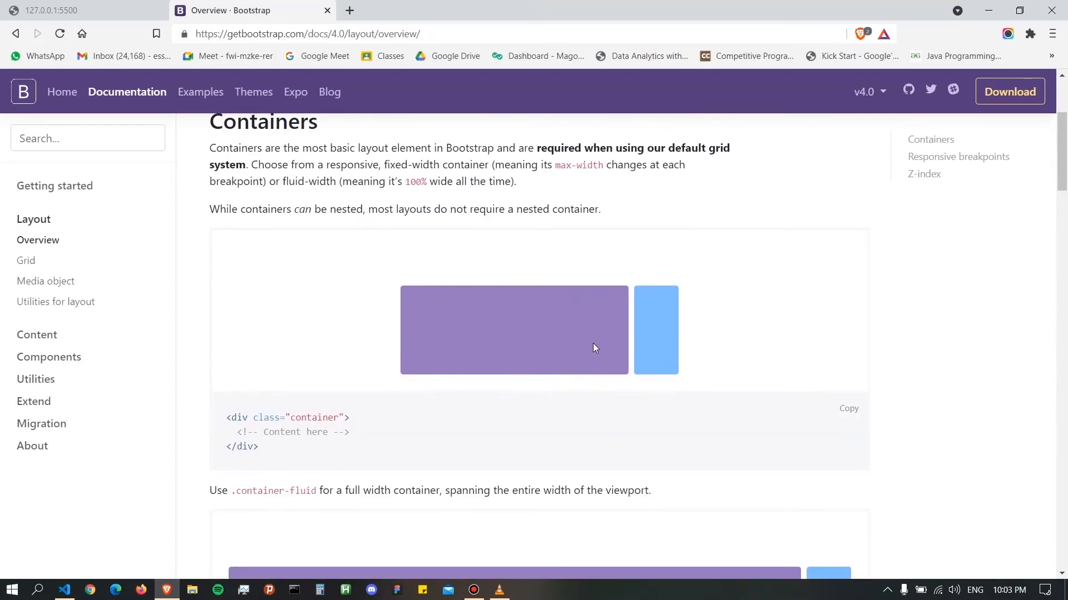
mouse_move(601, 346)
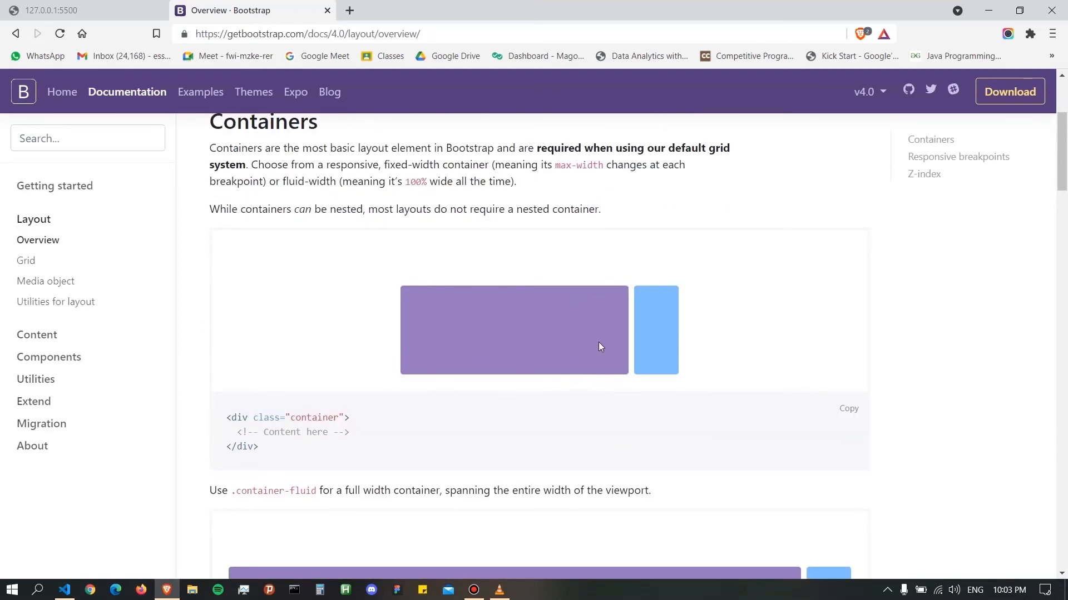
scroll(up, 3)
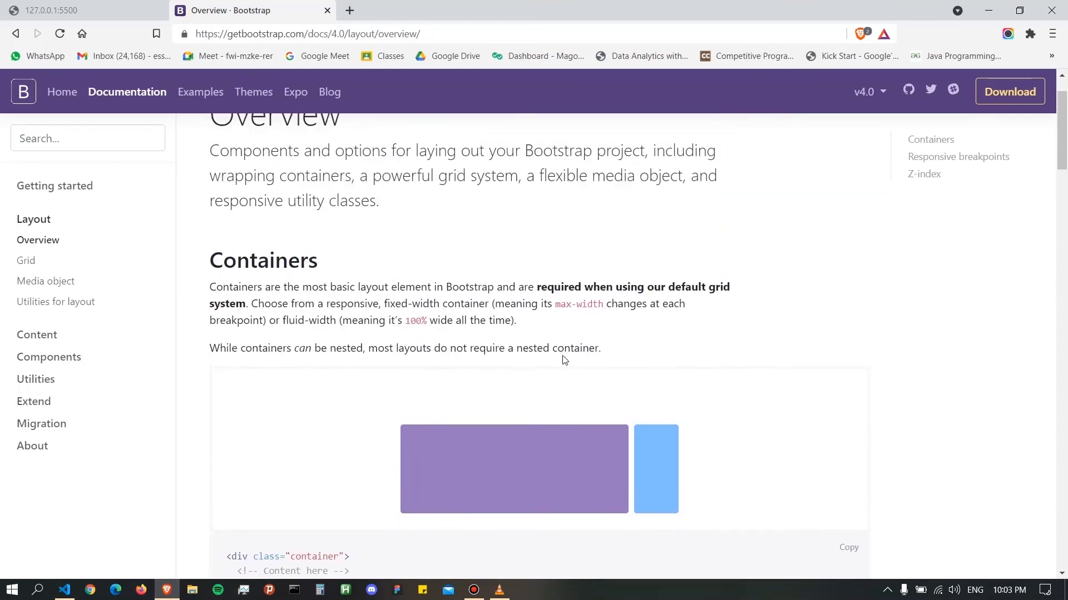
scroll(down, 3)
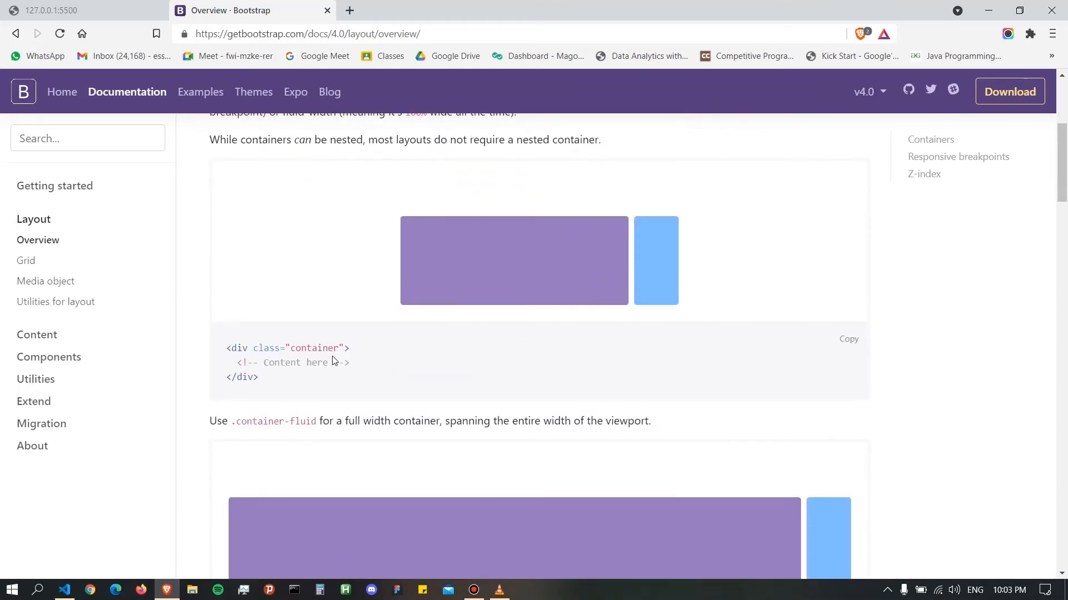
double_click(315, 348)
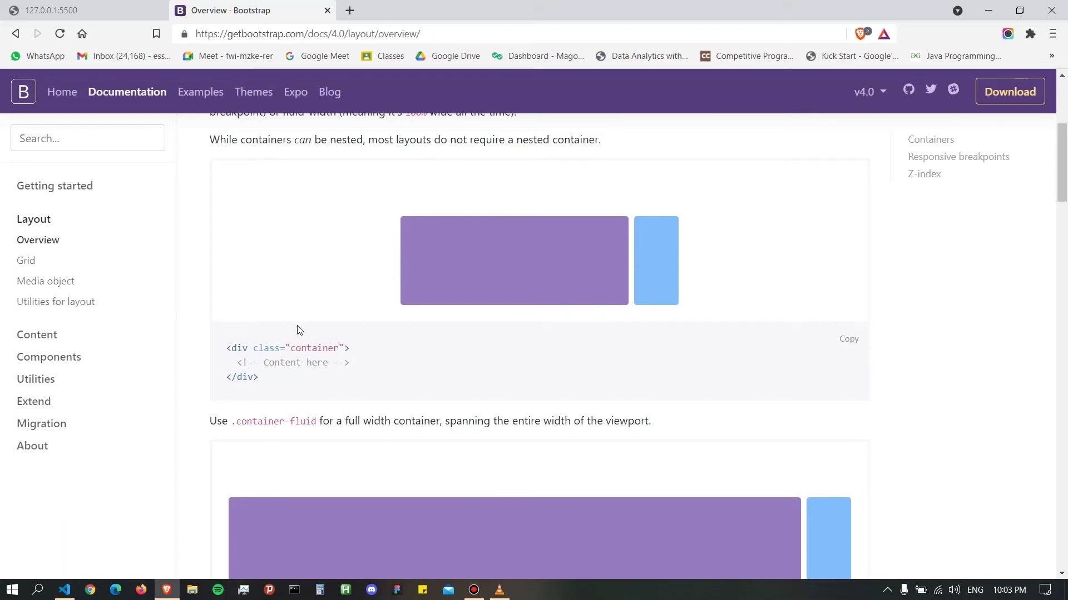
scroll(down, 3)
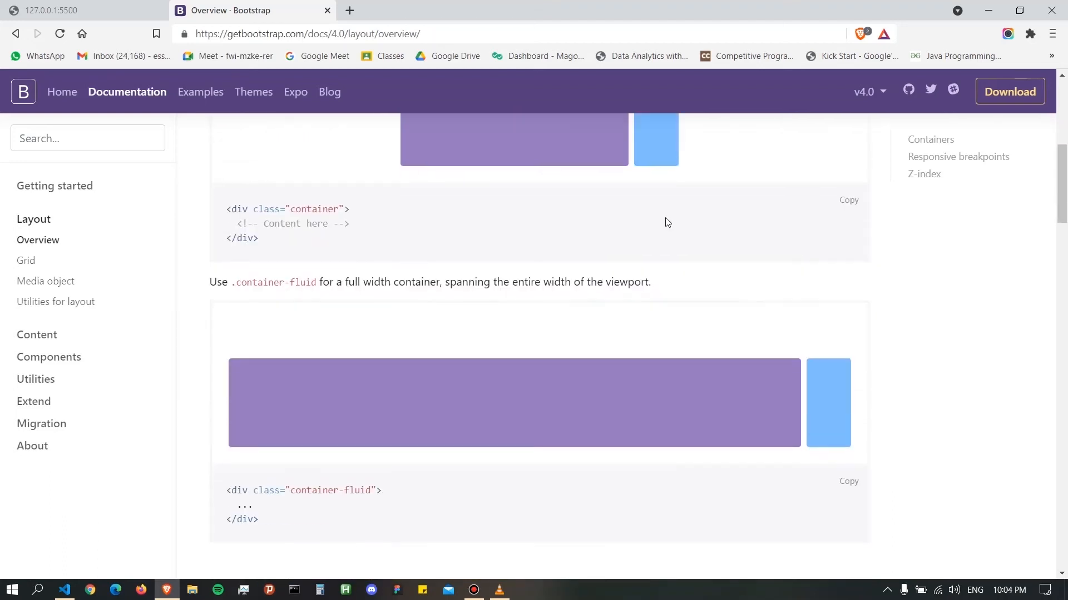
mouse_move(861, 103)
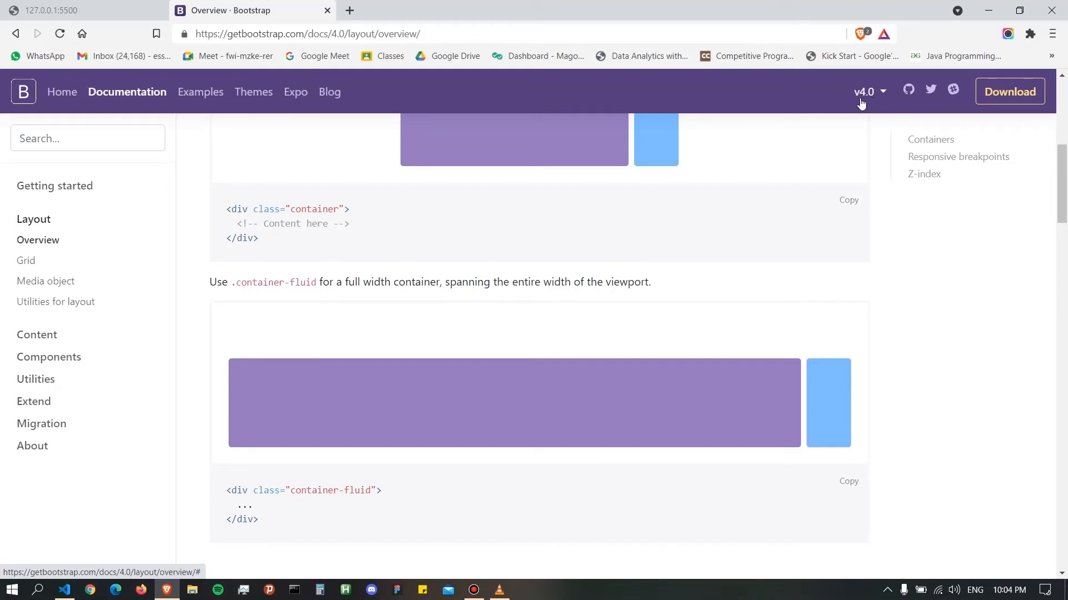
mouse_move(873, 106)
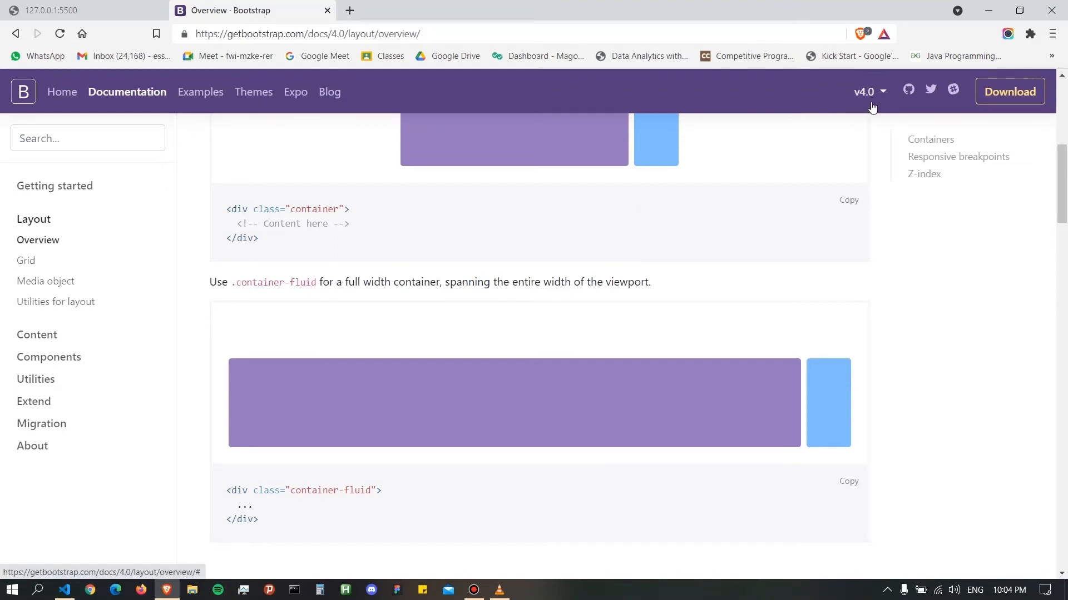
mouse_move(419, 302)
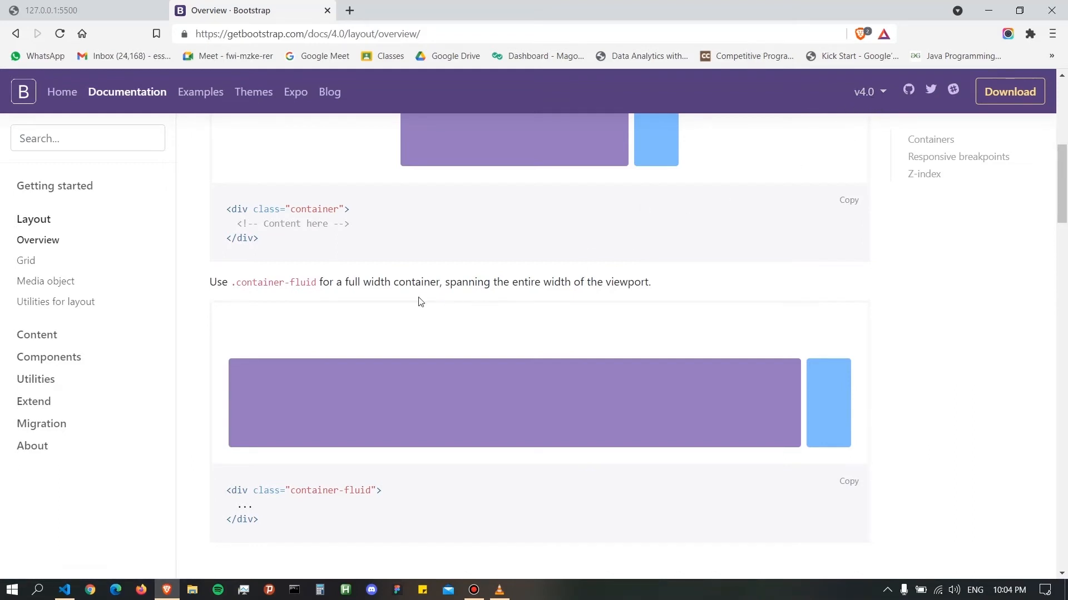
mouse_move(63, 361)
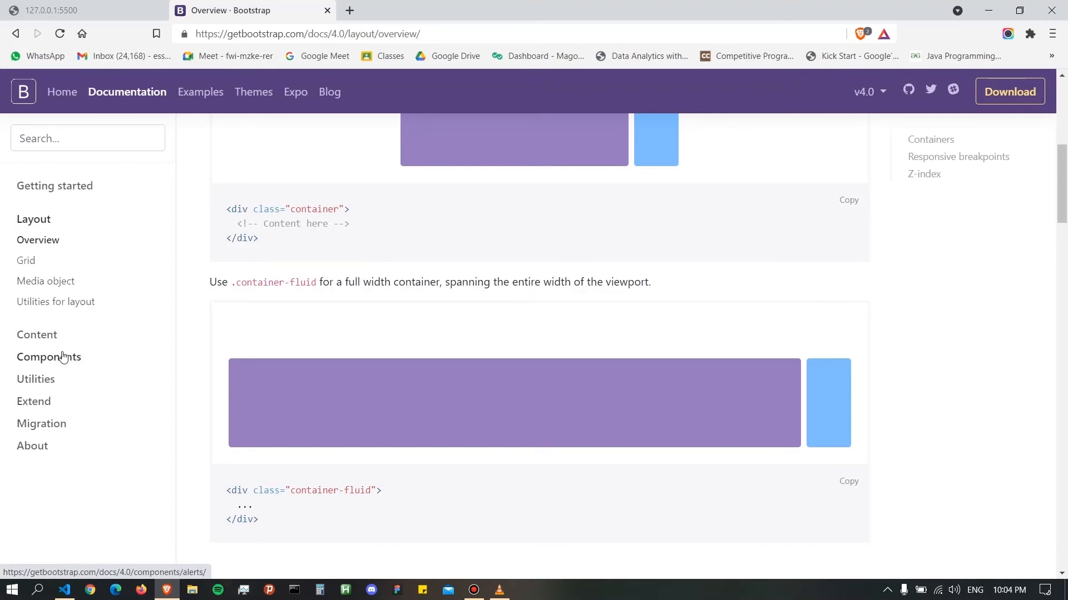
- Browse the Components section from Alerts through Badge to the Buttons documentation page
click(49, 357)
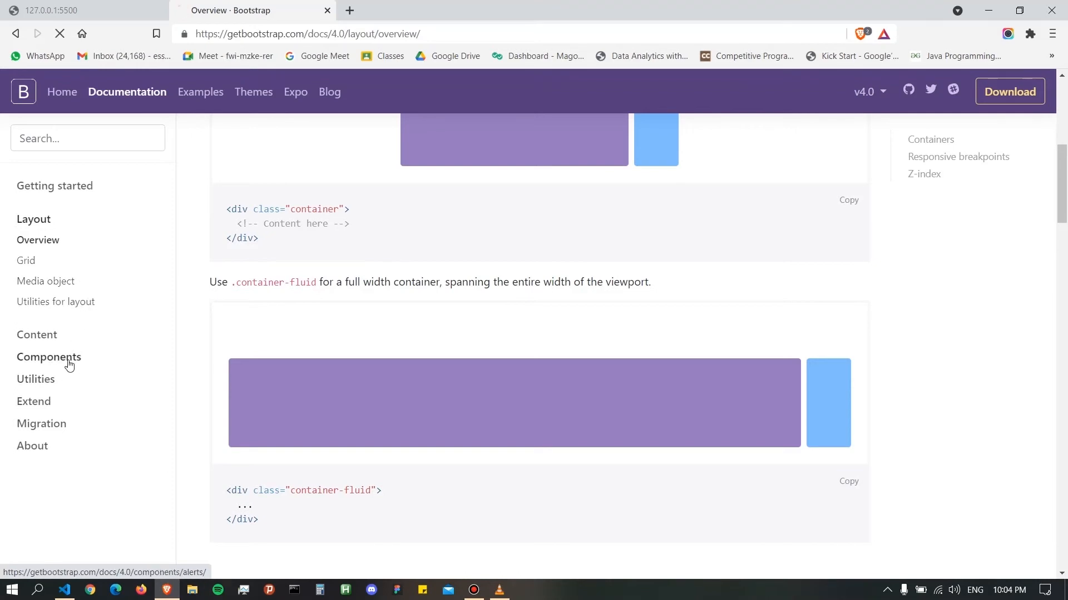
click(49, 357)
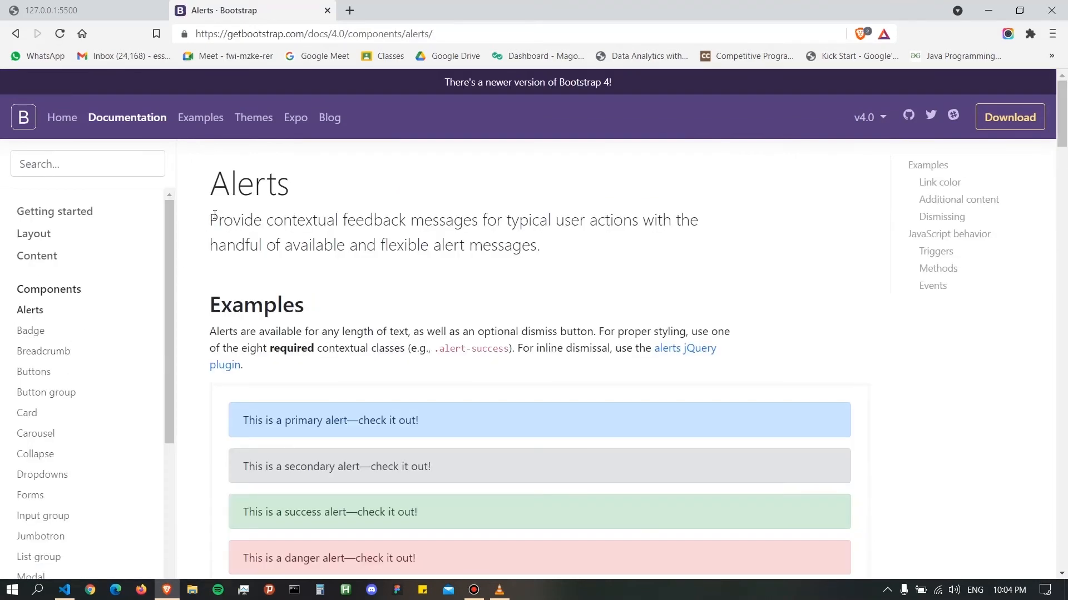
scroll(down, 3)
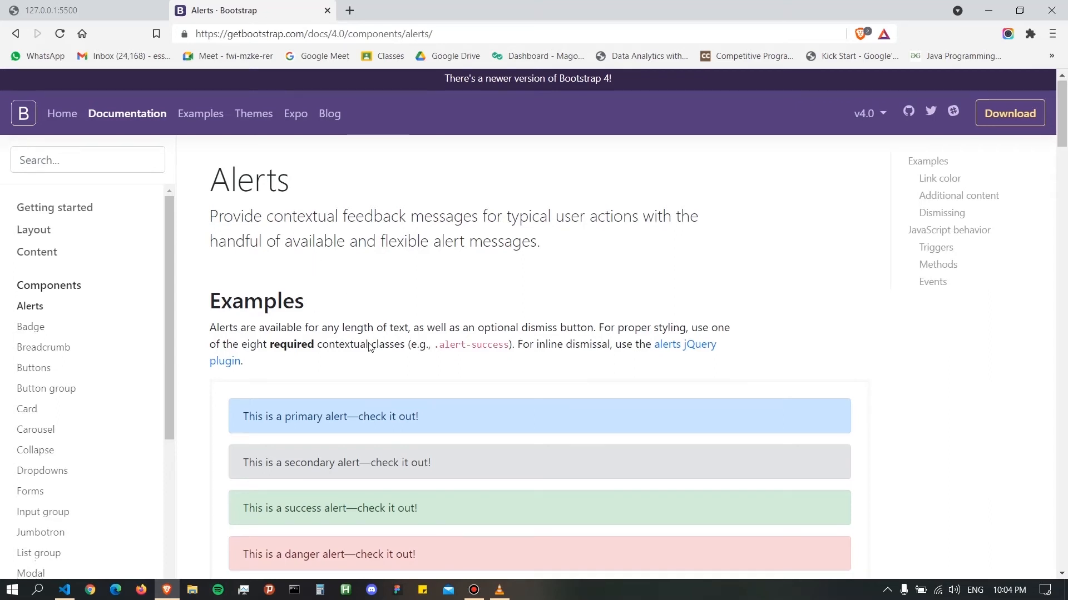
scroll(down, 3)
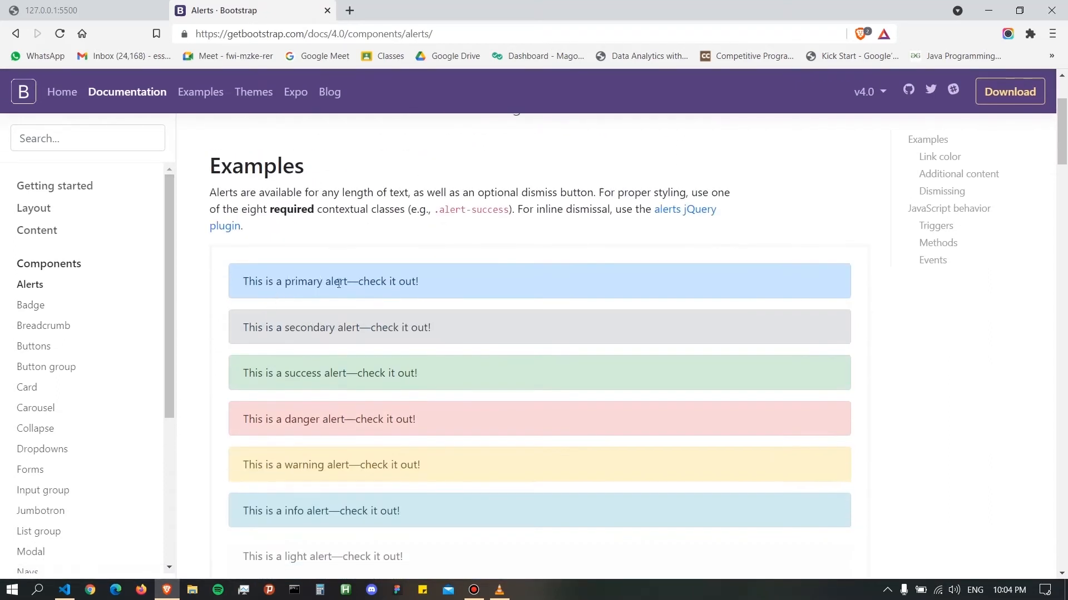
scroll(down, 3)
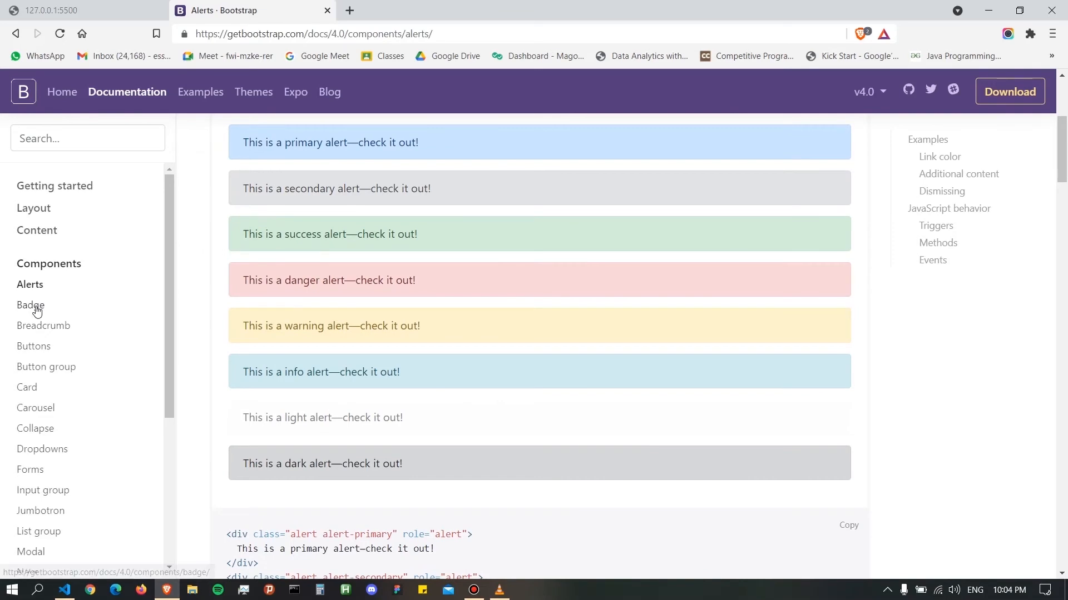
click(31, 305)
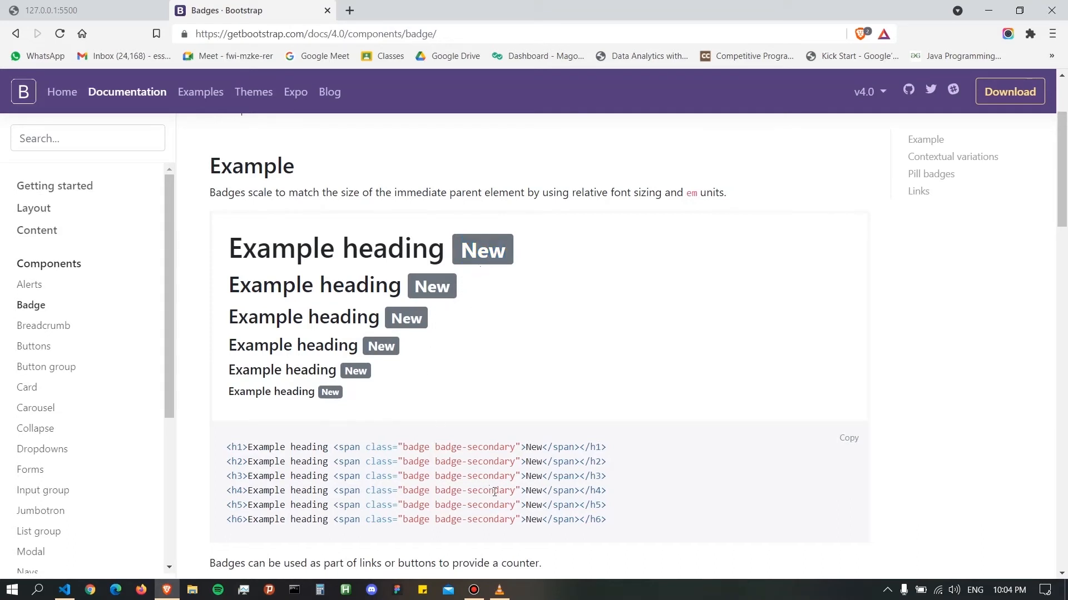
mouse_move(49, 374)
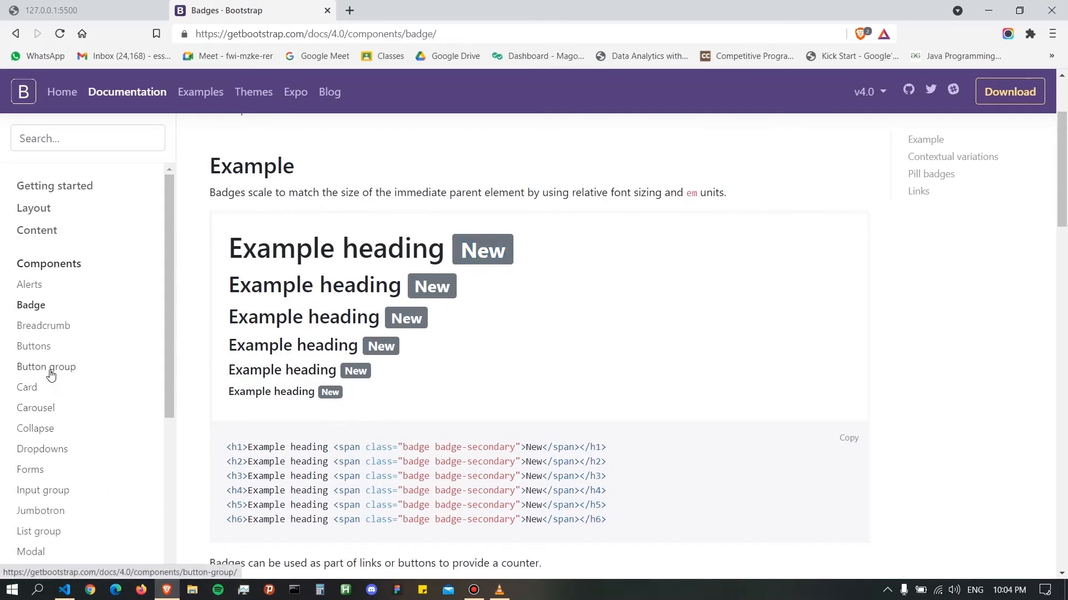
click(33, 346)
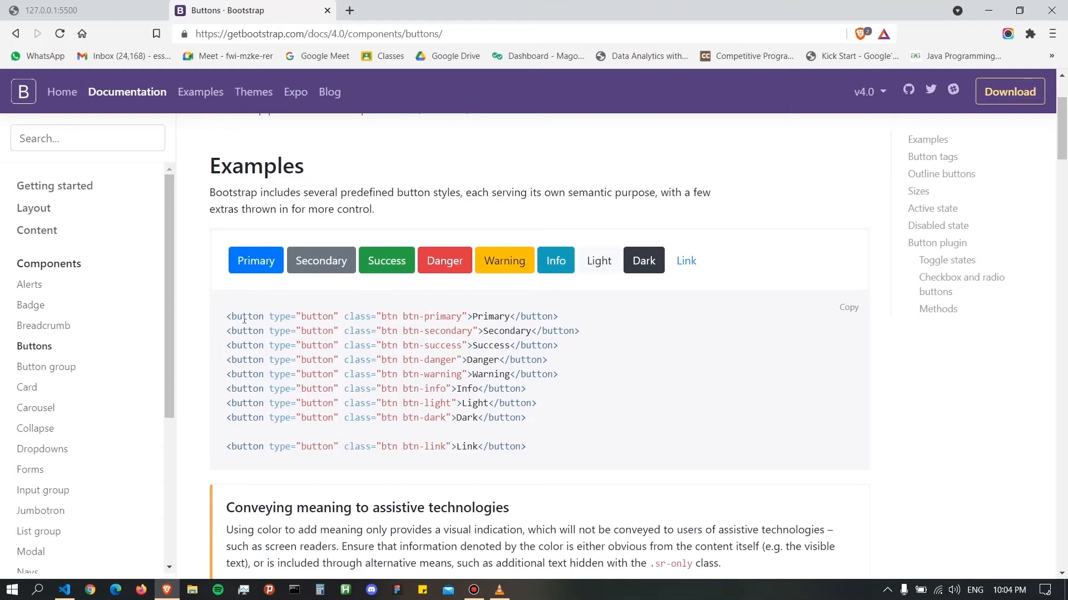
mouse_move(478, 316)
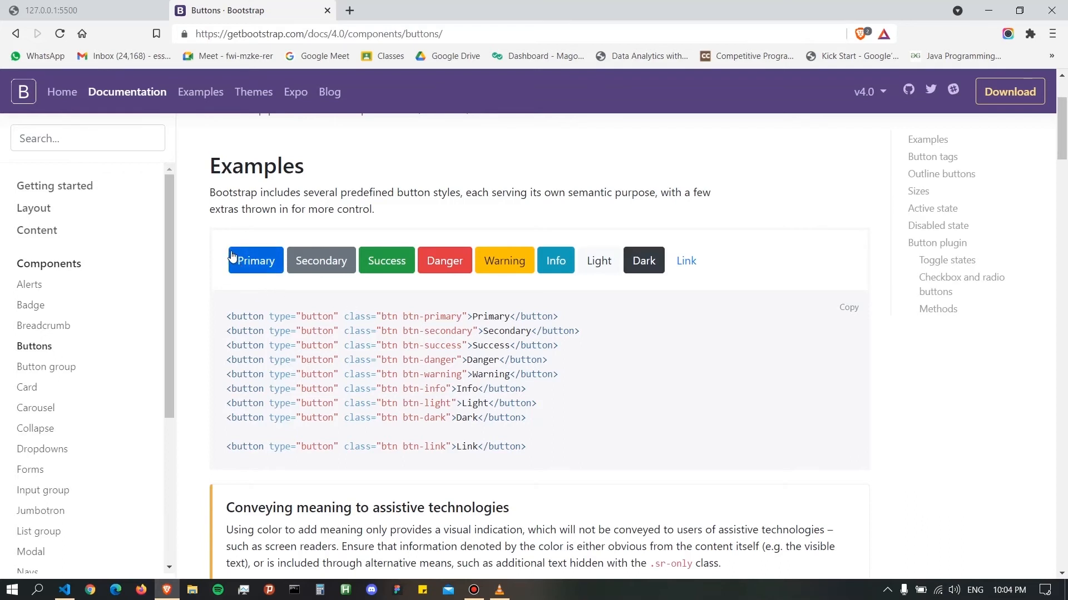
mouse_move(282, 254)
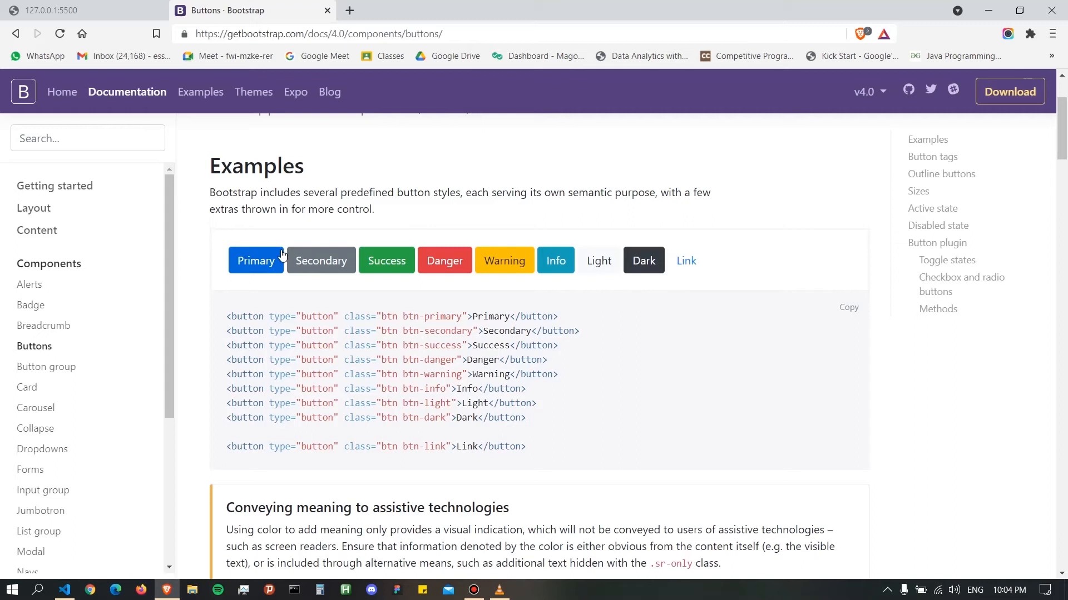
mouse_move(266, 257)
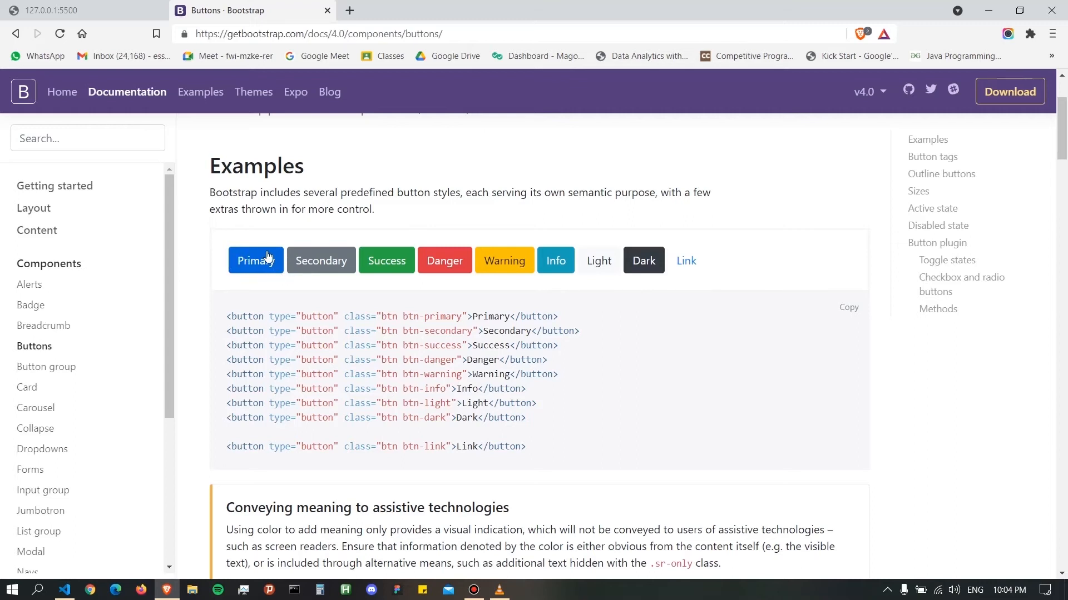
mouse_move(268, 279)
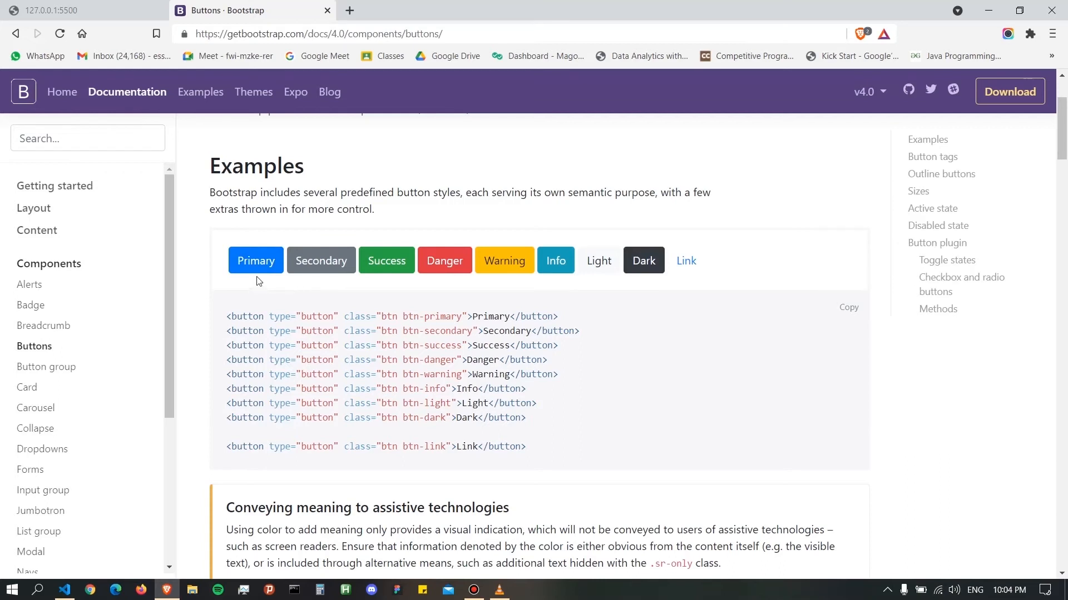
mouse_move(381, 317)
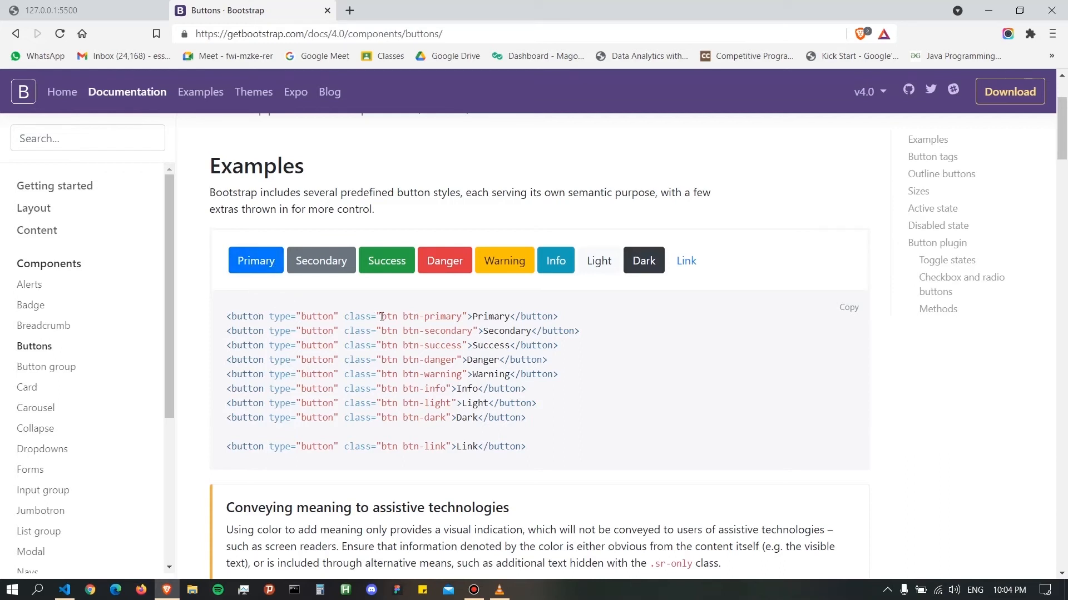
- Select the 'btn btn-primary' class names in the code sample and move on toward Button group
double_click(420, 316)
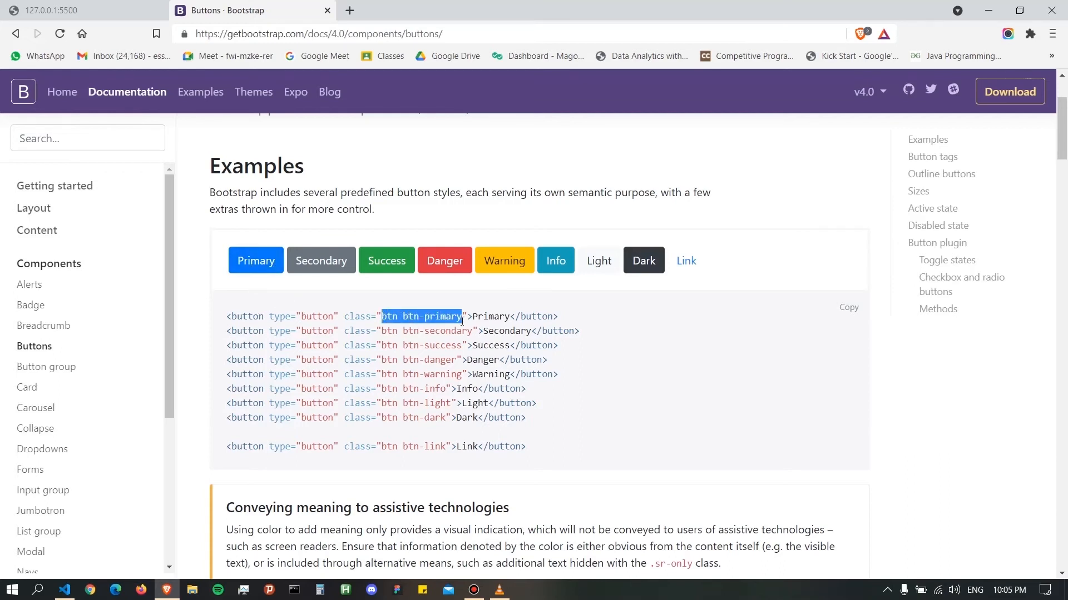
scroll(down, 3)
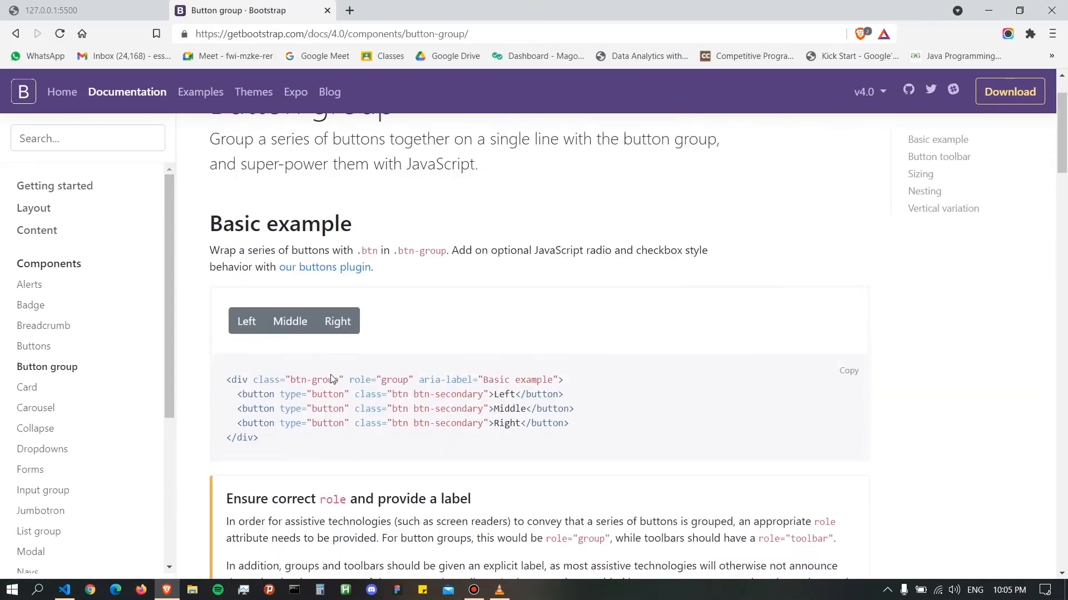
scroll(down, 3)
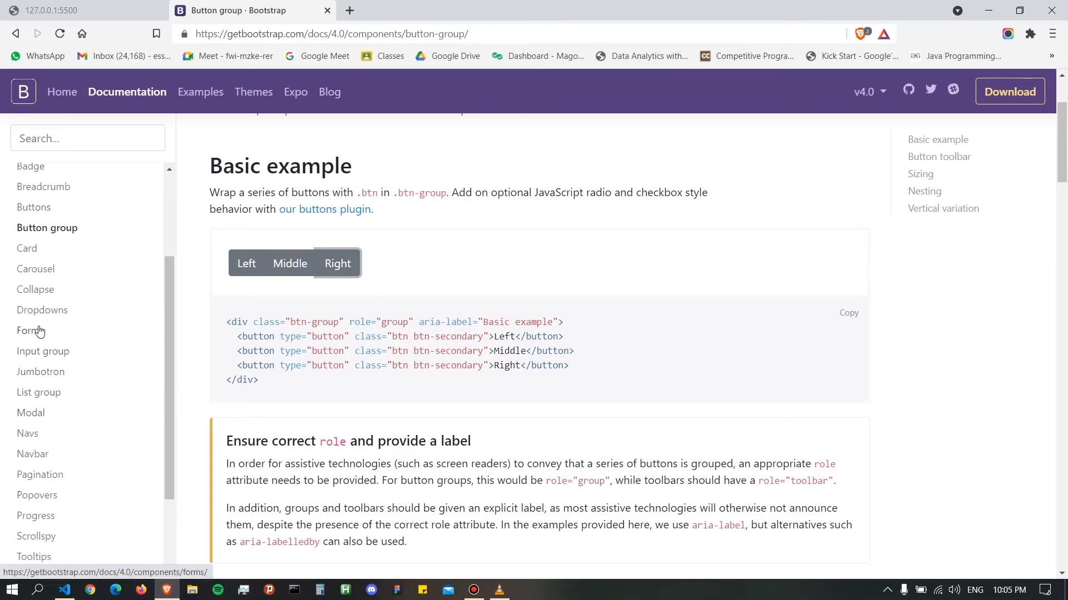
- Look through the Forms component example in the Bootstrap docs
click(24, 331)
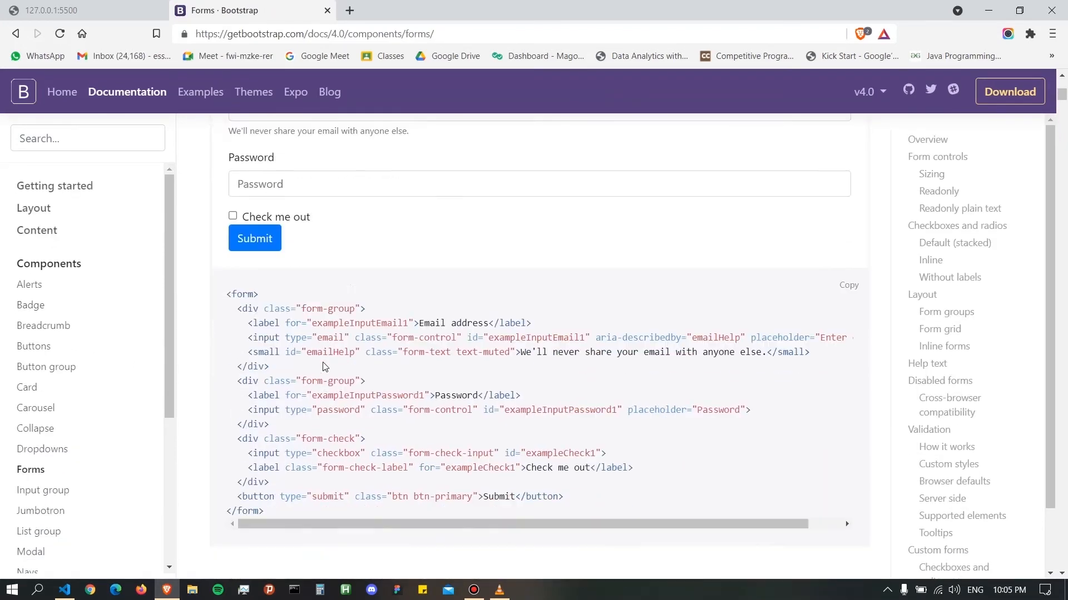
scroll(up, 3)
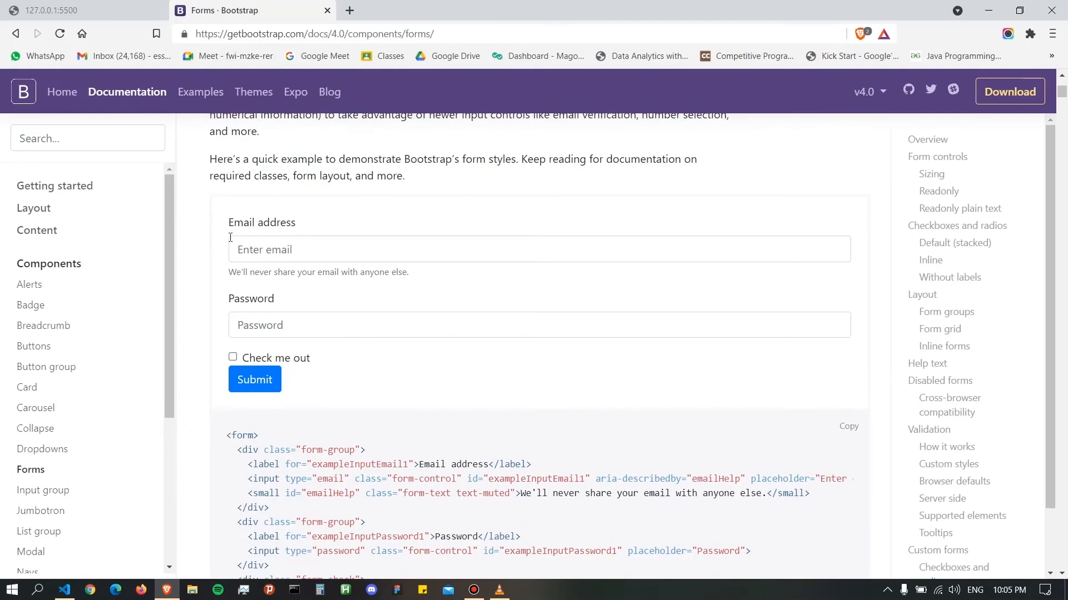
scroll(down, 3)
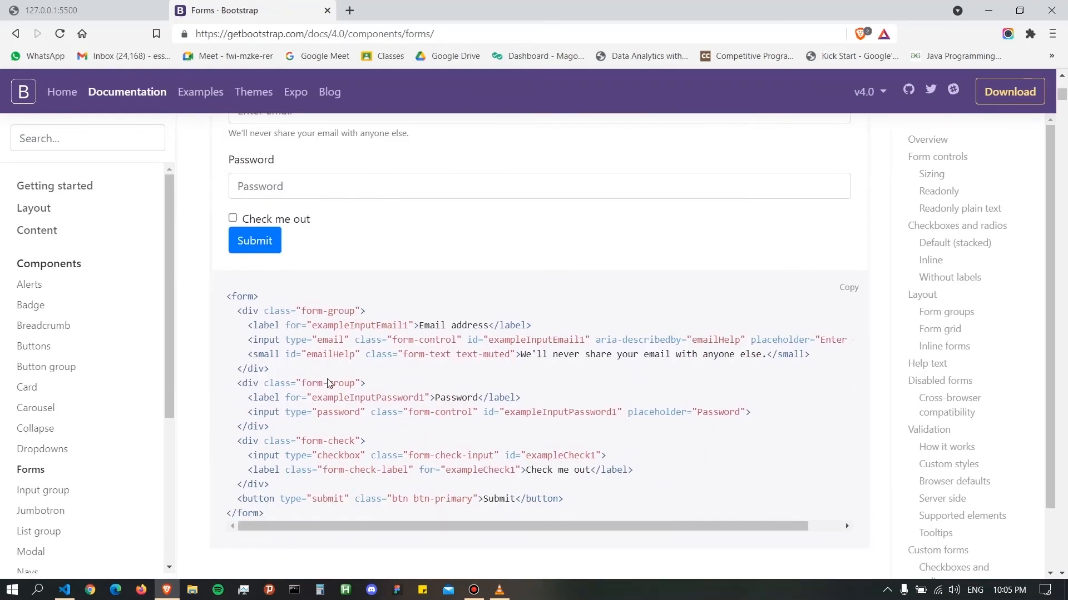
scroll(down, 3)
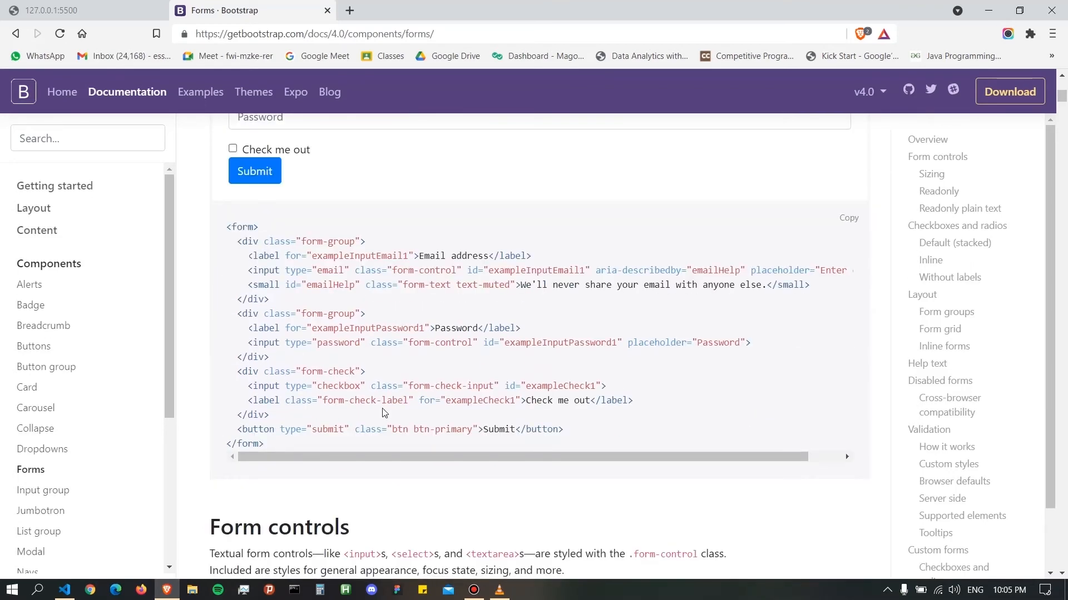
scroll(up, 3)
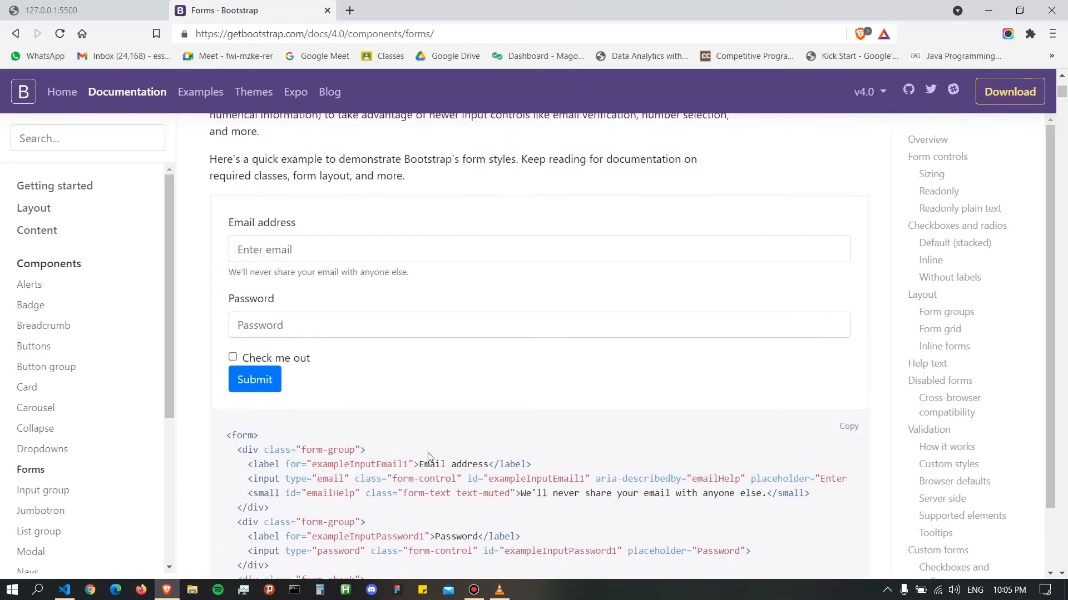
scroll(down, 3)
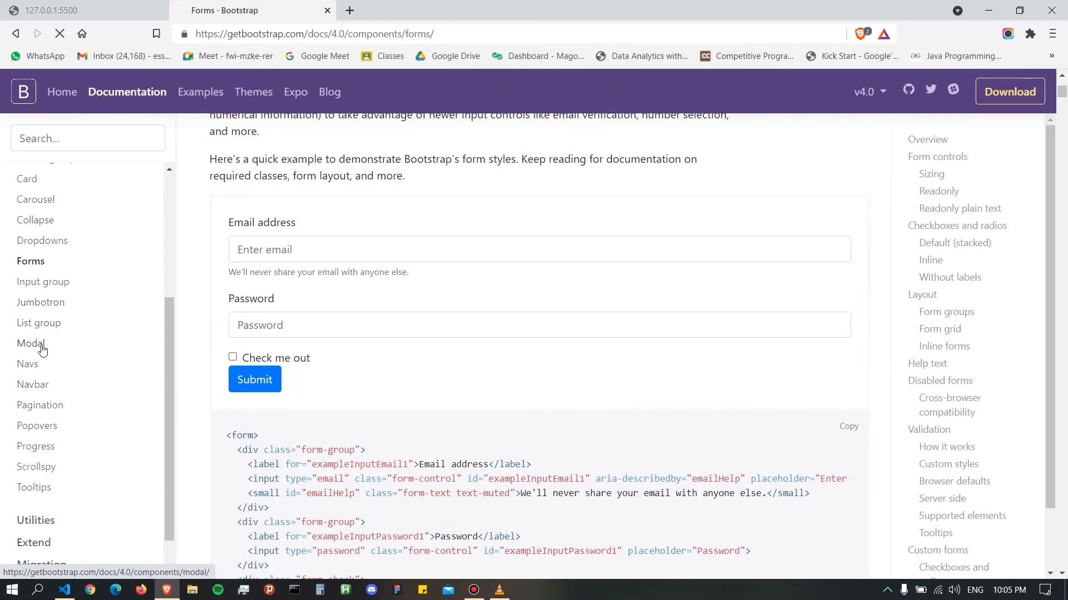
- Move to the Modal component page and view its static example
click(30, 343)
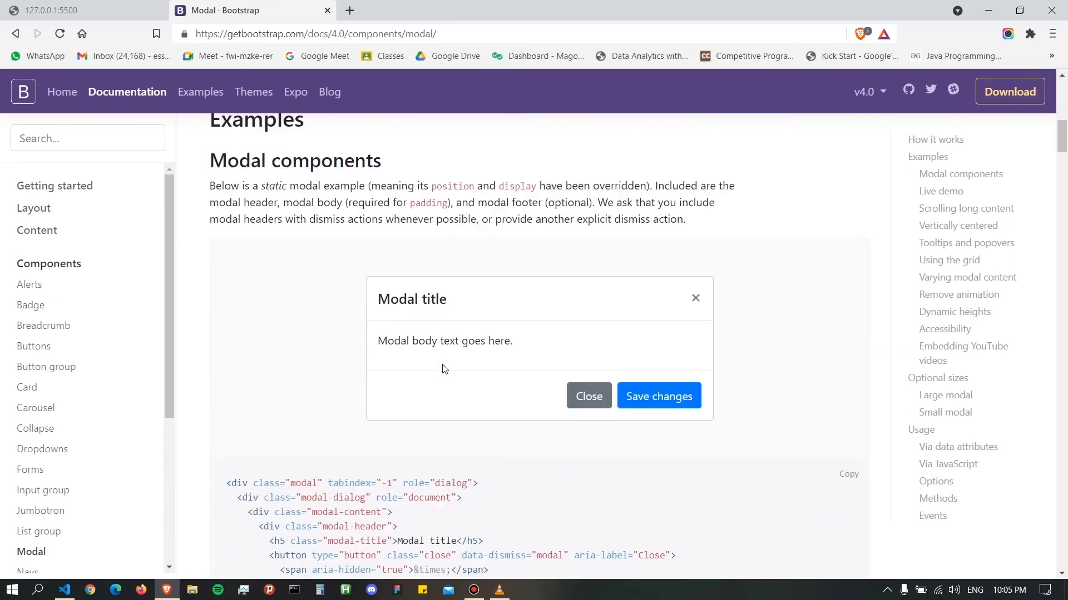
scroll(down, 3)
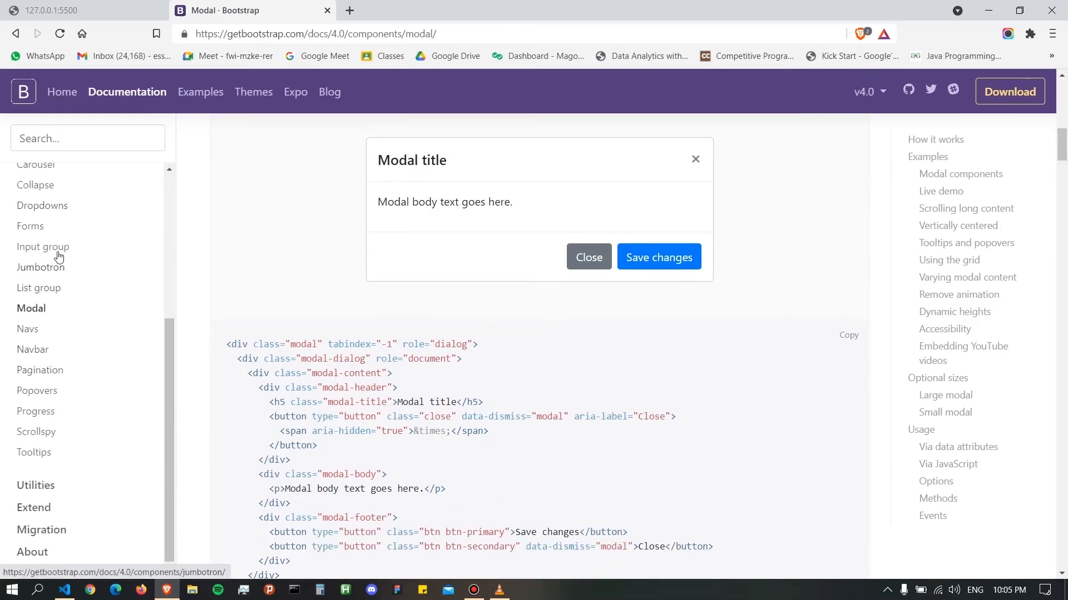
mouse_move(46, 395)
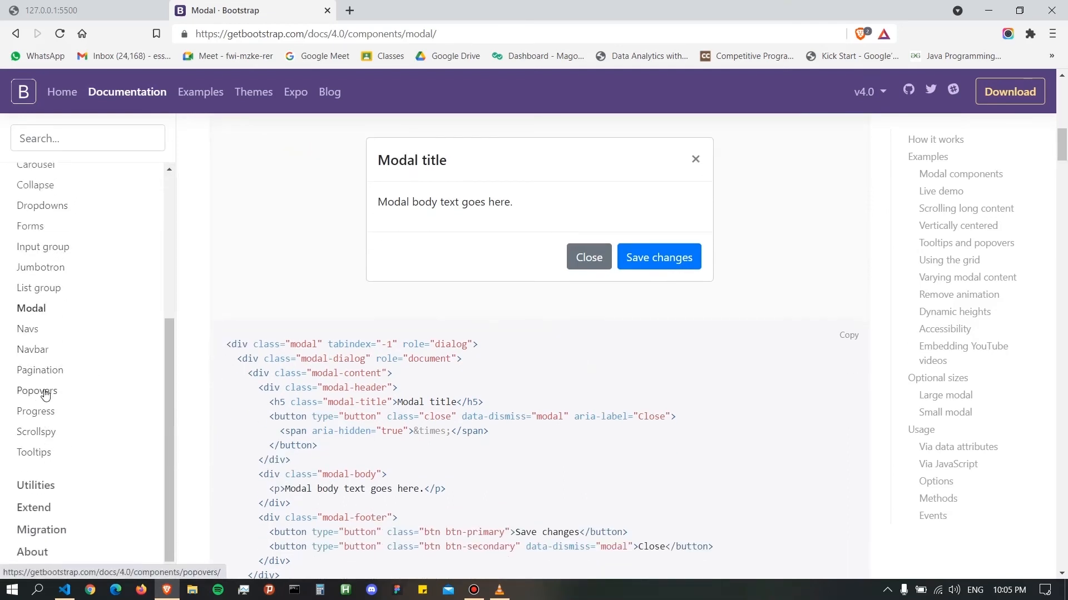
click(32, 350)
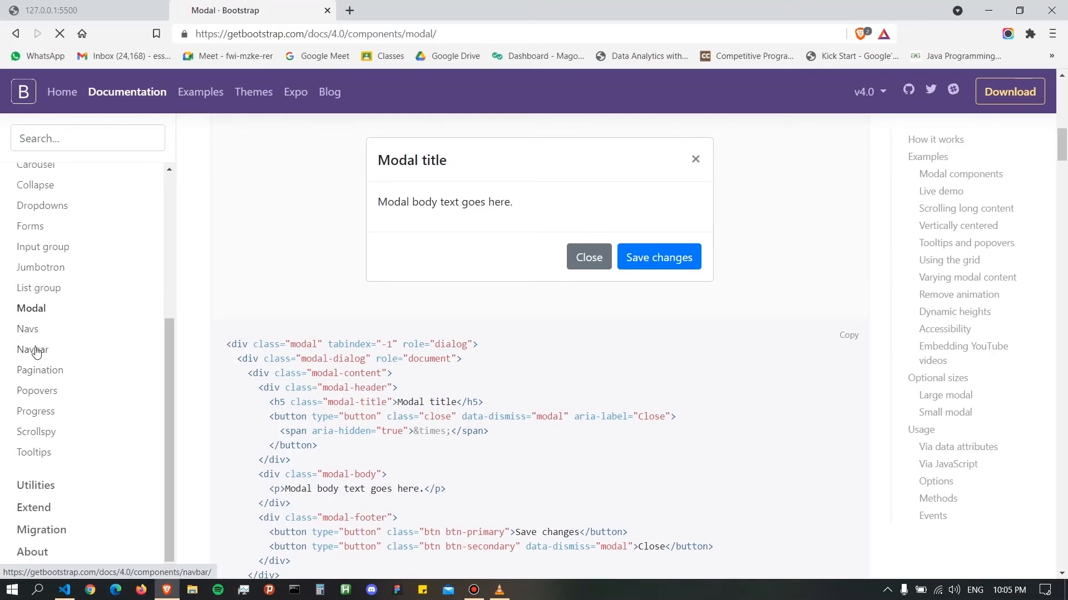
click(28, 350)
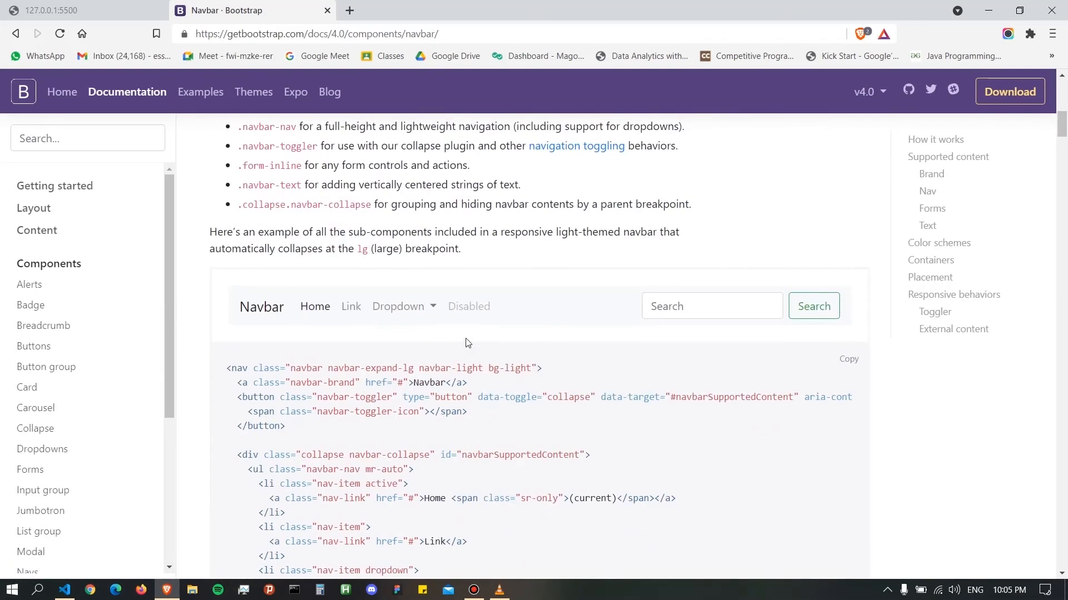
scroll(down, 3)
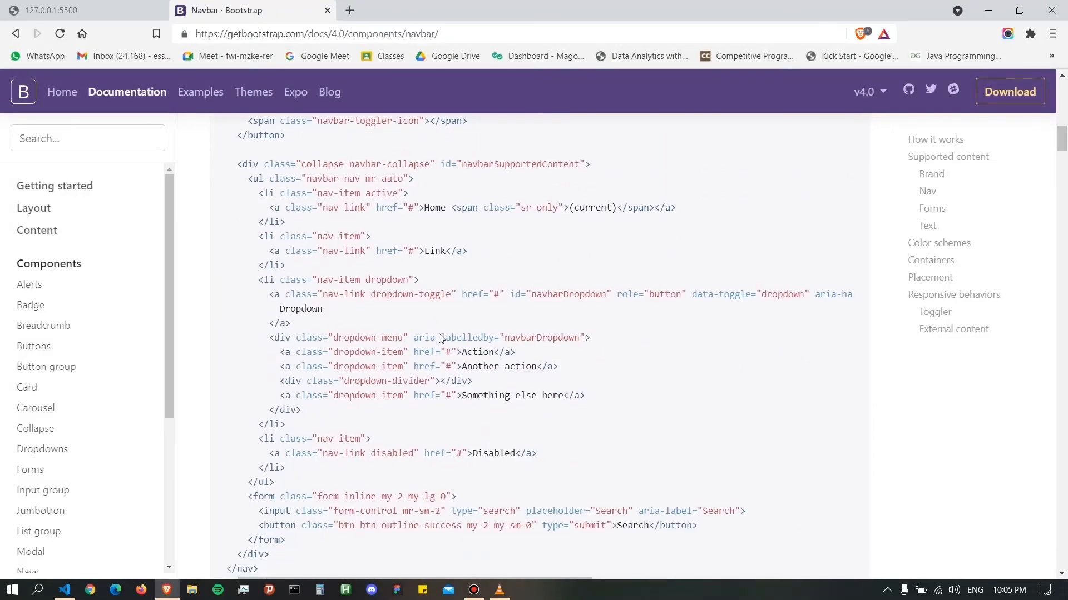
scroll(down, 3)
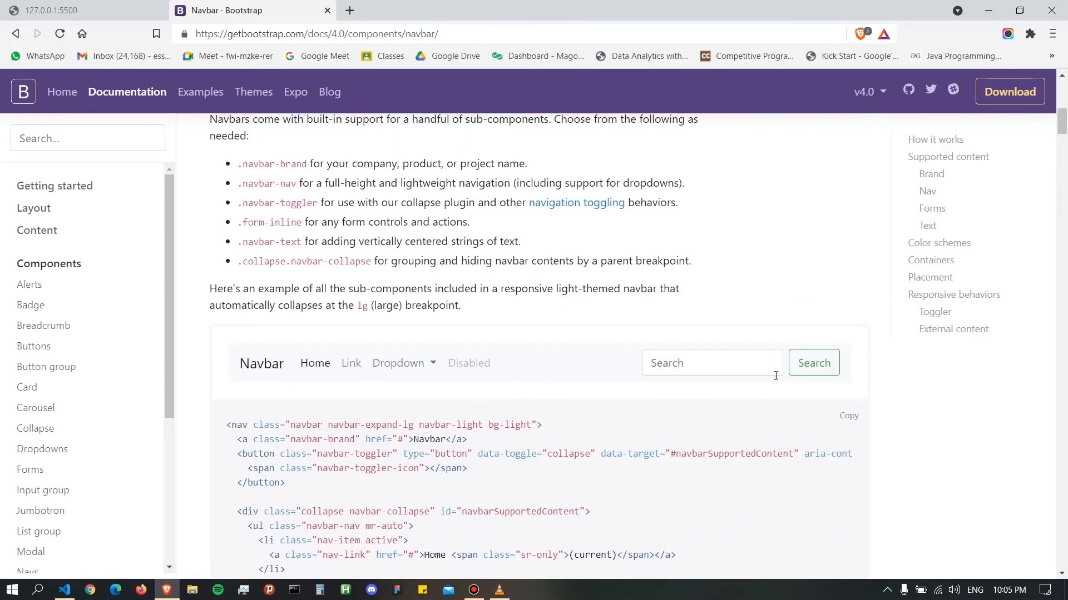
scroll(down, 3)
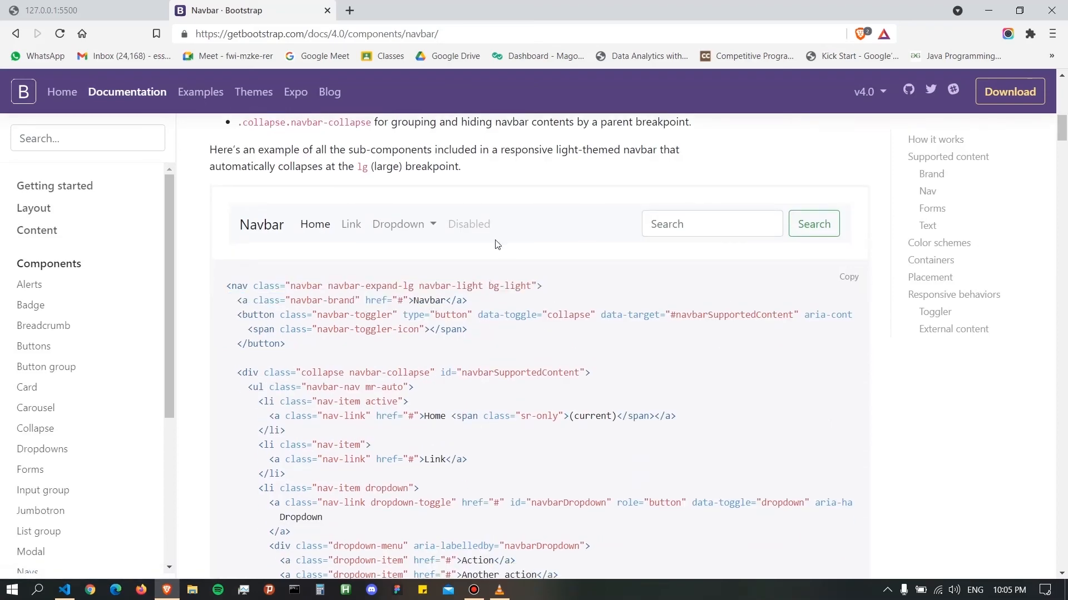
mouse_move(849, 277)
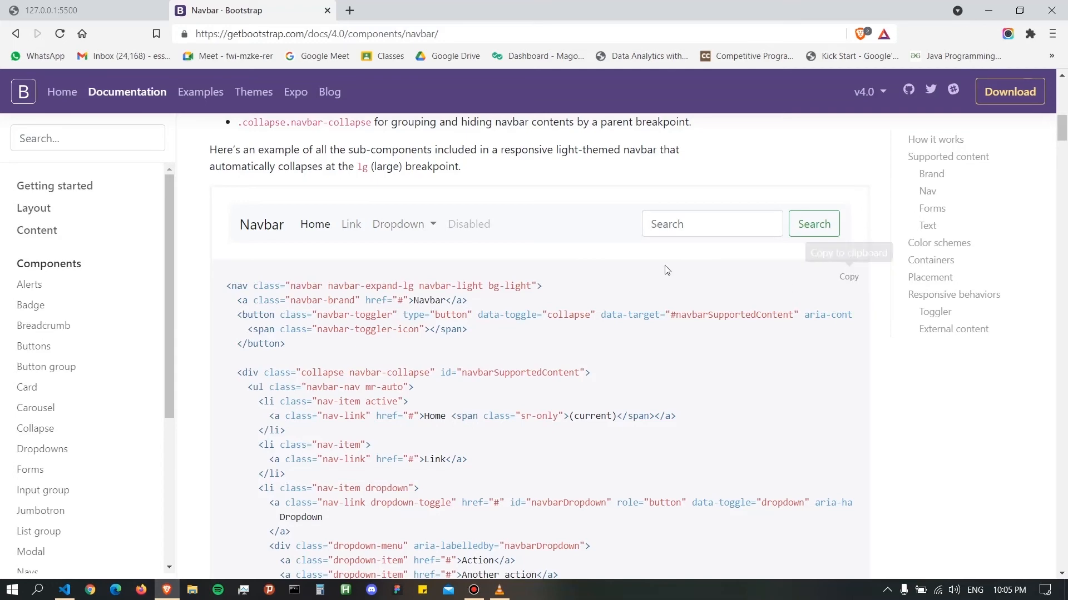
scroll(down, 3)
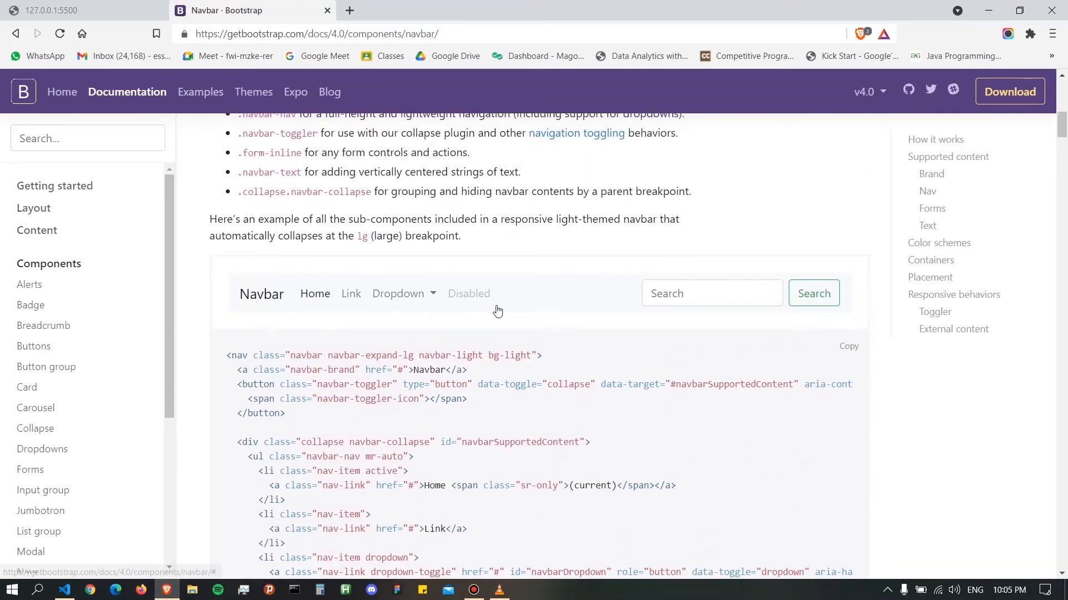
scroll(down, 3)
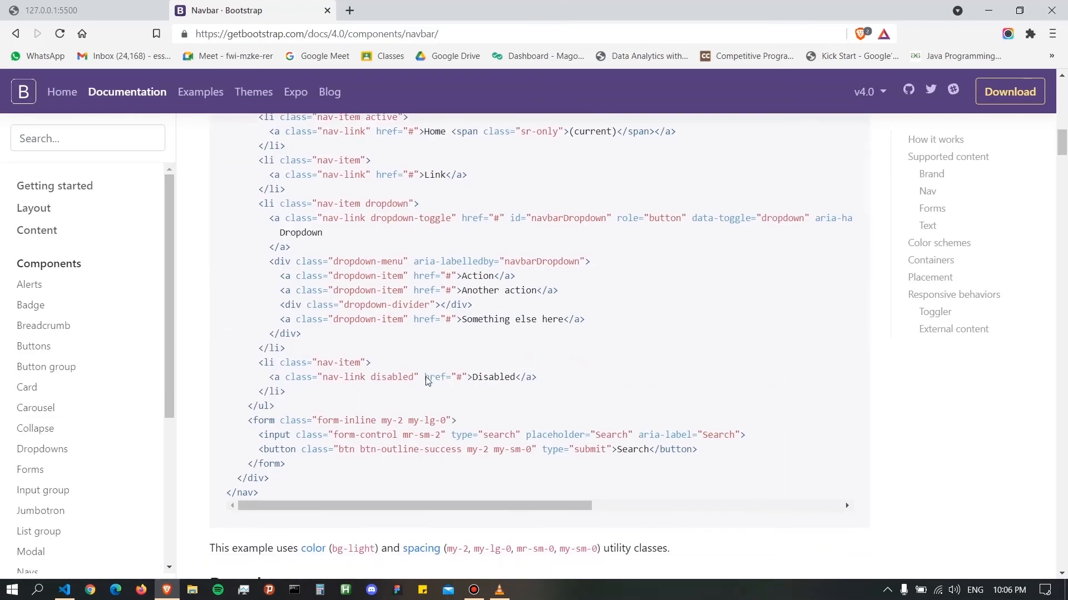
scroll(down, 3)
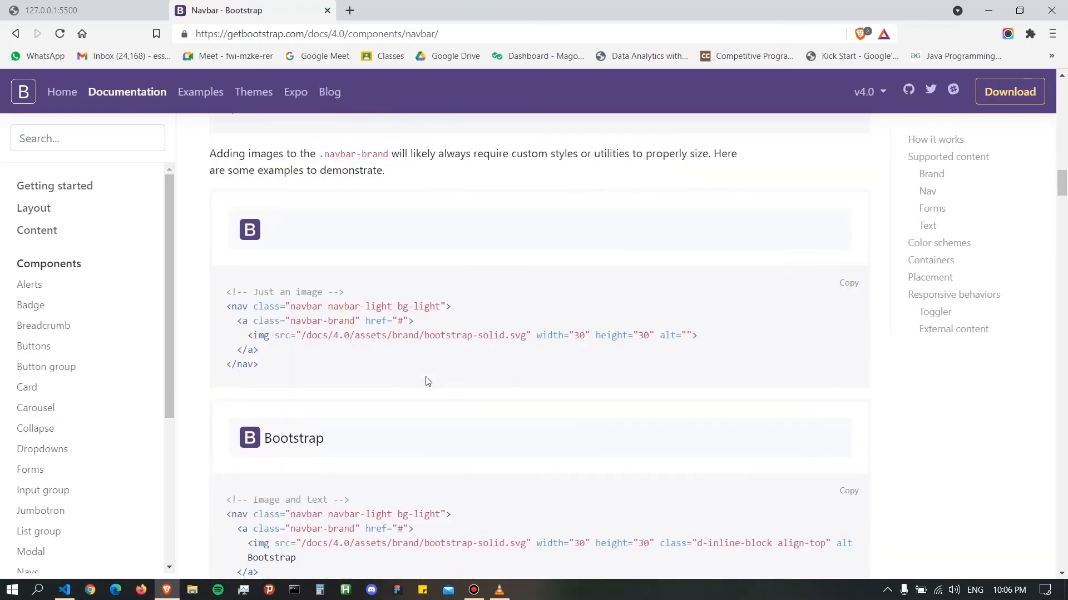
scroll(down, 3)
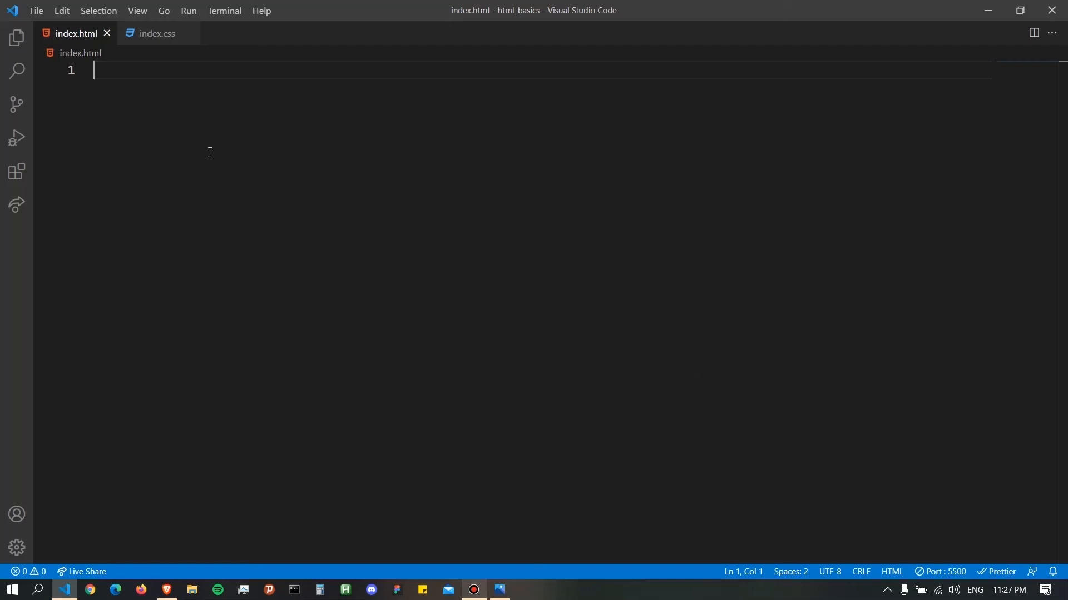
mouse_move(194, 149)
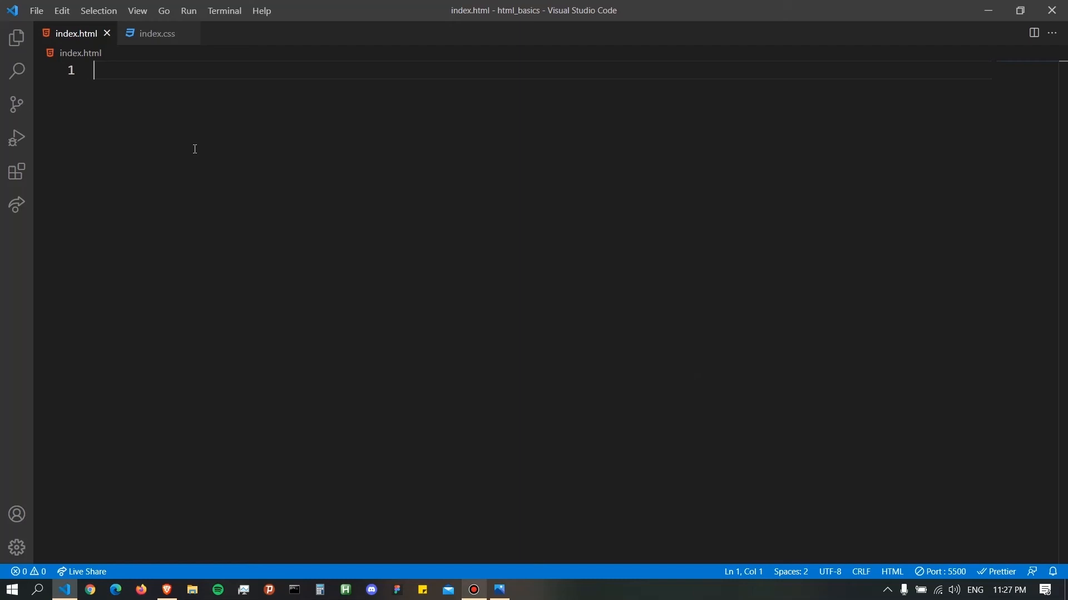
- Expand the '!' Emmet abbreviation into an HTML5 boilerplate and put the caret inside body
text(!)
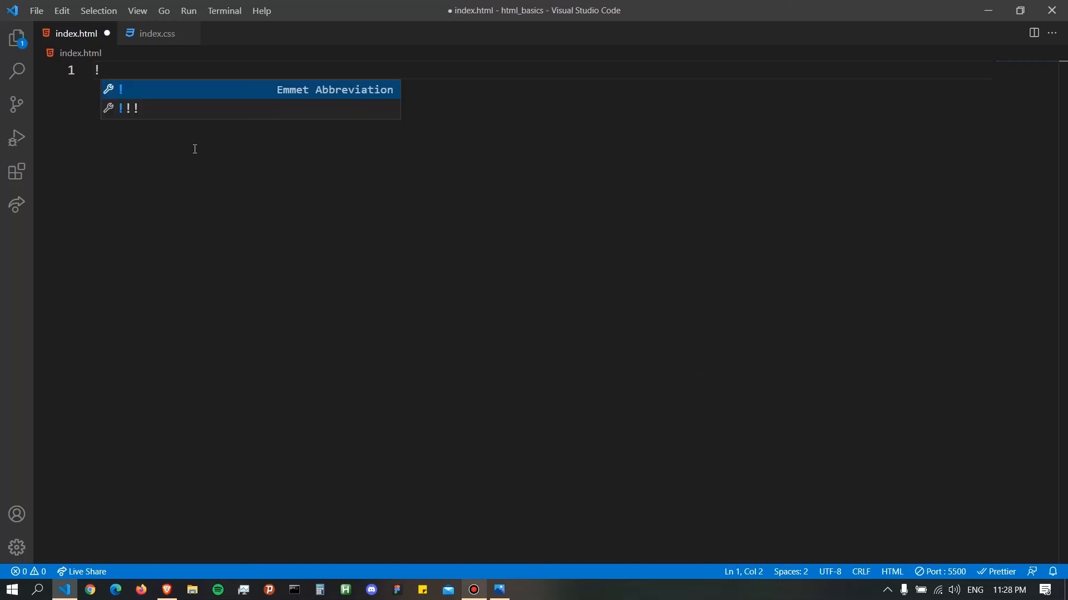
key(Tab)
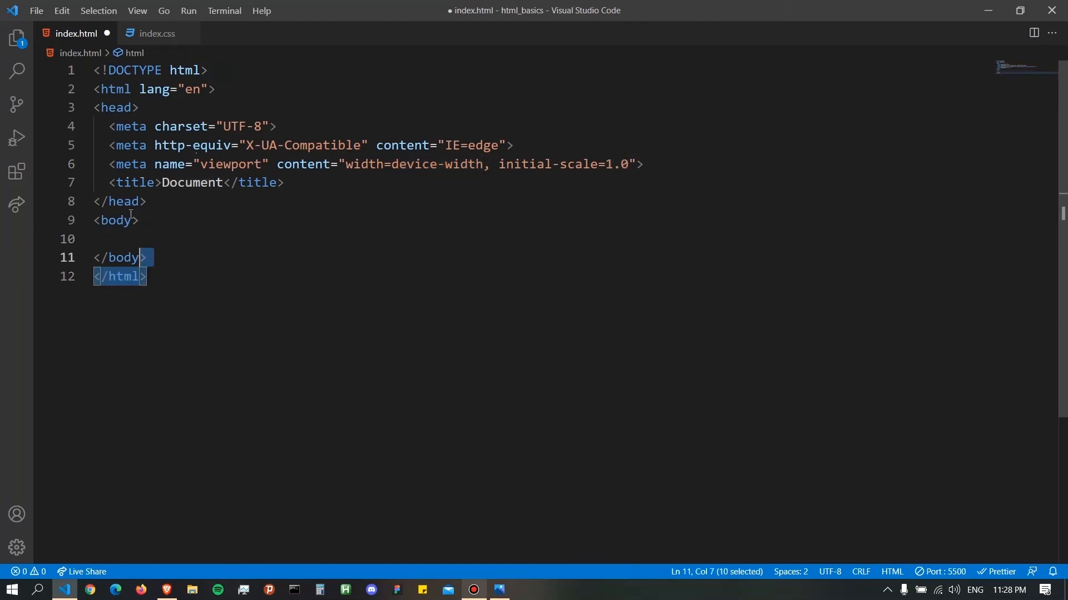
click(125, 239)
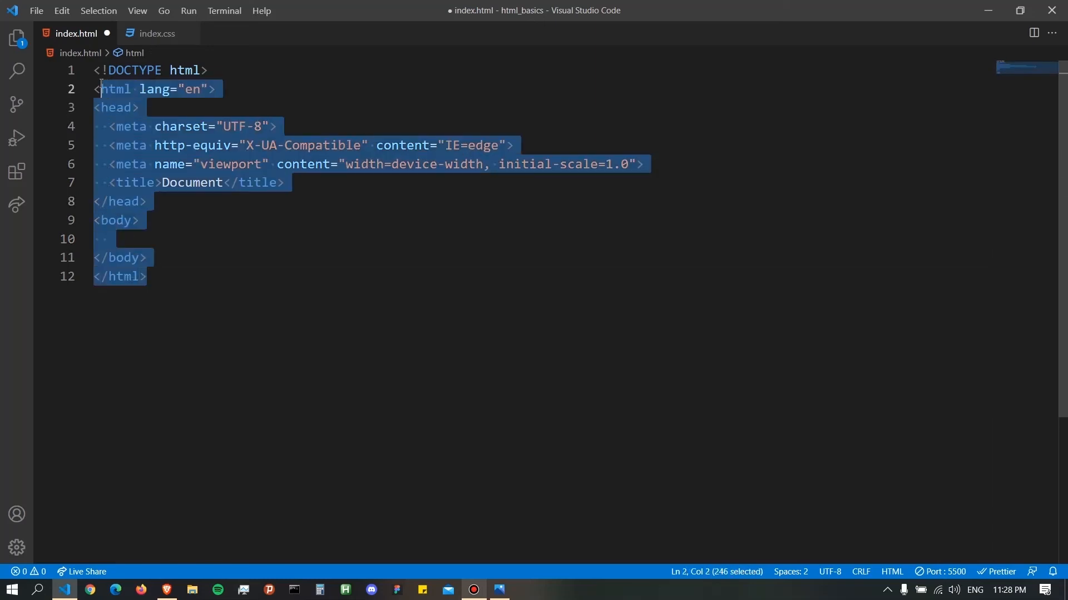
click(100, 88)
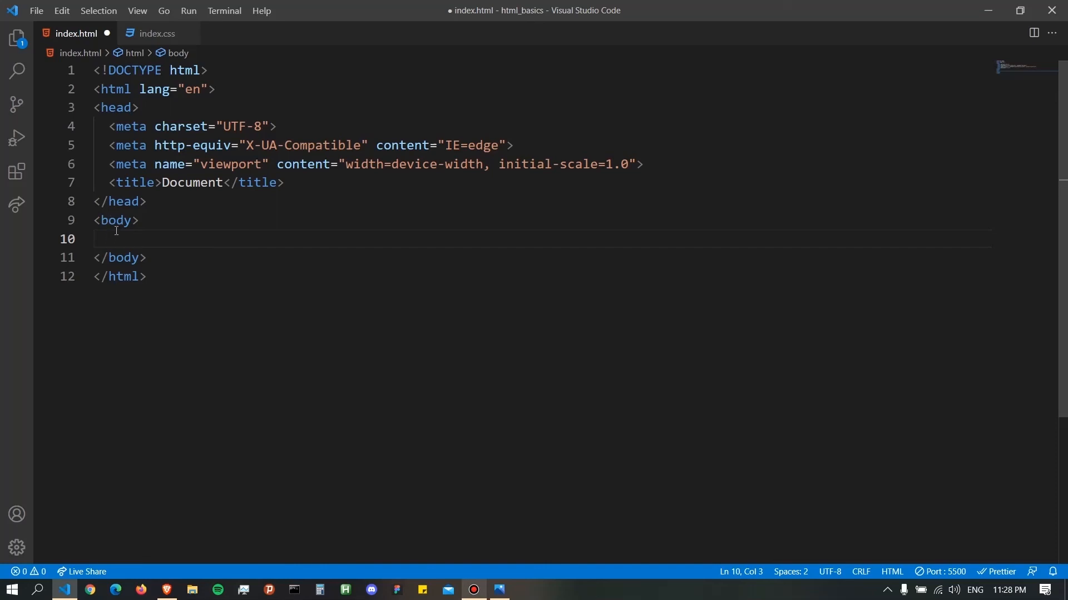
mouse_move(366, 201)
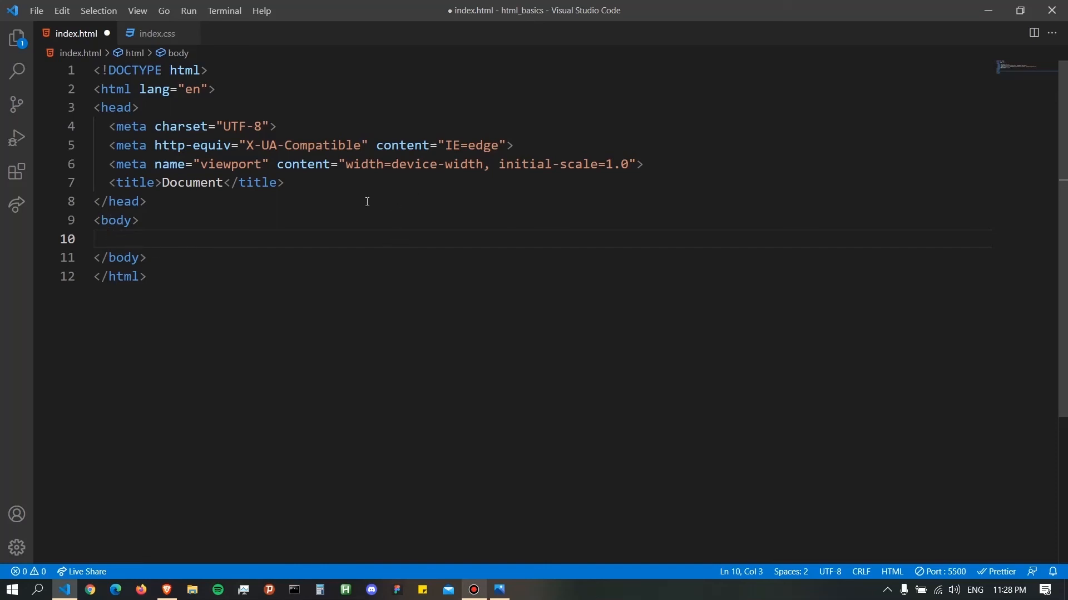
- Add the Bootstrap 4.0.0 maxcdn stylesheet link tag on a new line in the head
key(Enter)
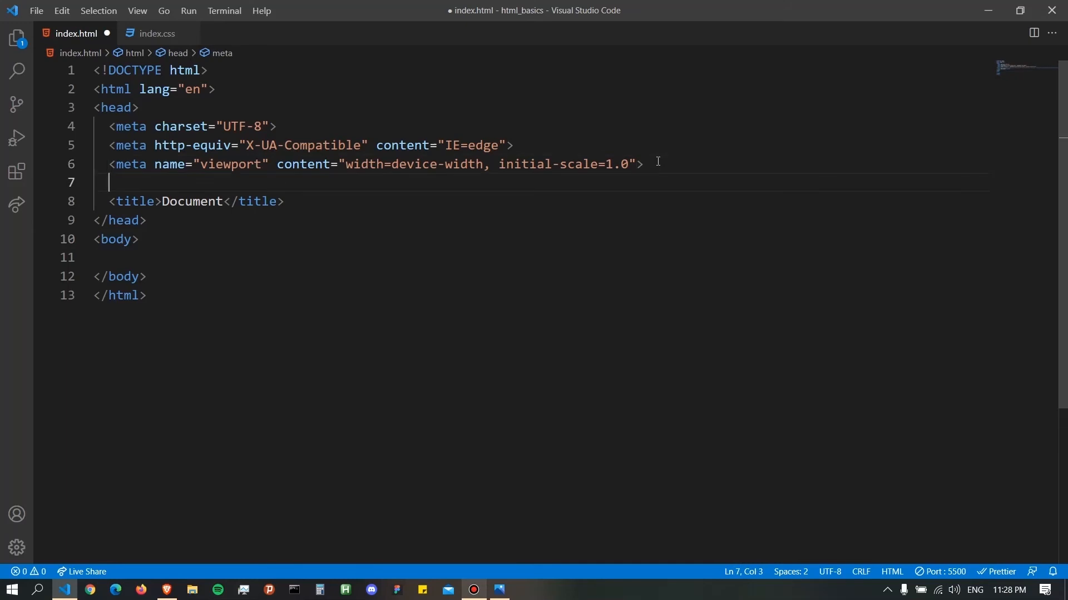
text(<link rel="stylesheet" href="https://maxcdn.bootstrapcdn.com/bootstrap/4.0.0/css/bootstrap.min.css" integrity="sha384-Gn5384xqQ1aoWXA+058RXPxPg6fy4I)
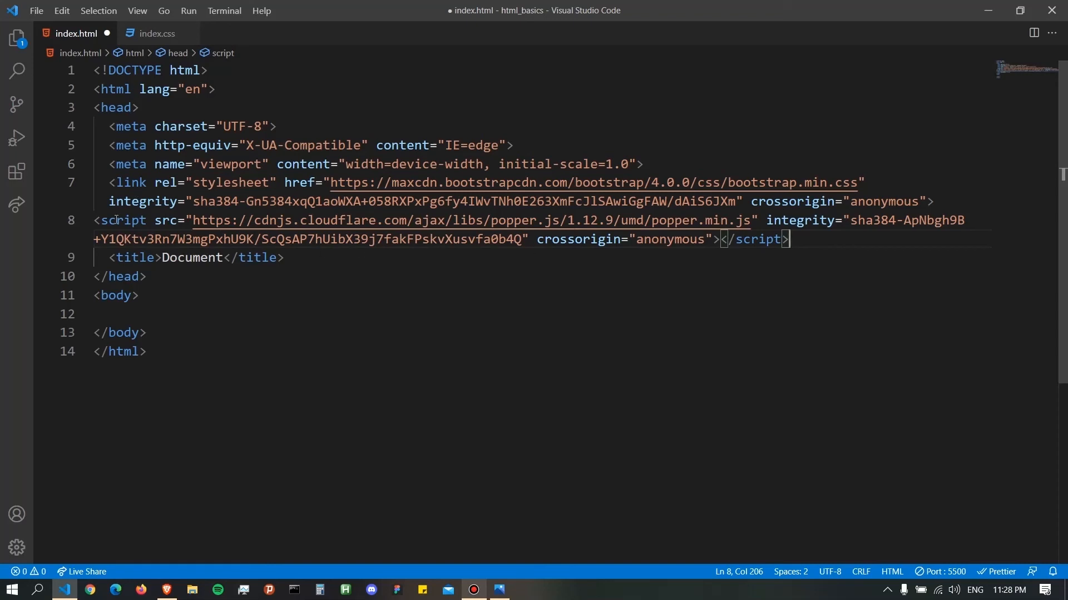
- Move the popper.js 1.12.9 script tag out of the head to after the body
drag(94, 220, 834, 220)
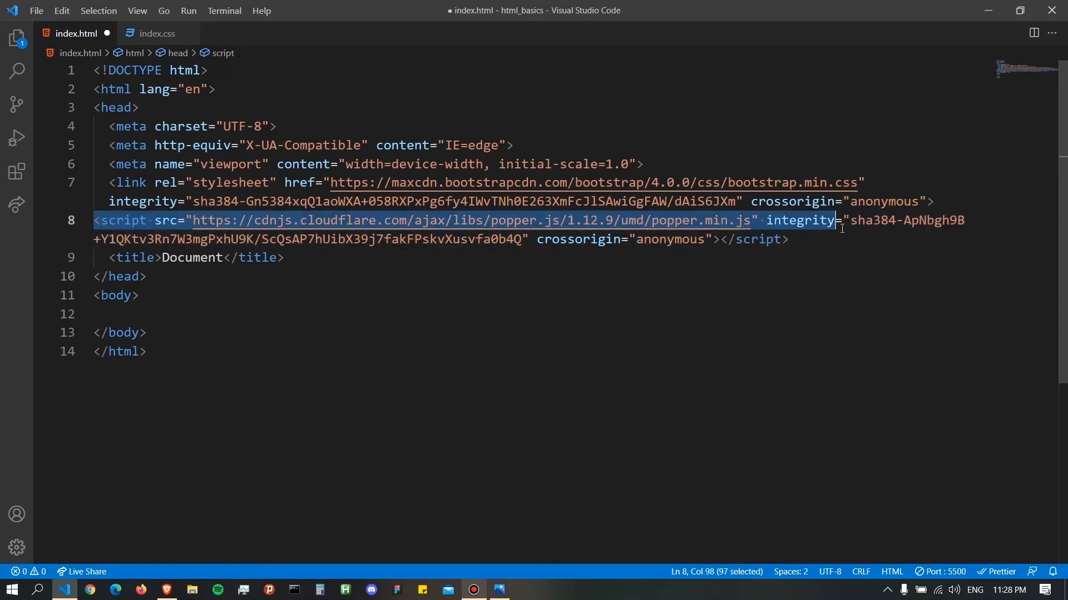
key(Delete)
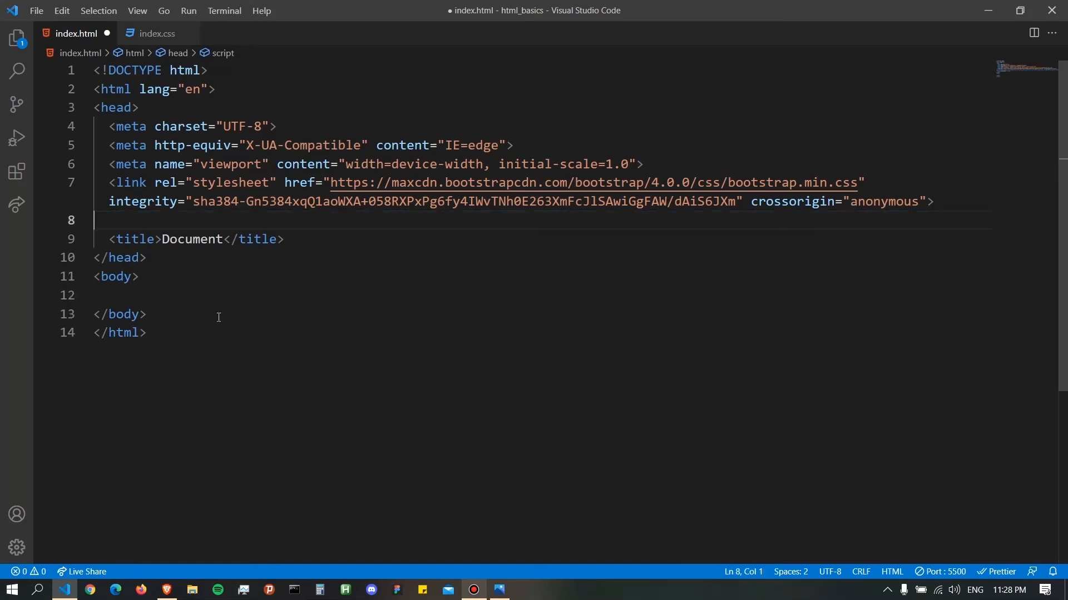
text(<script src="https://cdnjs.cloudflare.com/ajax/libs/popper.js/1.12.9/umd/popper.min.js" integrity="sha384-ApNbgh9B+Y1QKtv3Rn7W3mgPxhU9K/ScQsAP7hUibX39j7f)
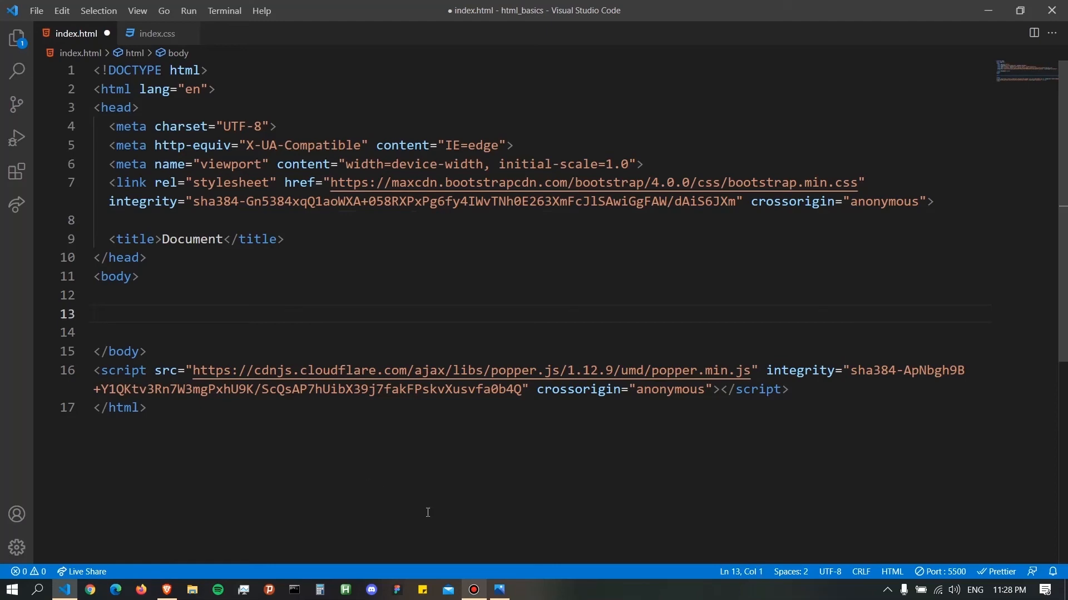
click(499, 590)
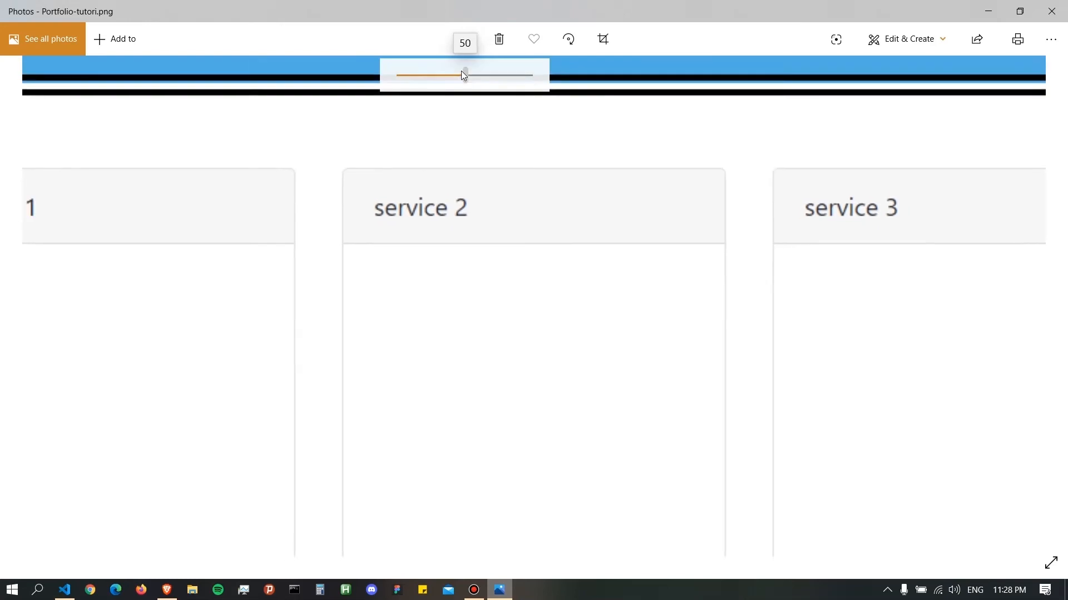
- Zoom out in Photos to show the full Portfolio-tutori.png mockup
drag(462, 75, 401, 75)
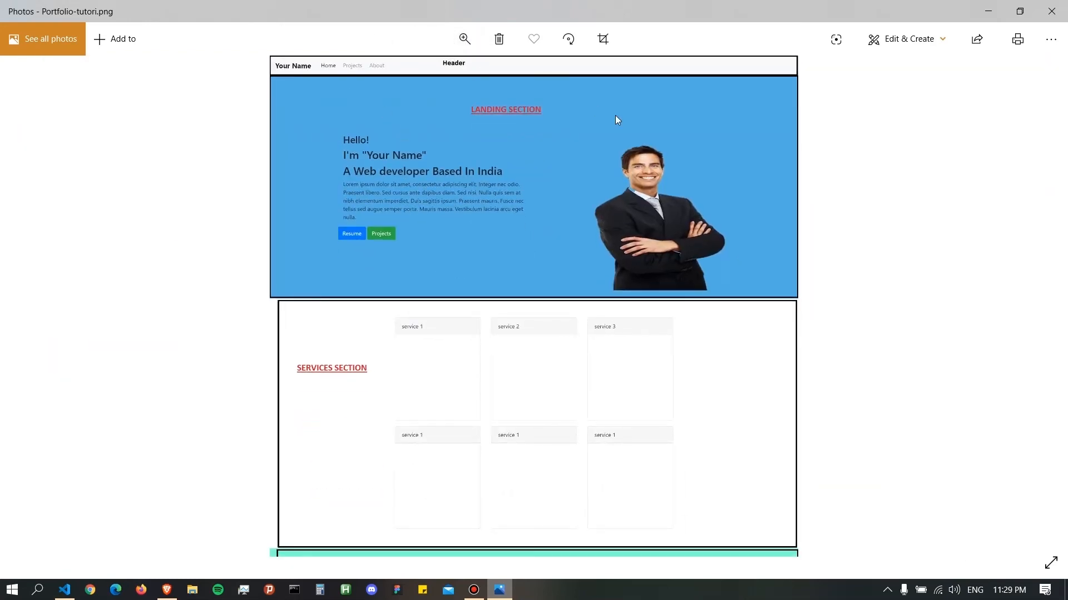
mouse_move(442, 137)
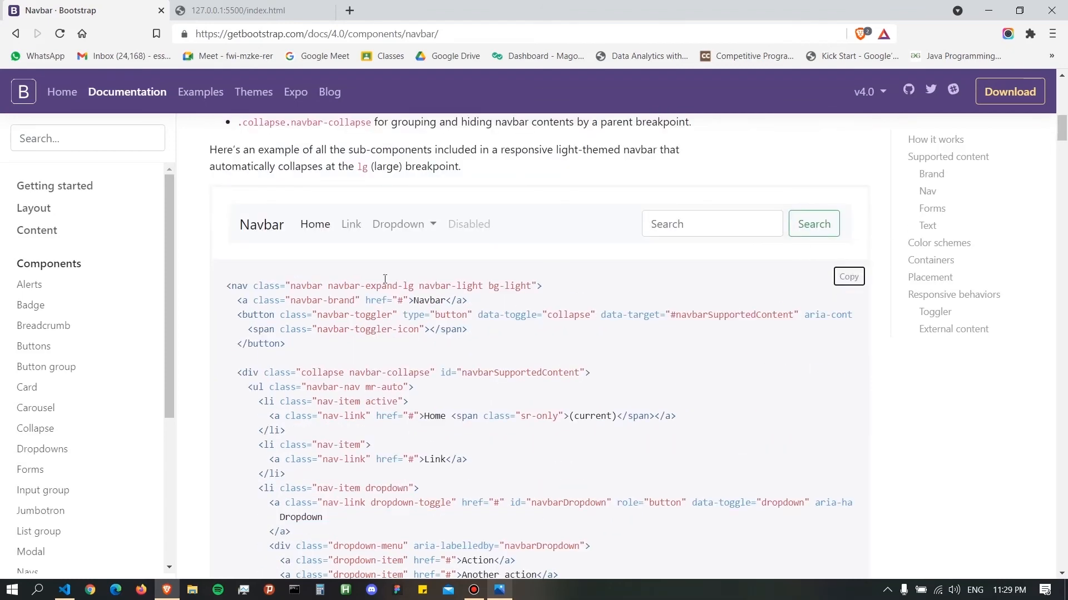
mouse_move(761, 251)
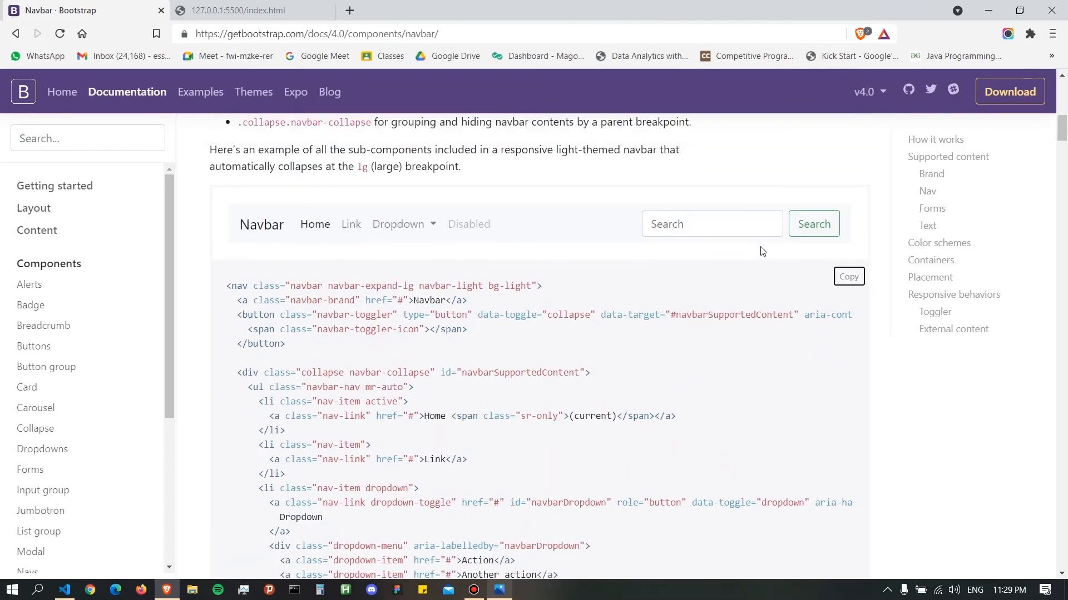
- Copy the responsive light navbar example markup from the Navbar docs
click(710, 224)
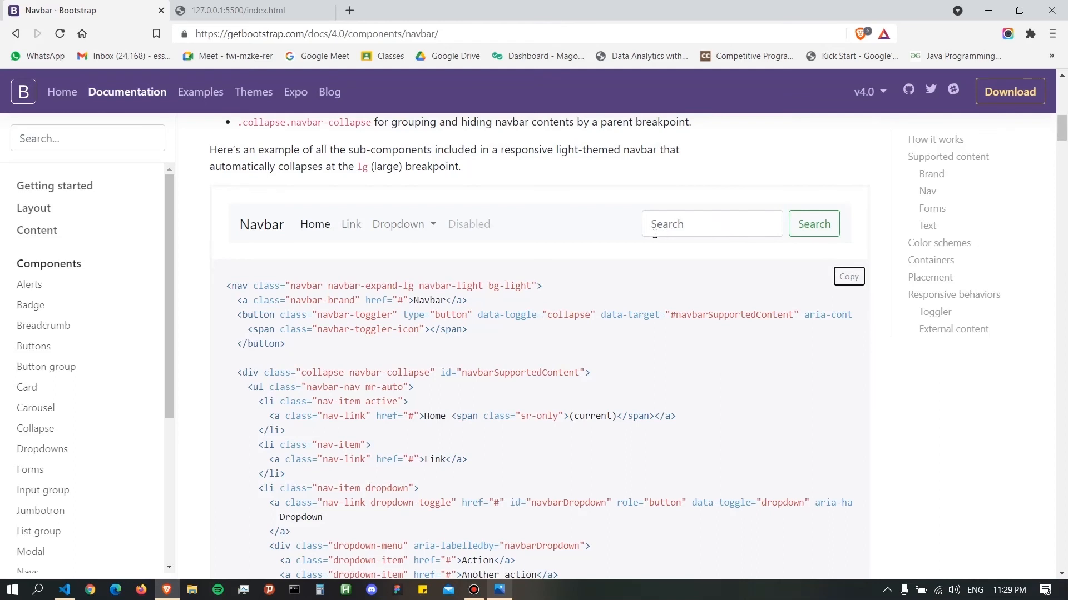
mouse_move(818, 241)
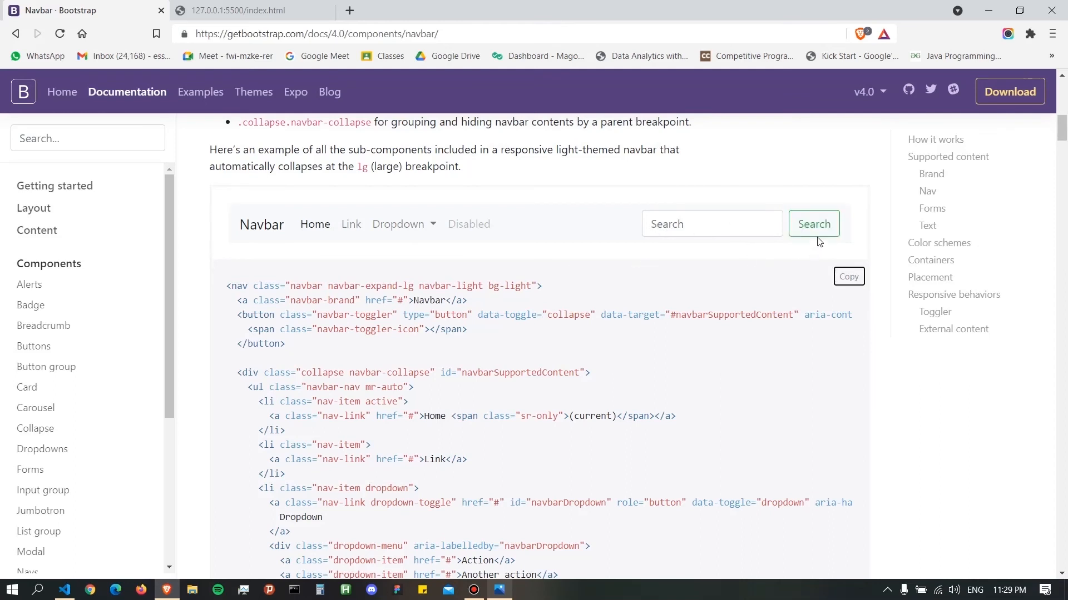
mouse_move(430, 226)
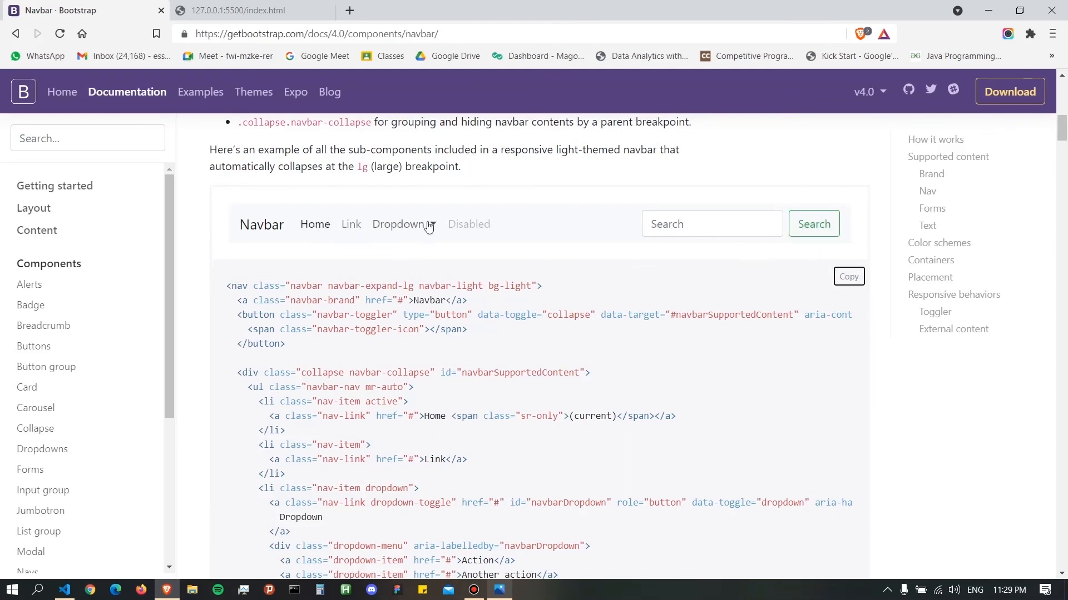
mouse_move(533, 318)
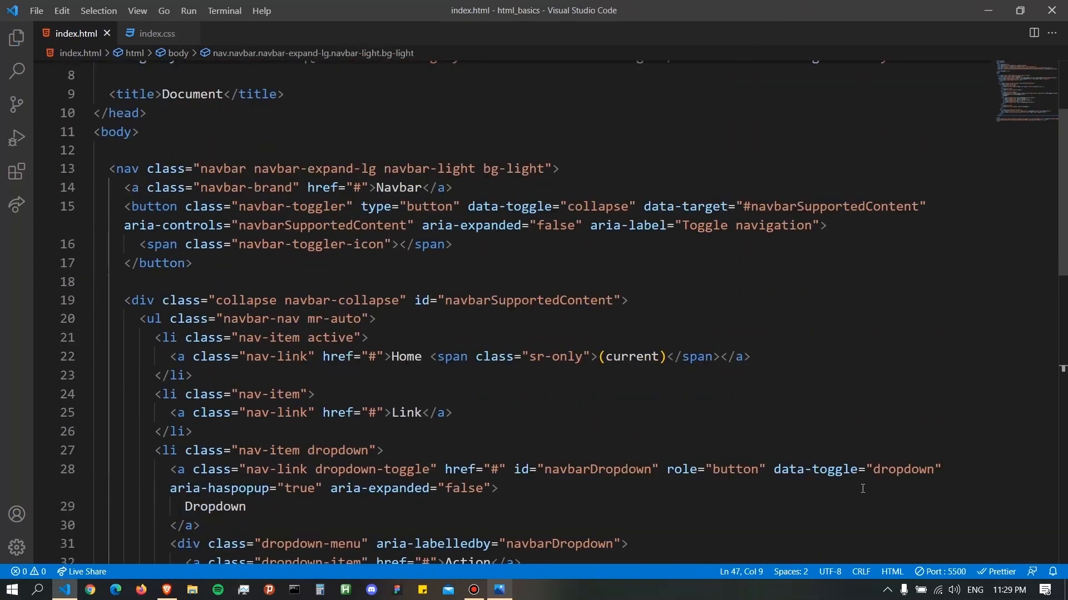
- Switch back to Visual Studio Code to paste the navbar code into the body
key(alt+tab)
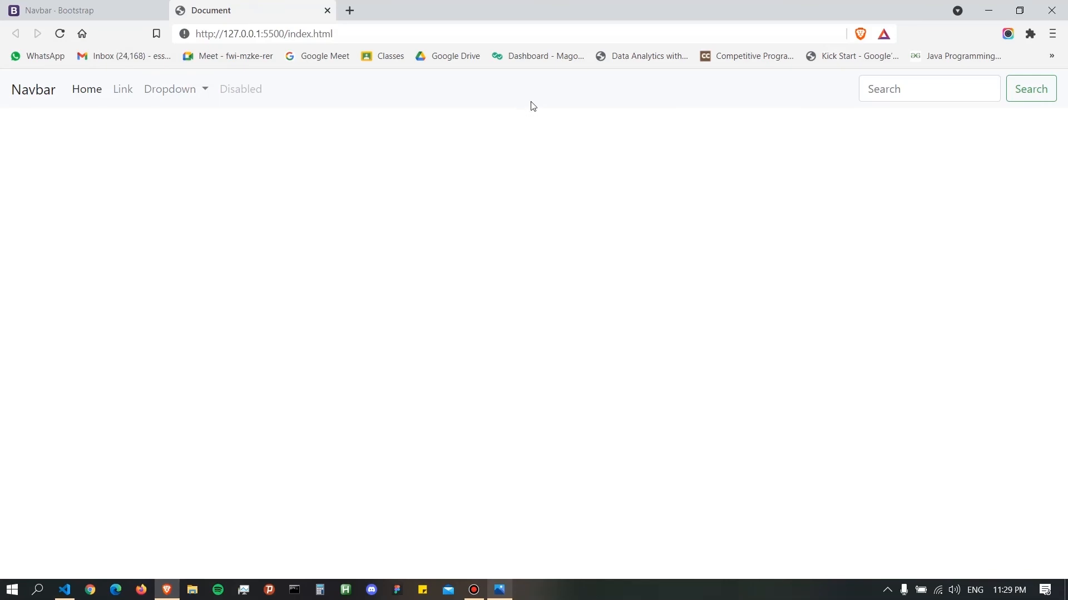
mouse_move(909, 112)
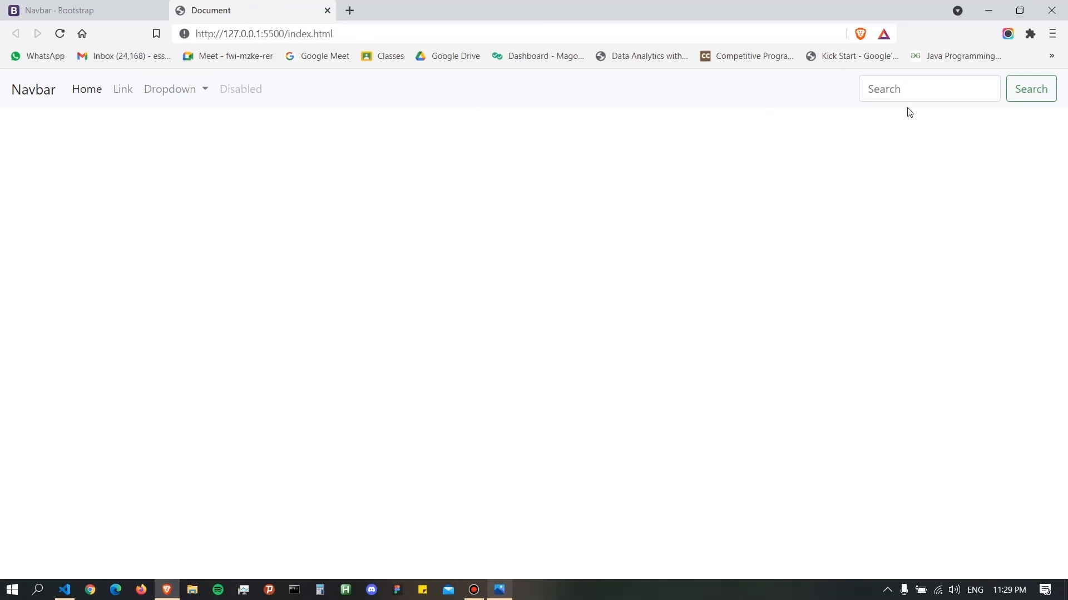
mouse_move(279, 165)
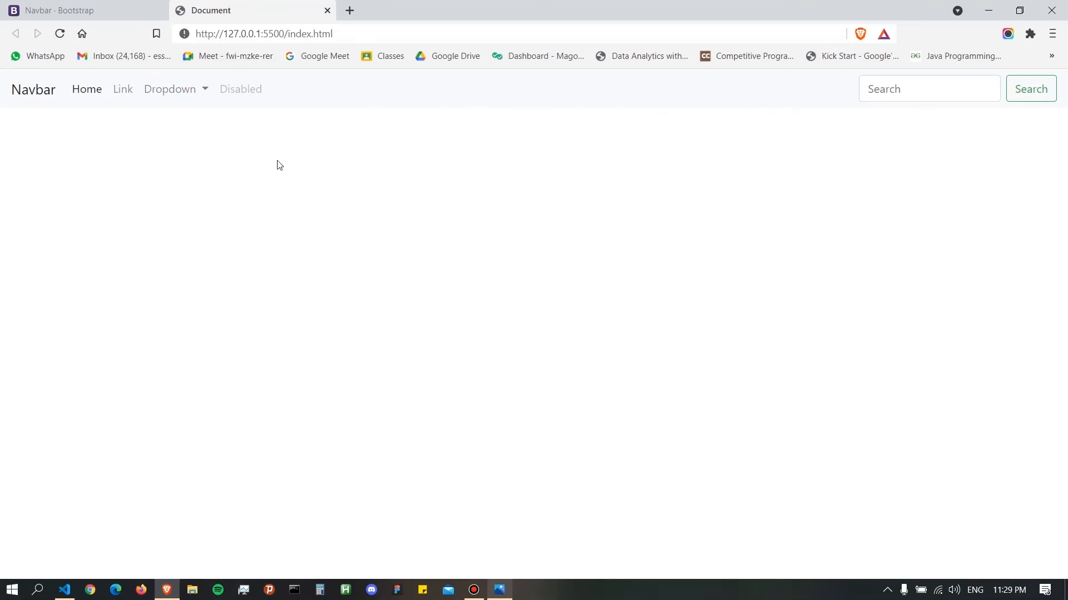
mouse_move(586, 187)
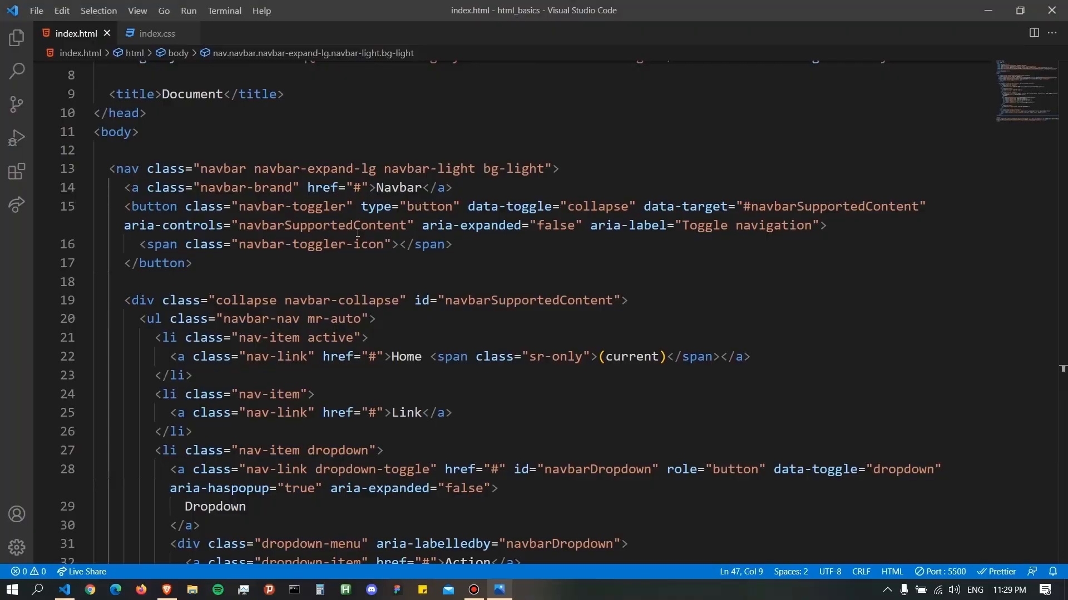
mouse_move(369, 192)
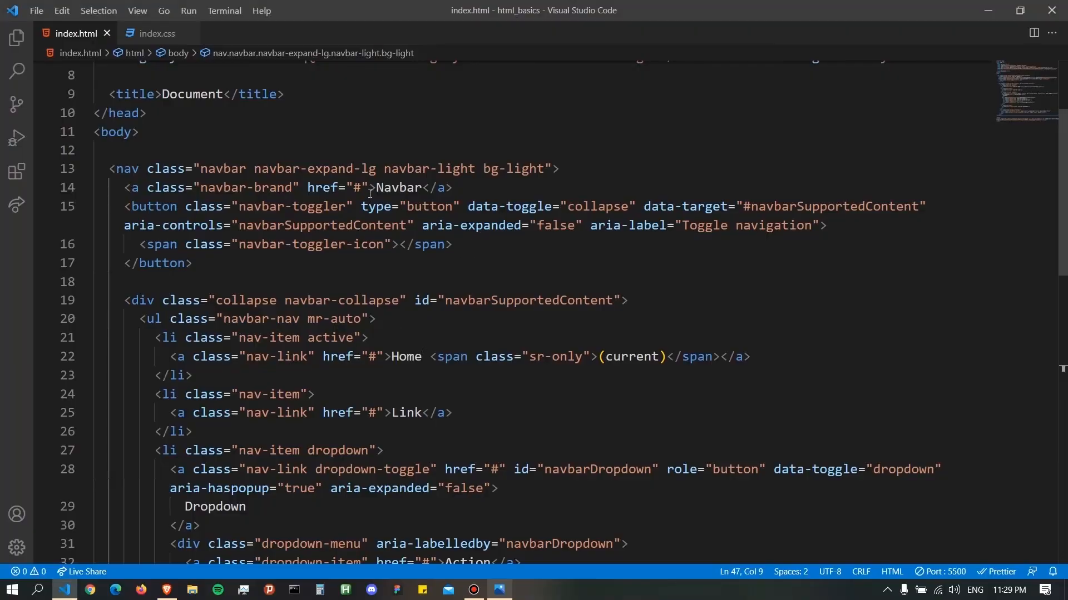
- Replace the Navbar brand text with 'Your Name' and wrap it in strong tags
double_click(397, 187)
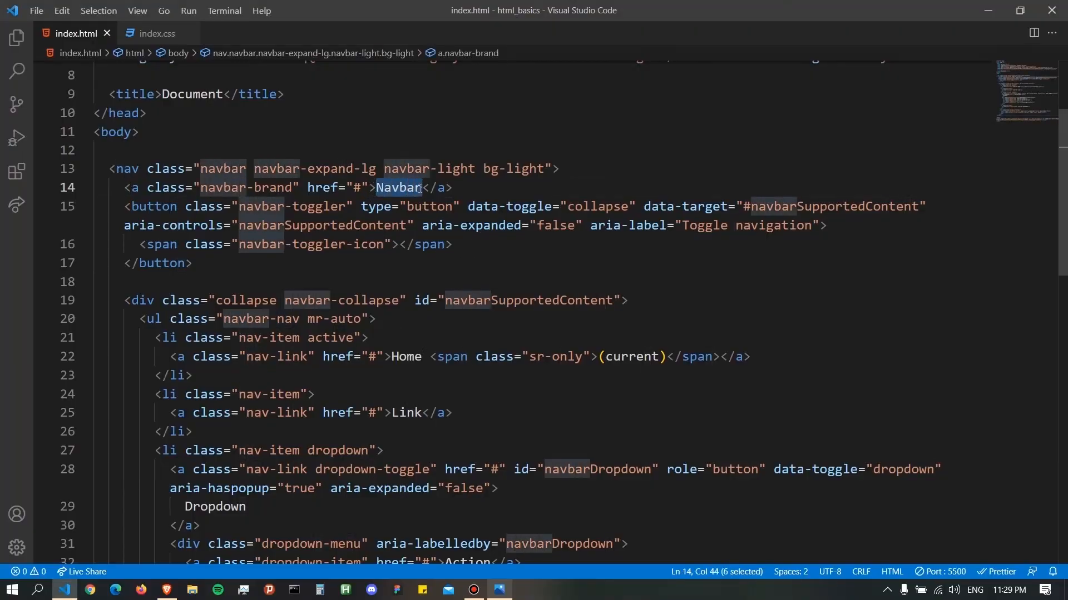
text(YOu)
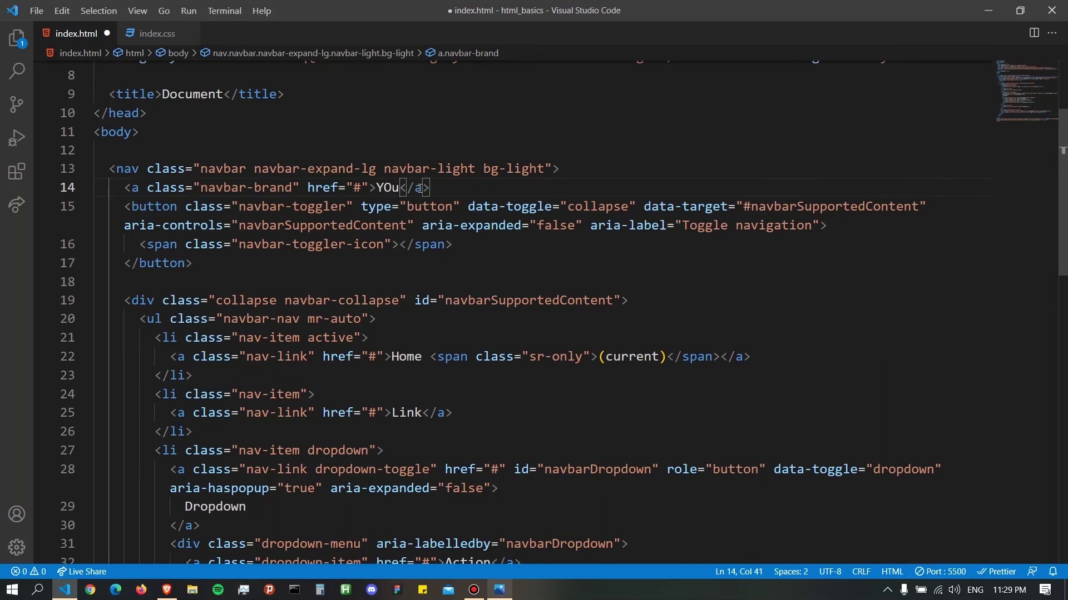
text(urn)
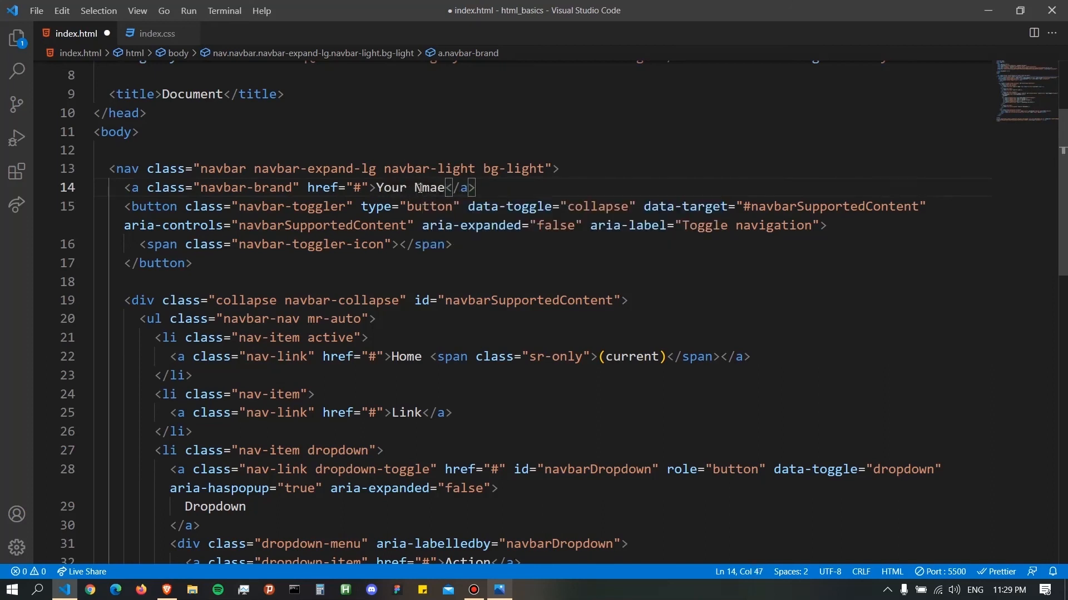
key(Backspace)
text(a)
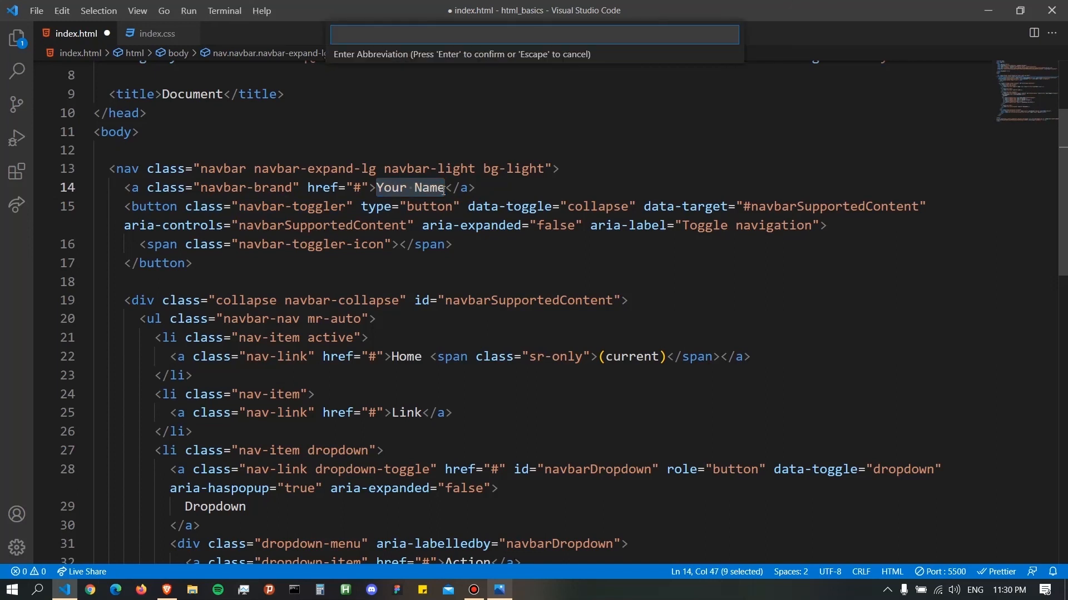
text(str)
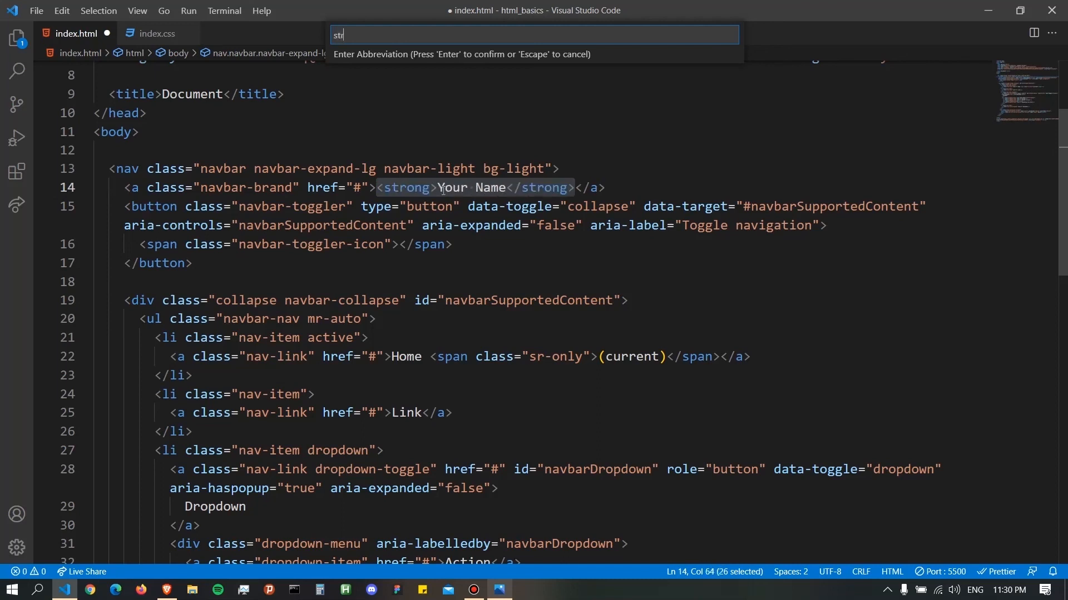
key(Escape)
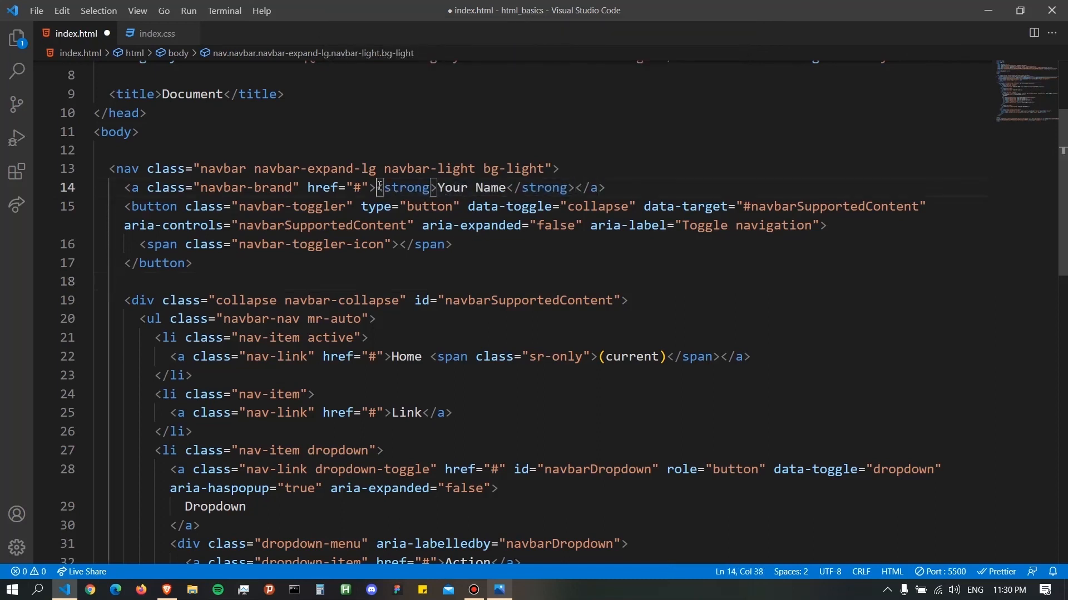
- Select the bold brand name element and wrap it with a span
click(437, 187)
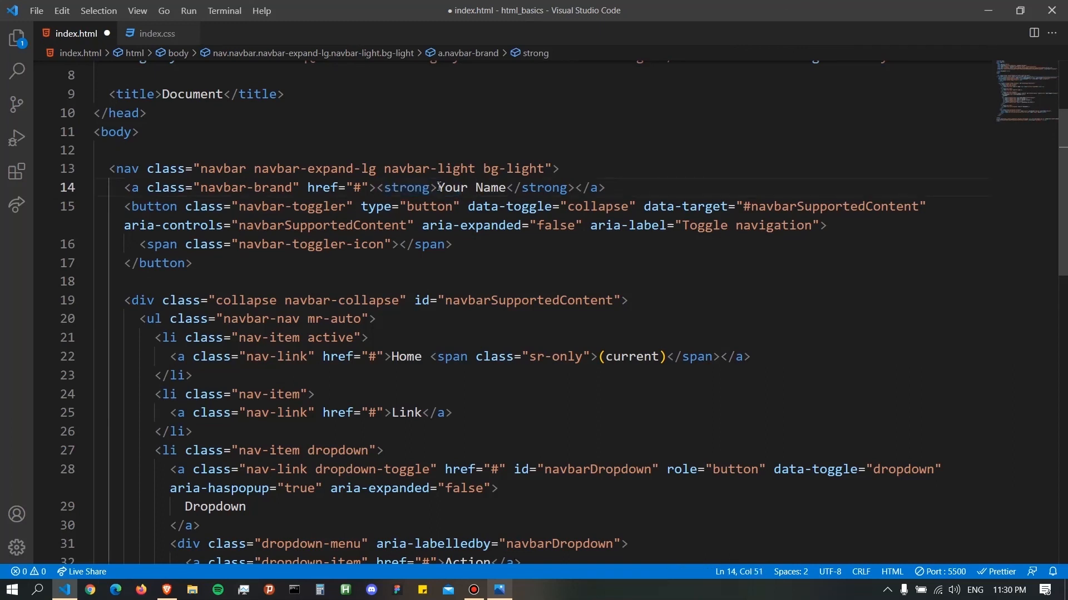
click(379, 188)
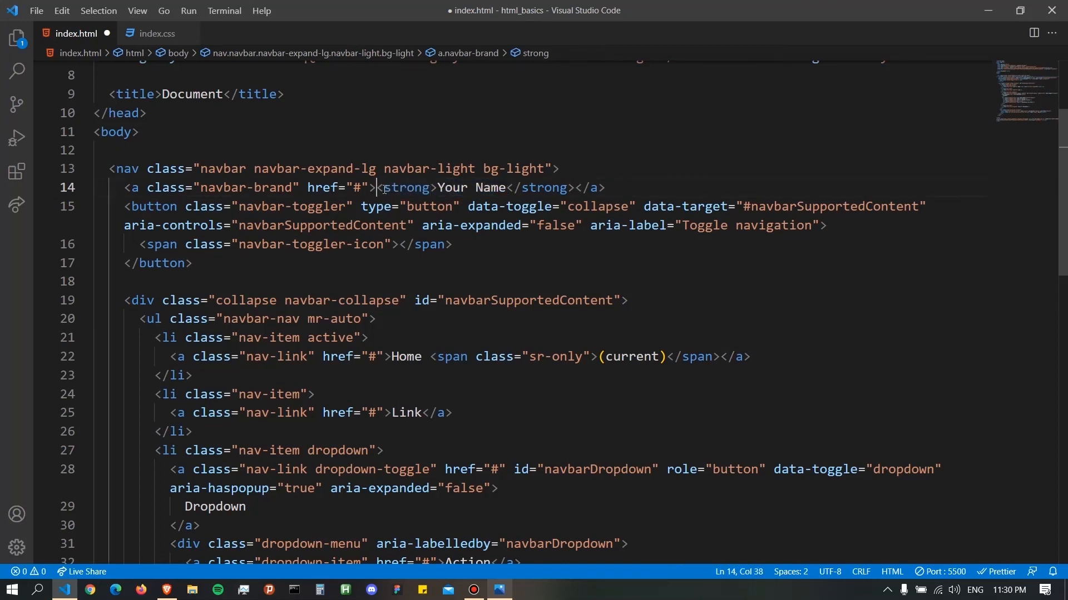
drag(374, 187, 572, 188)
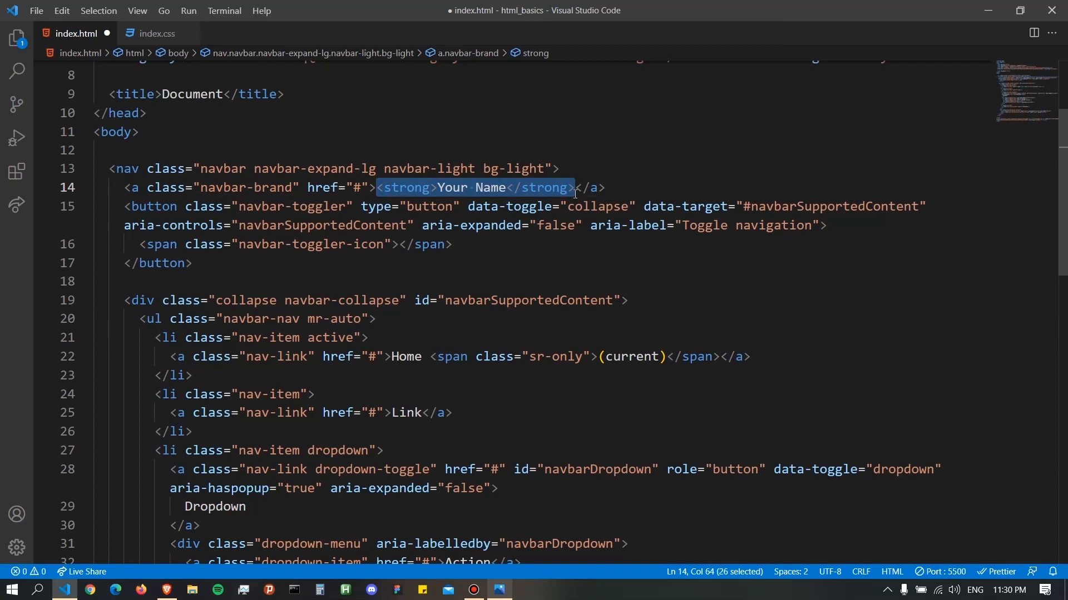
mouse_move(636, 286)
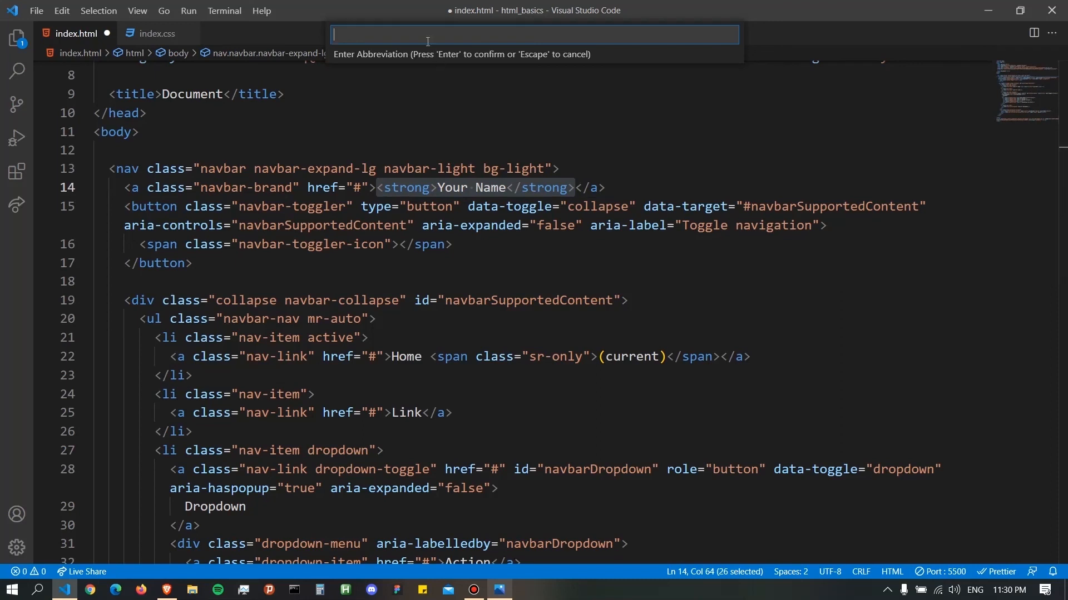
text(span)
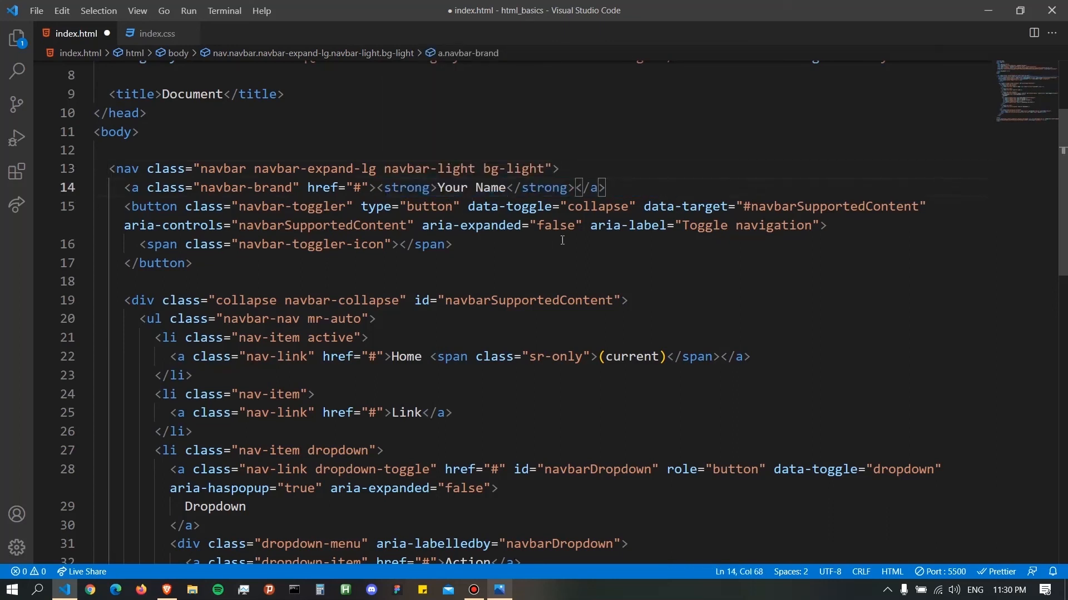
scroll(down, 3)
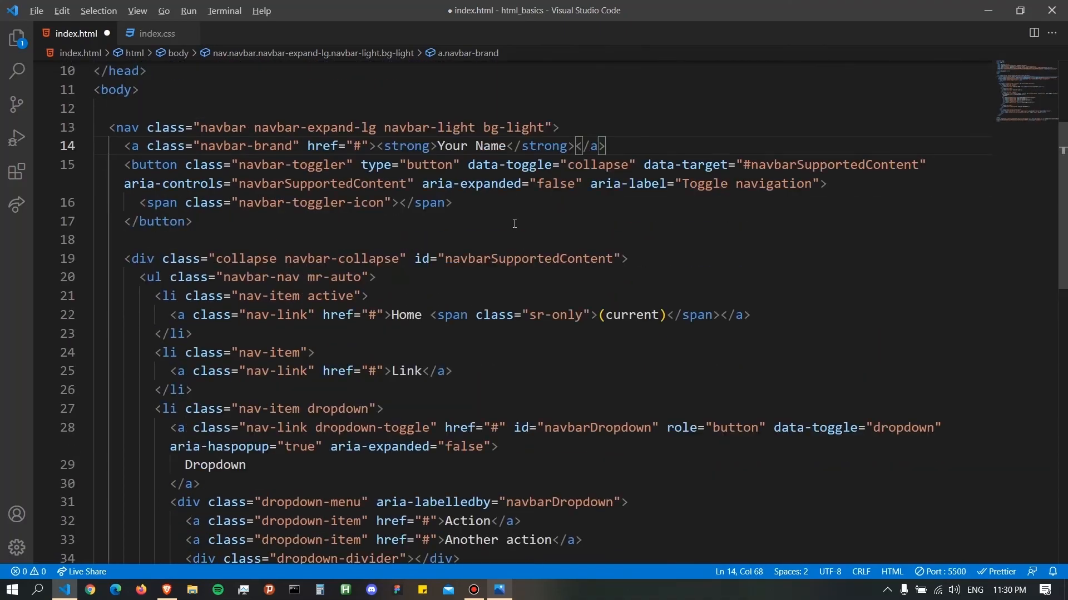
mouse_move(242, 164)
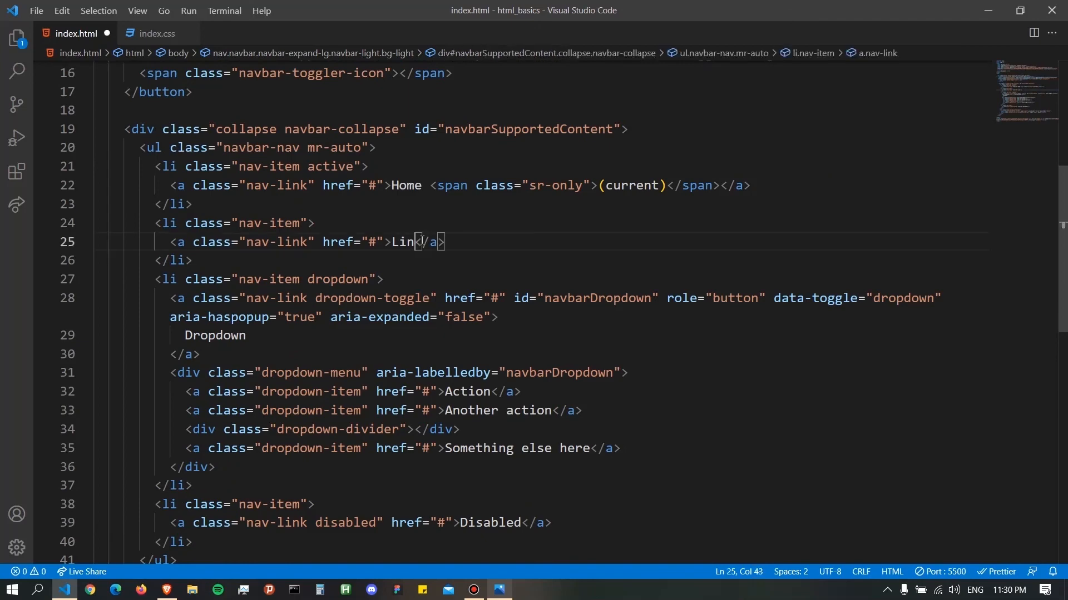
- Rename the 'Link' item to 'Projects' and delete the Dropdown menu item
text(Pro)
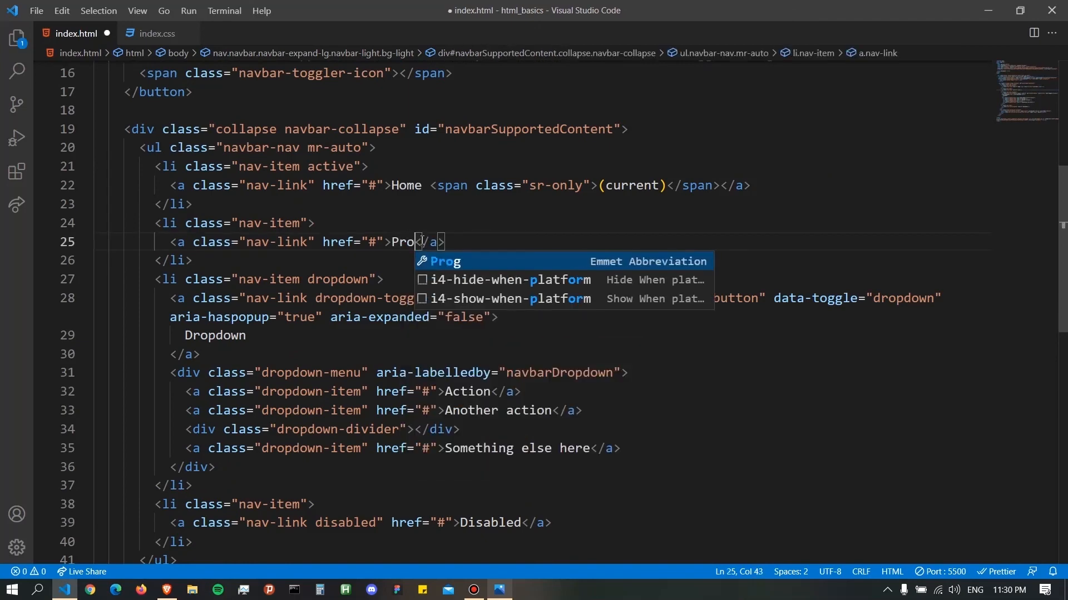
text(jects)
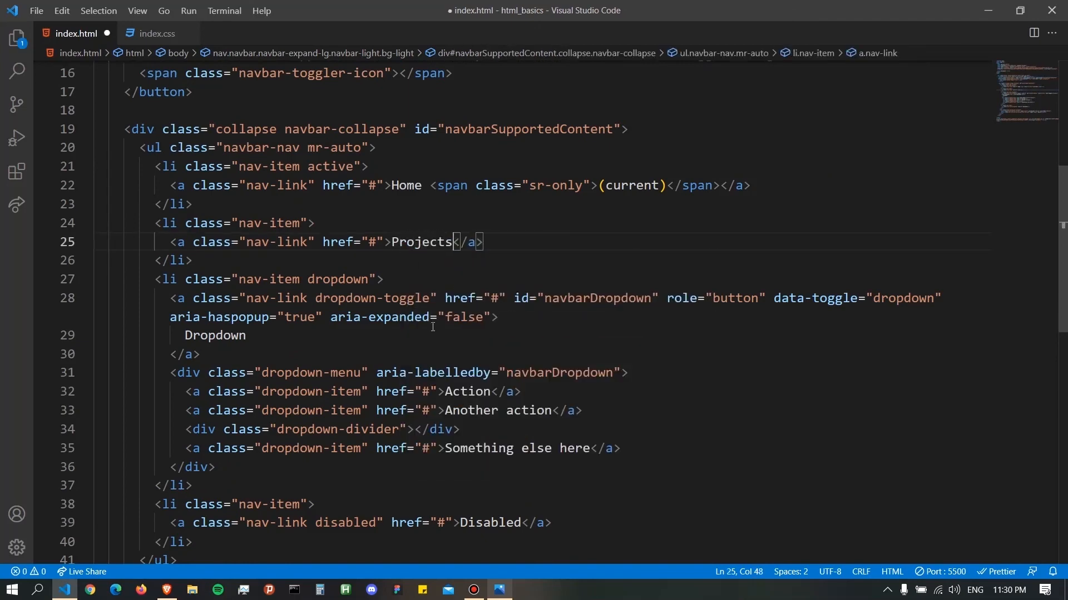
scroll(down, 3)
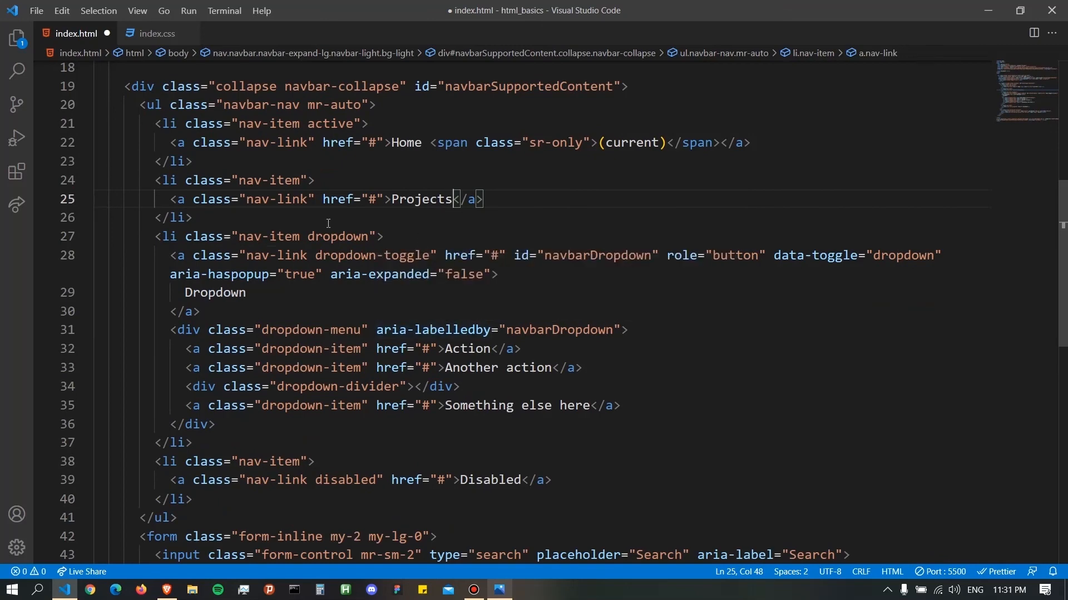
scroll(down, 3)
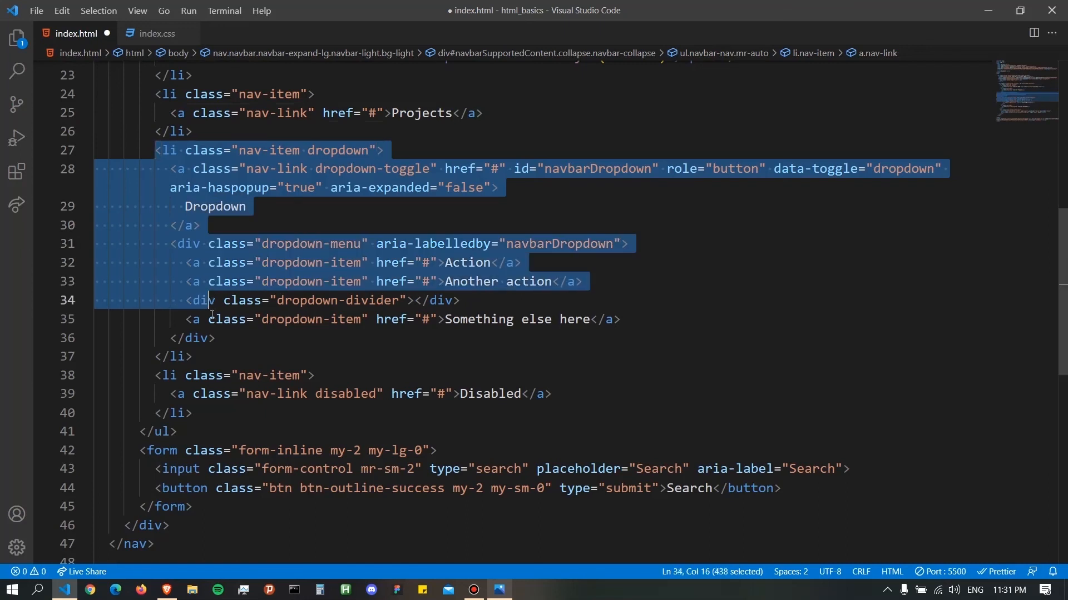
key(Delete)
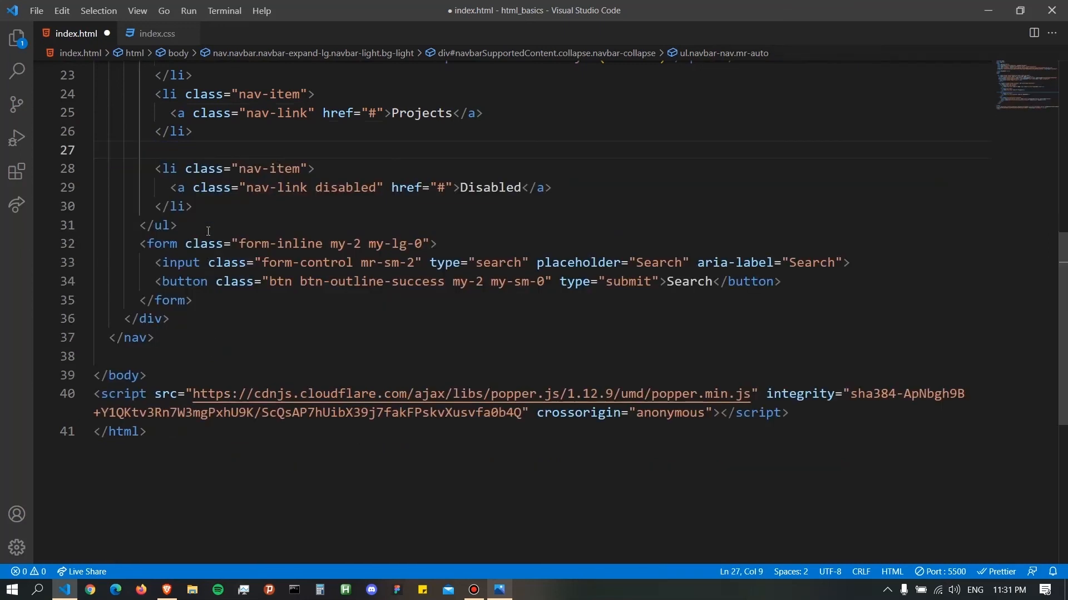
mouse_move(157, 168)
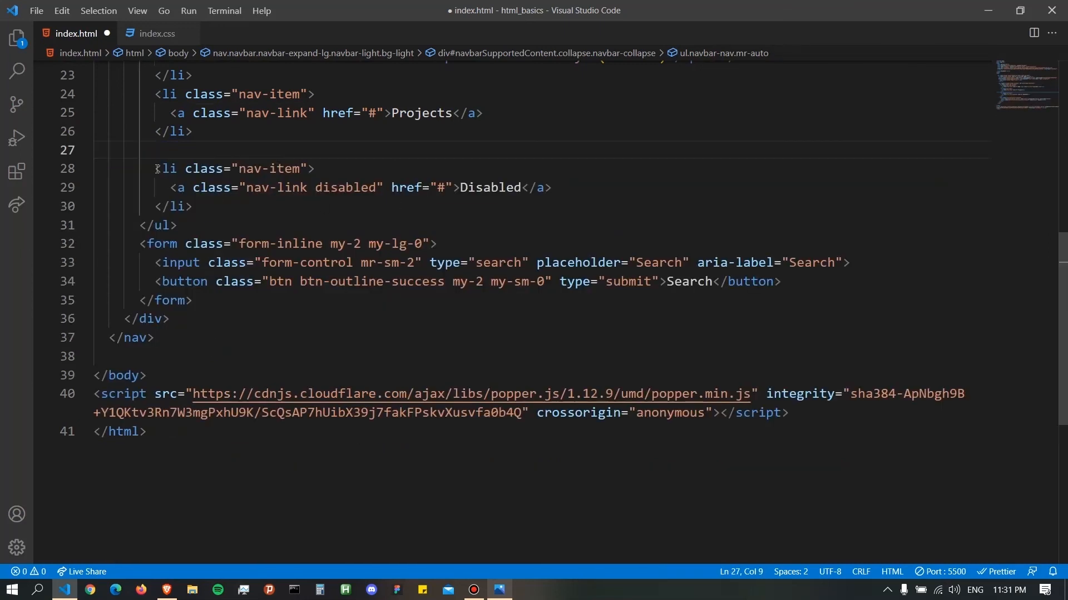
- Rename the 'Disabled' link to 'About' and delete the navbar search form
double_click(490, 188)
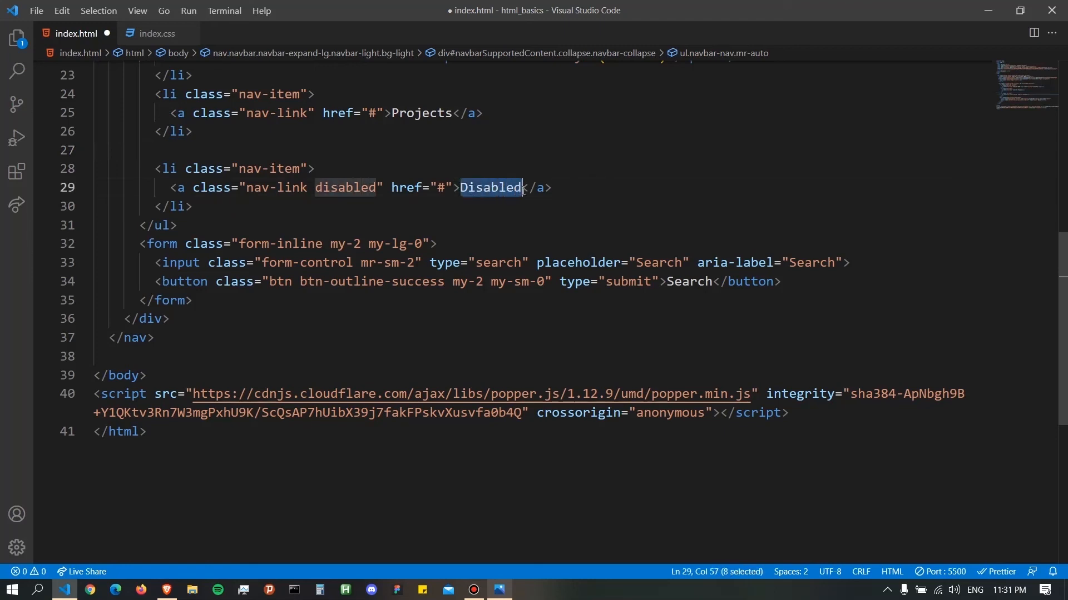
key(Delete)
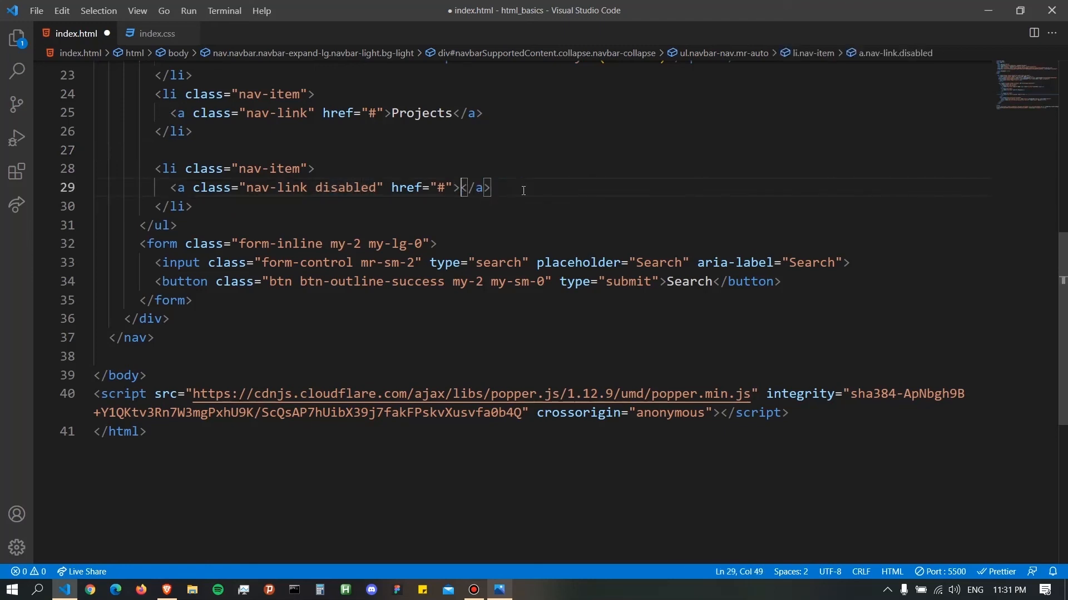
text(About)
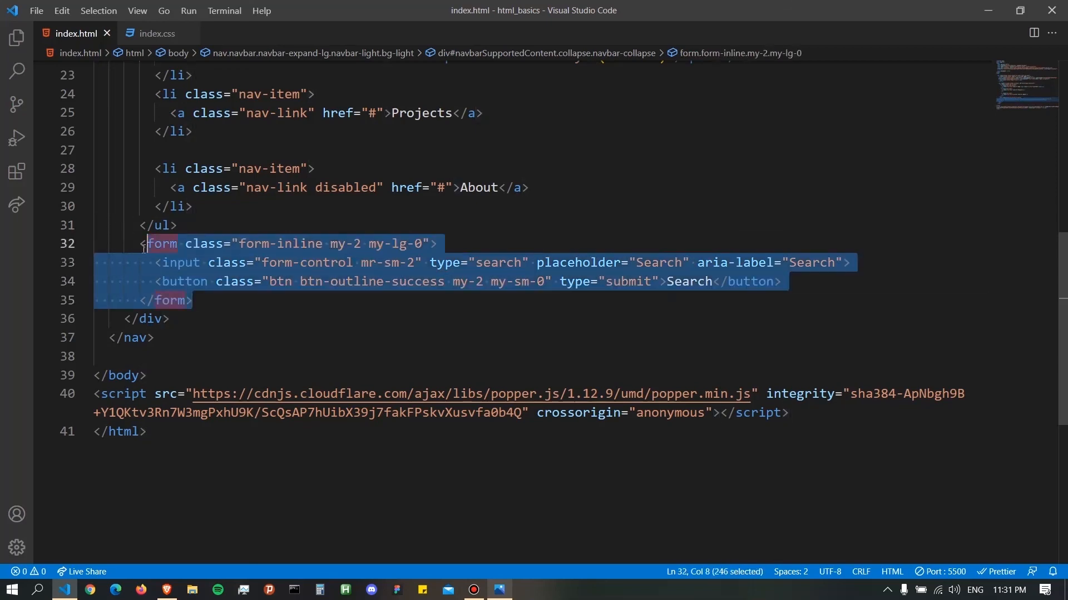
key(Delete)
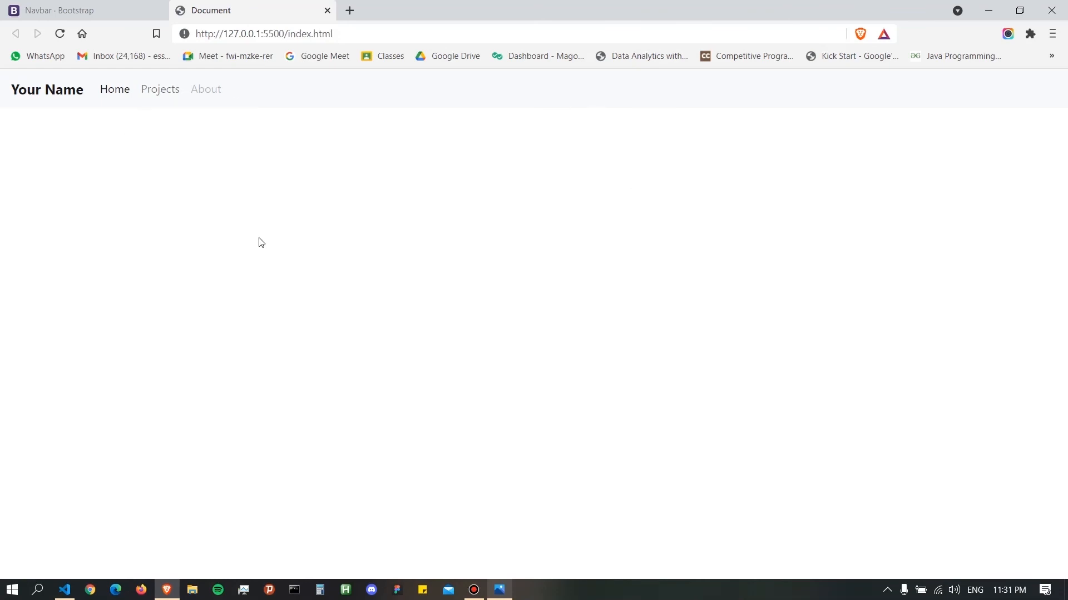
mouse_move(482, 204)
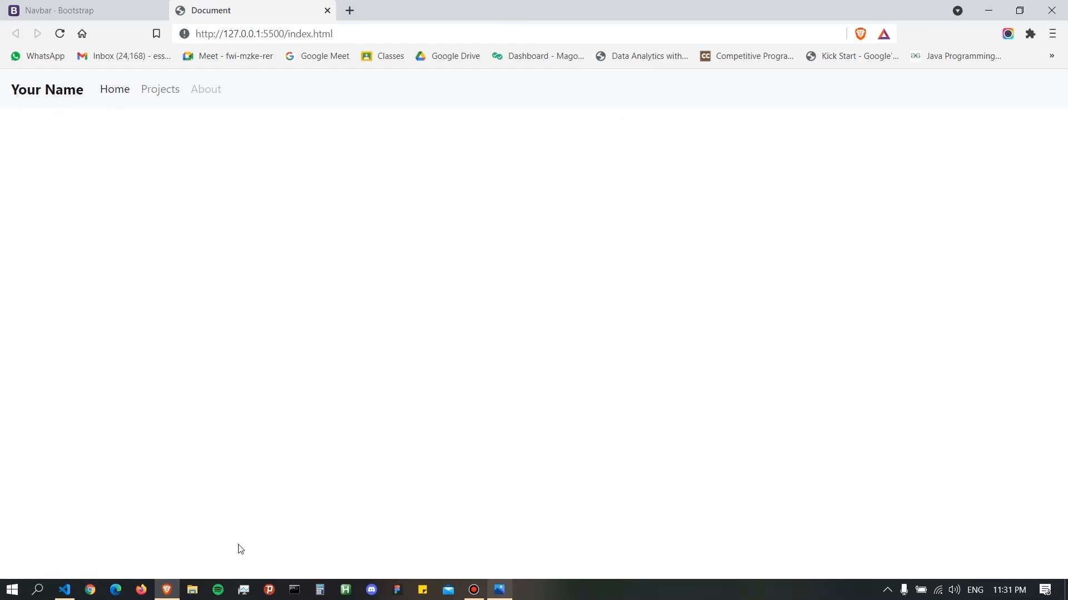
mouse_move(68, 587)
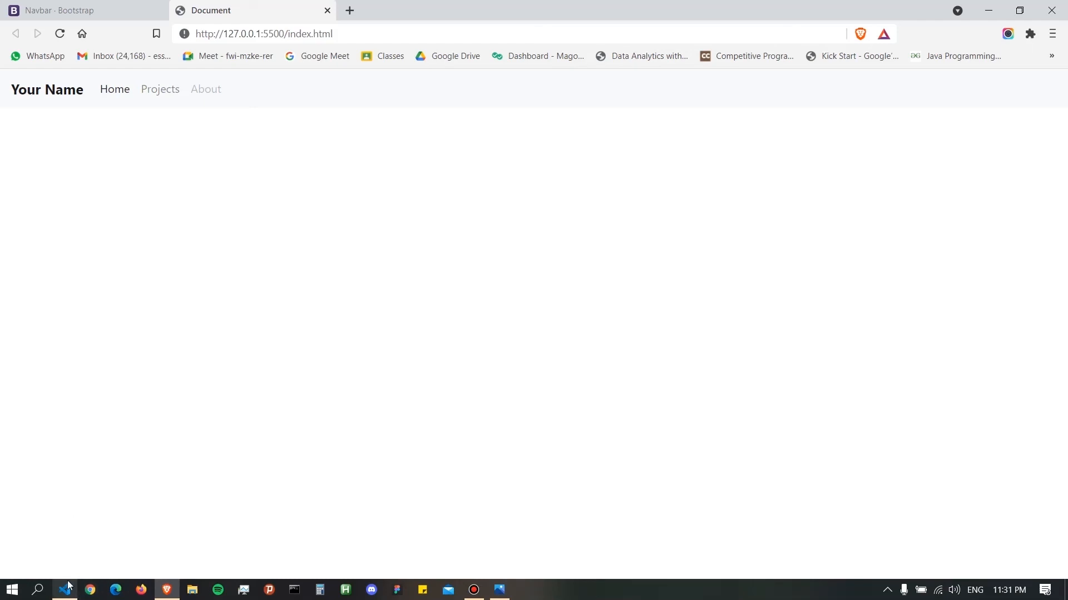
mouse_move(65, 590)
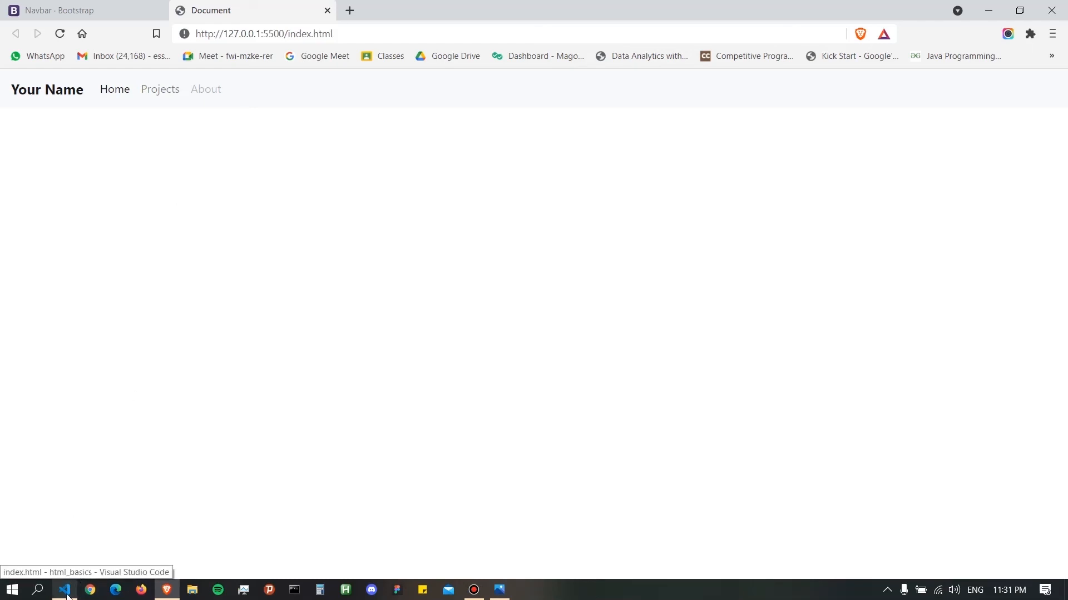
mouse_move(45, 550)
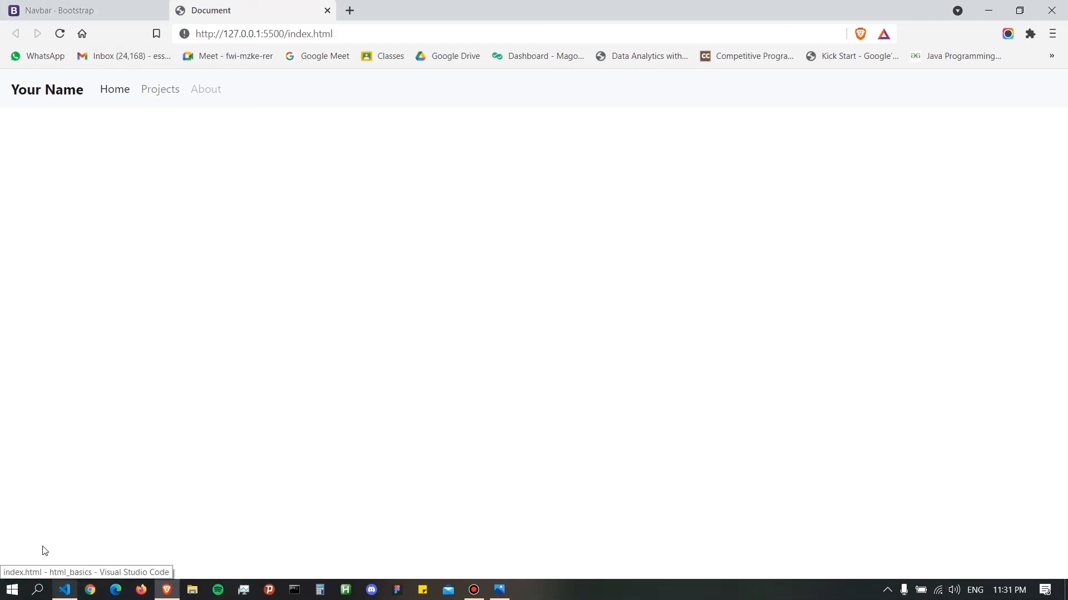